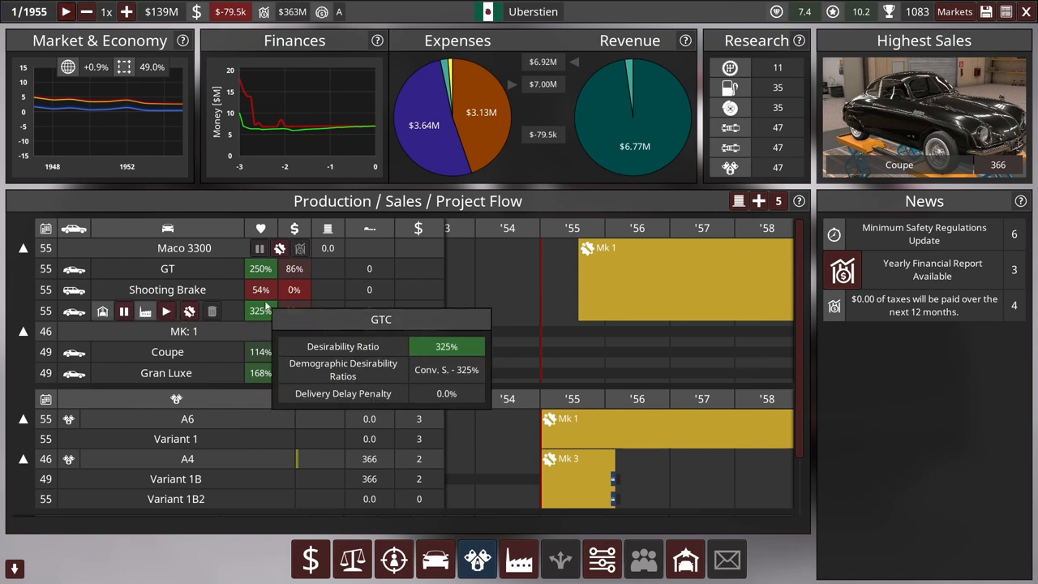
mouse_move(295, 288)
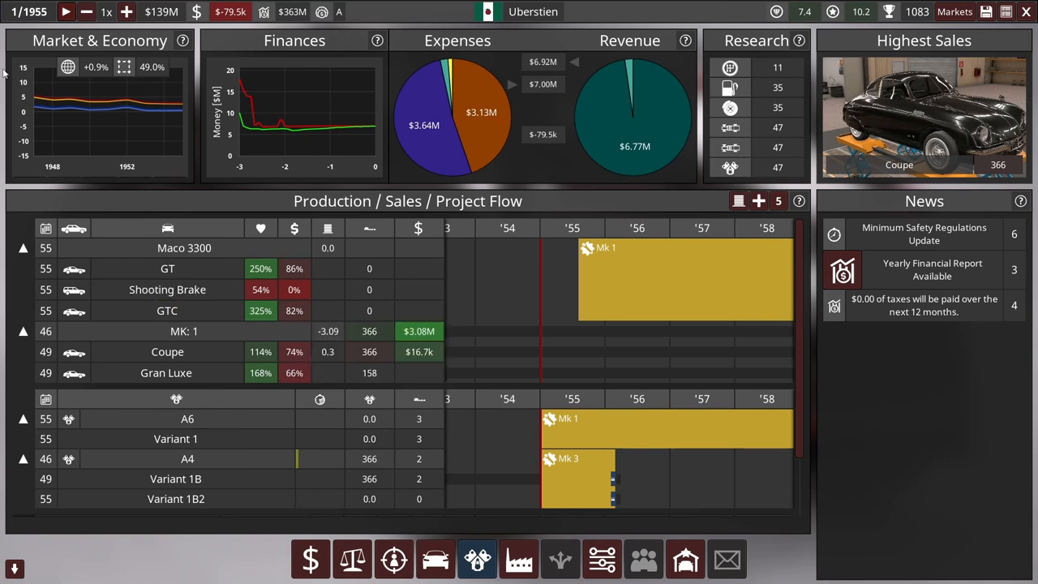
mouse_move(230, 11)
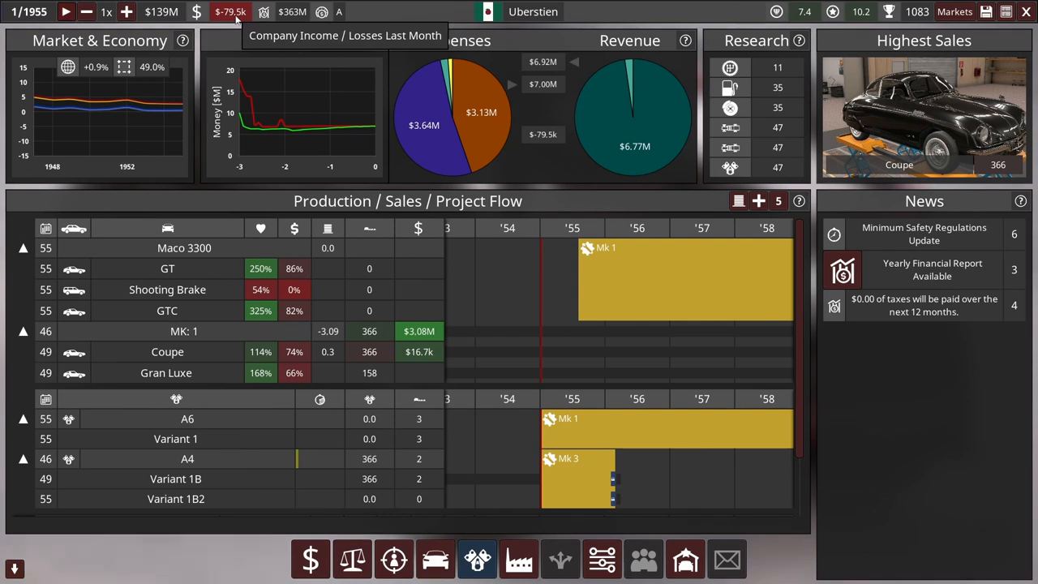
mouse_move(392, 560)
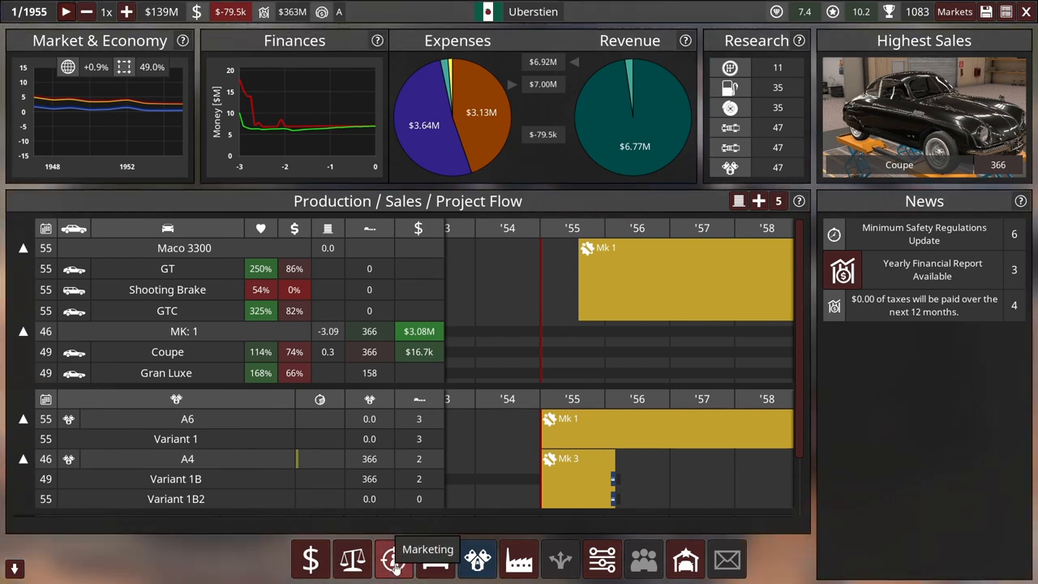
Step: Lower Fruinia's monthly marketing from $87.4k to $22.3k and return to the hub
left_click(392, 558)
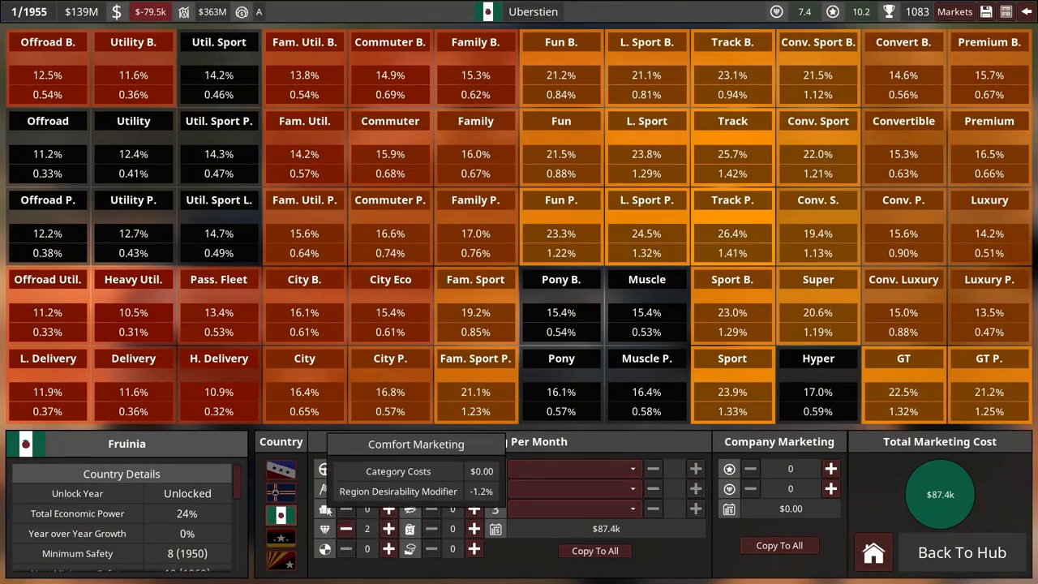
left_click(345, 467)
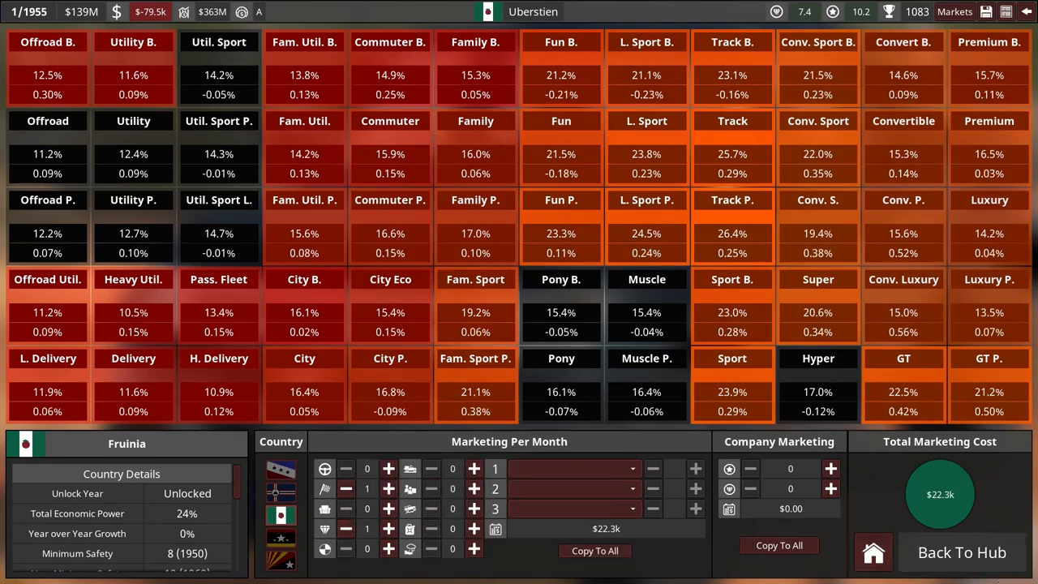
mouse_move(941, 493)
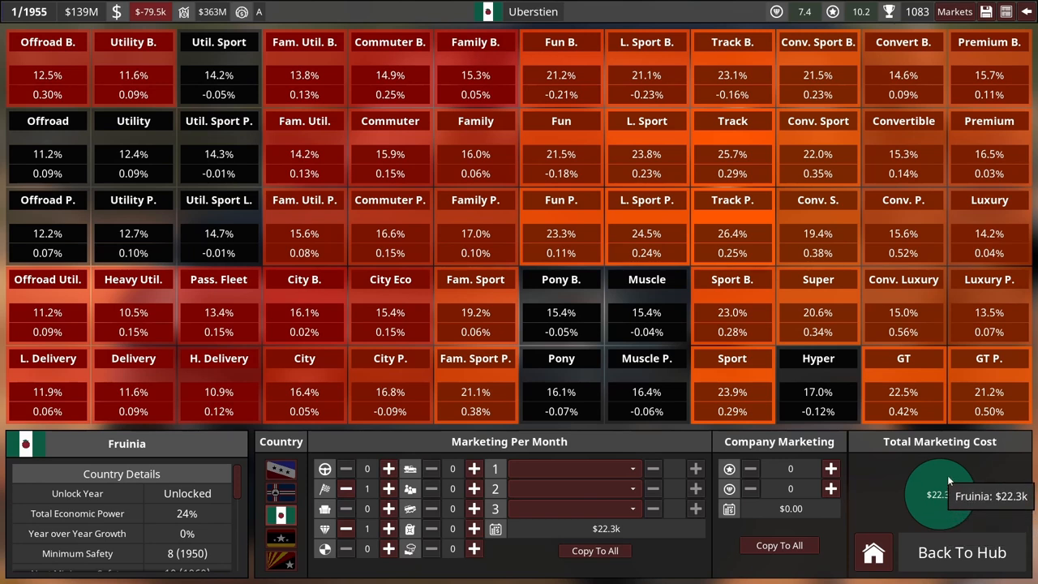
left_click(962, 552)
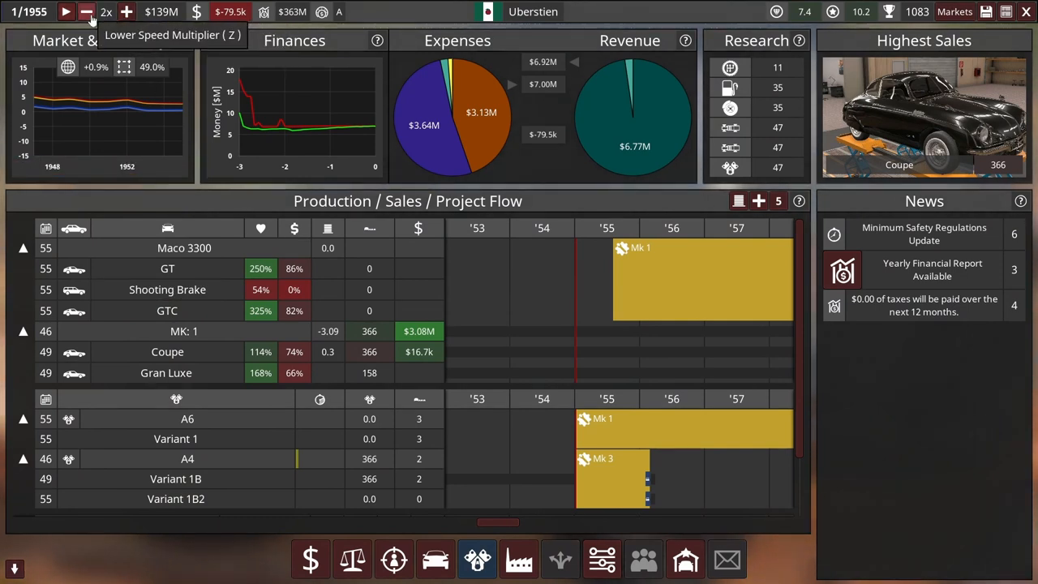
Step: Resume time until the February 1955 Engine Factory A quality alert appears
left_click(67, 11)
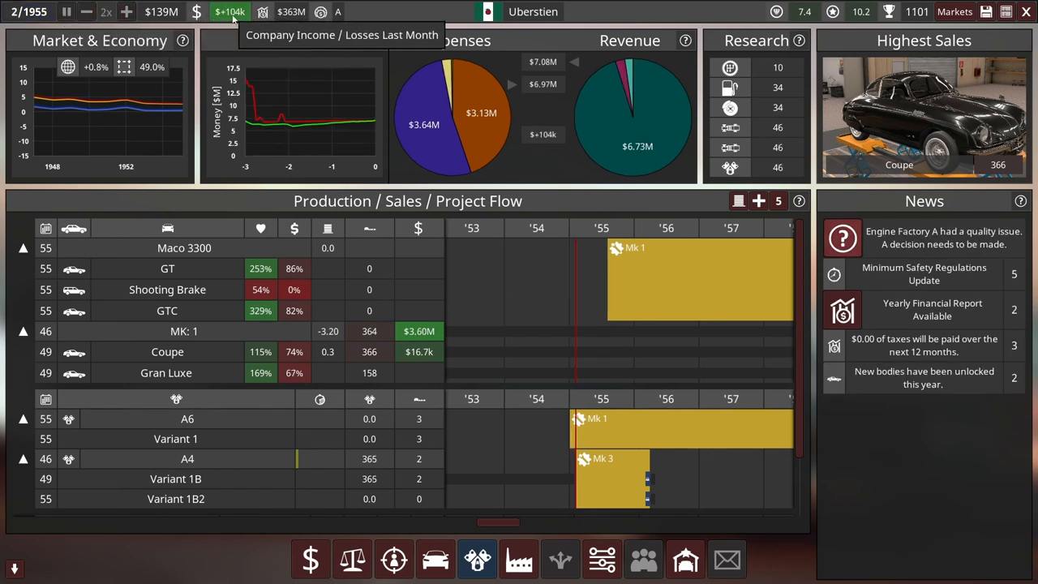
mouse_move(794, 279)
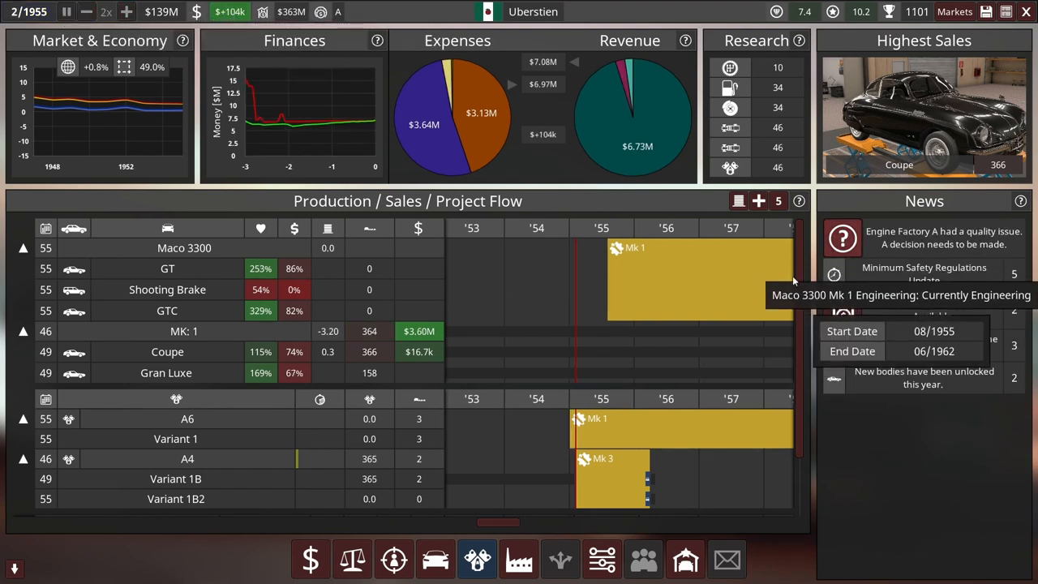
mouse_move(948, 231)
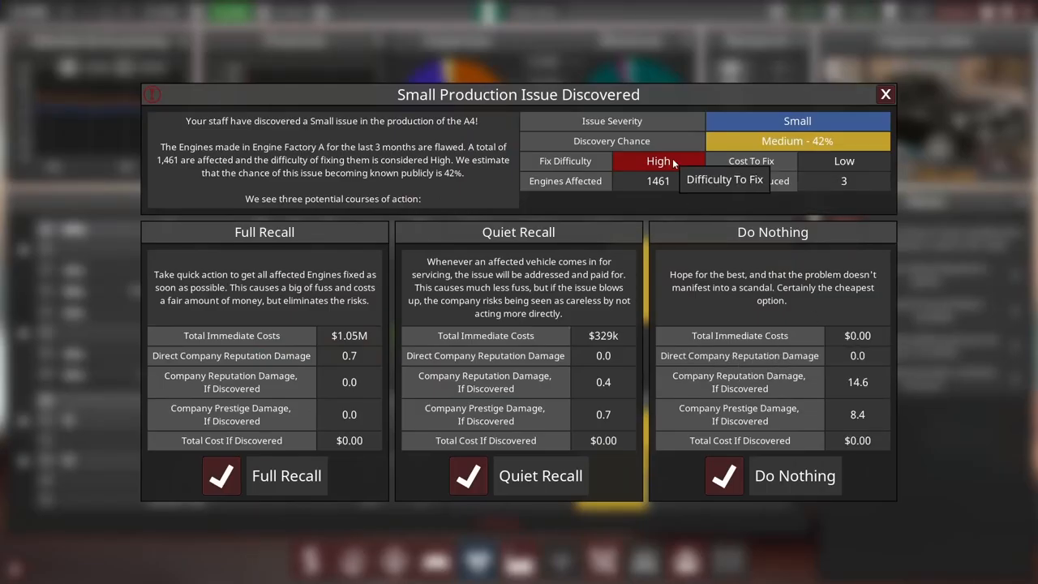
mouse_move(679, 170)
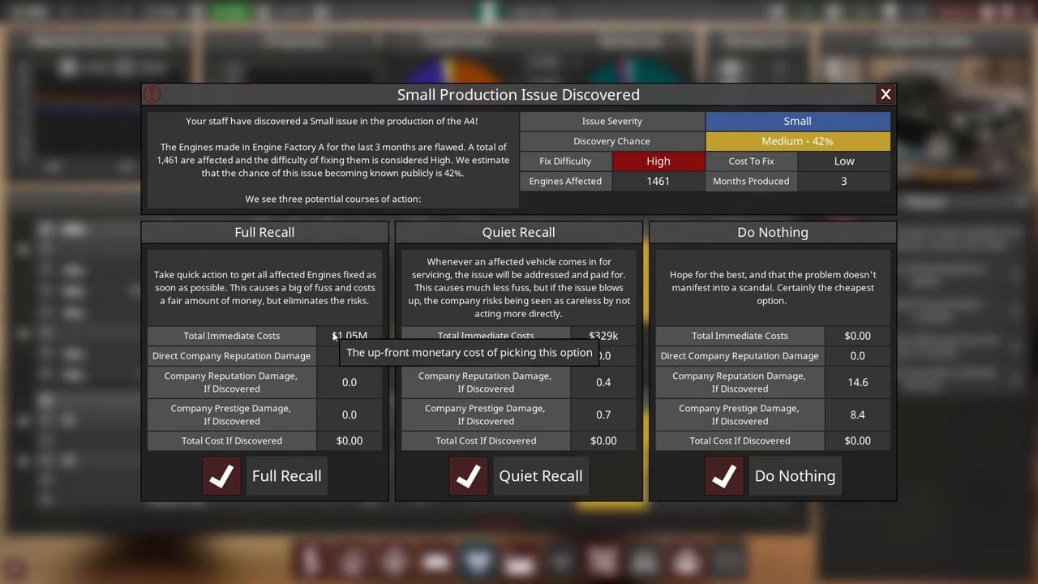
mouse_move(624, 331)
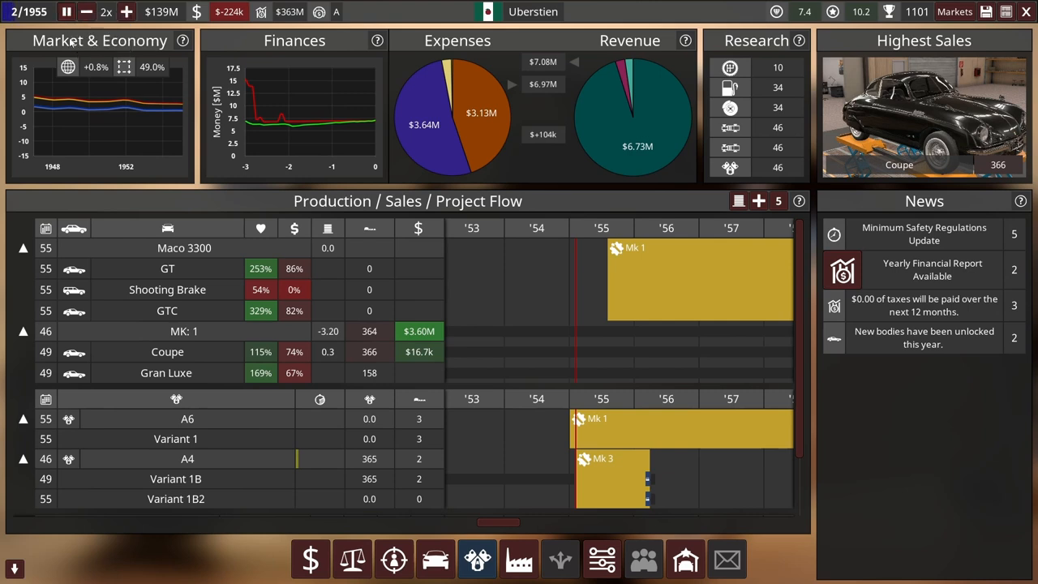
mouse_move(66, 11)
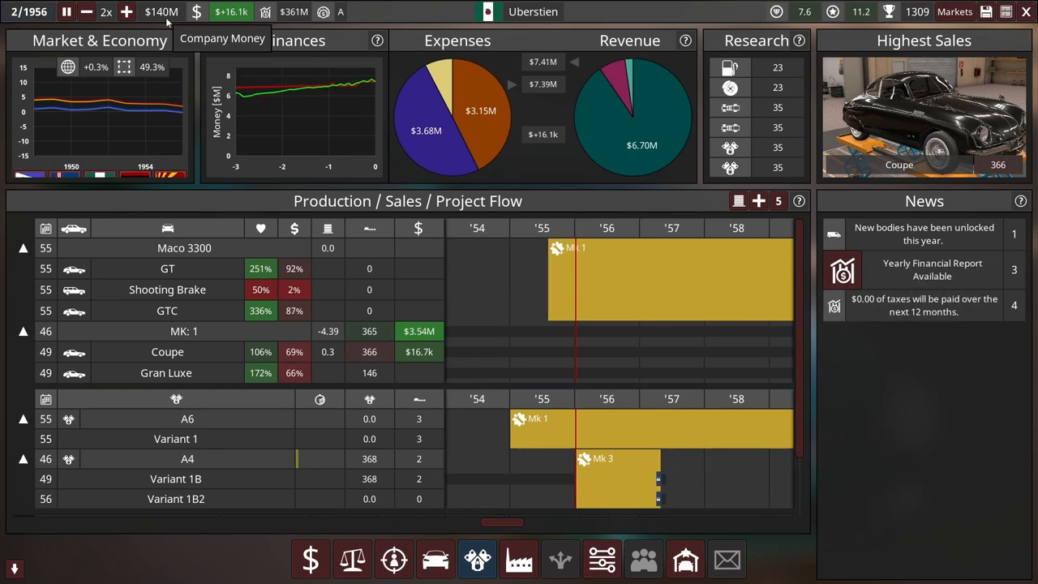
mouse_move(292, 11)
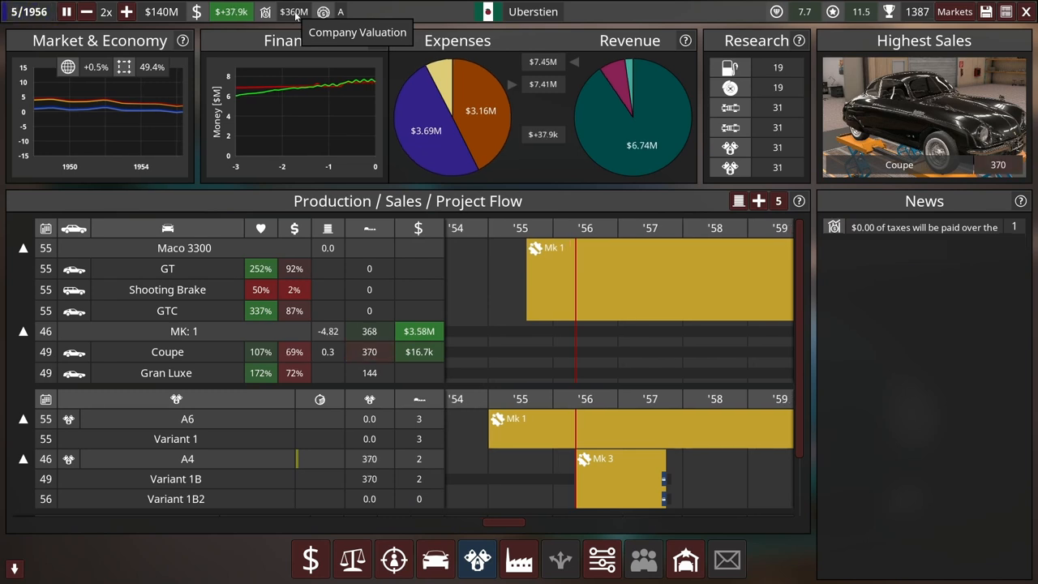
mouse_move(66, 11)
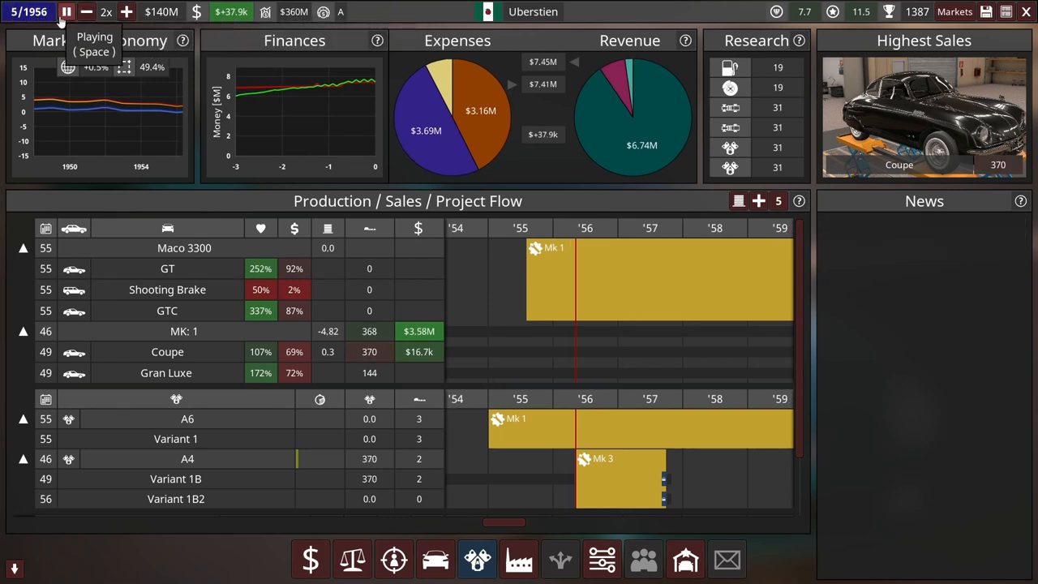
Step: Pause the clock and start a new facelift of the MK:1 model
left_click(66, 11)
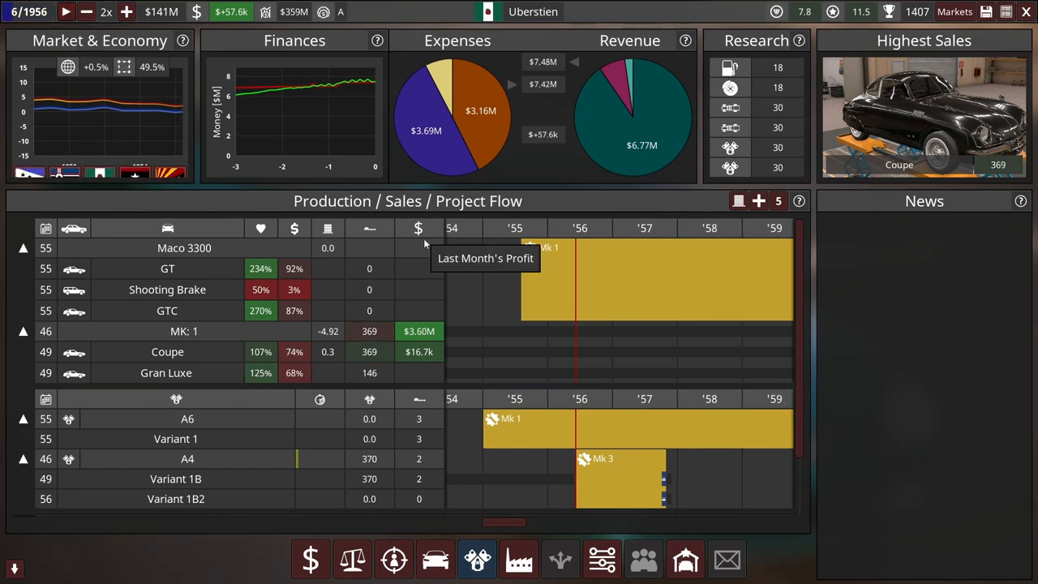
scroll("down", 3)
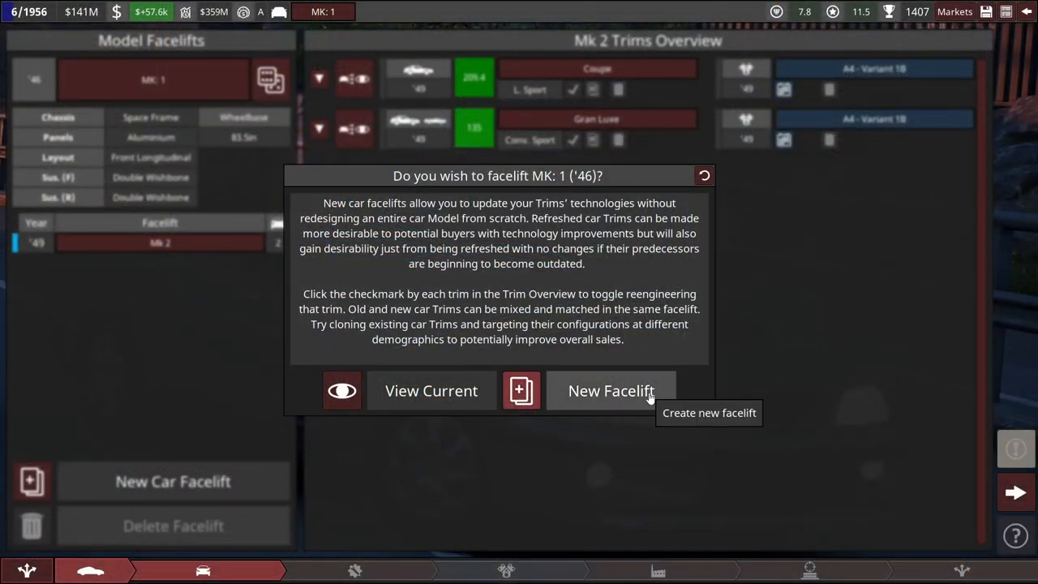
left_click(609, 389)
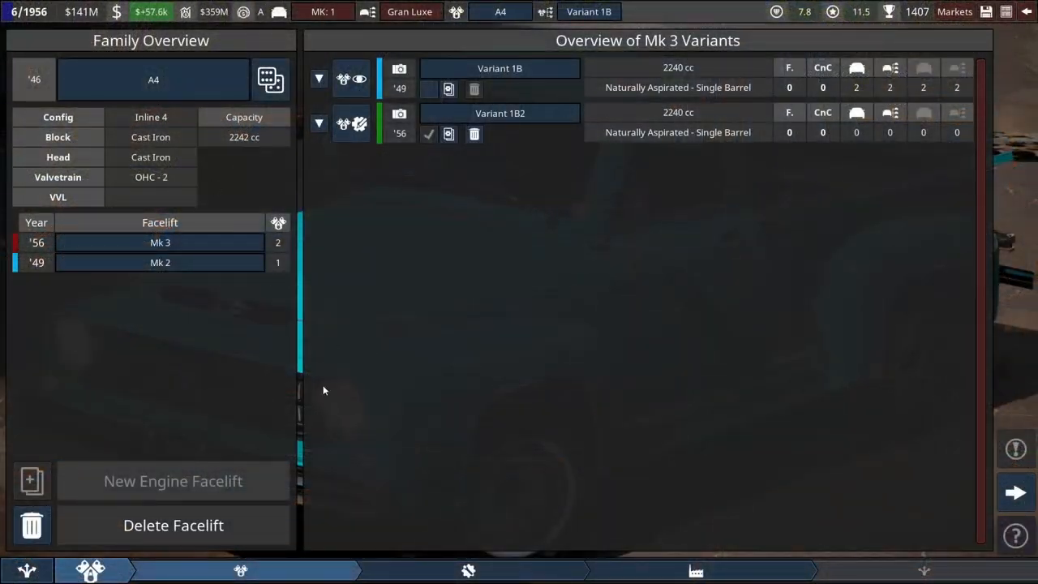
mouse_move(347, 159)
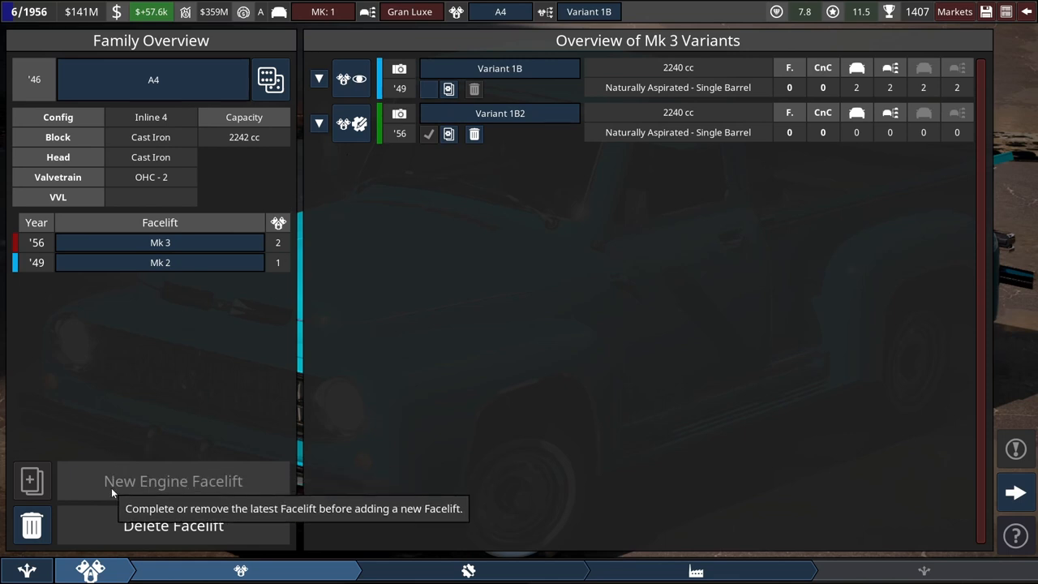
mouse_move(559, 324)
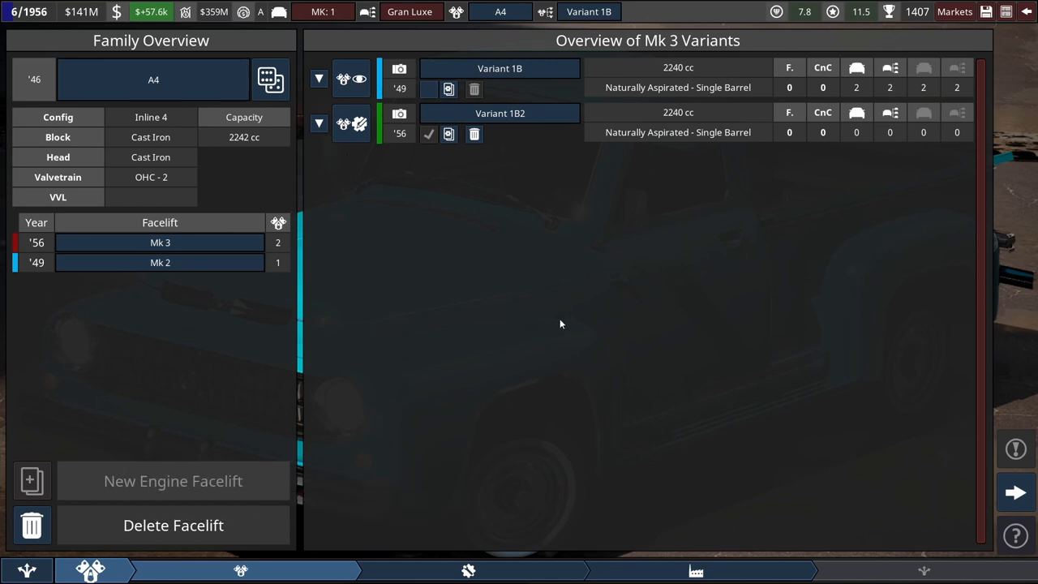
mouse_move(1023, 15)
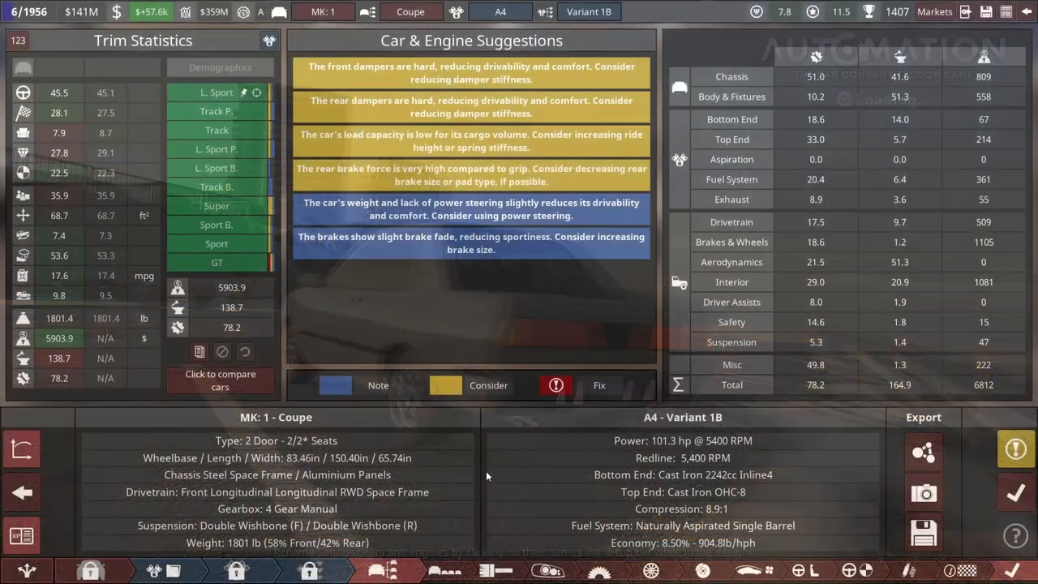
mouse_move(152, 571)
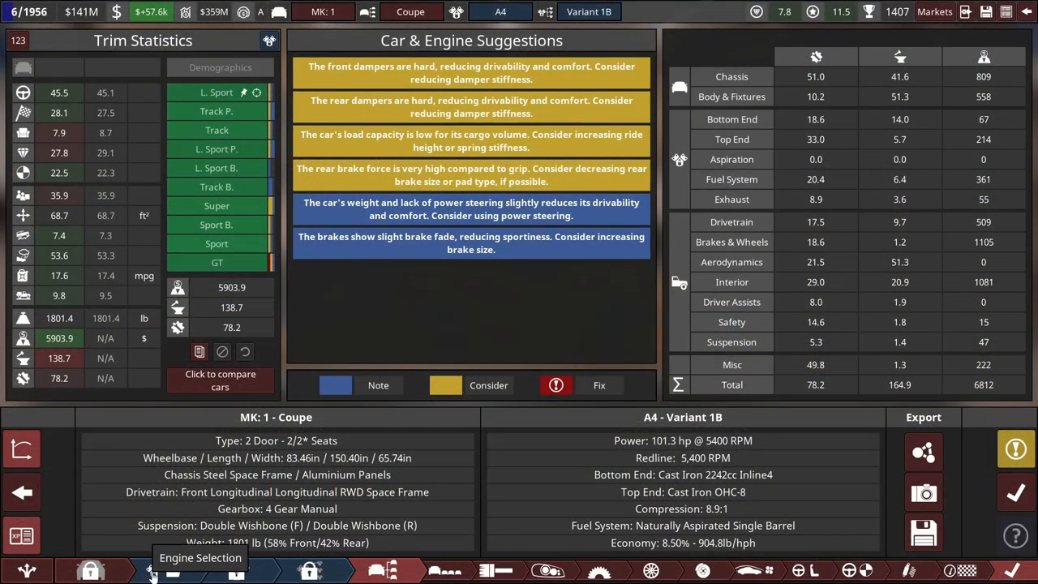
Step: Activate Variant 1B as 'Variant 1B Replacement' in the A4 engine project and toggle Variant 1B2
left_click(153, 571)
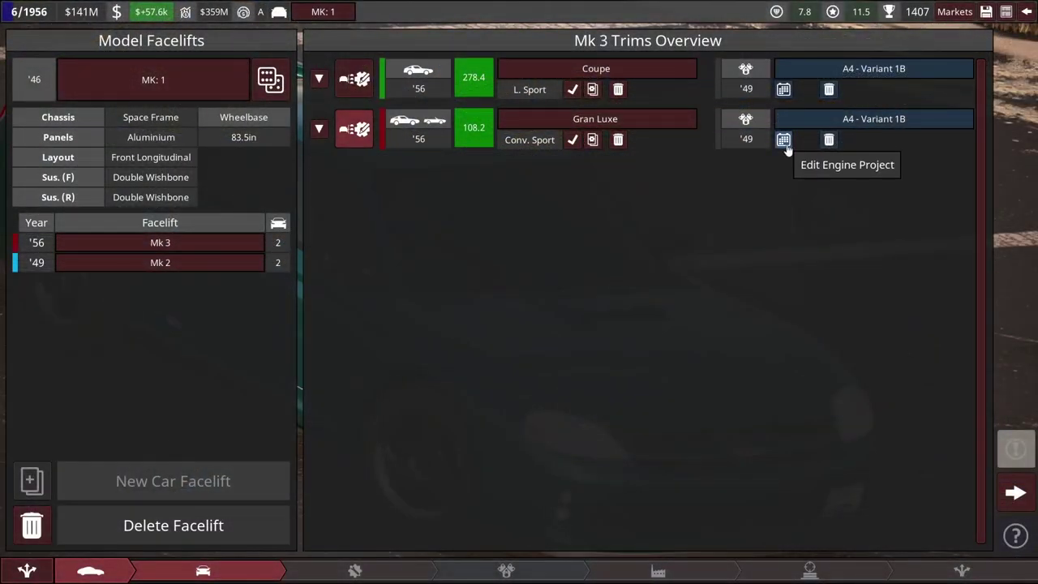
left_click(783, 139)
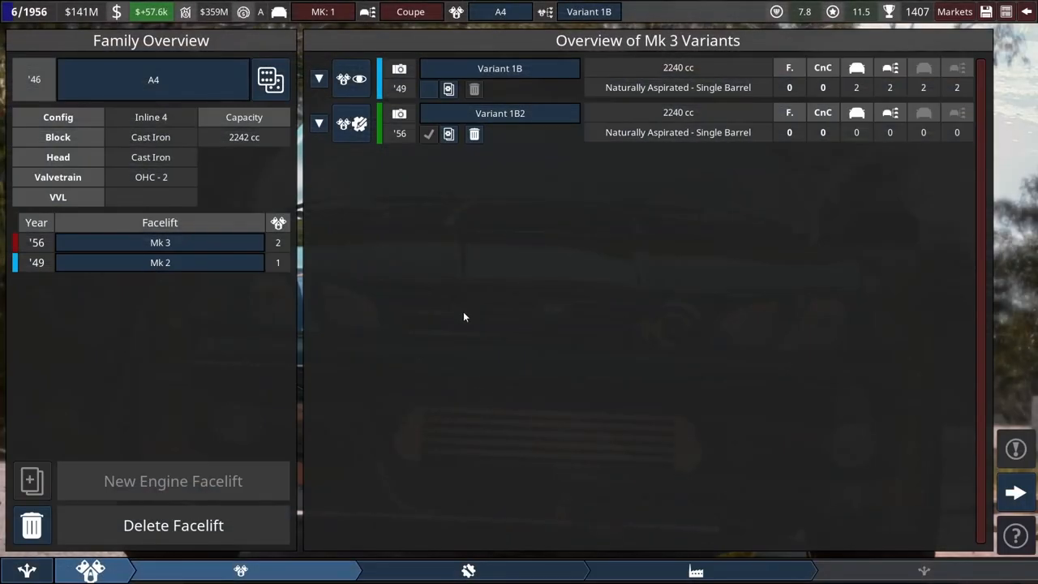
mouse_move(428, 87)
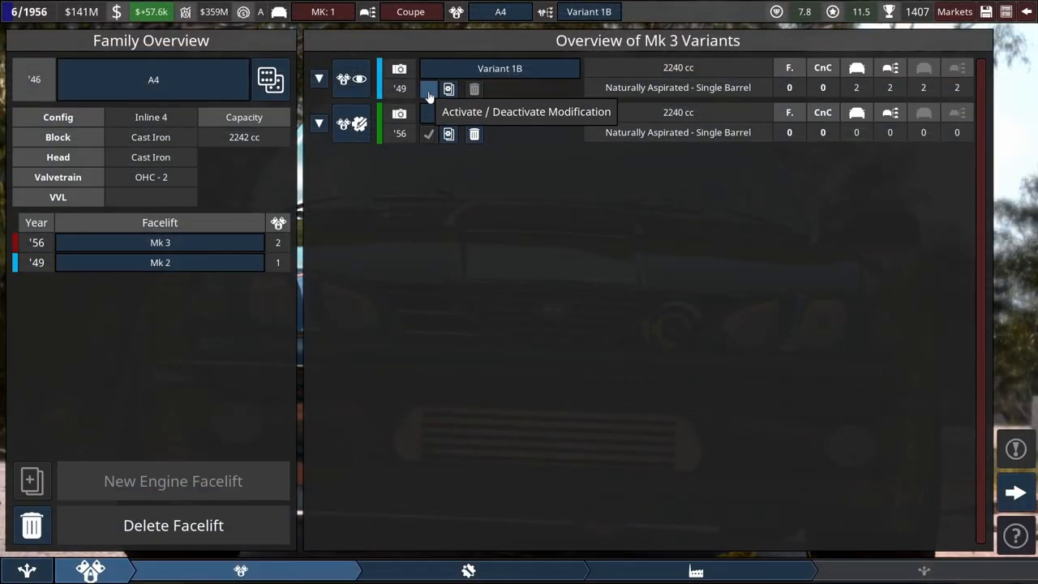
left_click(428, 89)
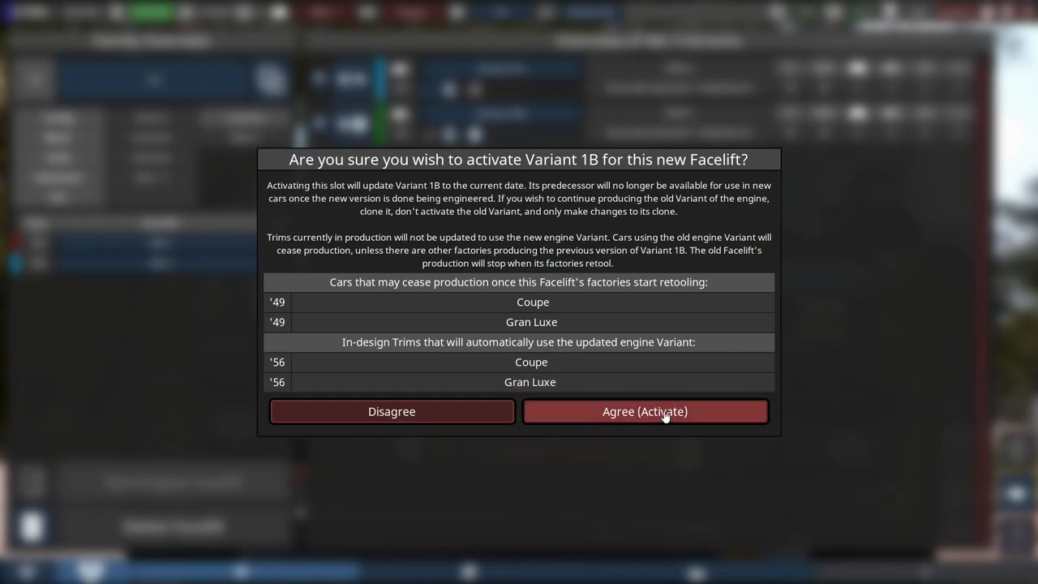
left_click(645, 412)
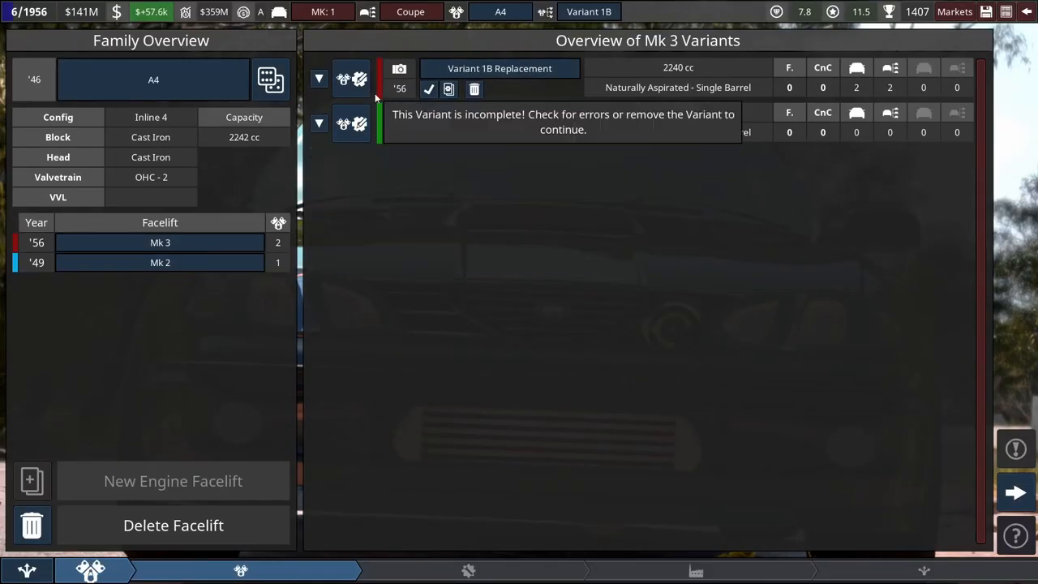
left_click(428, 133)
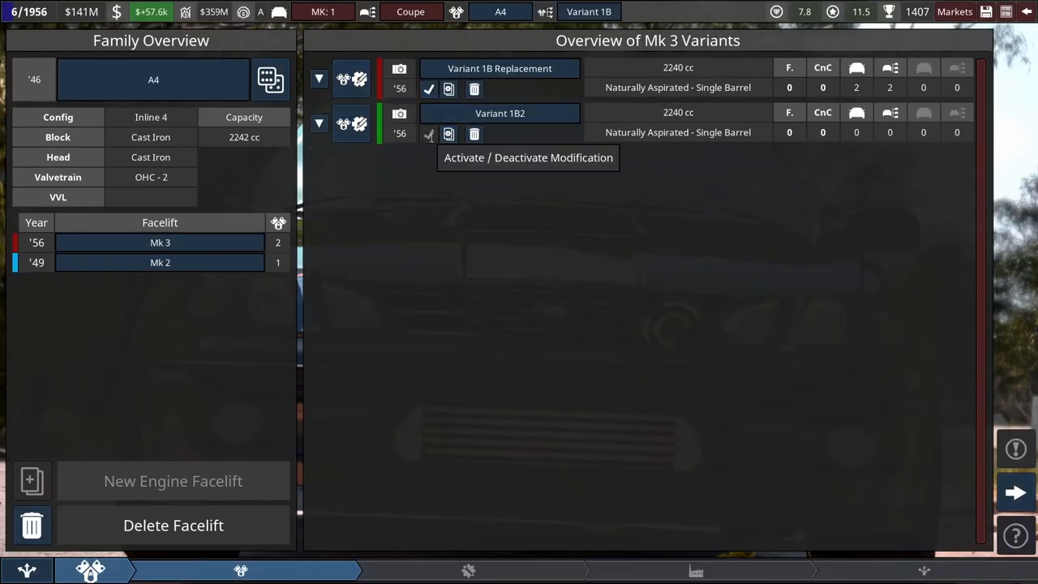
mouse_move(361, 123)
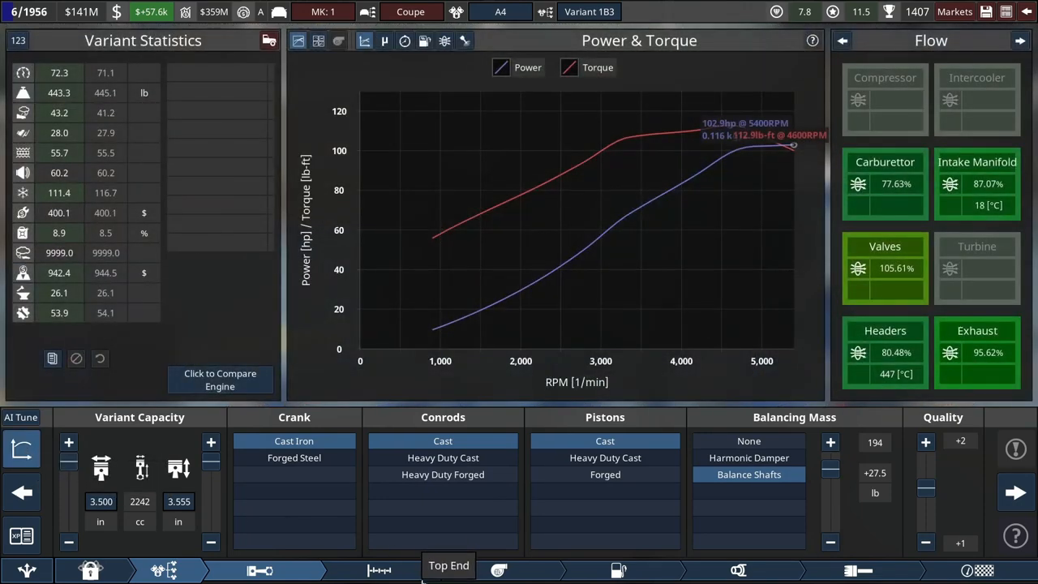
Step: Review Variant 1B3's stress readings and top end, then reach its fuel system settings
left_click(1020, 40)
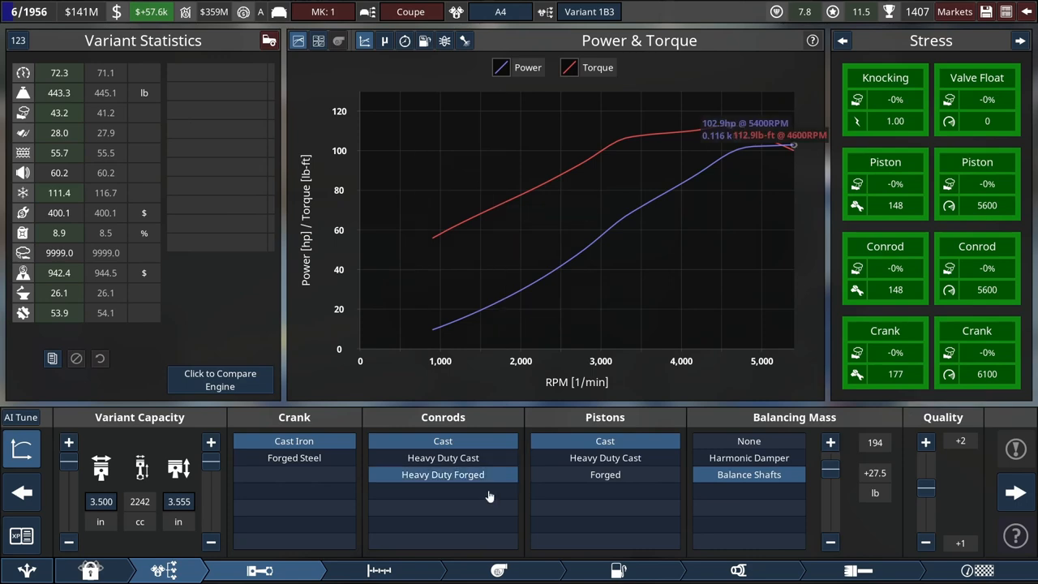
left_click(405, 569)
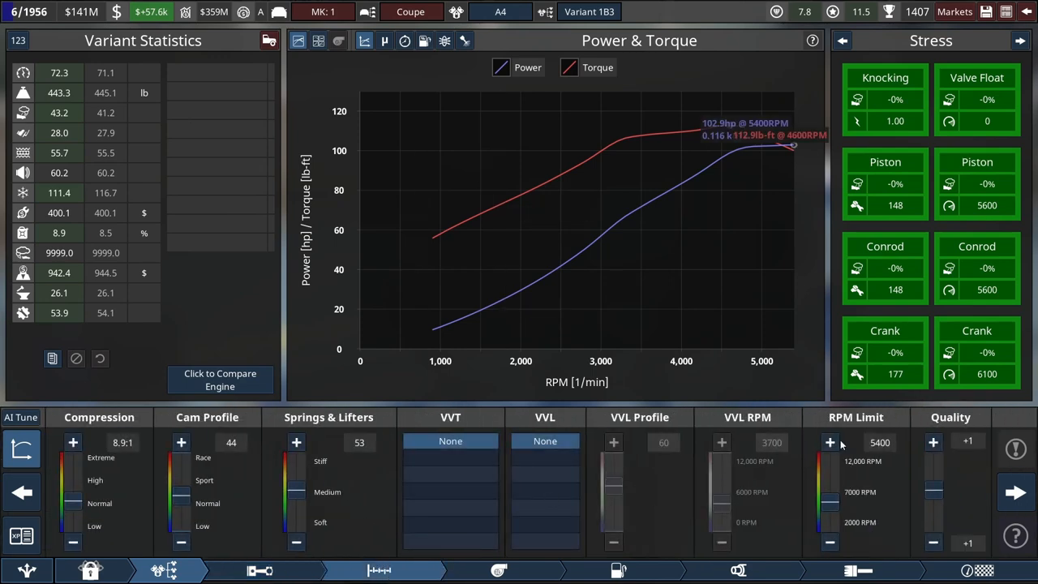
left_click(831, 441)
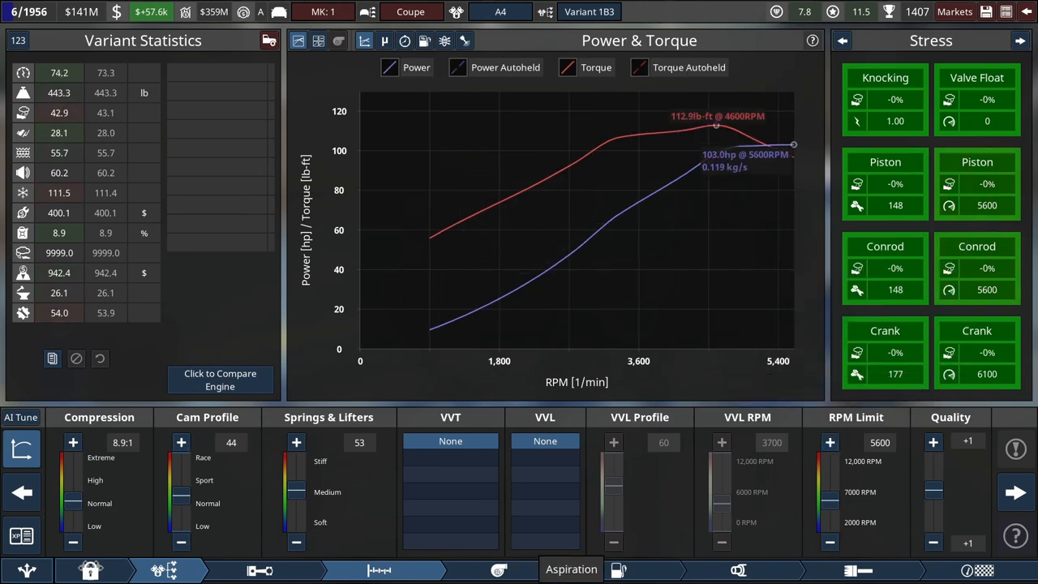
left_click(618, 571)
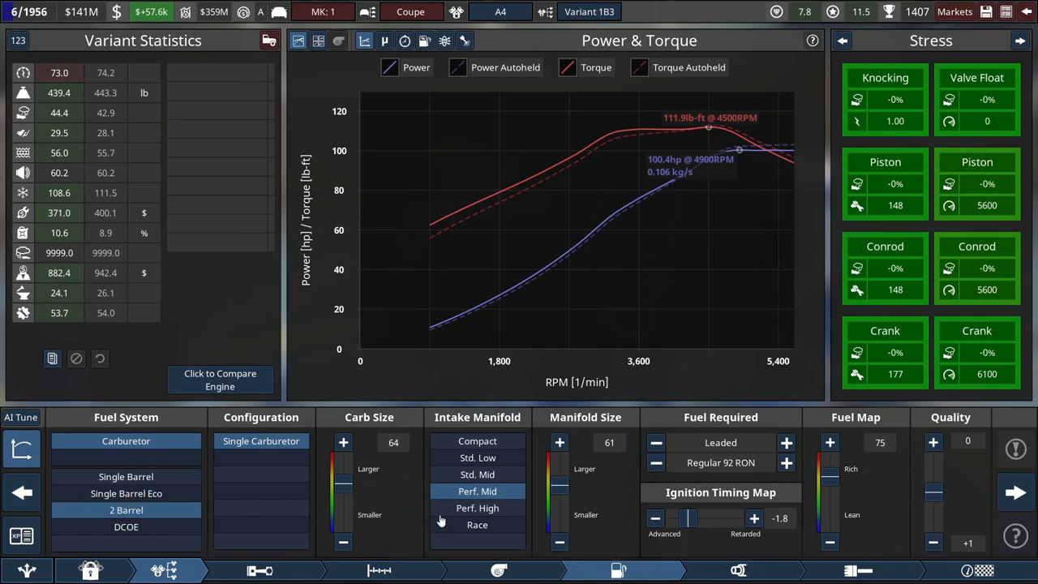
mouse_move(126, 509)
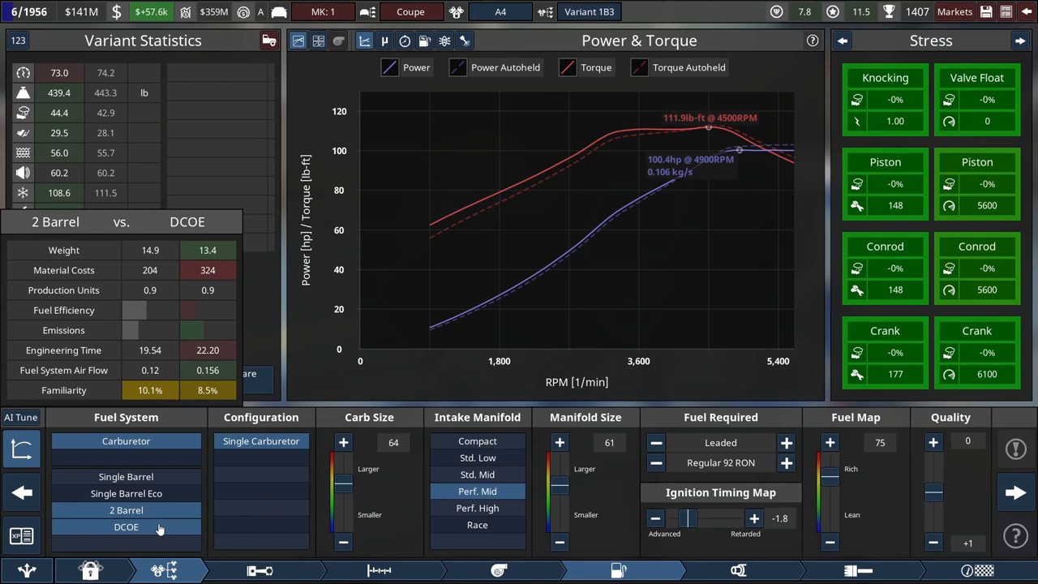
Step: Fit Variant 1B3 with twin single-barrel carburettors, giving about 103 hp
left_click(262, 457)
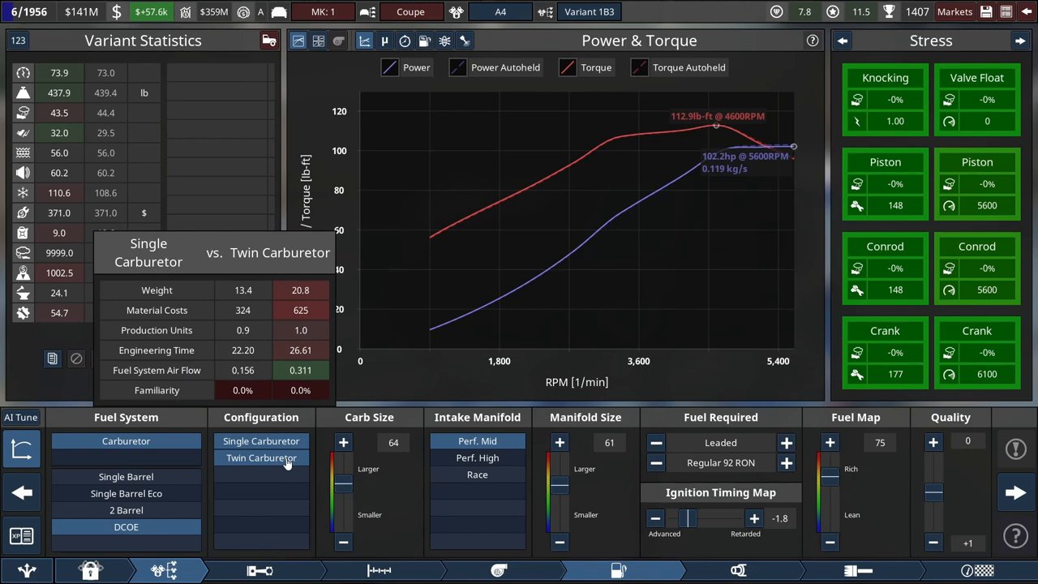
mouse_move(284, 467)
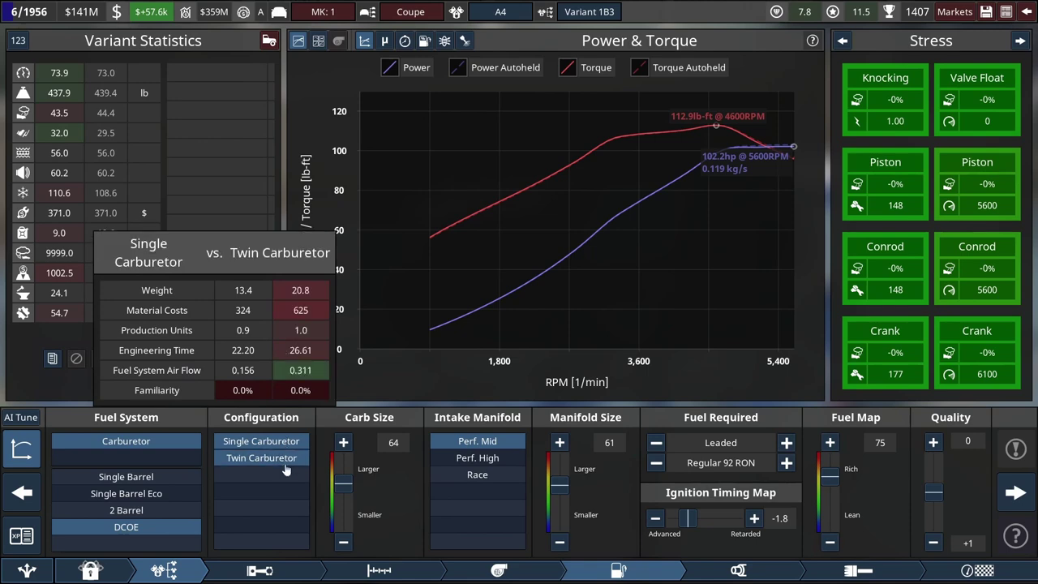
left_click(261, 458)
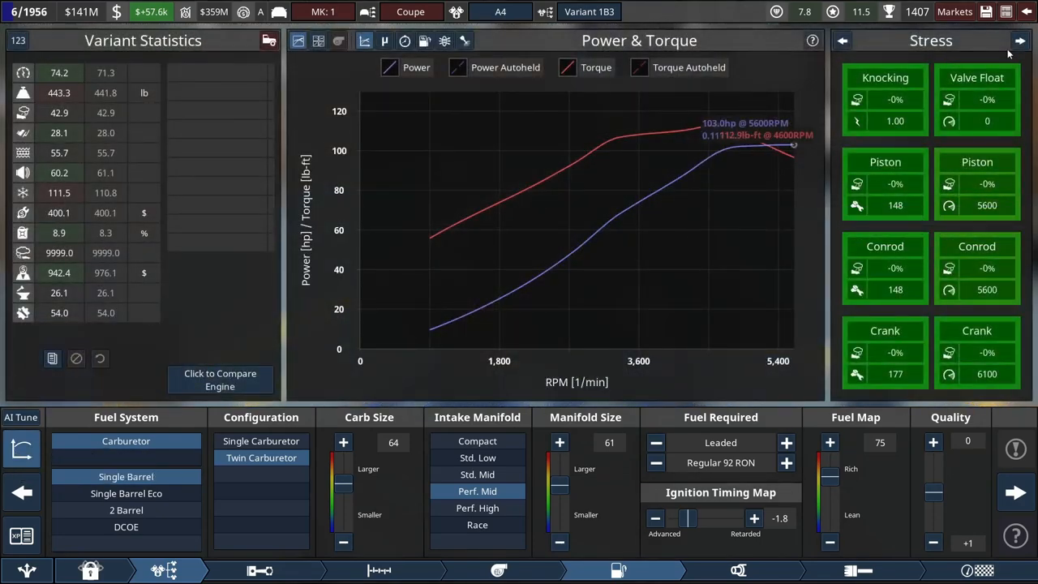
left_click(1020, 41)
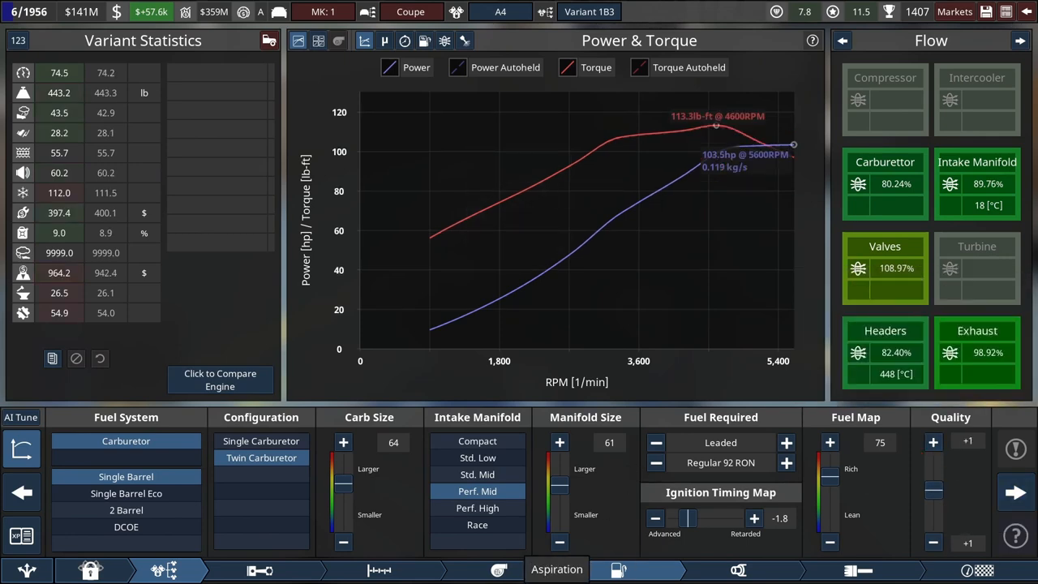
Step: Review the bottom end, compression/valvetrain and exhaust settings of Variant 1B3
left_click(380, 571)
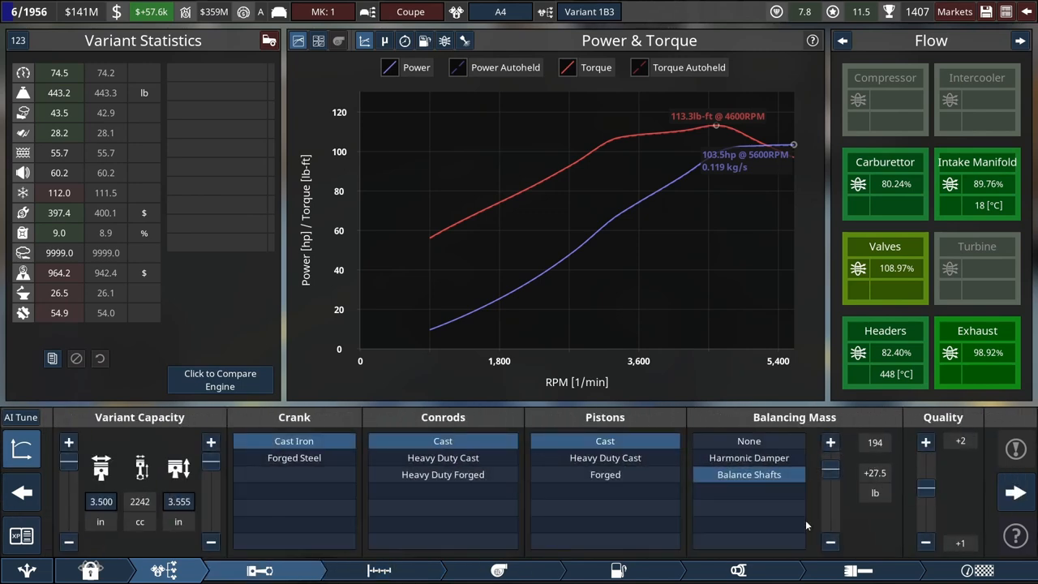
mouse_move(1016, 493)
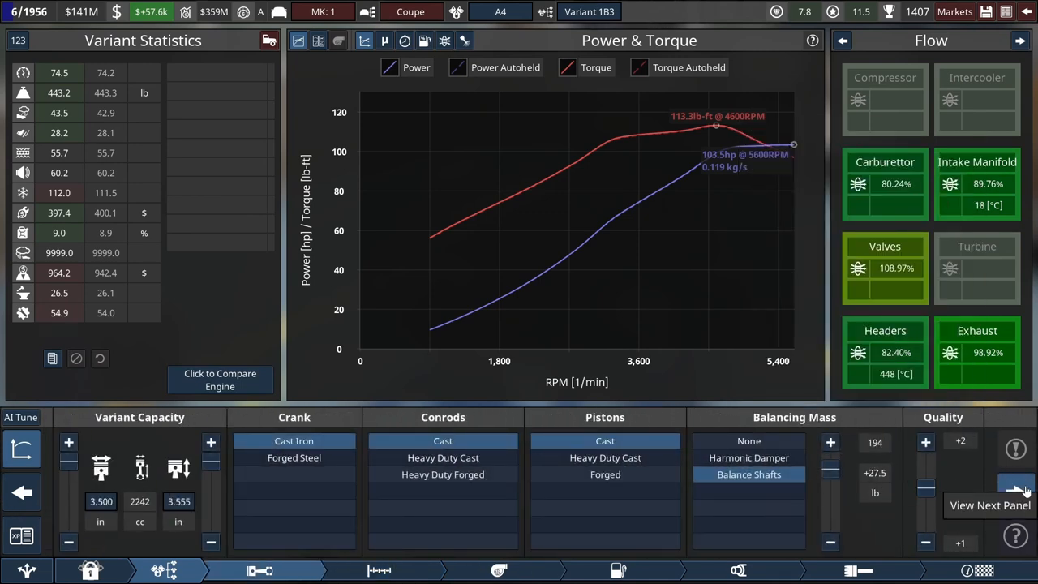
left_click(1015, 486)
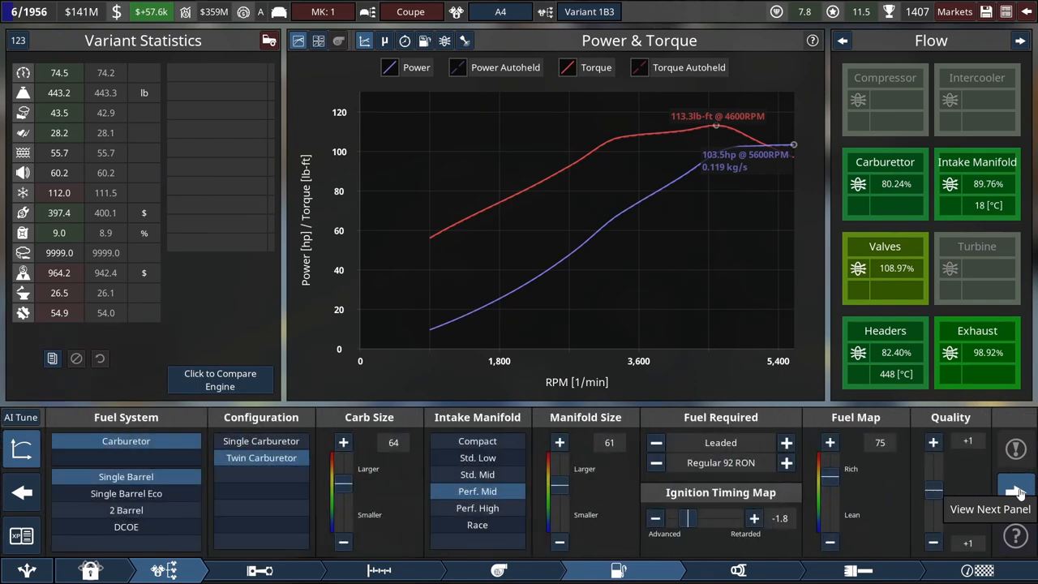
mouse_move(831, 478)
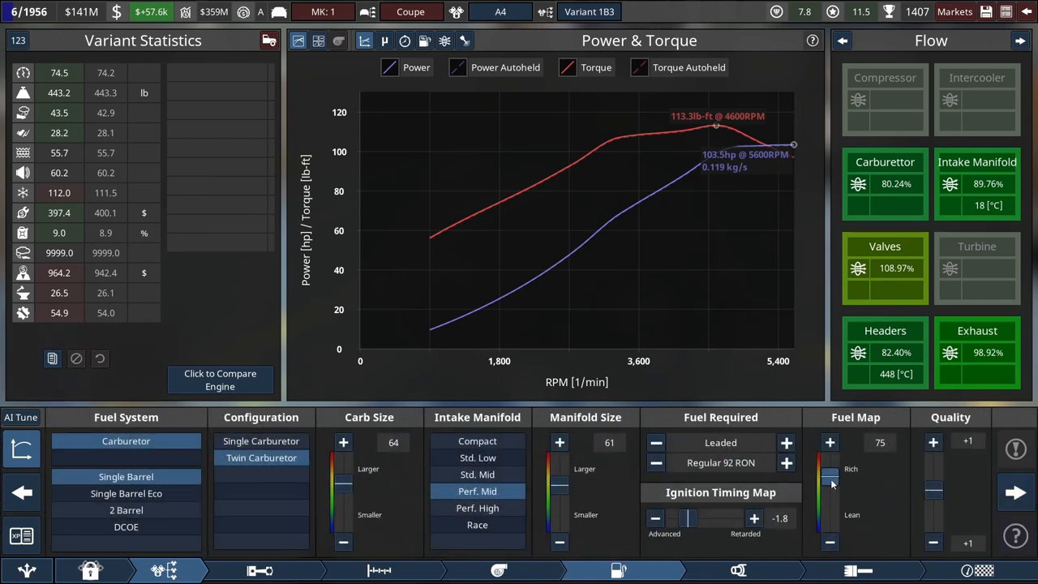
left_click(1021, 41)
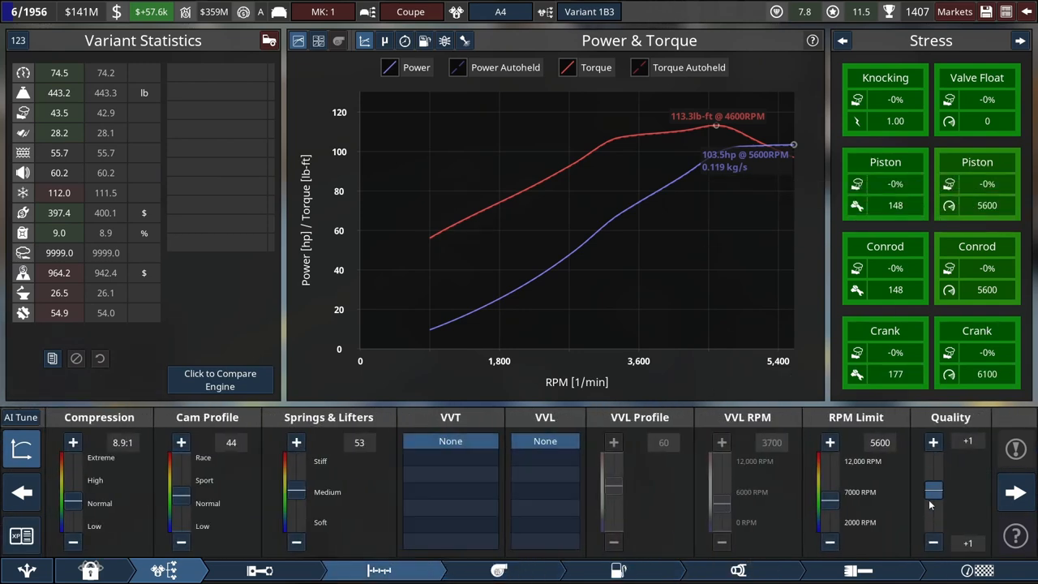
left_click(830, 542)
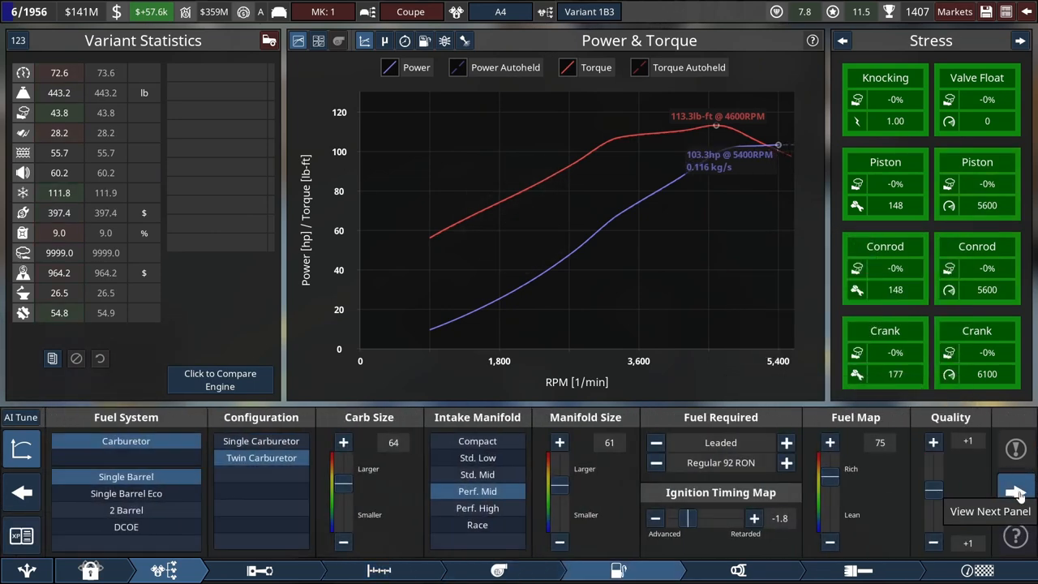
left_click(1016, 494)
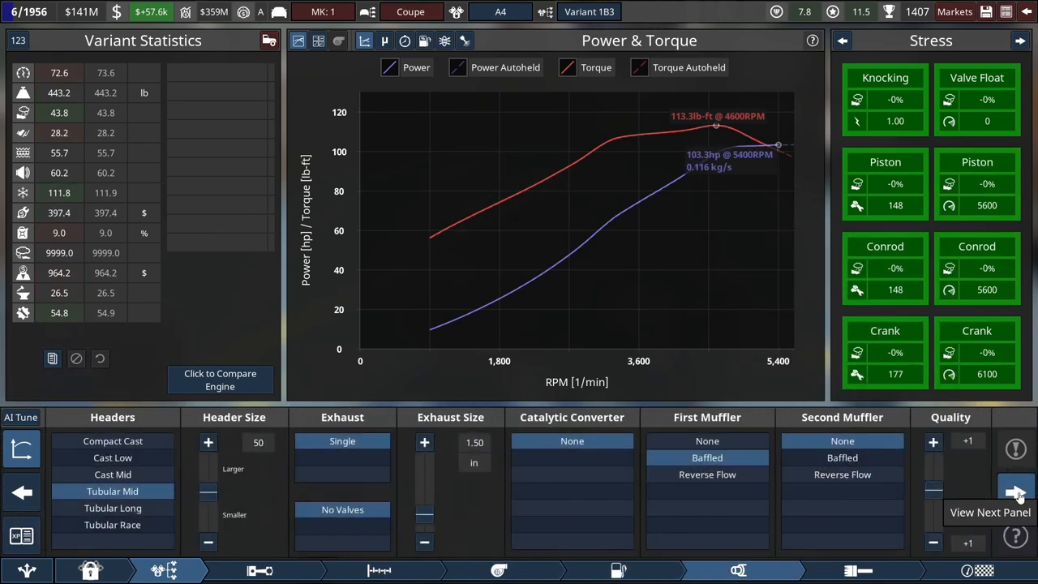
mouse_move(1012, 359)
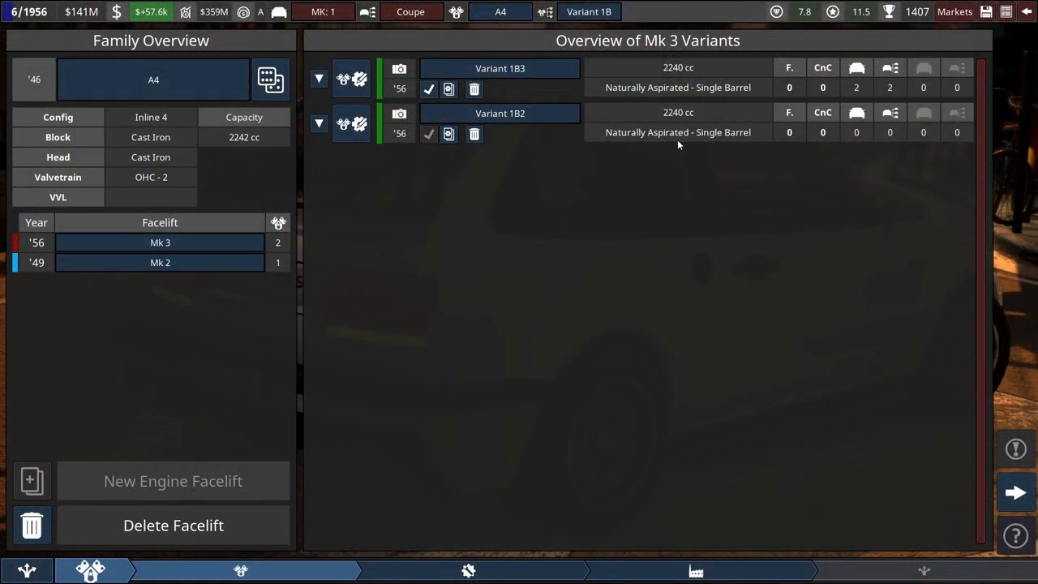
mouse_move(448, 133)
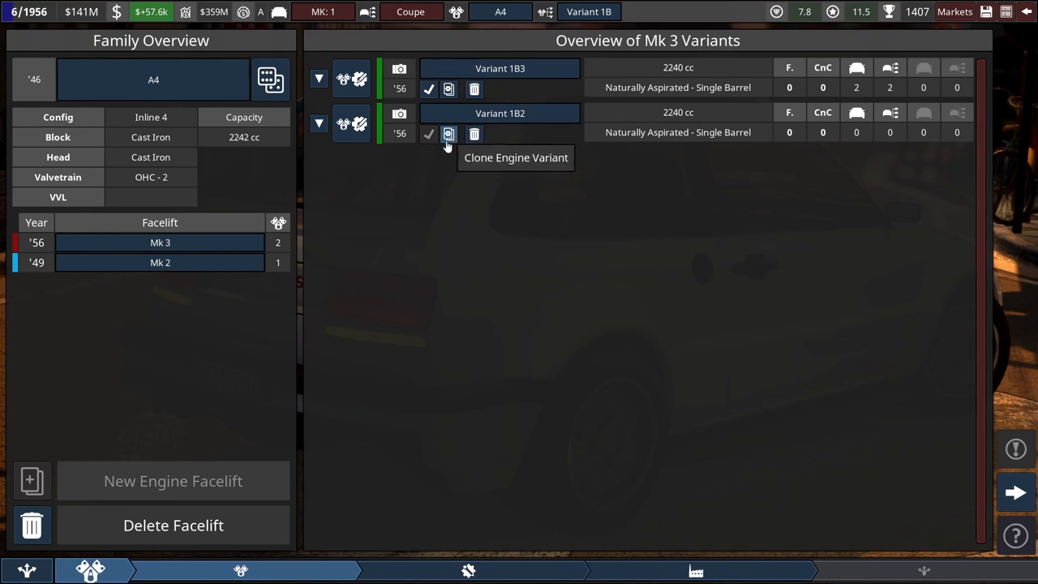
mouse_move(474, 133)
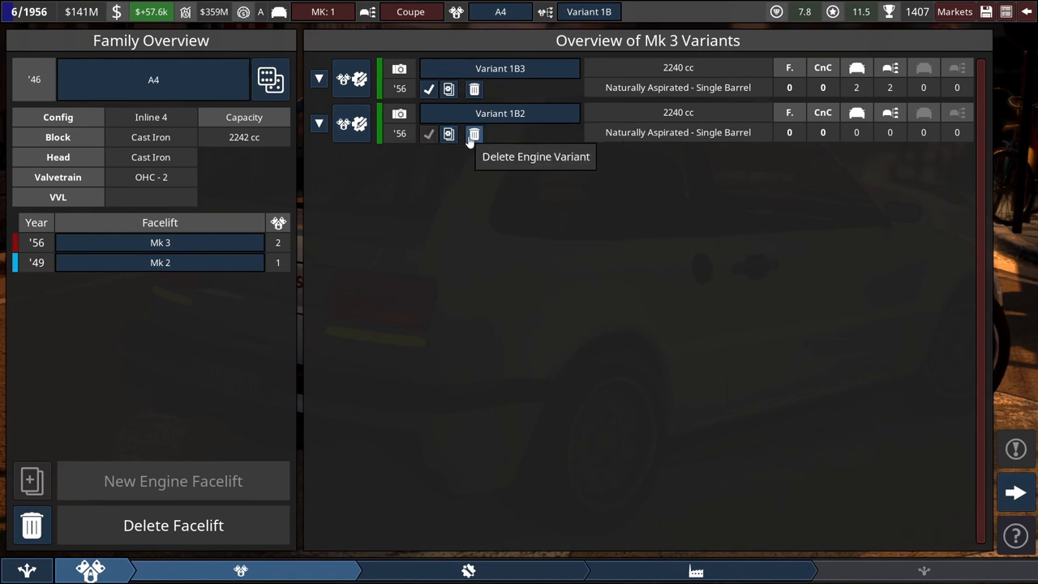
mouse_move(373, 128)
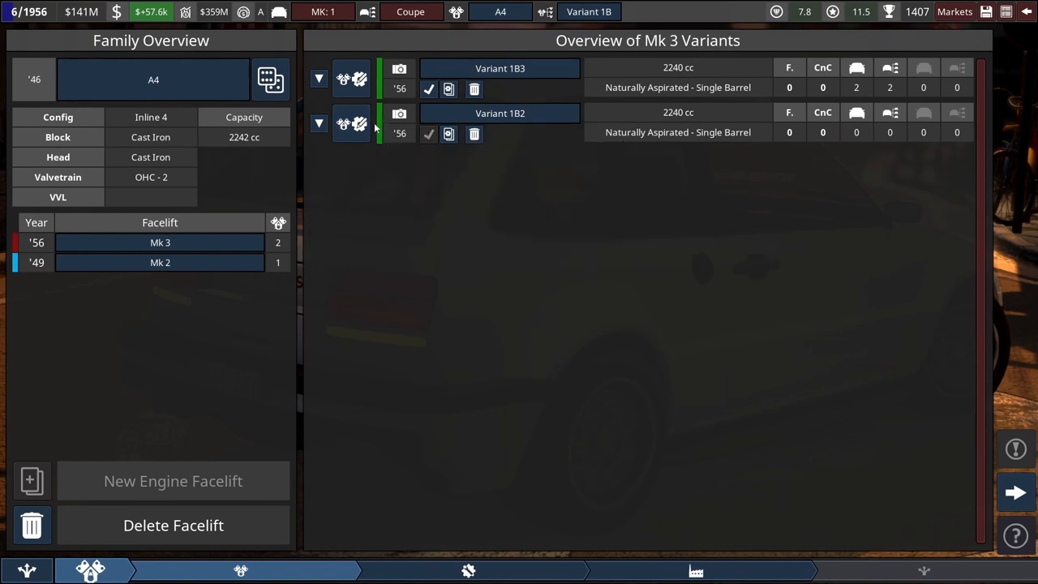
mouse_move(402, 133)
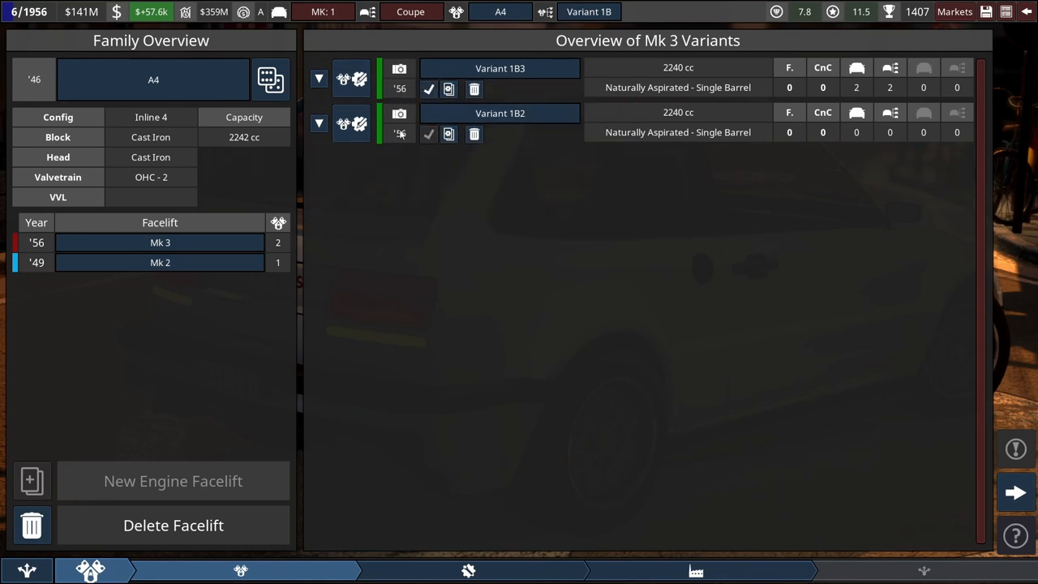
mouse_move(344, 123)
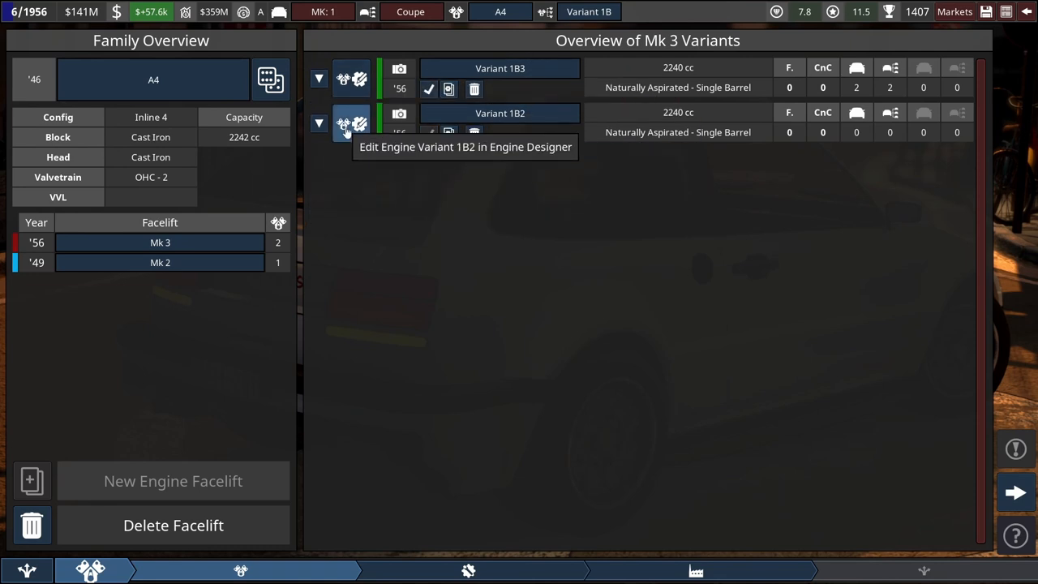
Step: Browse Variant 1B2's top end and exhaust settings, then go to the MK:1 Mk 3 trims overview
left_click(344, 123)
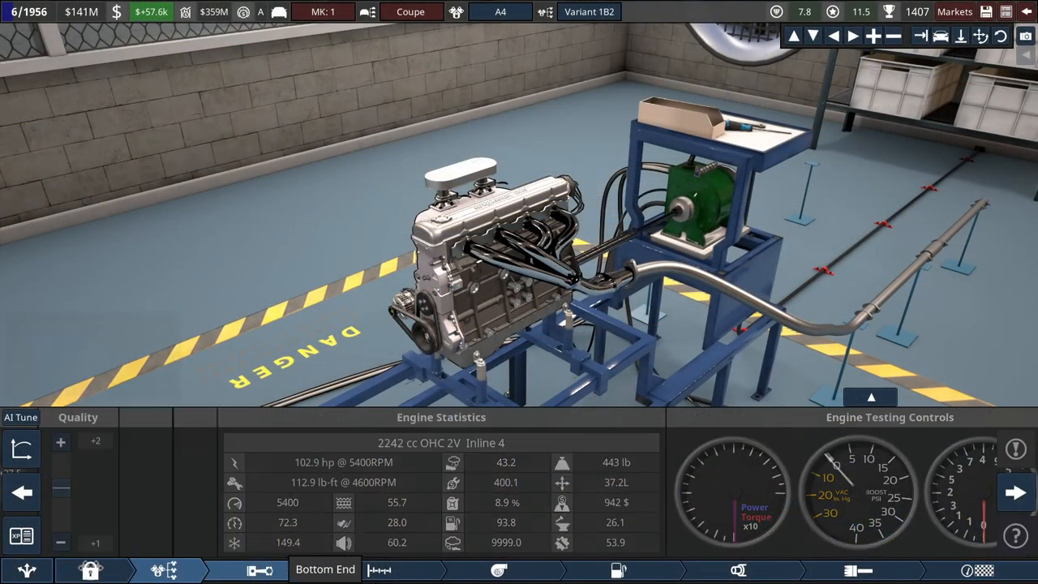
left_click(324, 569)
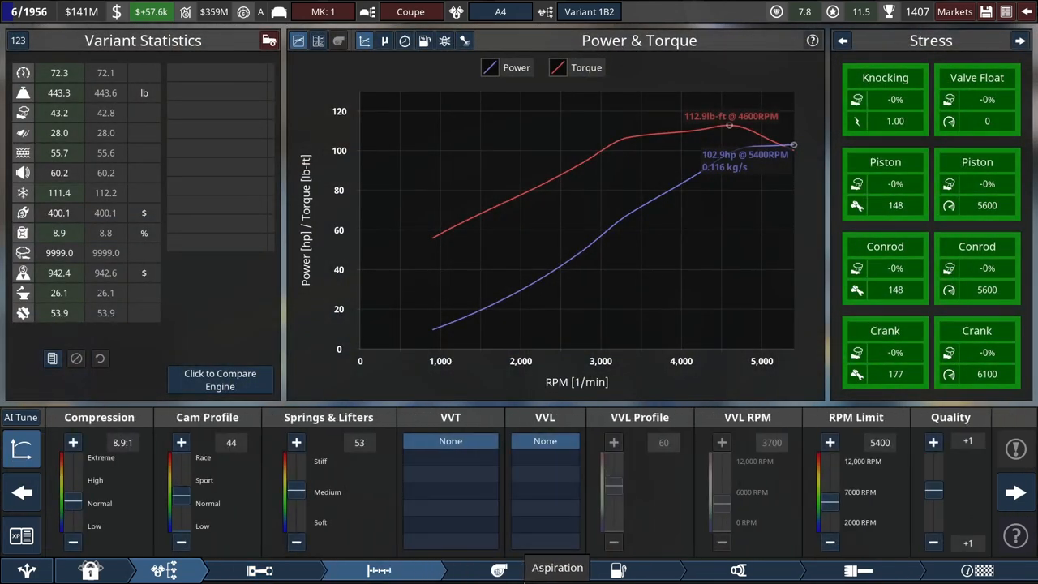
left_click(558, 567)
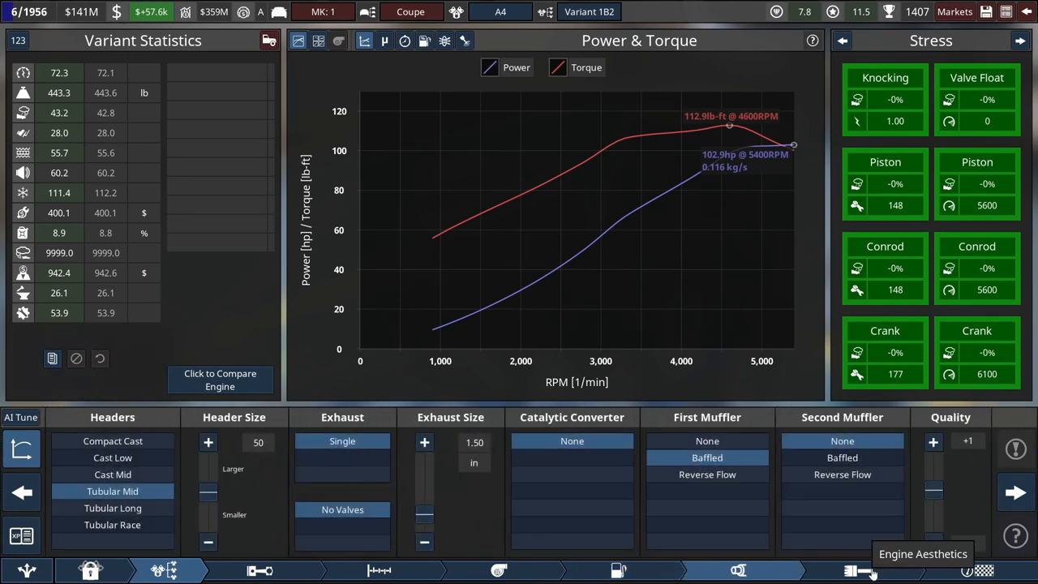
left_click(857, 571)
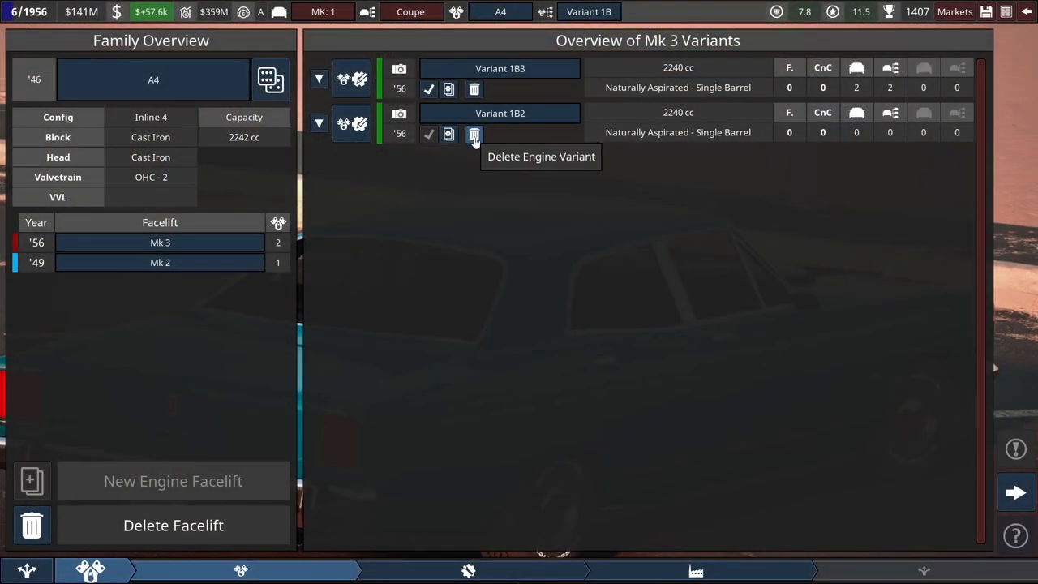
left_click(474, 133)
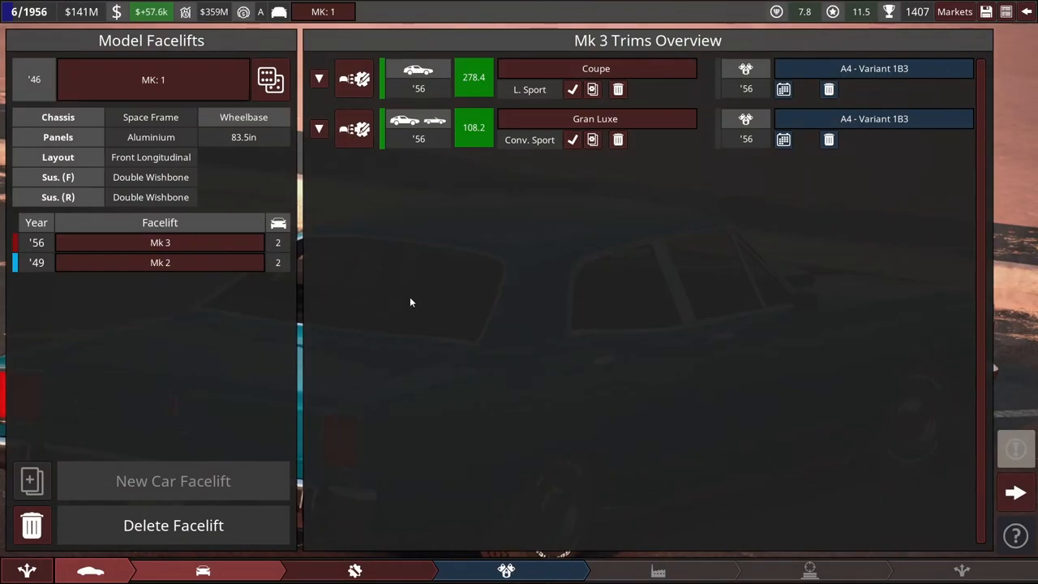
mouse_move(353, 78)
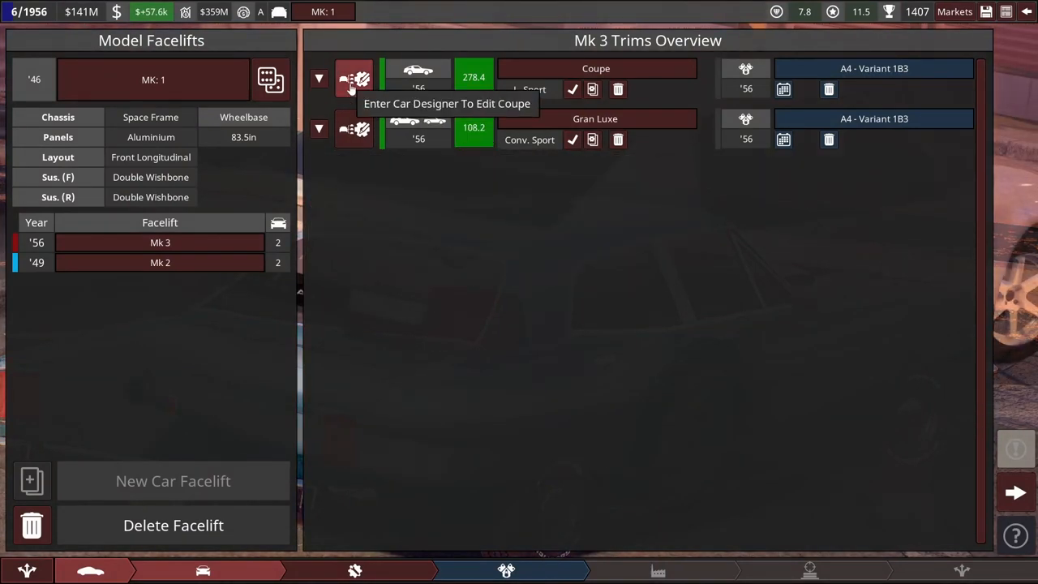
Step: Load the Coupe trim in the car designer and view its body styling
left_click(354, 77)
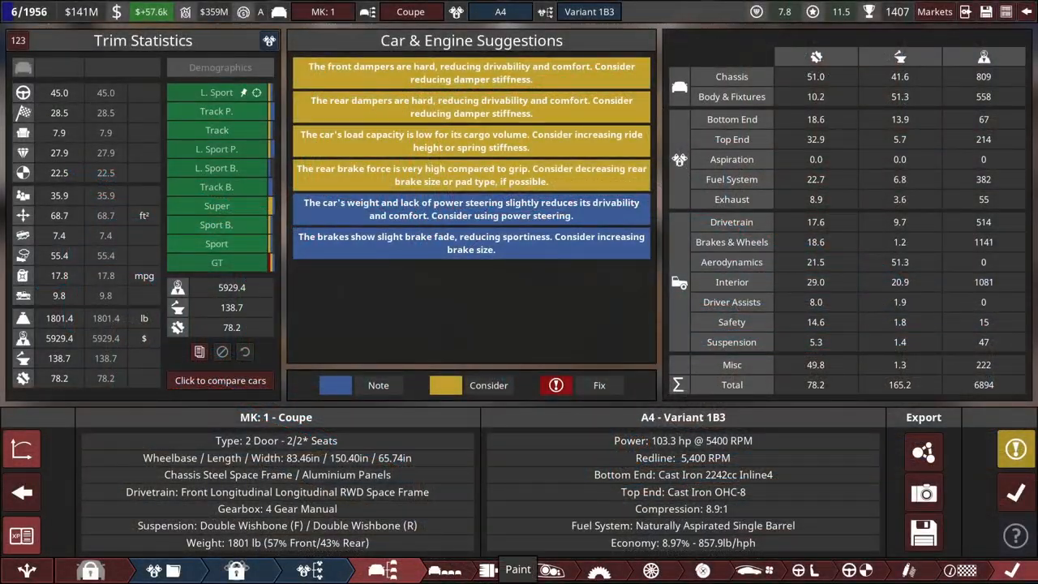
left_click(517, 568)
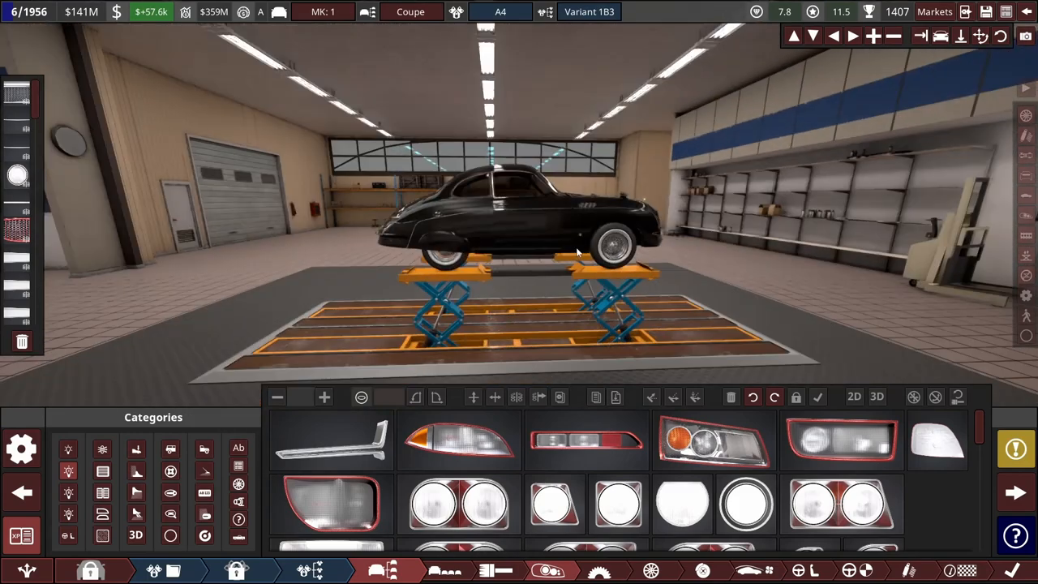
left_click_drag(568, 243, 405, 276)
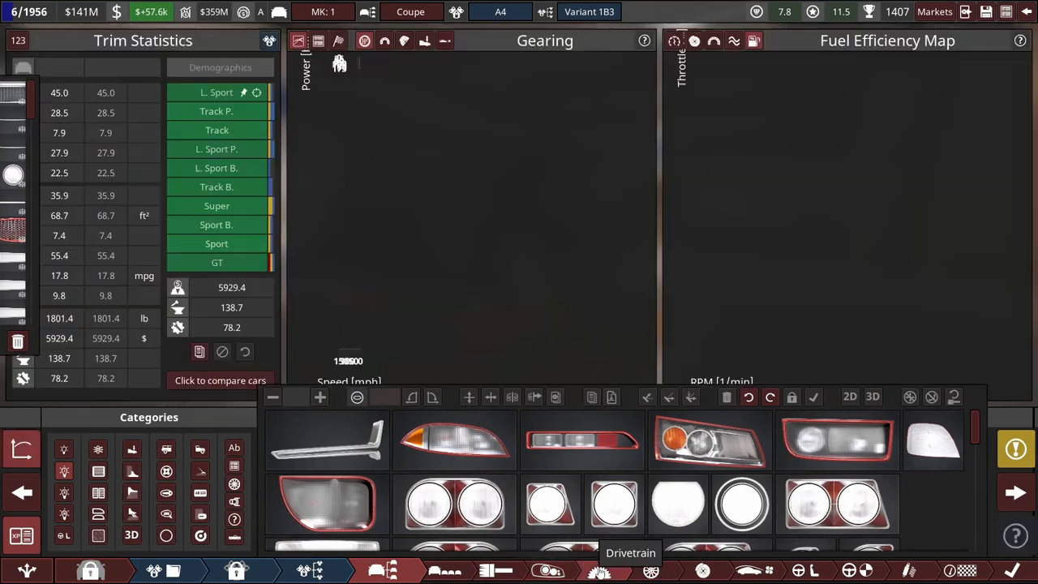
Step: Raise the Coupe's gearing top speed from 112.9 to 117.1 mph
left_click(629, 571)
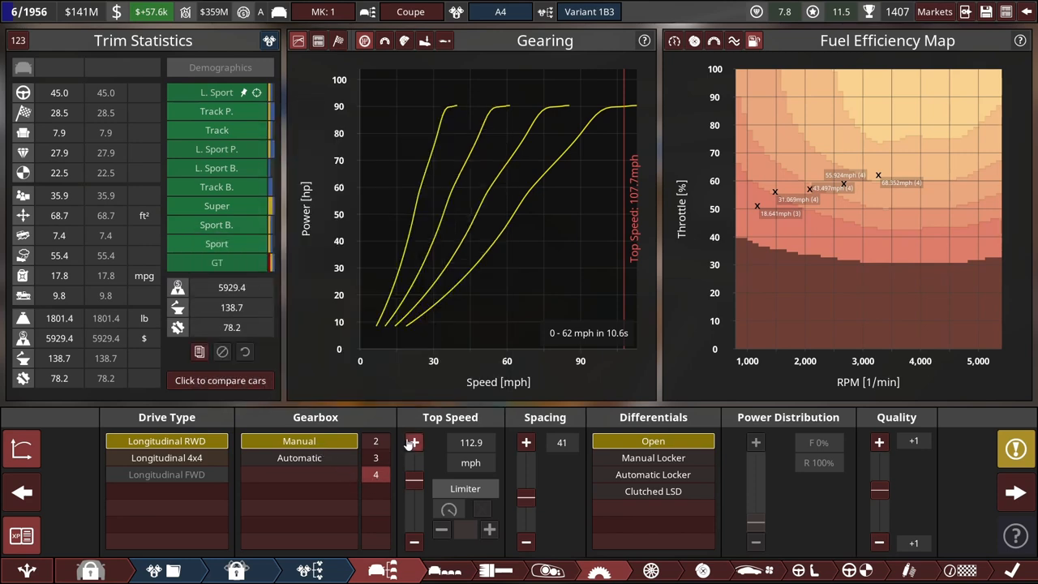
left_click(412, 442)
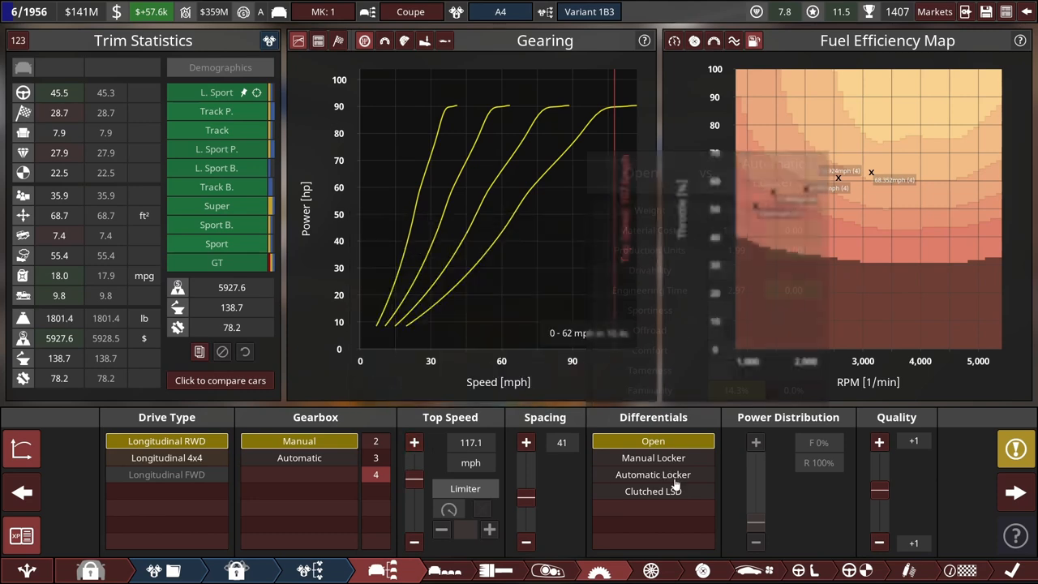
mouse_move(1008, 485)
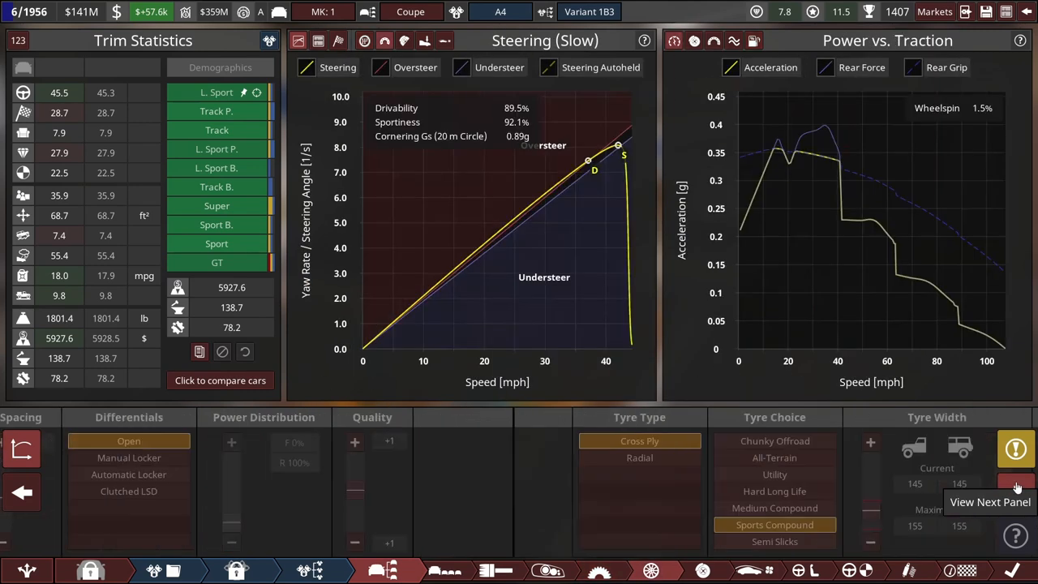
Step: Switch the Coupe to radial tyres with 170 front and 165 rear widths
left_click(1015, 450)
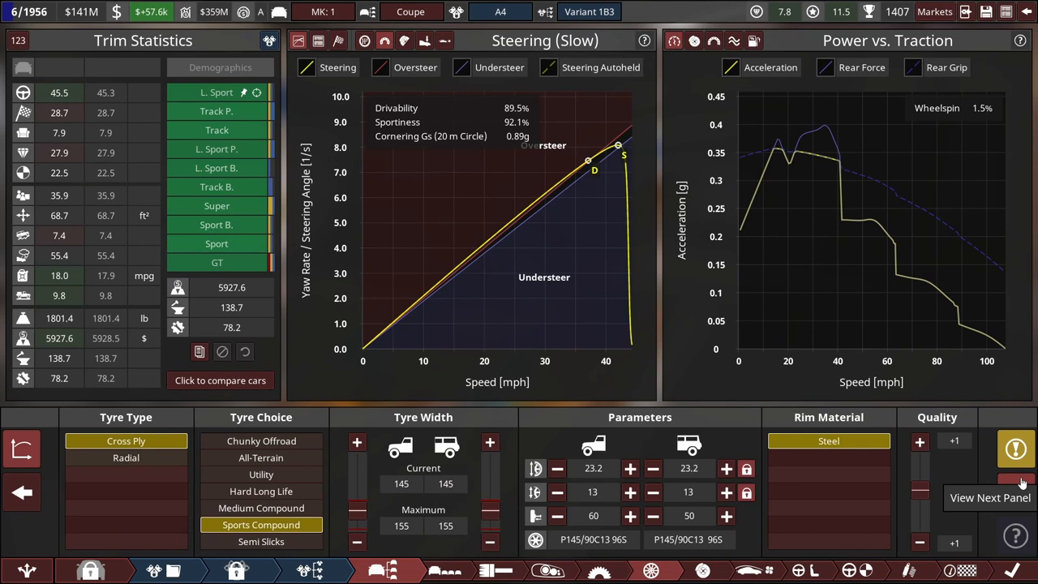
mouse_move(138, 479)
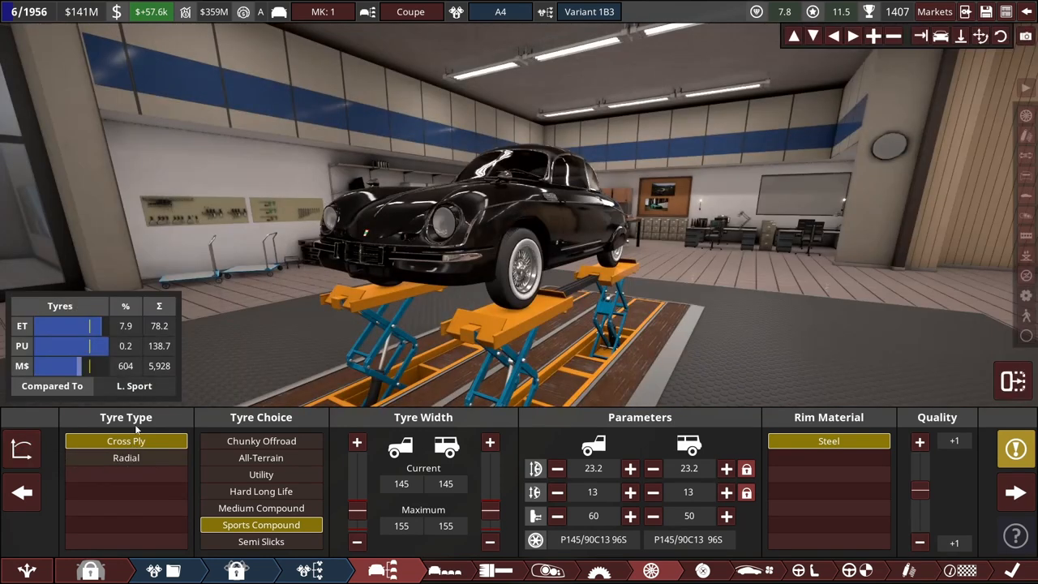
left_click(126, 457)
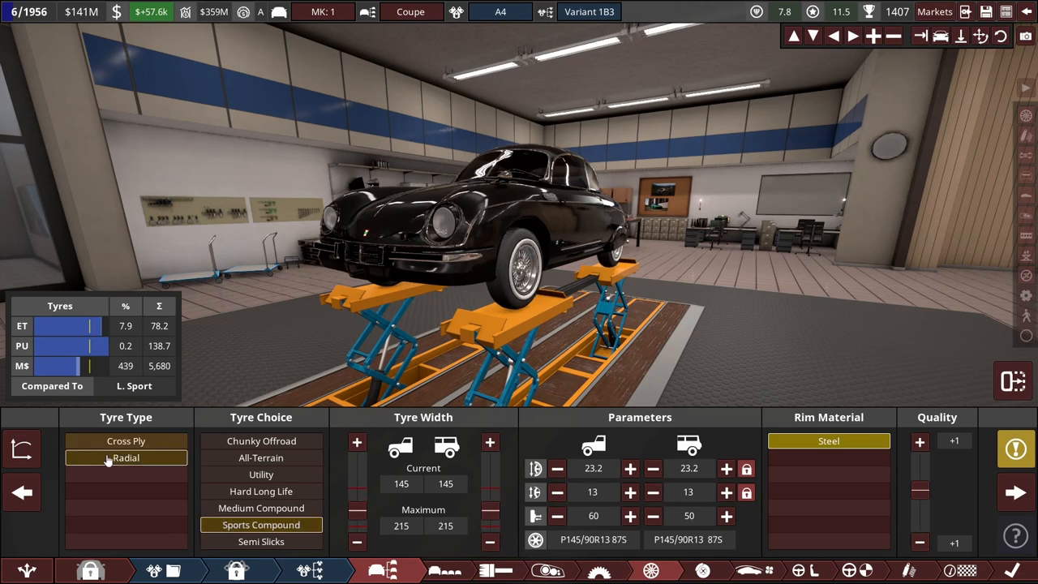
left_click(127, 457)
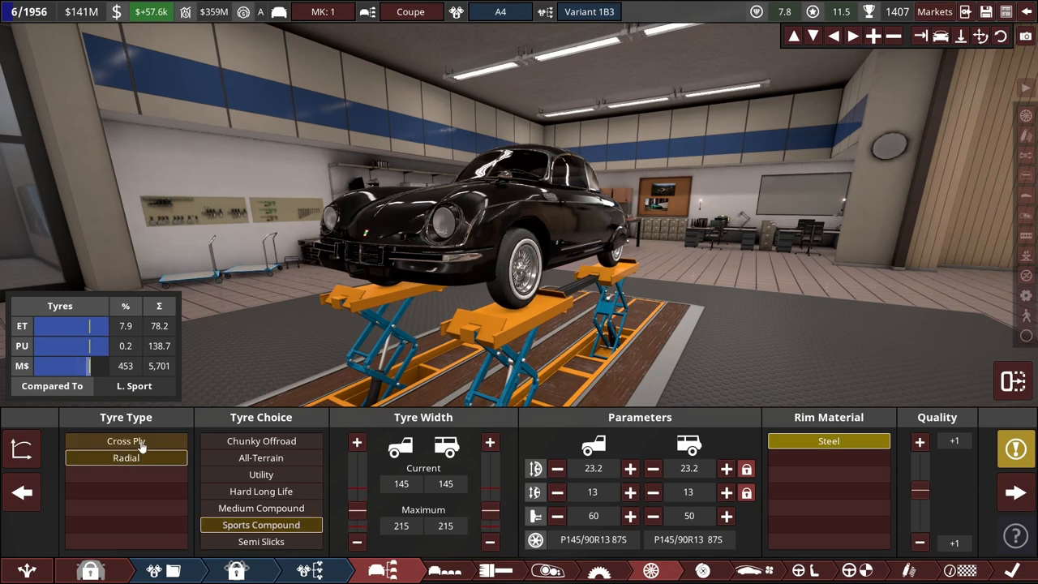
left_click(127, 457)
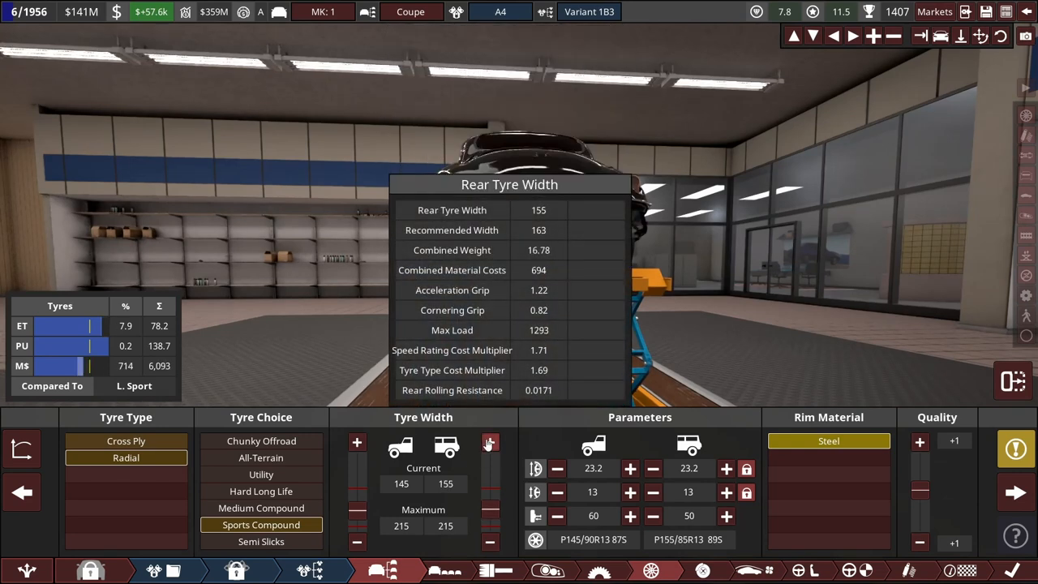
left_click(490, 443)
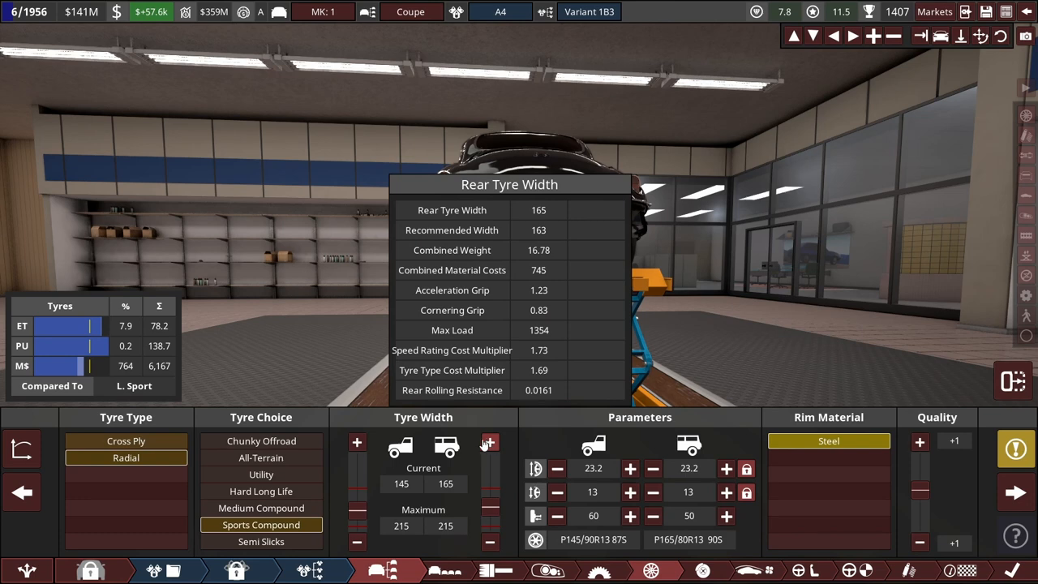
left_click(357, 441)
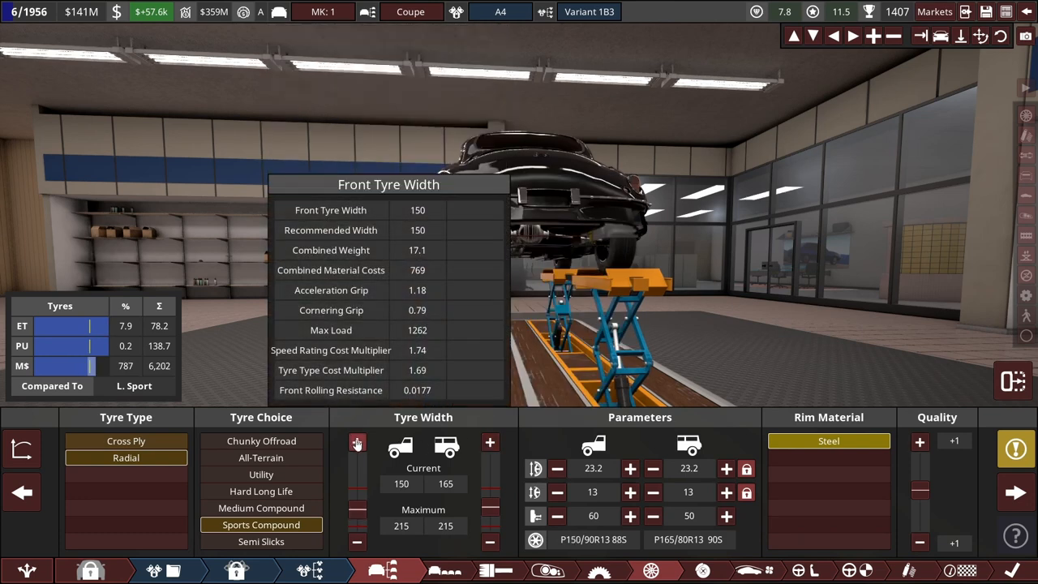
left_click(357, 441)
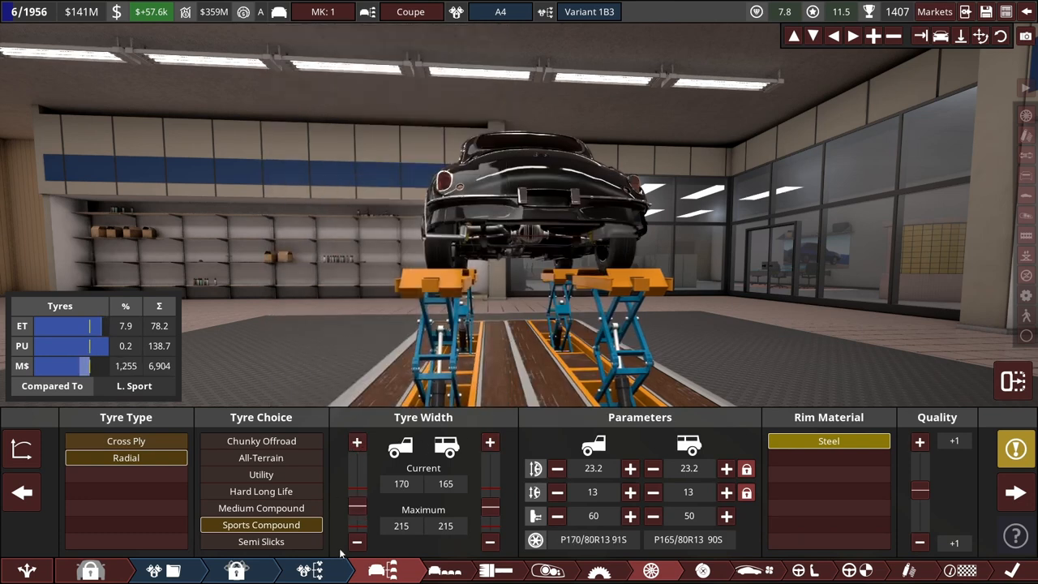
left_click(357, 542)
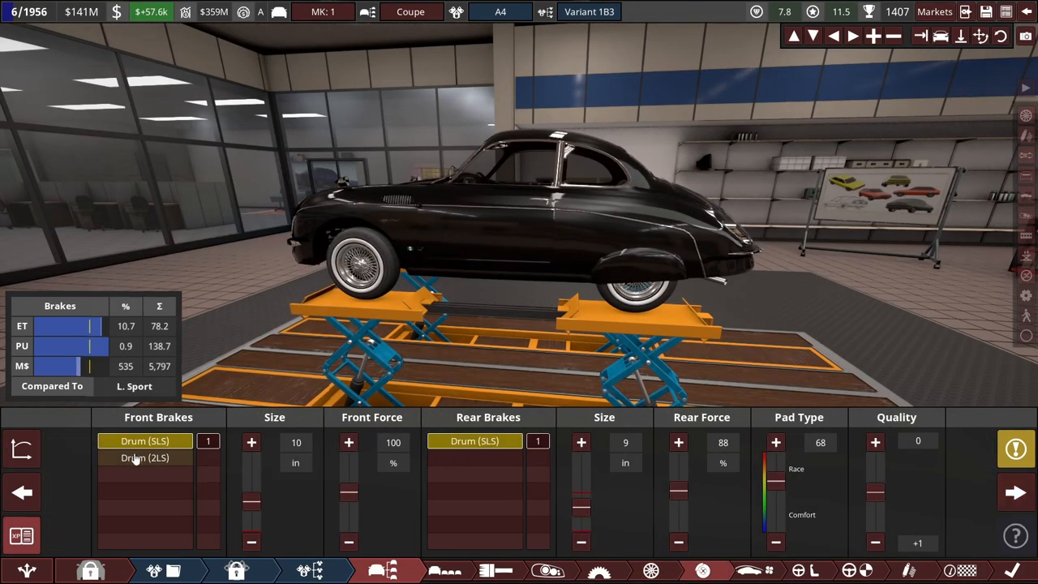
Step: Review the Drum (2LS) option but keep Drum (SLS) brakes on both axles, then continue
left_click(145, 457)
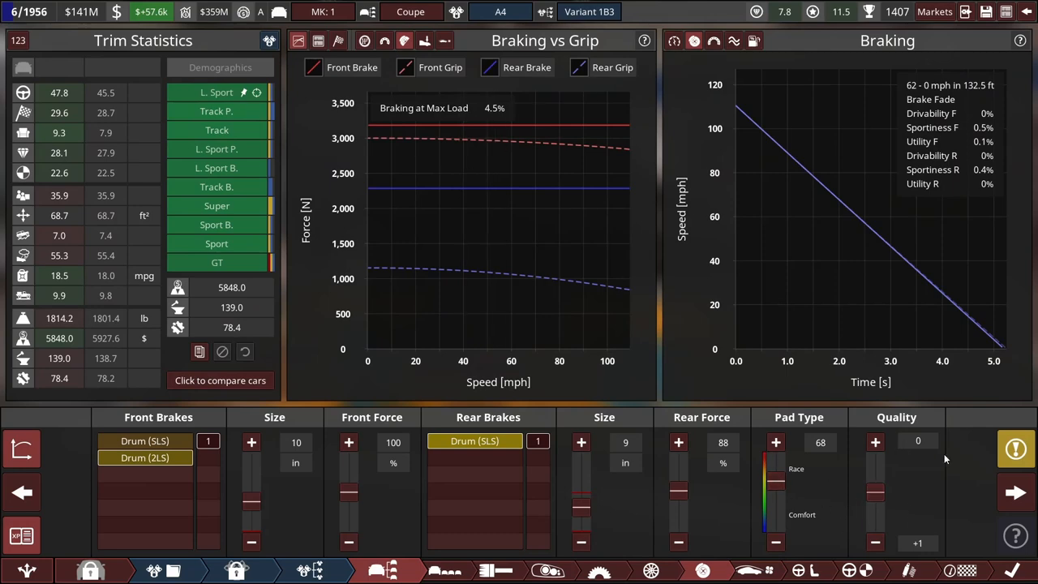
left_click(1016, 493)
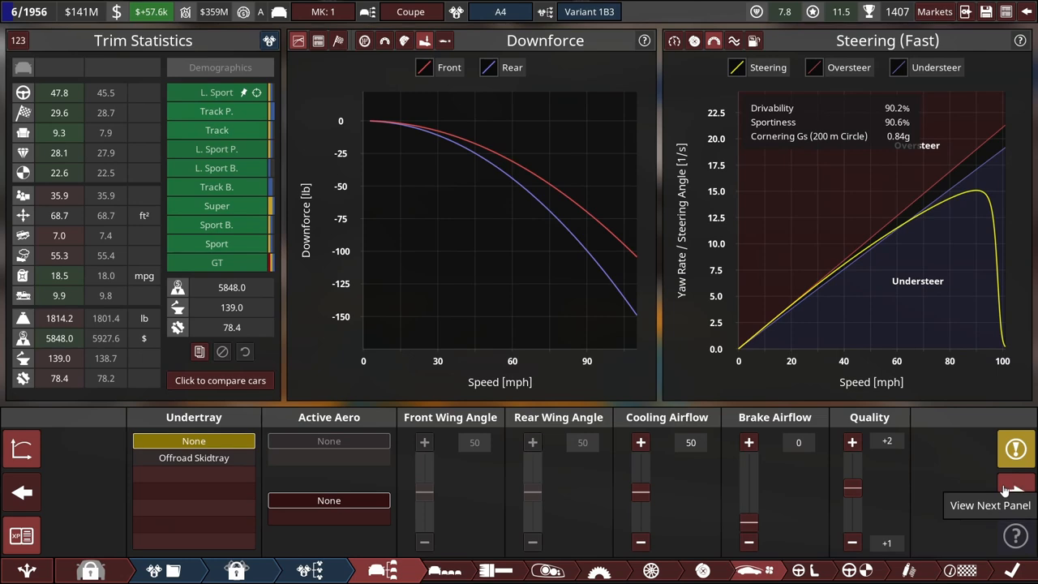
mouse_move(1015, 487)
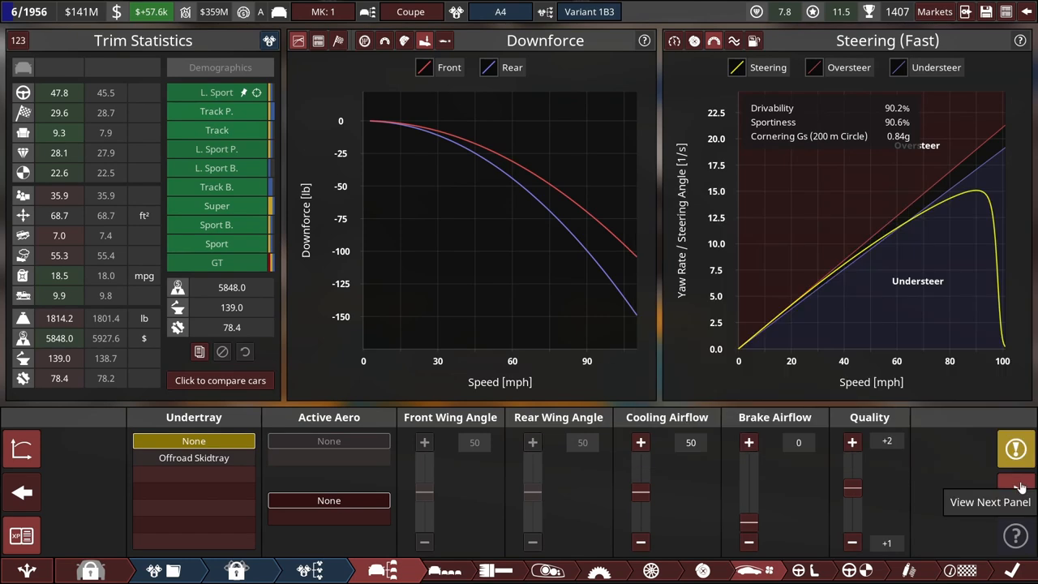
Step: Try the Phonograph entertainment option, then revert to Luxury AM Radio with the Sport interior
left_click(1015, 493)
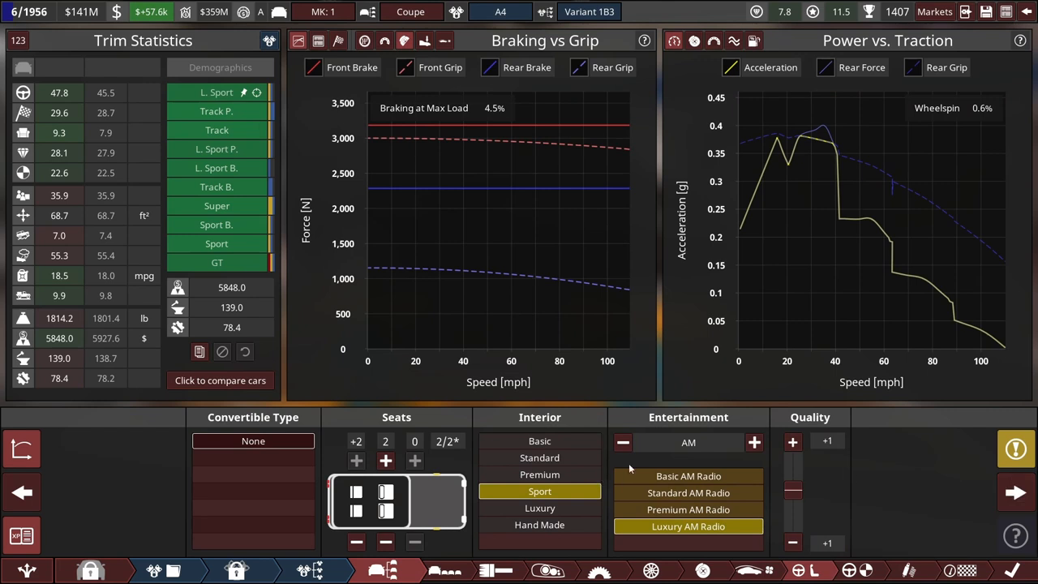
left_click(753, 441)
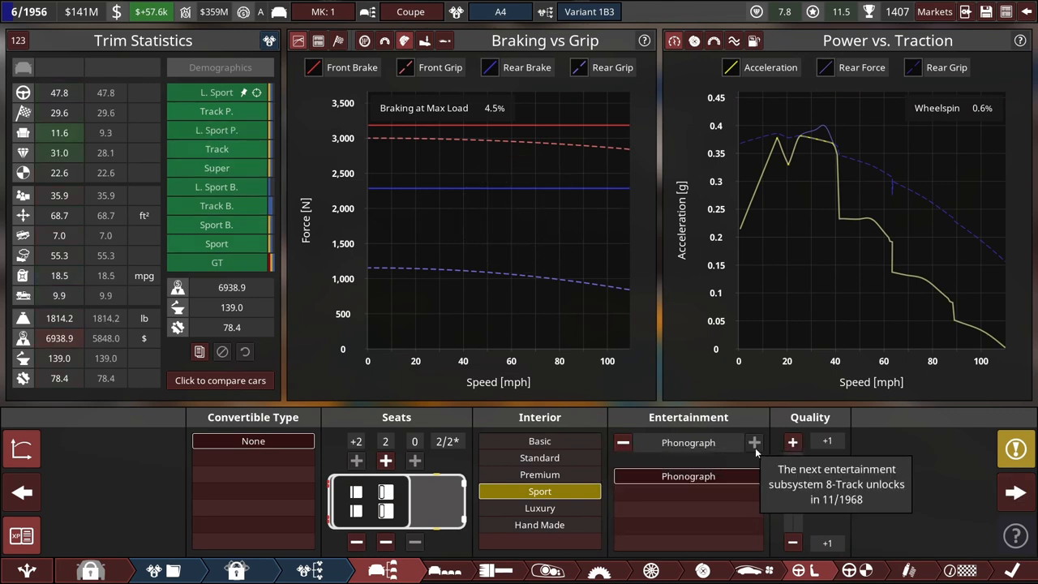
mouse_move(688, 477)
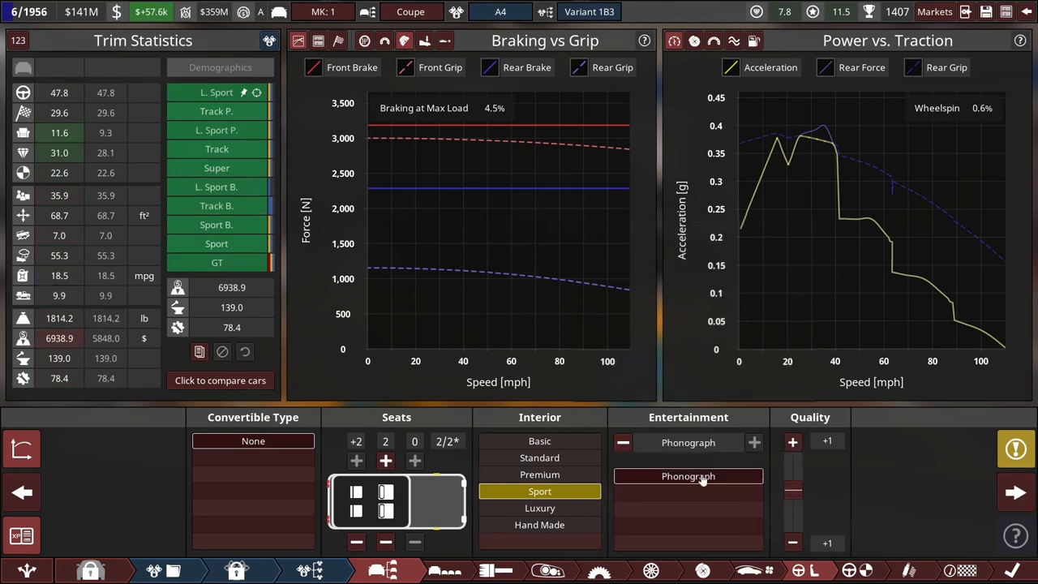
left_click(752, 442)
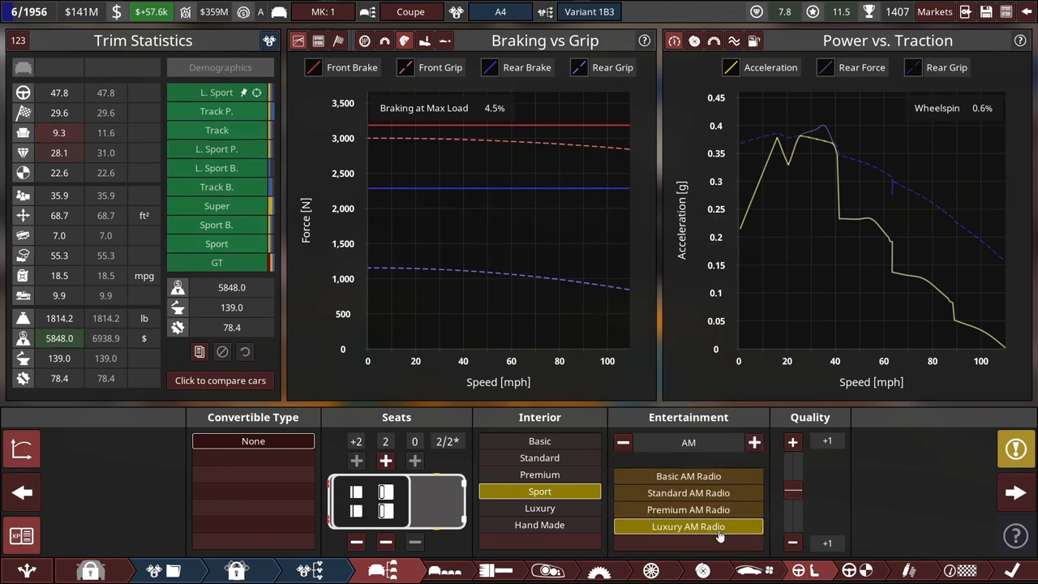
mouse_move(243, 470)
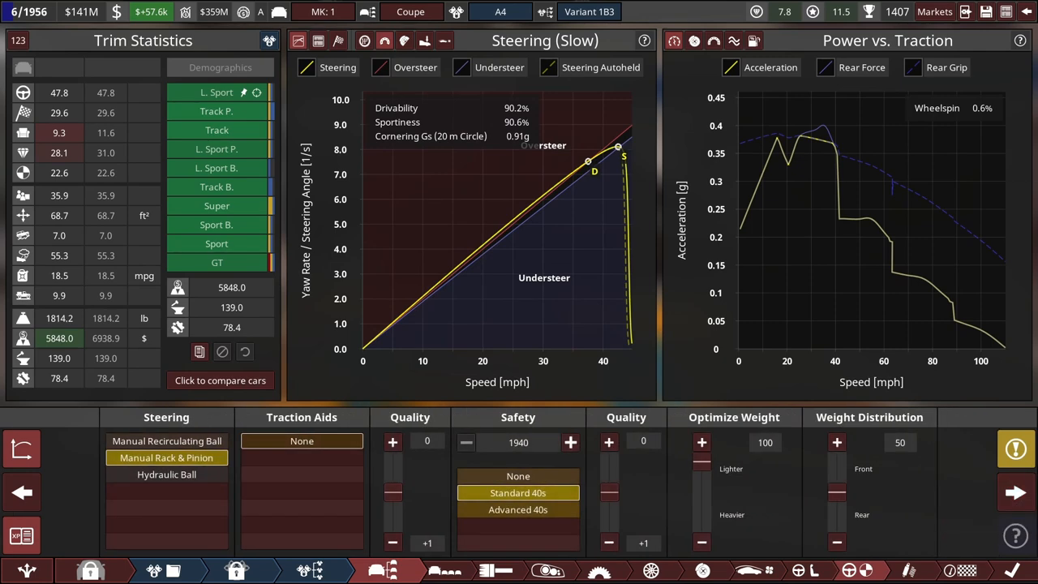
Step: Try Hydraulic Ball steering, then keep Manual Rack & Pinion and move to suspension
left_click(1016, 448)
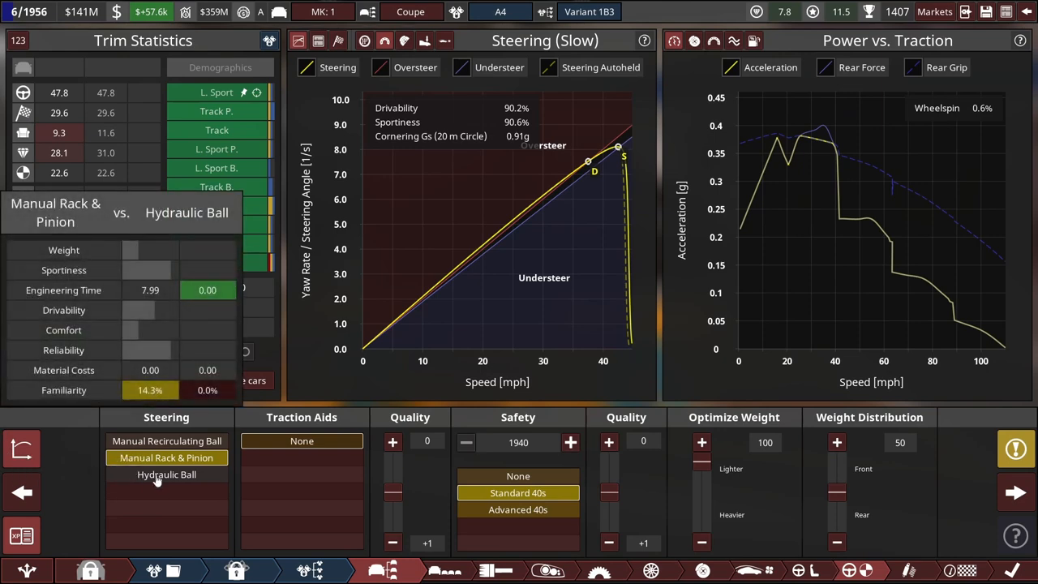
left_click(166, 474)
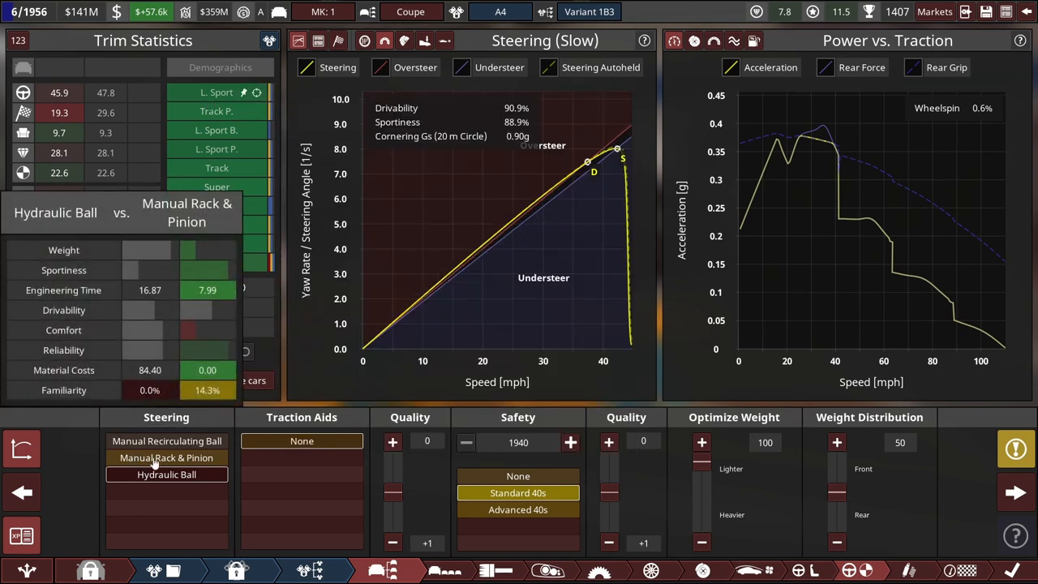
left_click(166, 457)
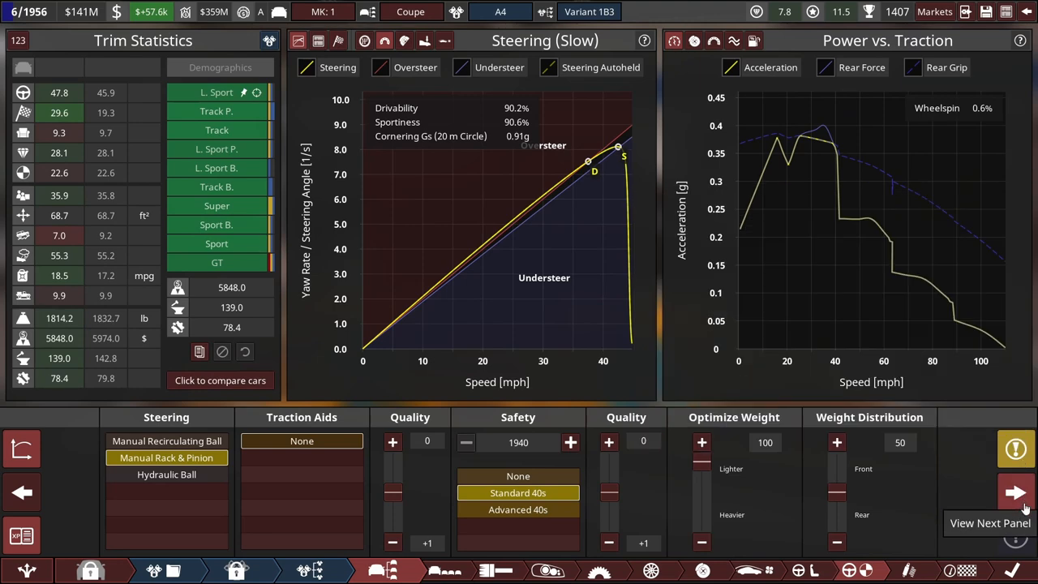
left_click(1015, 493)
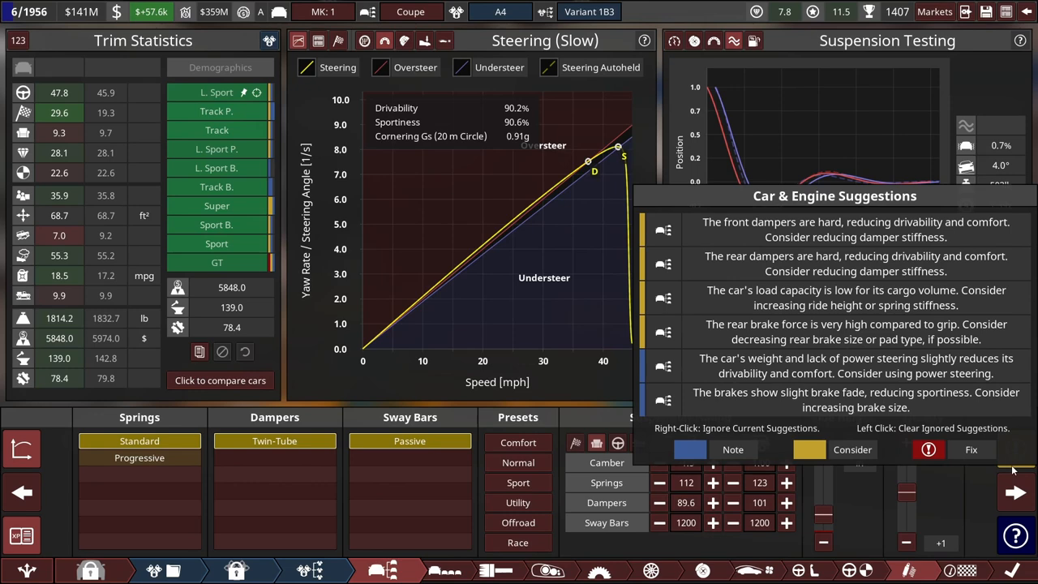
Step: Advance past the suspension suggestions and markets view to the Mk 3 trims overview
left_click(1015, 493)
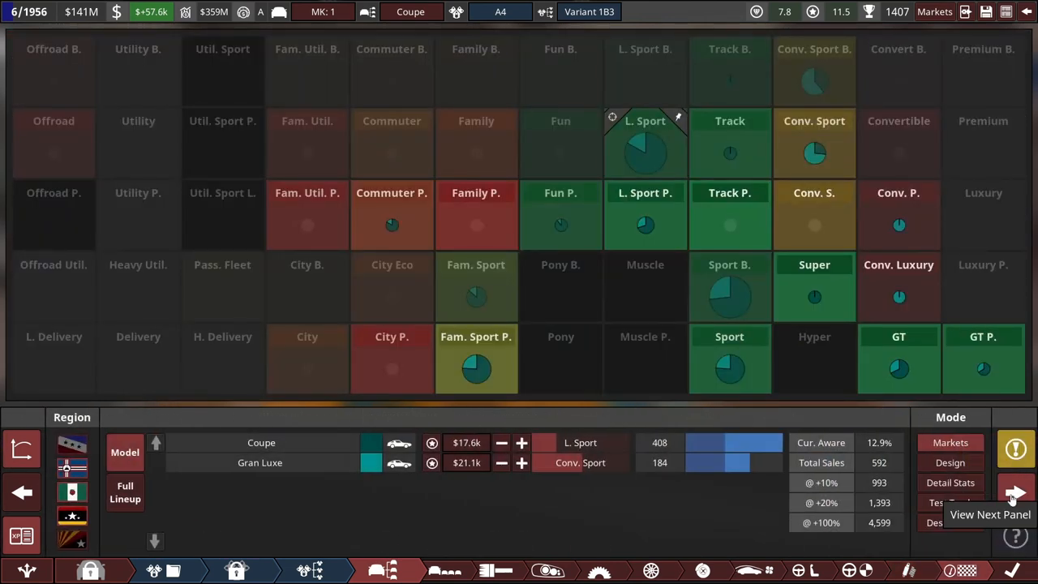
left_click(1016, 493)
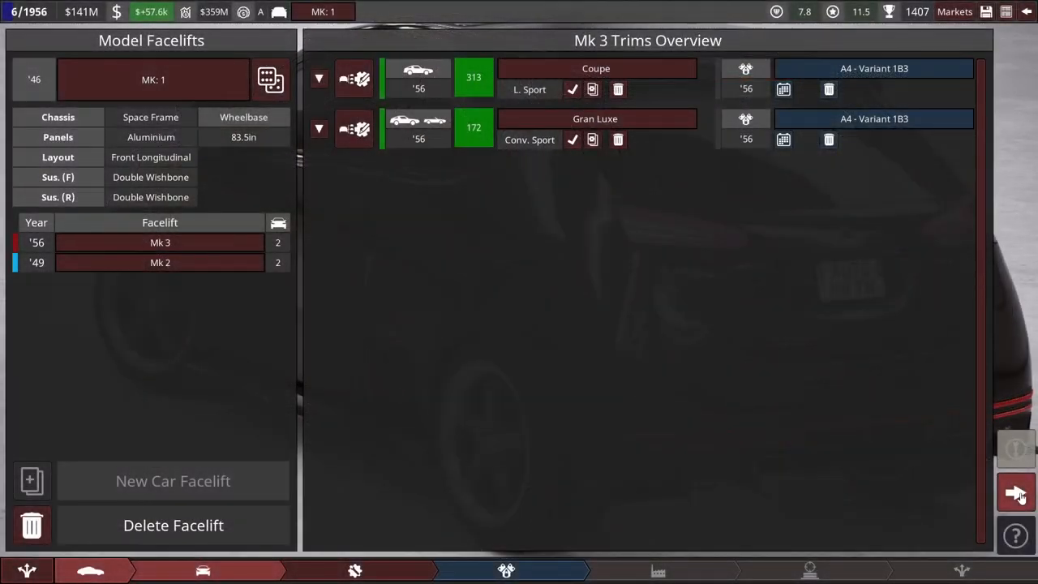
mouse_move(740, 358)
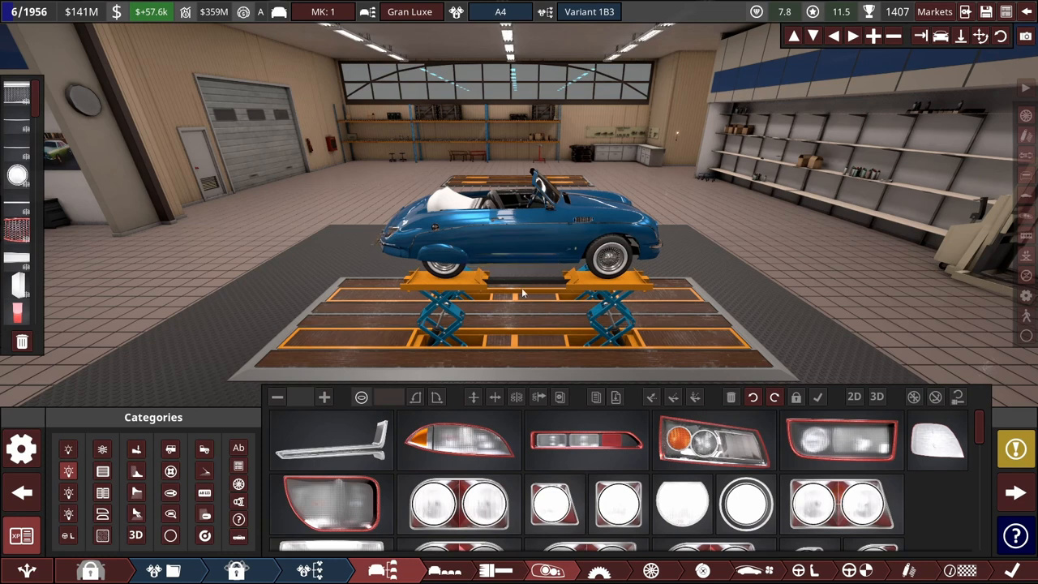
mouse_move(490, 318)
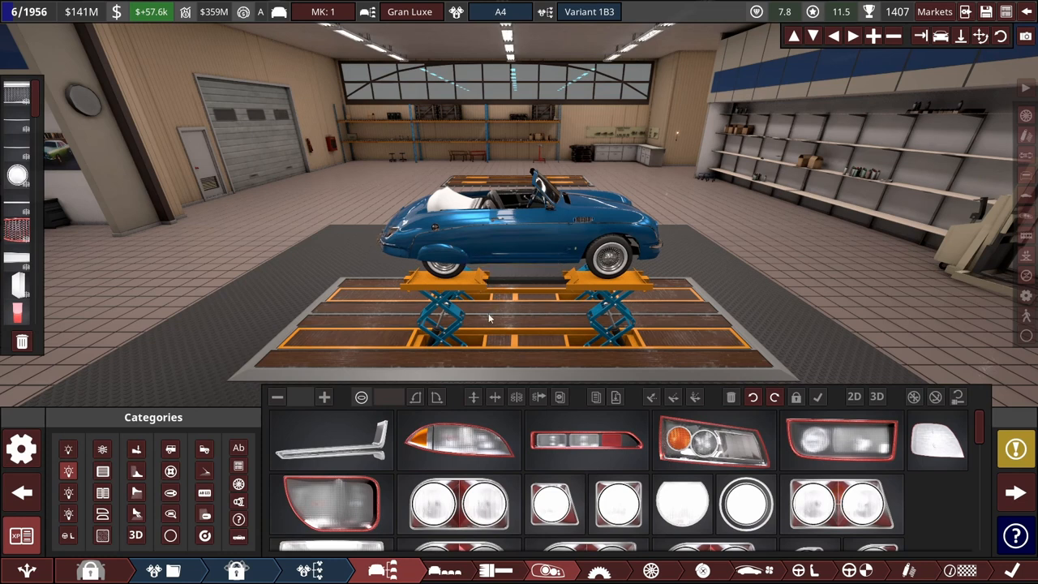
Step: Open the Gran Luxe trim in the designer at its drivetrain settings
left_click(600, 571)
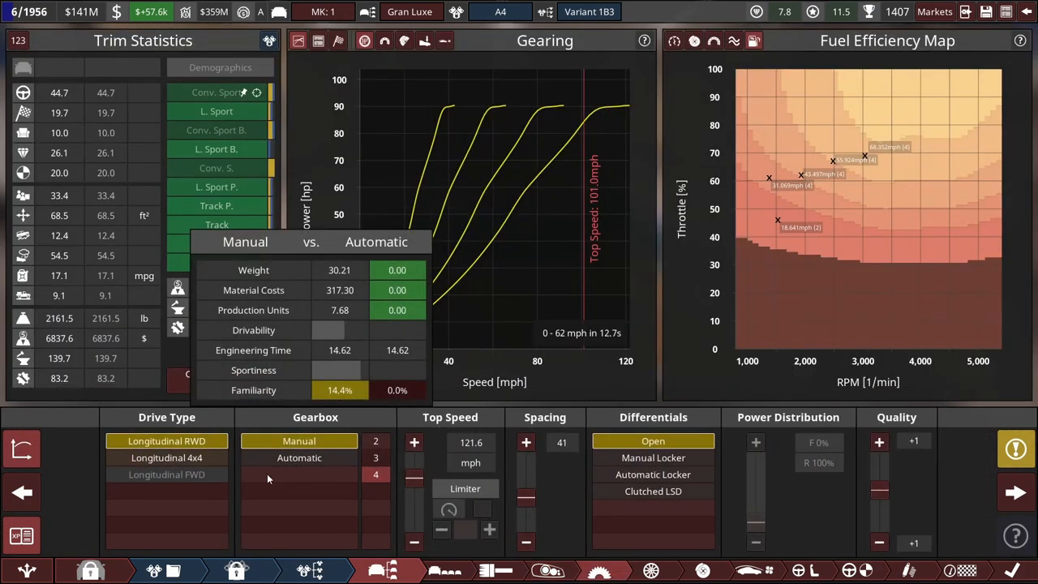
Step: Switch the Gran Luxe interior setting, bringing weight to about 2161, then advance to steering
left_click(414, 442)
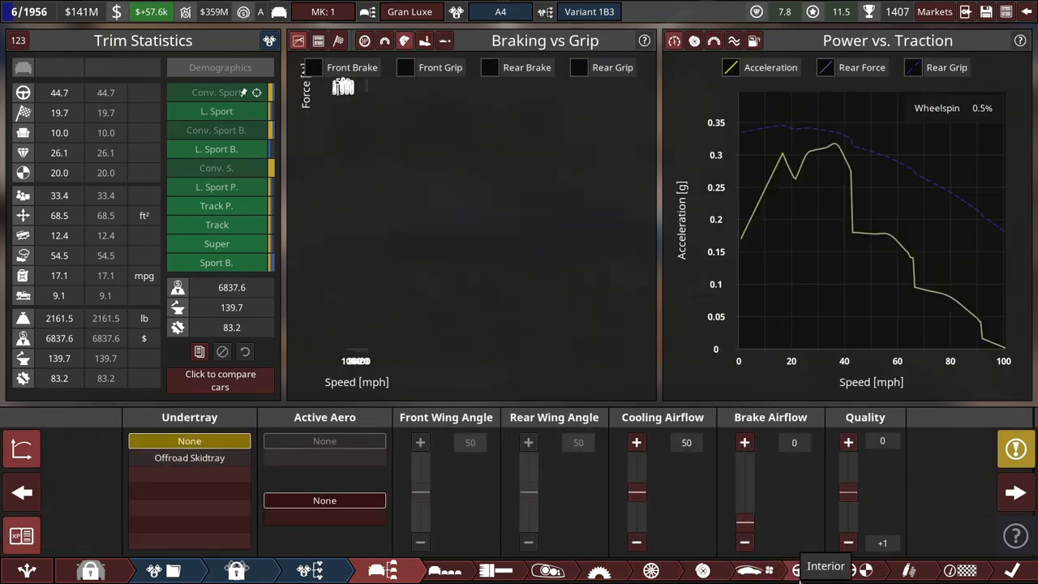
left_click(824, 565)
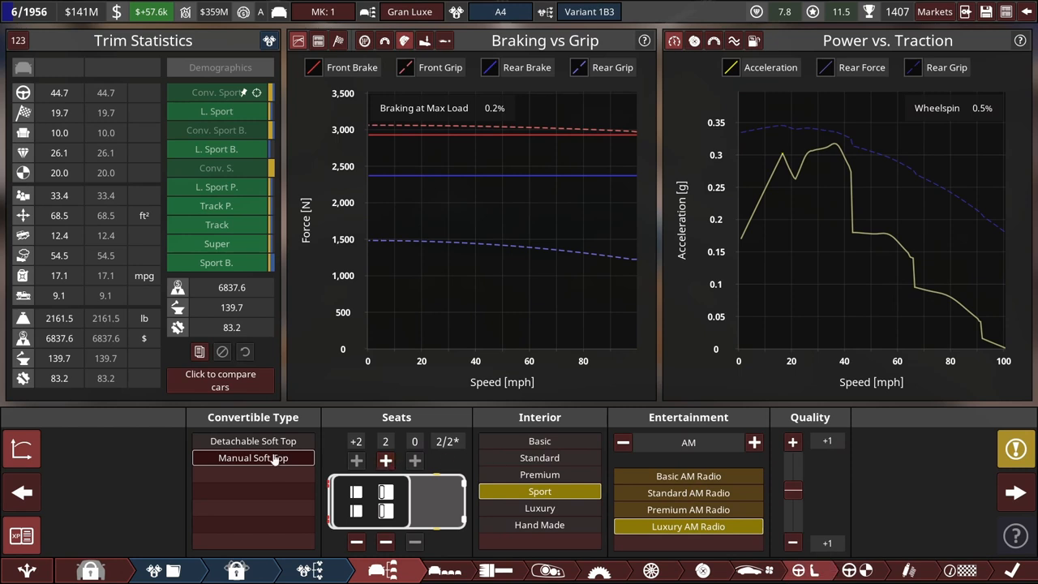
mouse_move(279, 464)
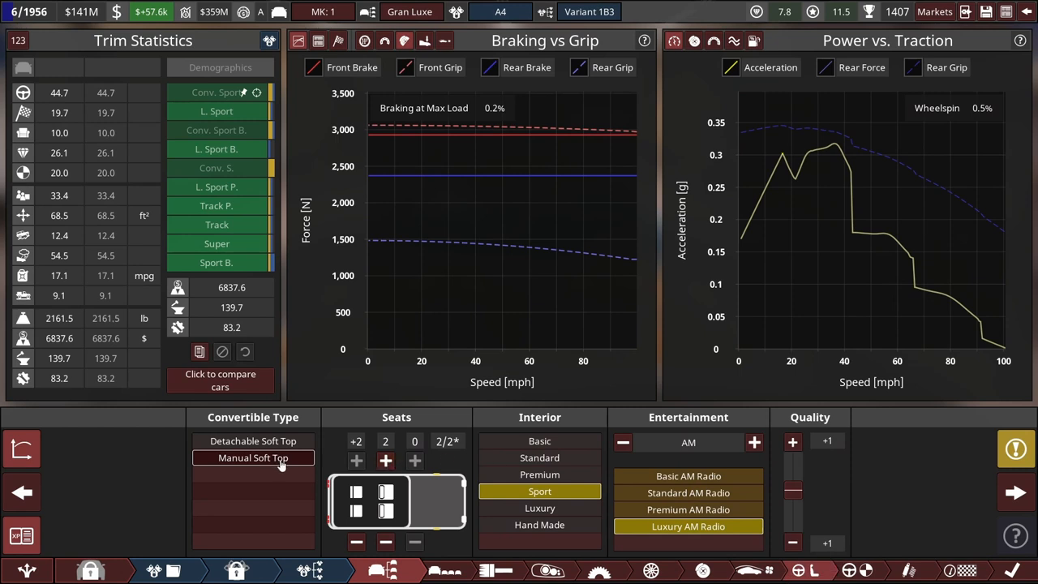
mouse_move(665, 499)
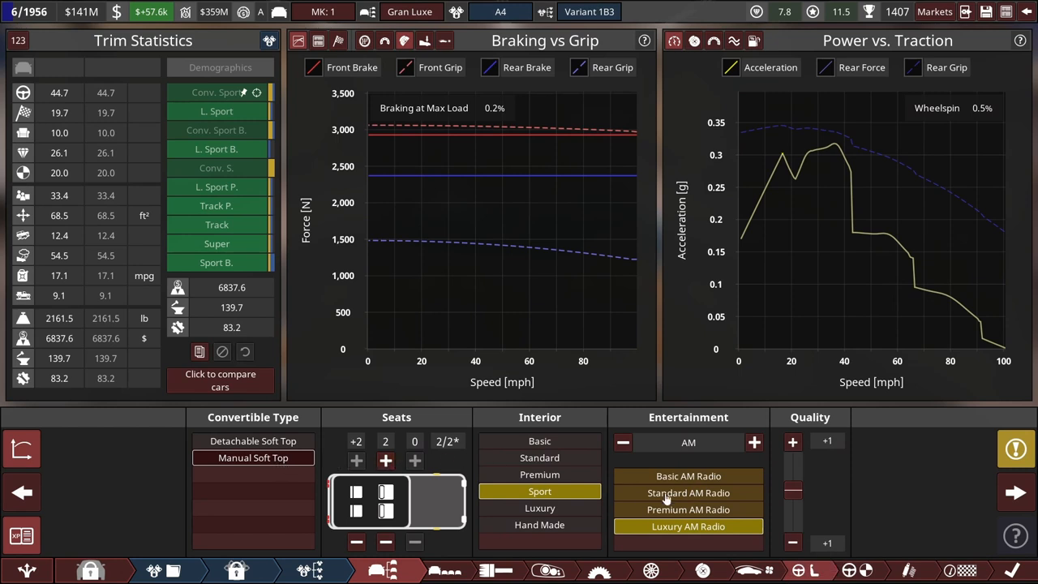
mouse_move(539, 507)
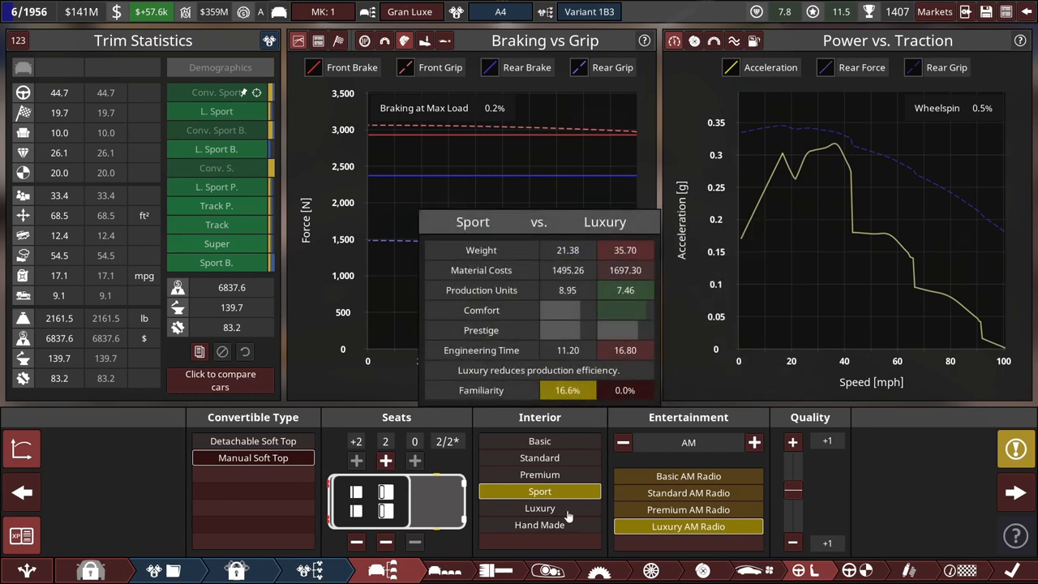
left_click(538, 507)
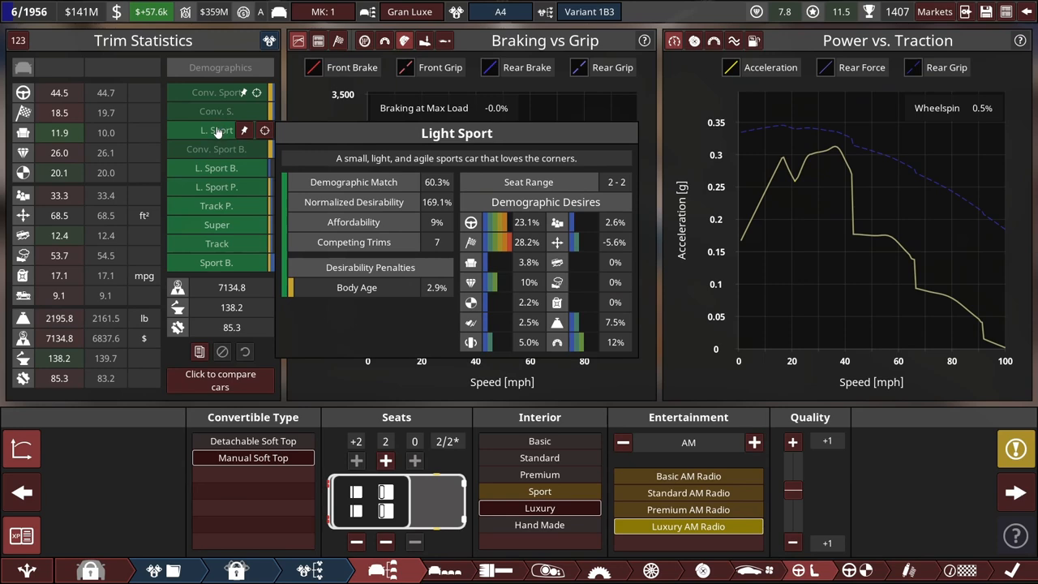
left_click(218, 167)
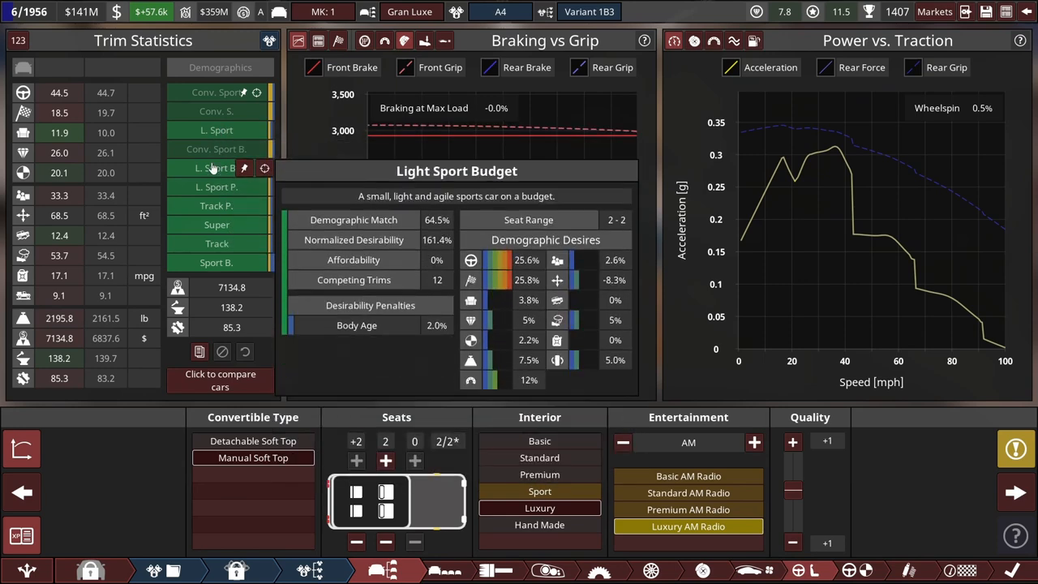
mouse_move(217, 149)
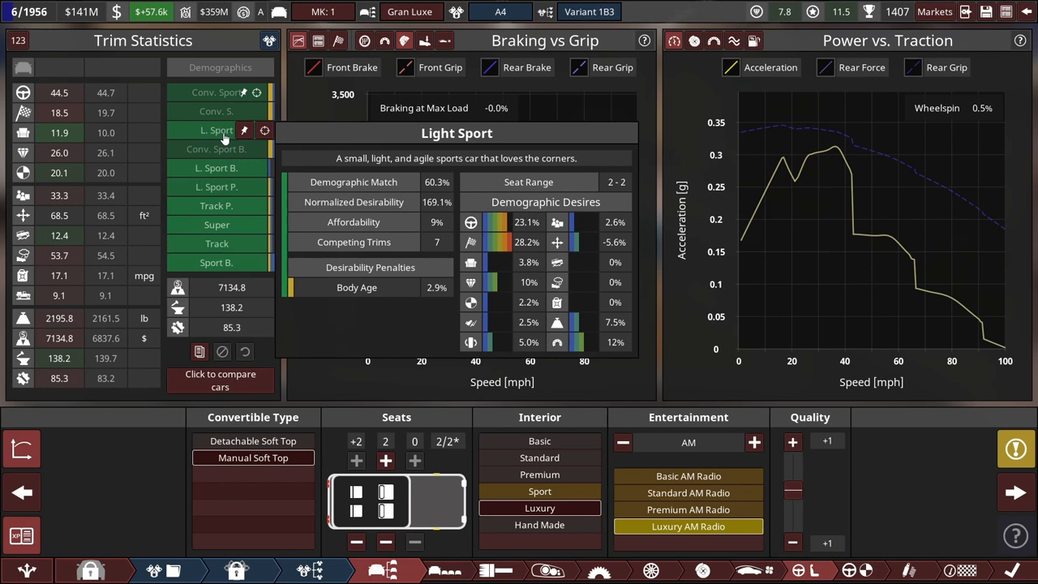
left_click(217, 110)
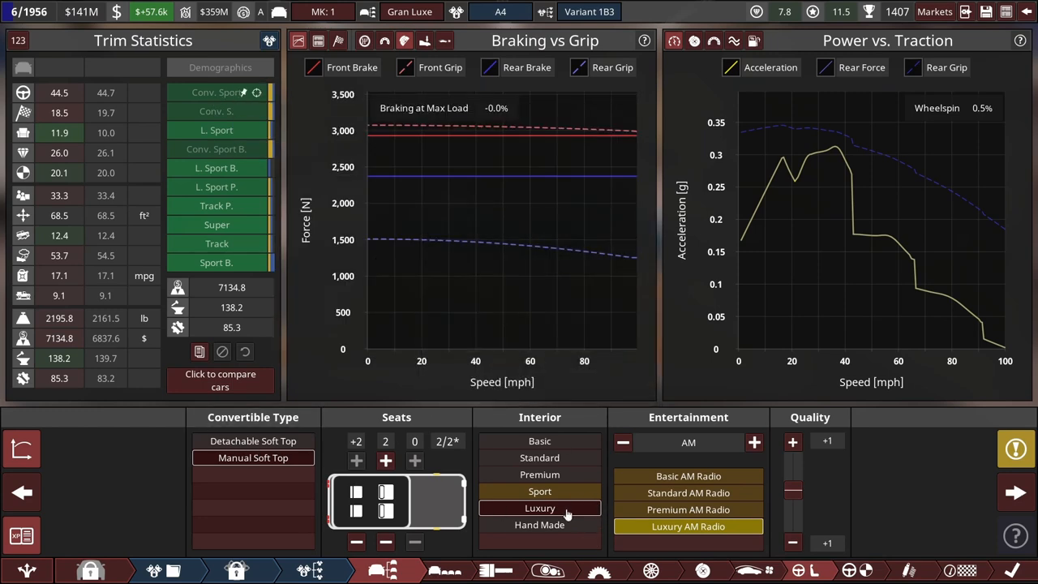
left_click(1015, 493)
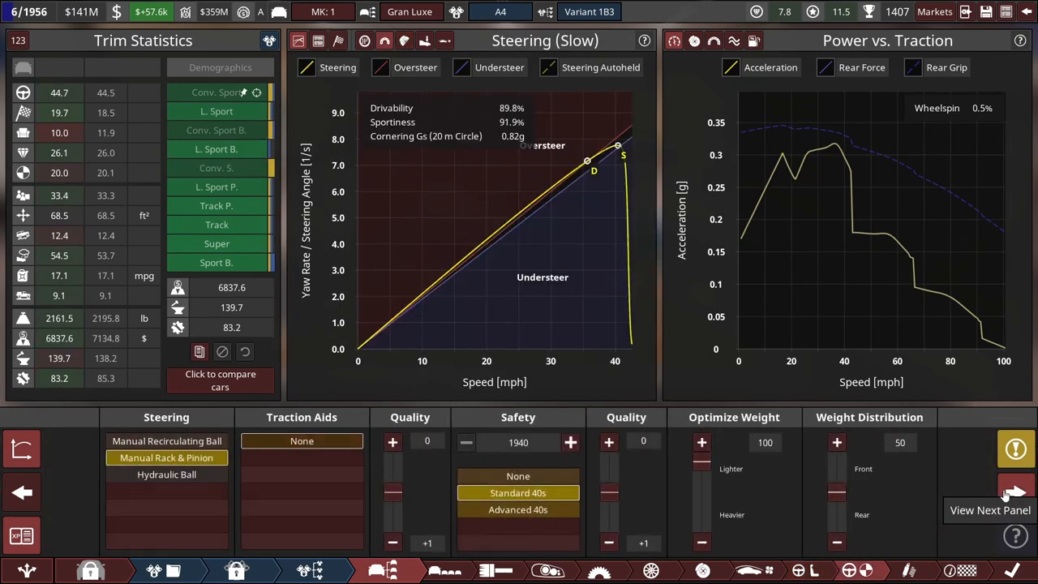
Step: Try Hydraulic Ball steering on the Gran Luxe, then revert to Manual Rack & Pinion
left_click(1015, 493)
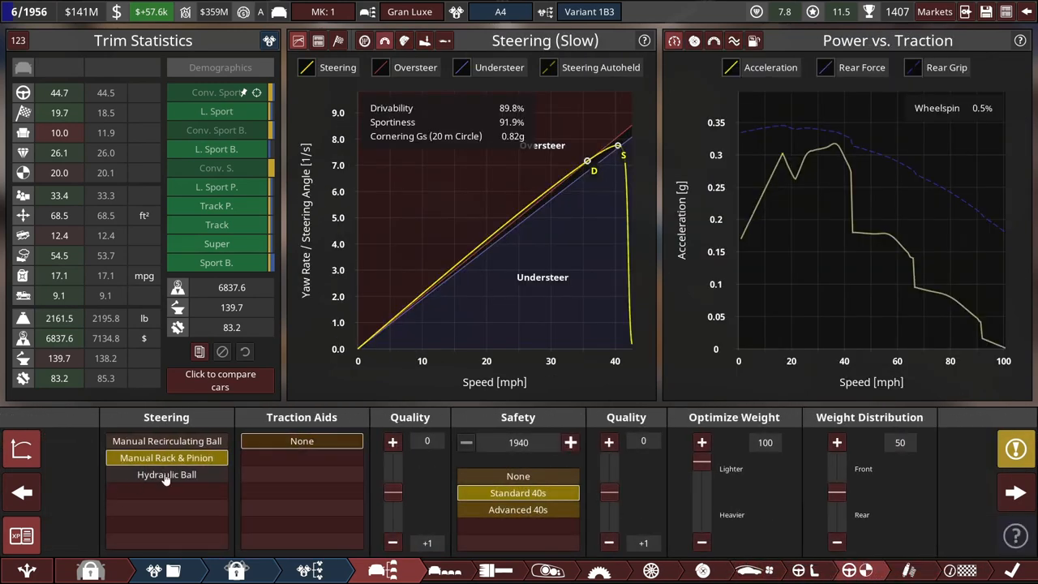
left_click(165, 473)
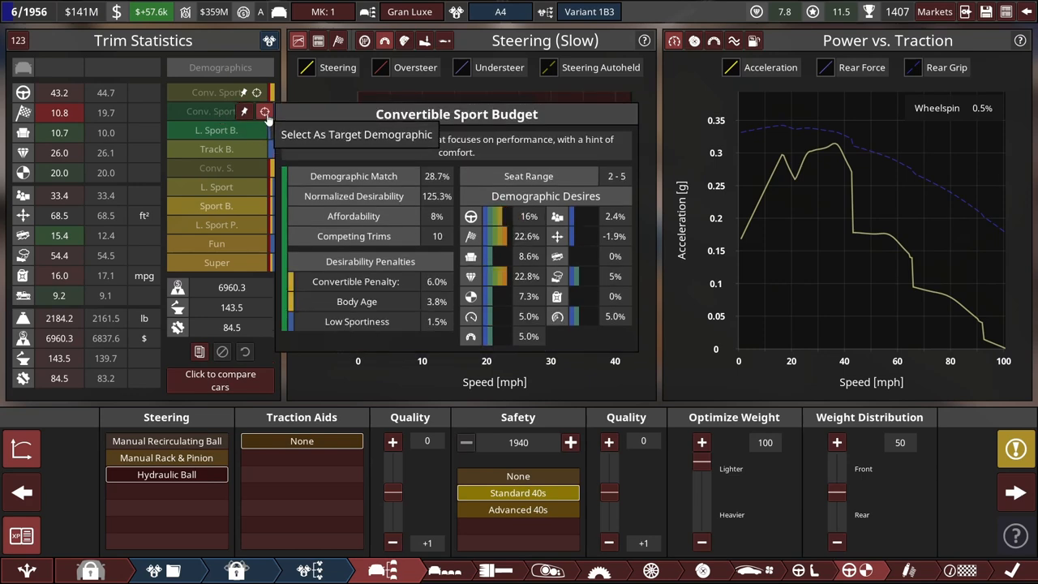
left_click(165, 457)
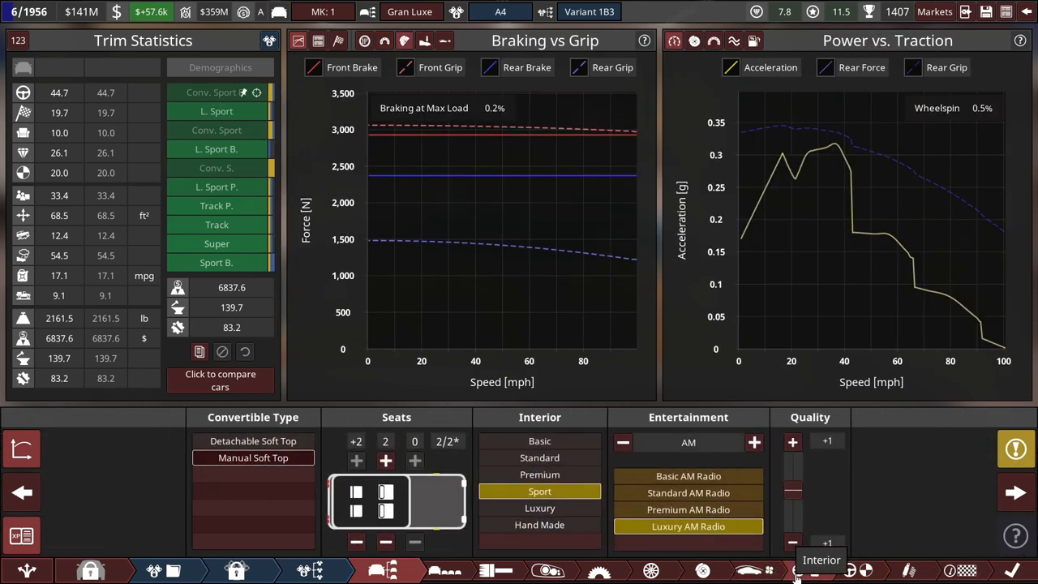
Step: Try a Detachable Soft Top, keep the manual soft top, and return to the car overview
left_click(253, 441)
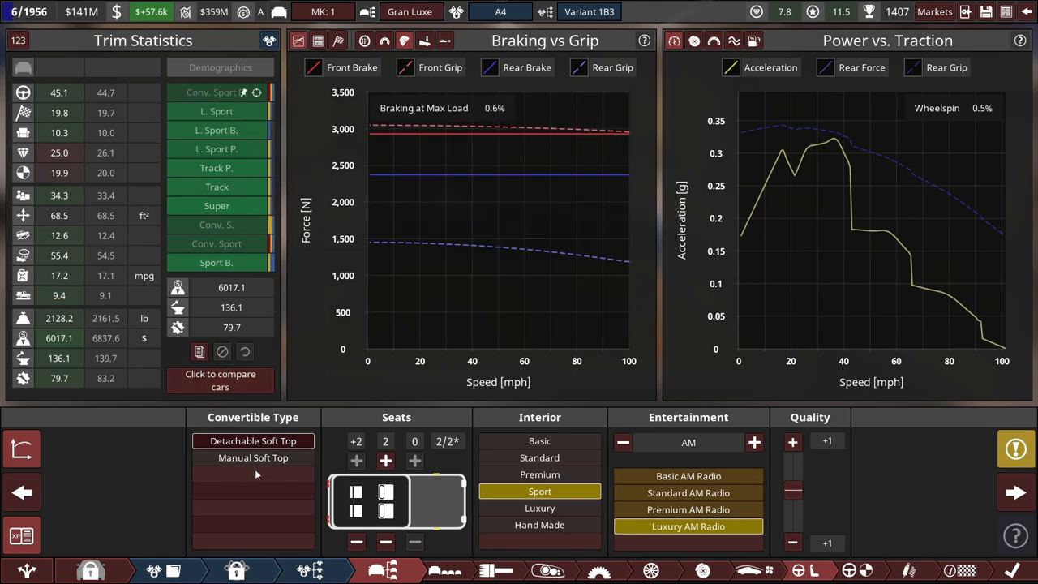
left_click(253, 458)
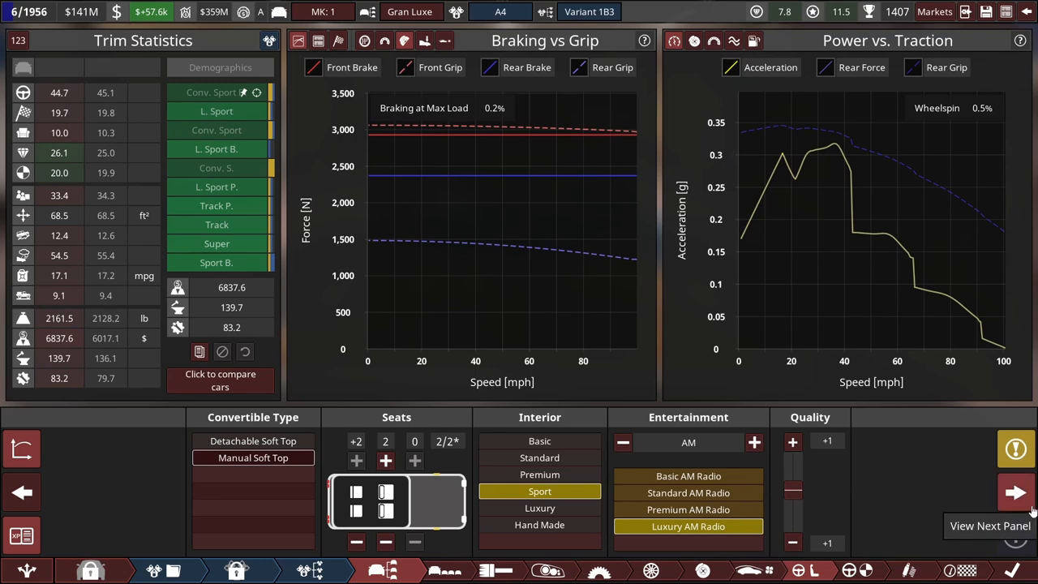
left_click(1015, 493)
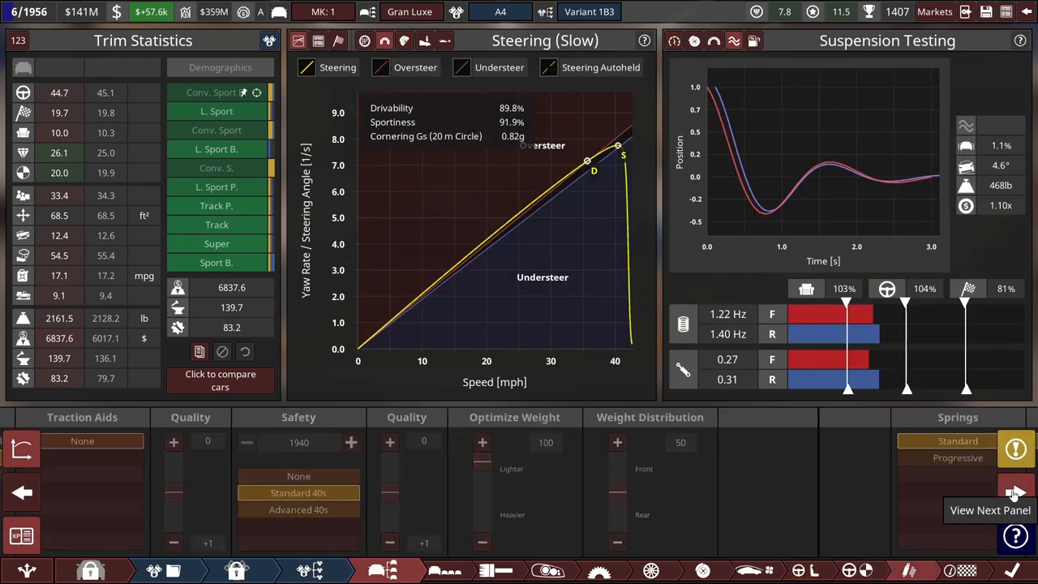
left_click(1015, 493)
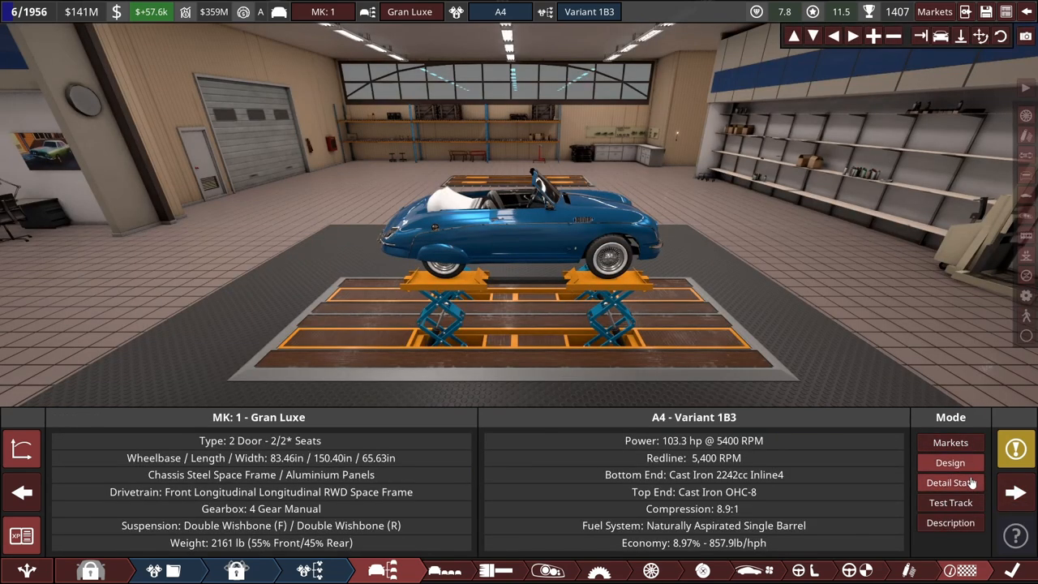
Step: Show Detail Stats and the Markets view for the Gran Luxe and Coupe trims
left_click(951, 483)
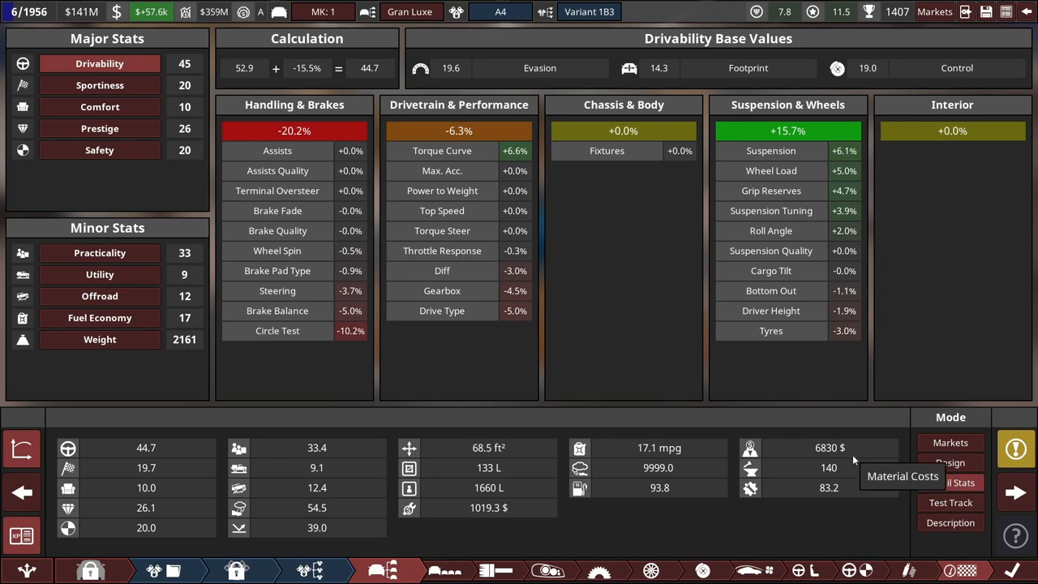
mouse_move(977, 450)
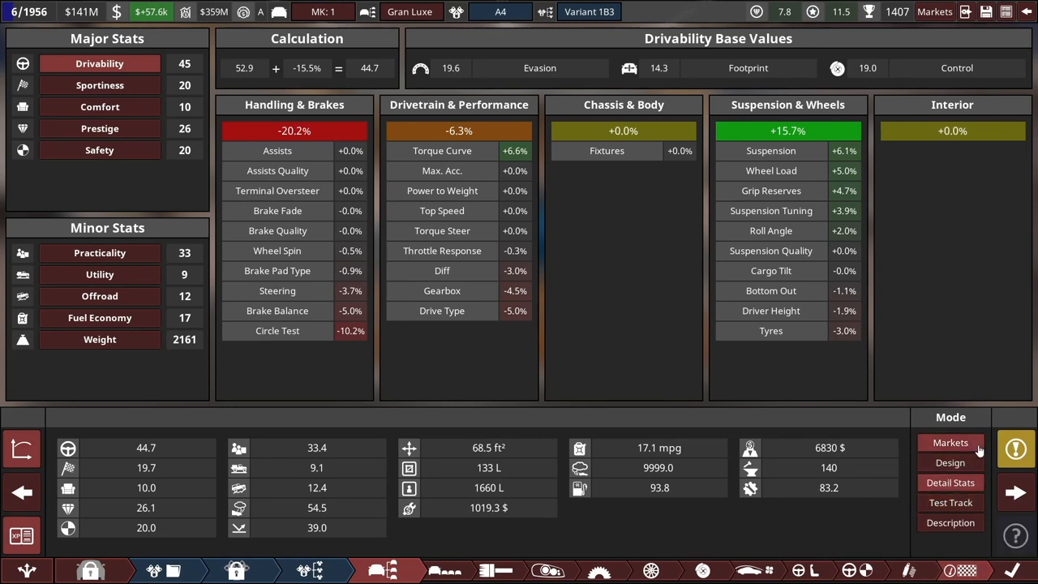
left_click(951, 443)
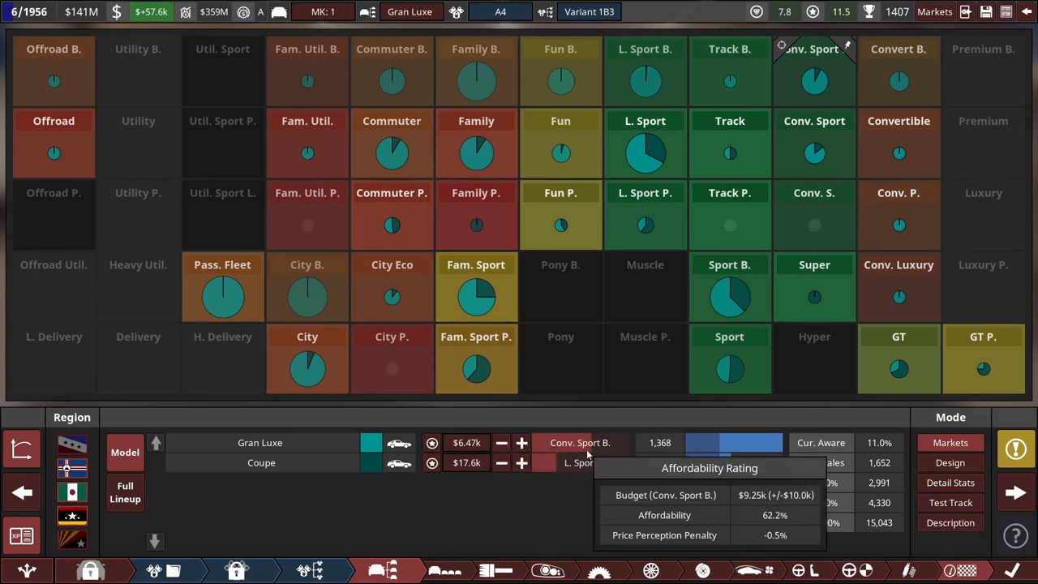
mouse_move(522, 441)
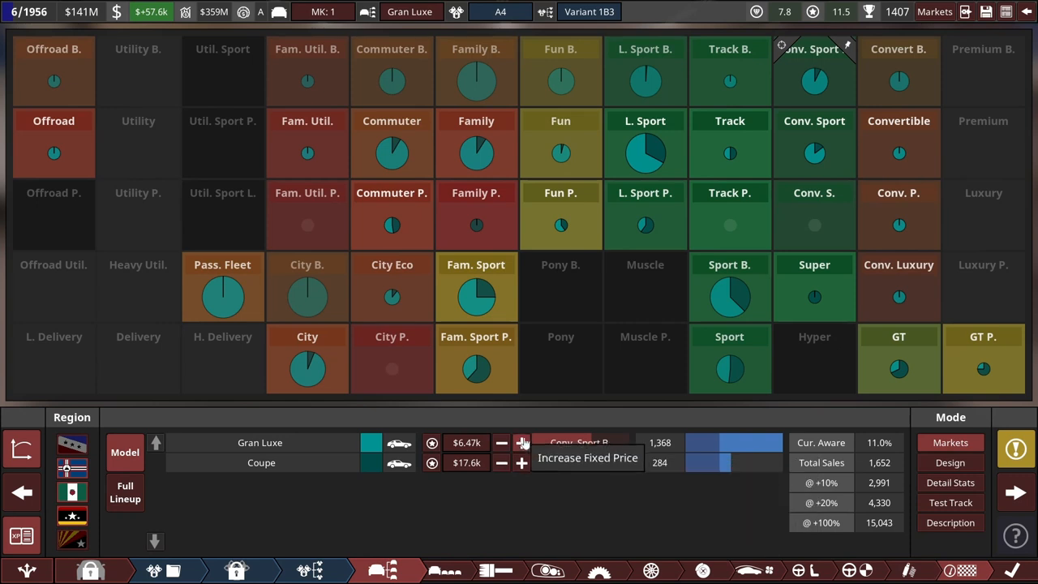
Step: Raise the Gran Luxe price and match the Coupe to Light Sport buyers' budget at $13.8k
left_click(523, 443)
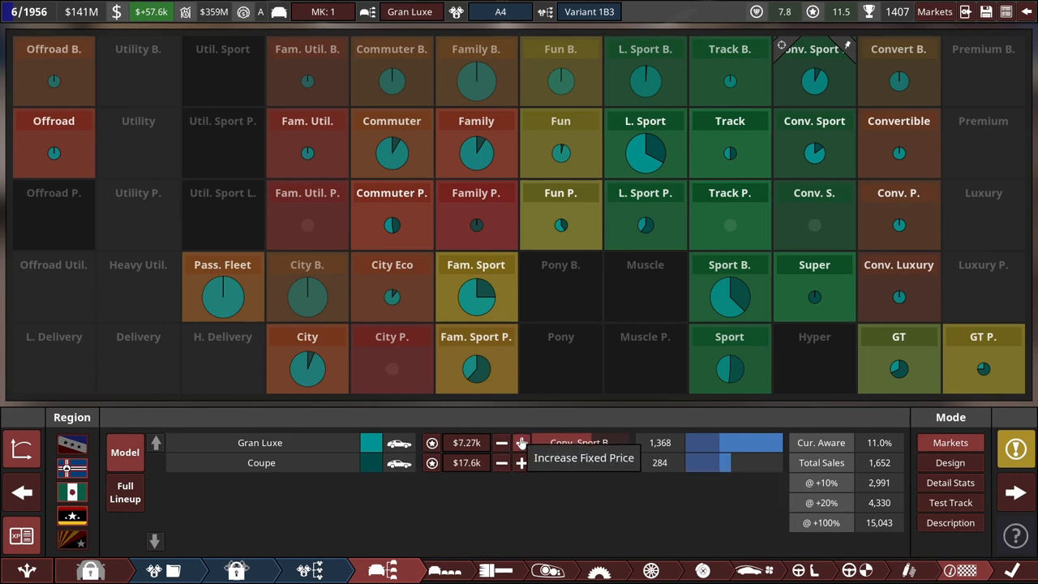
left_click(522, 441)
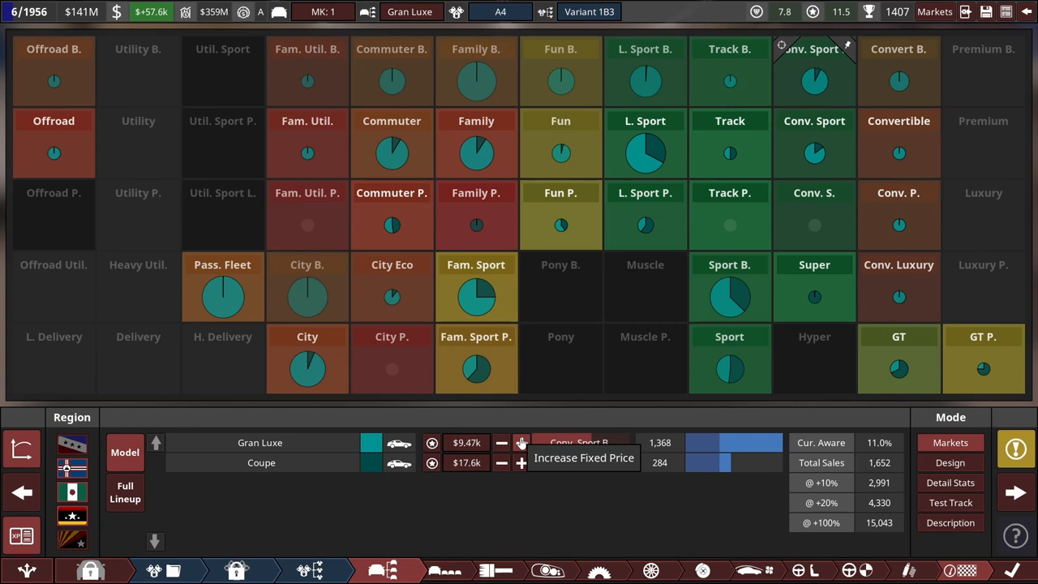
left_click(523, 443)
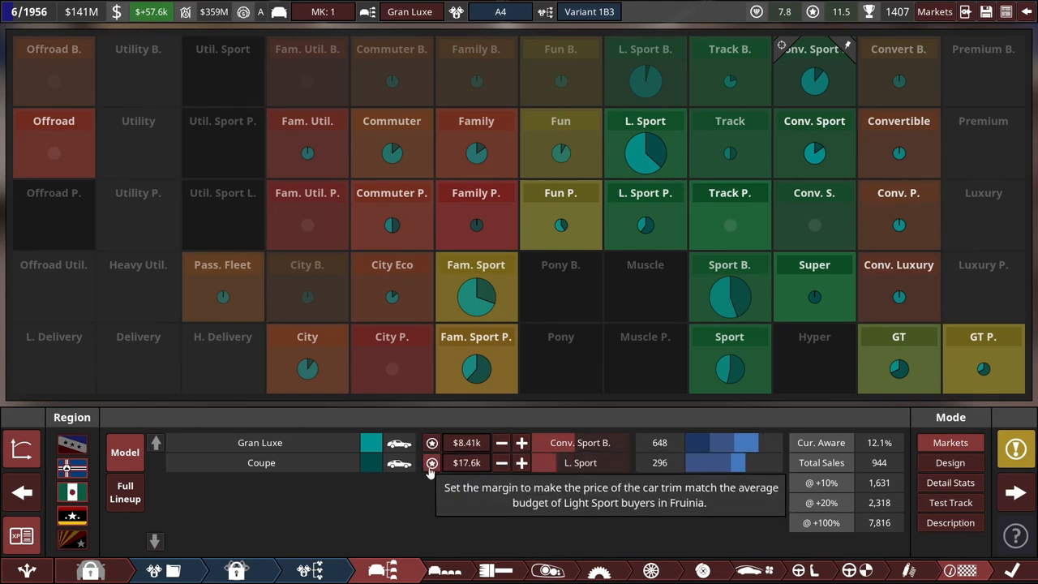
left_click(431, 462)
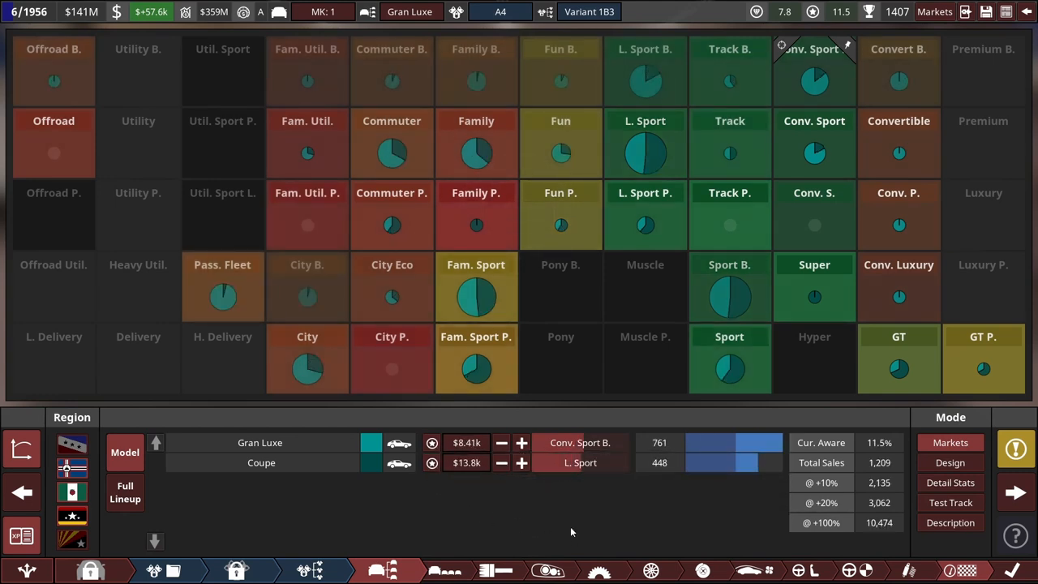
mouse_move(782, 486)
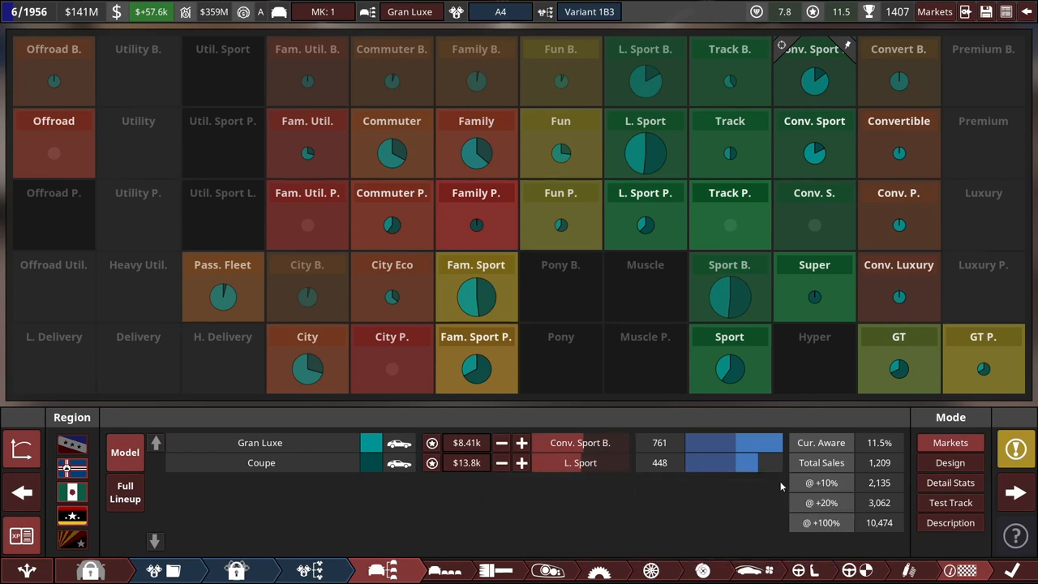
mouse_move(540, 498)
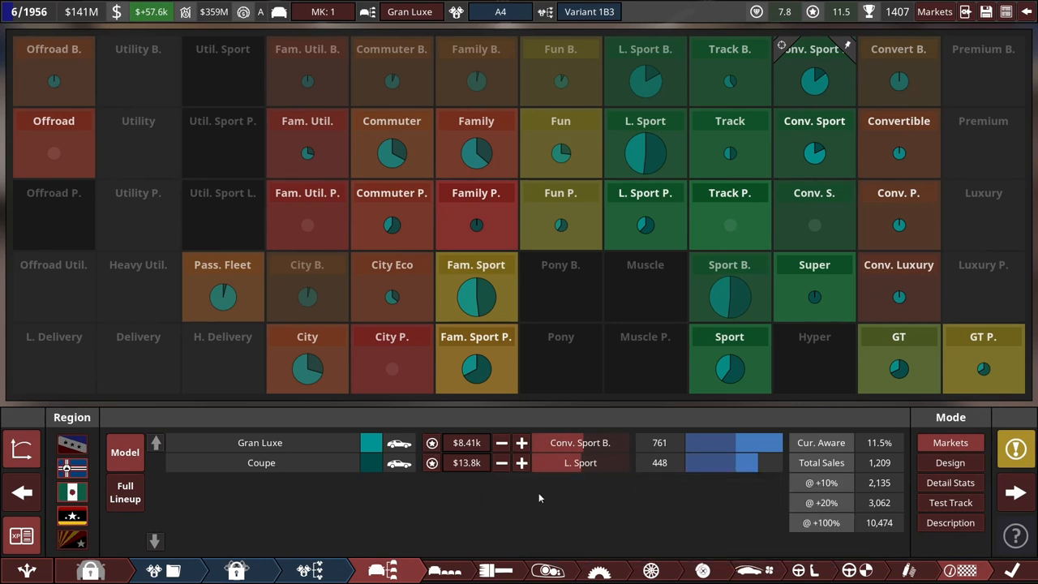
mouse_move(487, 489)
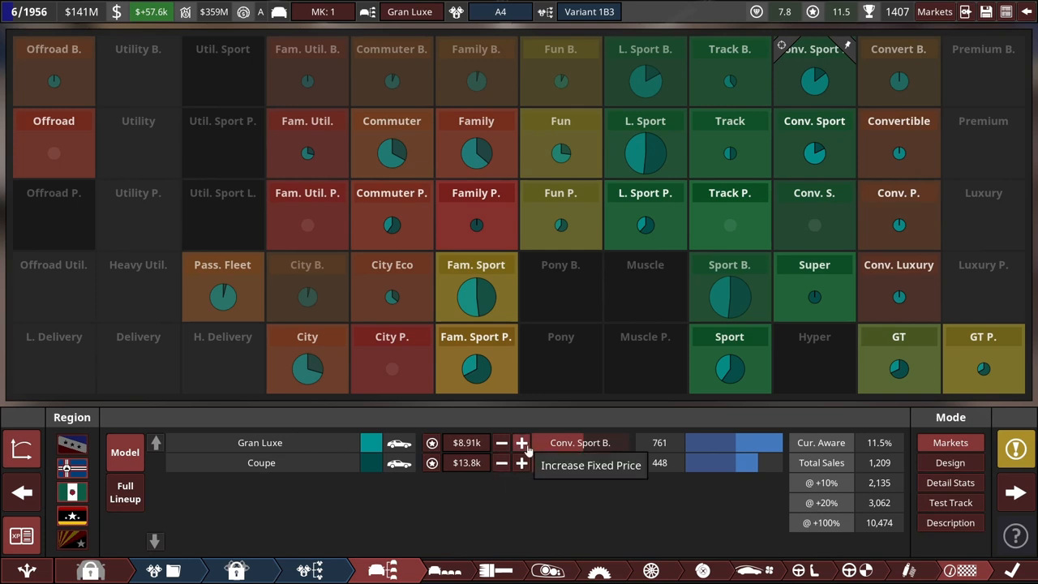
Step: Push the Gran Luxe fixed price up further to $14.6k
left_click(523, 441)
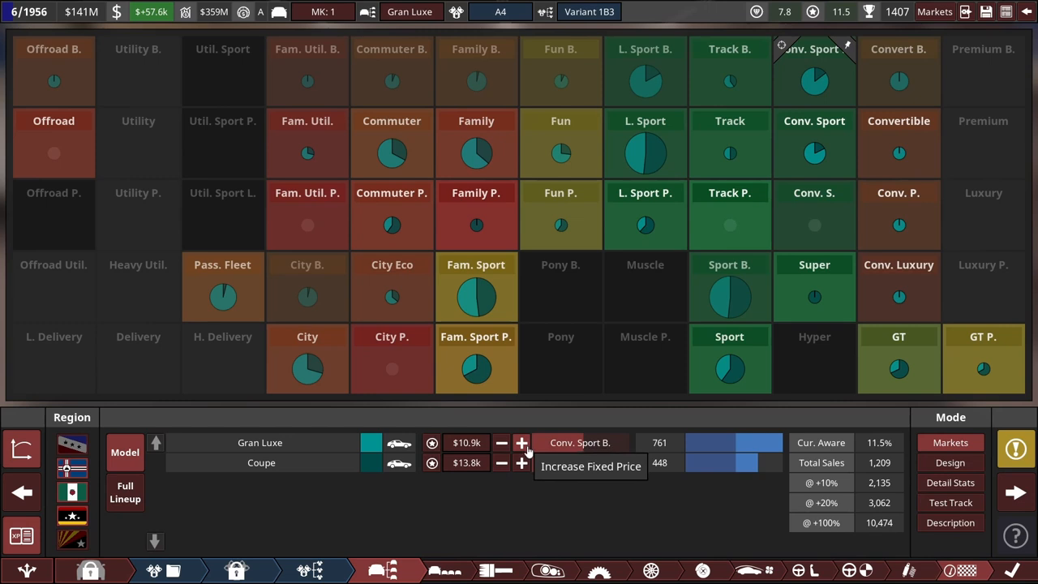
left_click(522, 443)
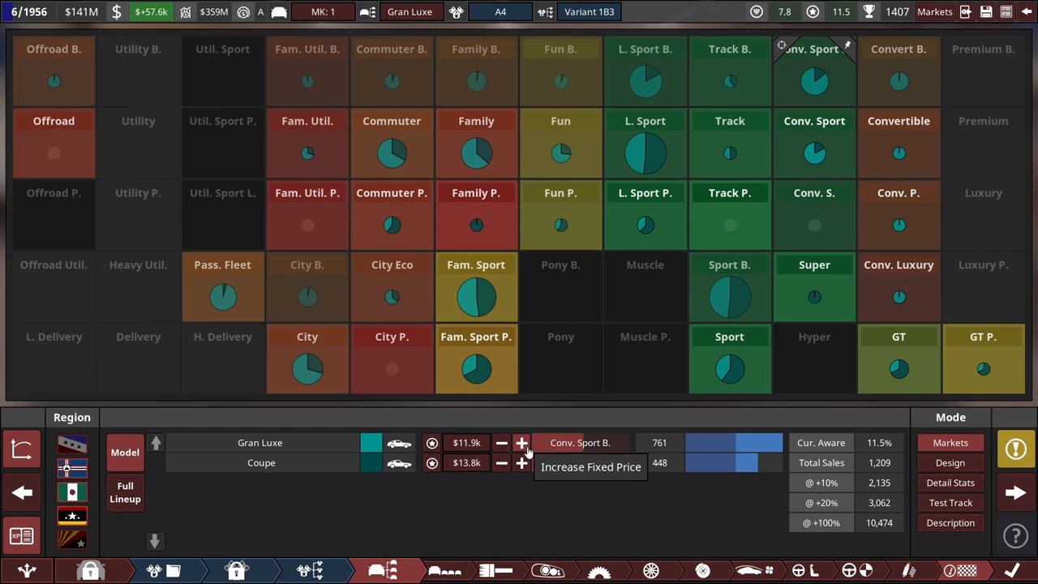
left_click(523, 442)
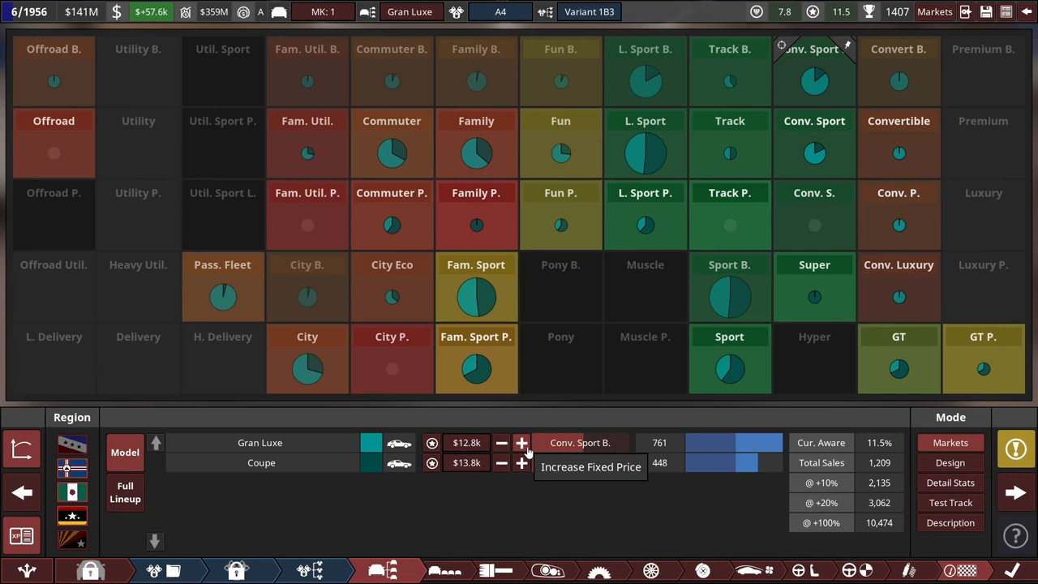
left_click(522, 443)
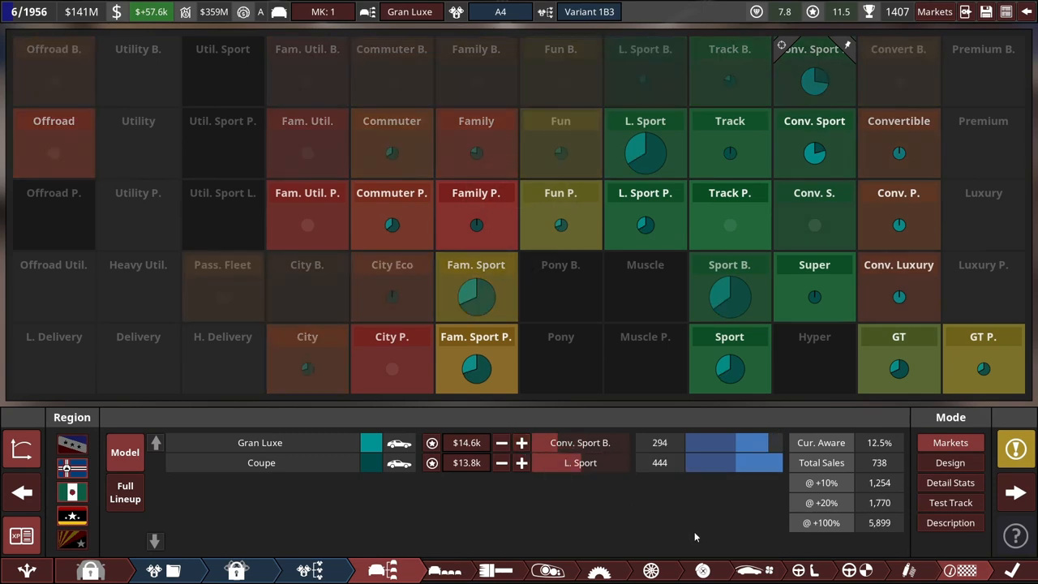
mouse_move(879, 462)
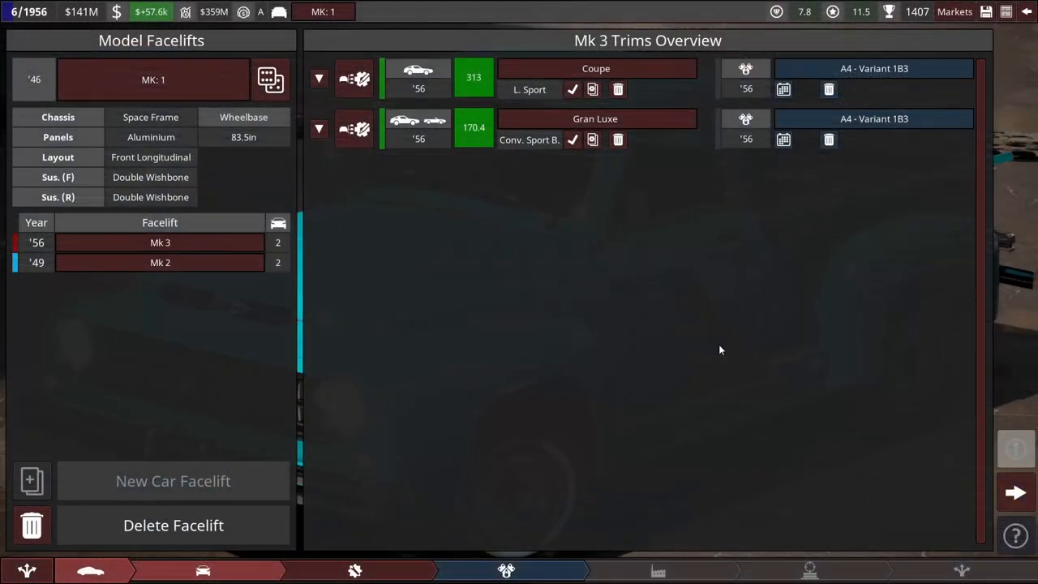
mouse_move(795, 383)
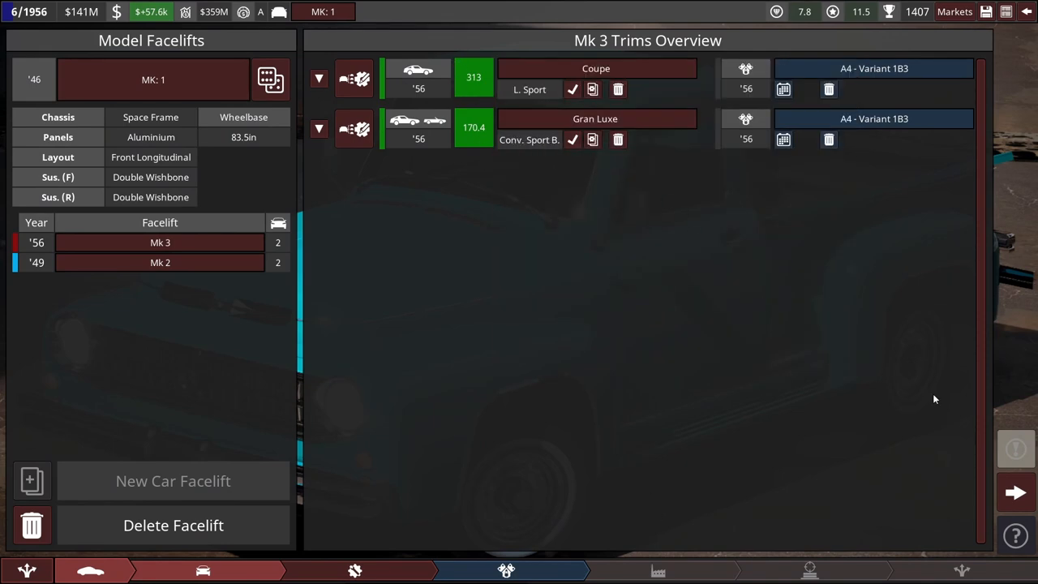
mouse_move(1016, 489)
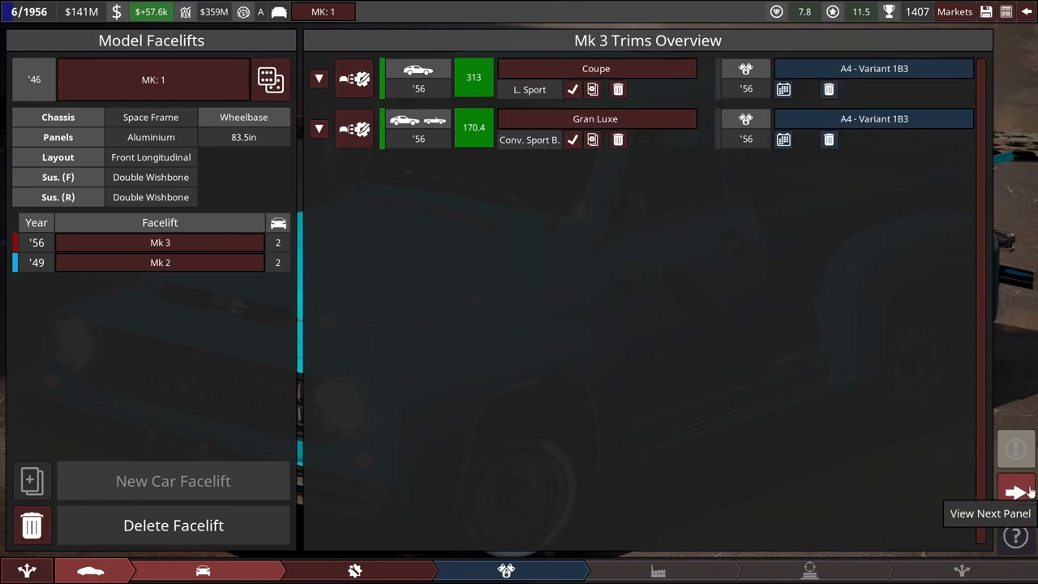
Step: Advance past the Mk 3 trims overview toward engineering planning
left_click(1015, 493)
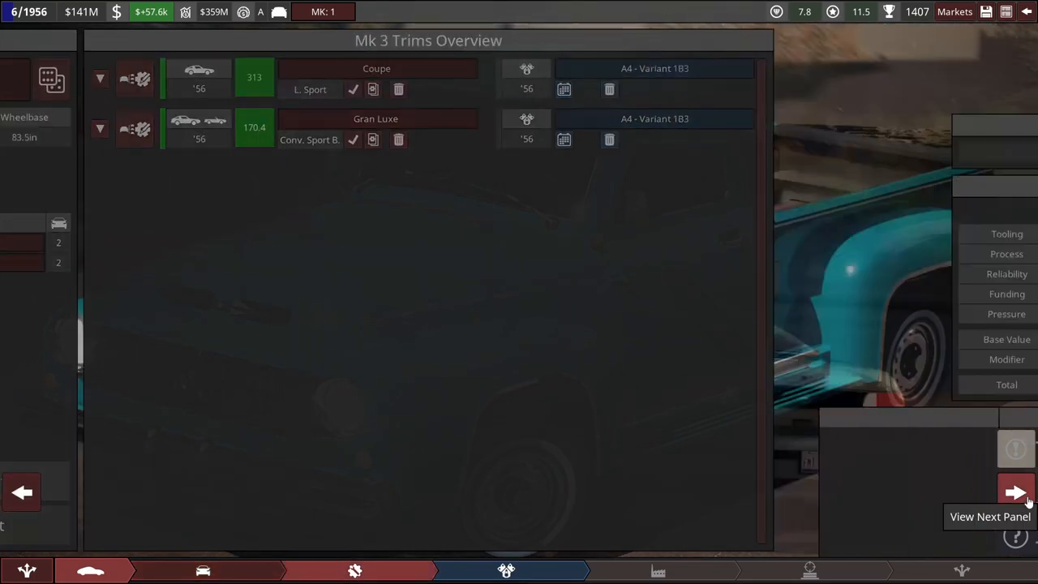
Step: Lower the MK: 1 car's engineering pressure slightly and raise its reliability from 50 to 52
left_click(1015, 493)
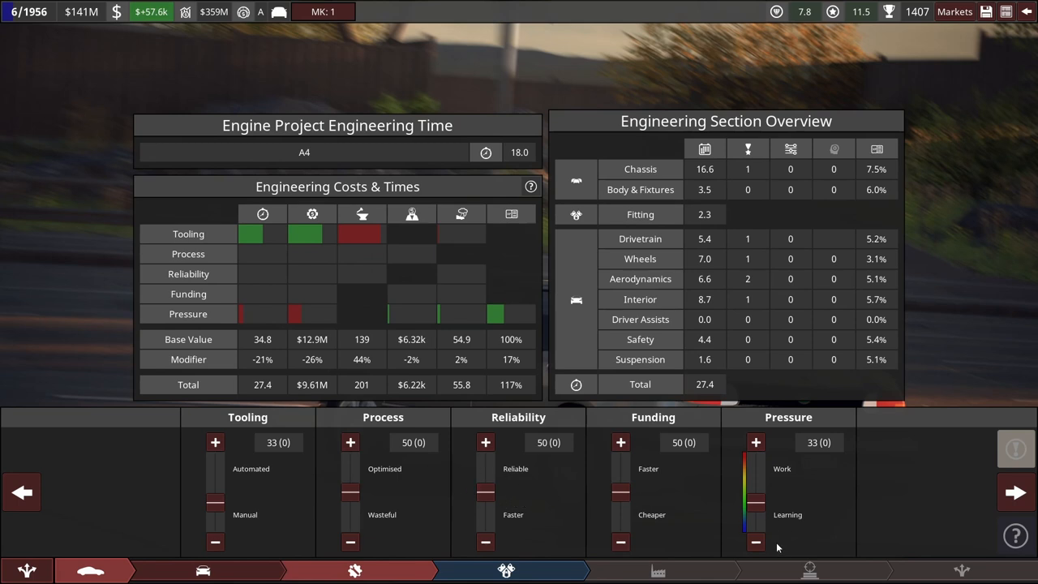
left_click(756, 542)
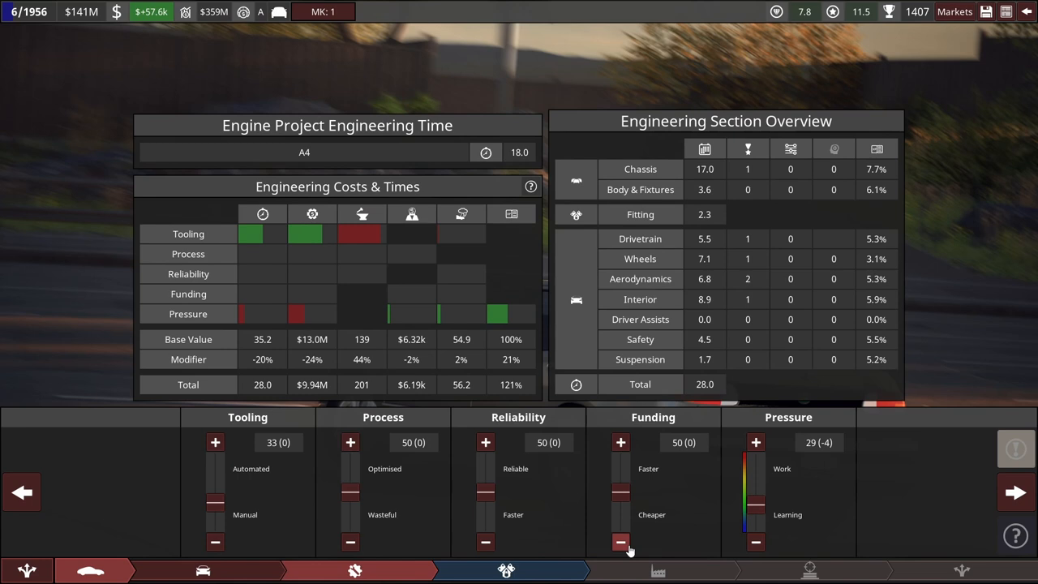
mouse_move(565, 519)
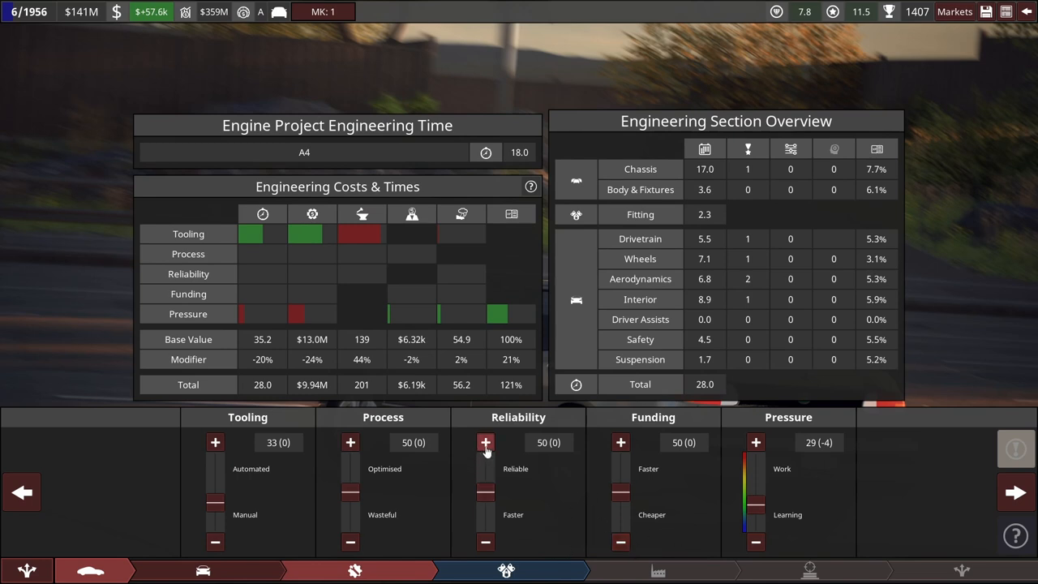
left_click(485, 441)
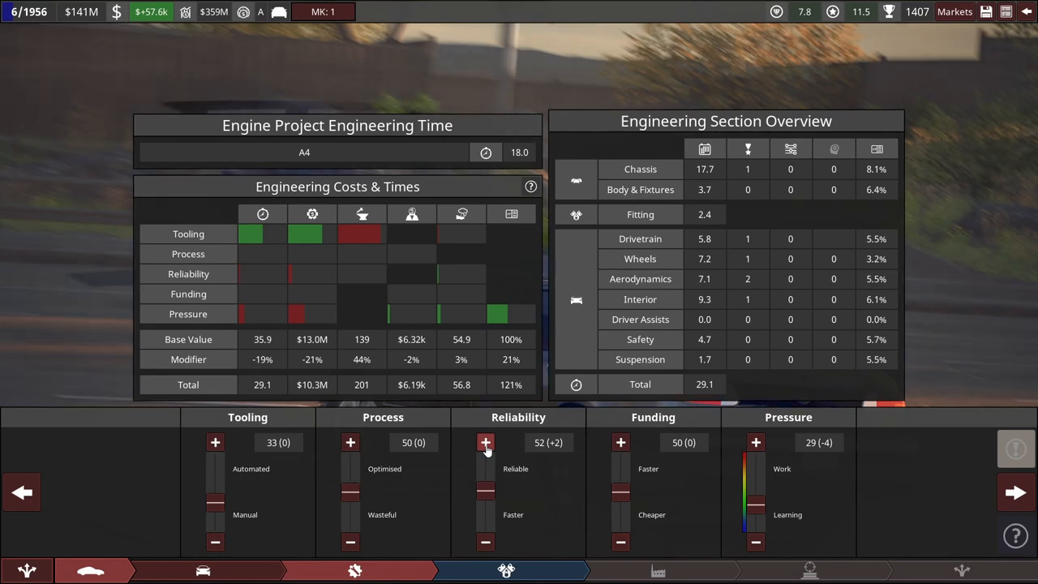
mouse_move(1015, 493)
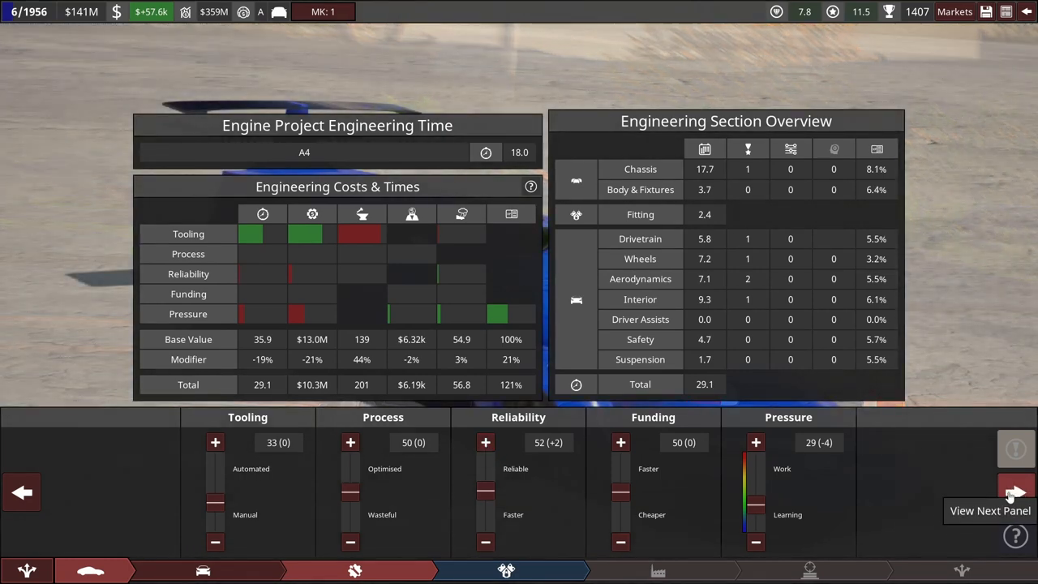
Step: Drop the A4 engine's engineering pressure to 19 and raise process to 64, reliability to 59
left_click(1015, 494)
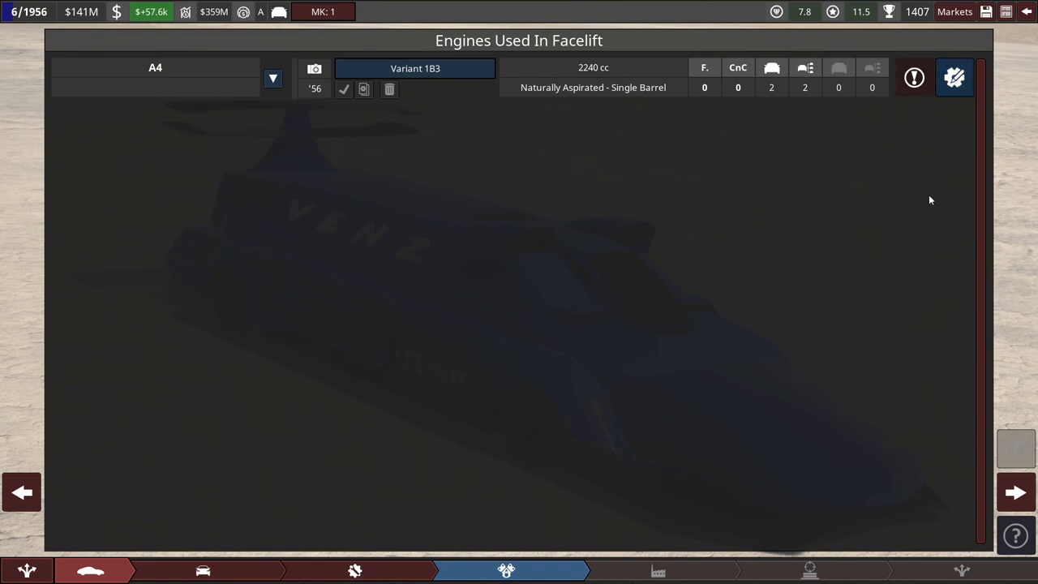
mouse_move(955, 78)
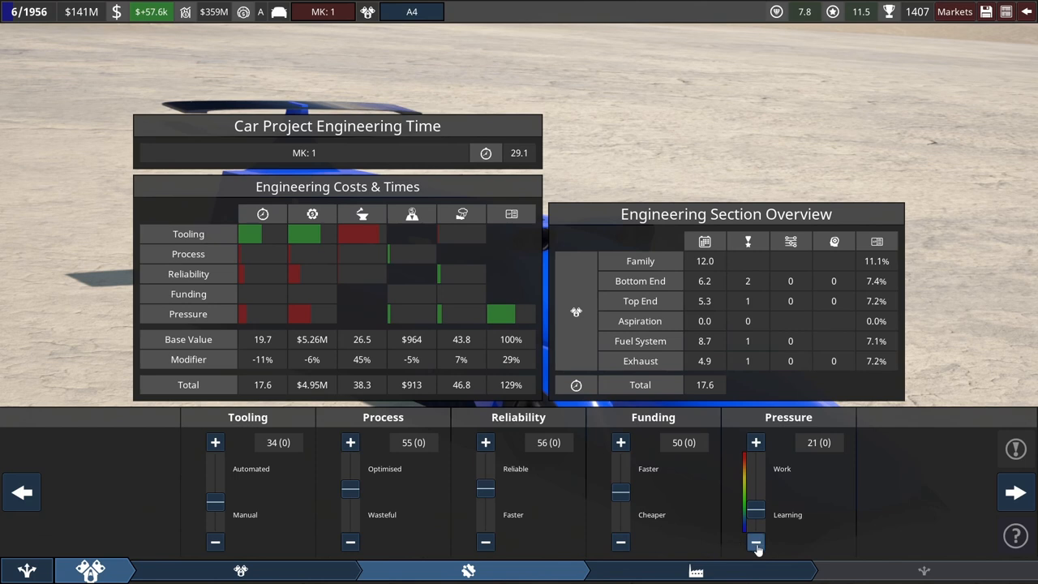
left_click(756, 542)
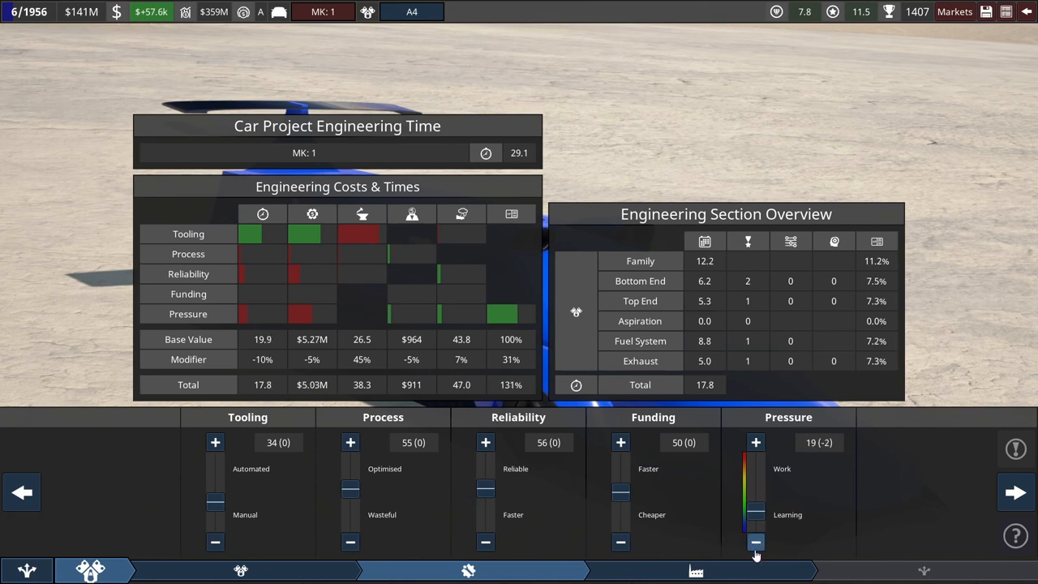
mouse_move(485, 441)
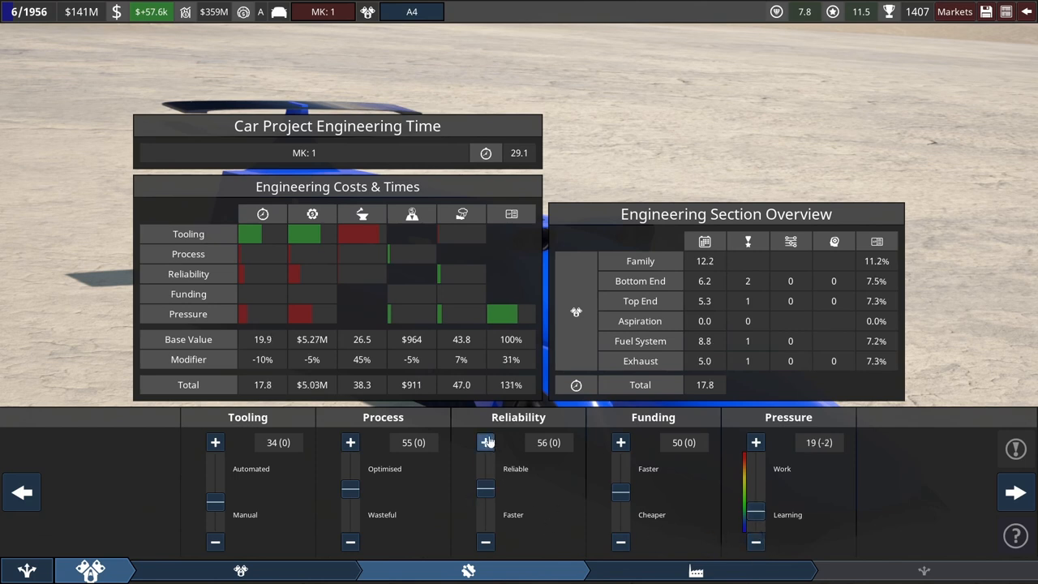
left_click(350, 441)
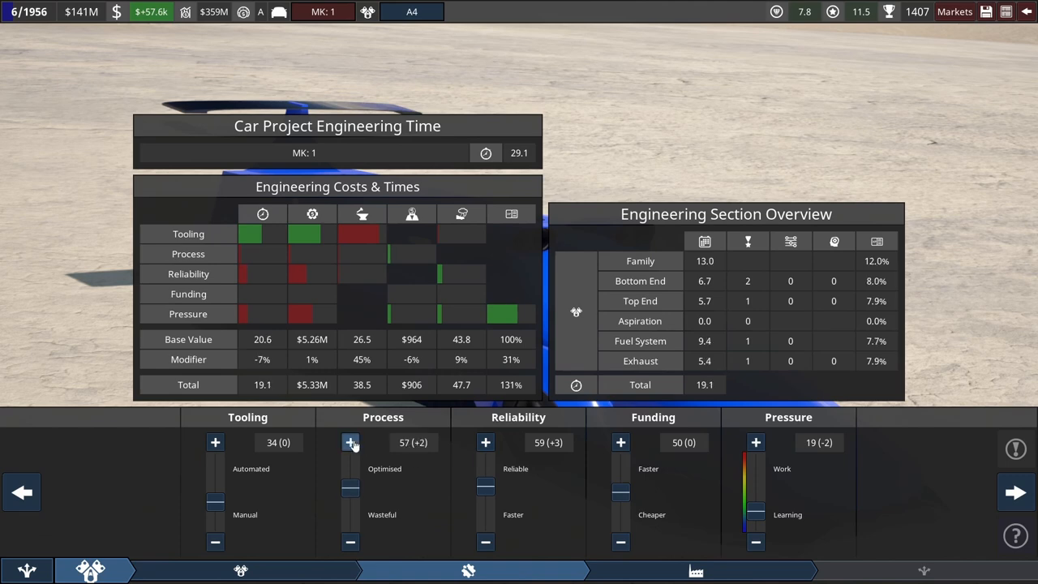
left_click(350, 441)
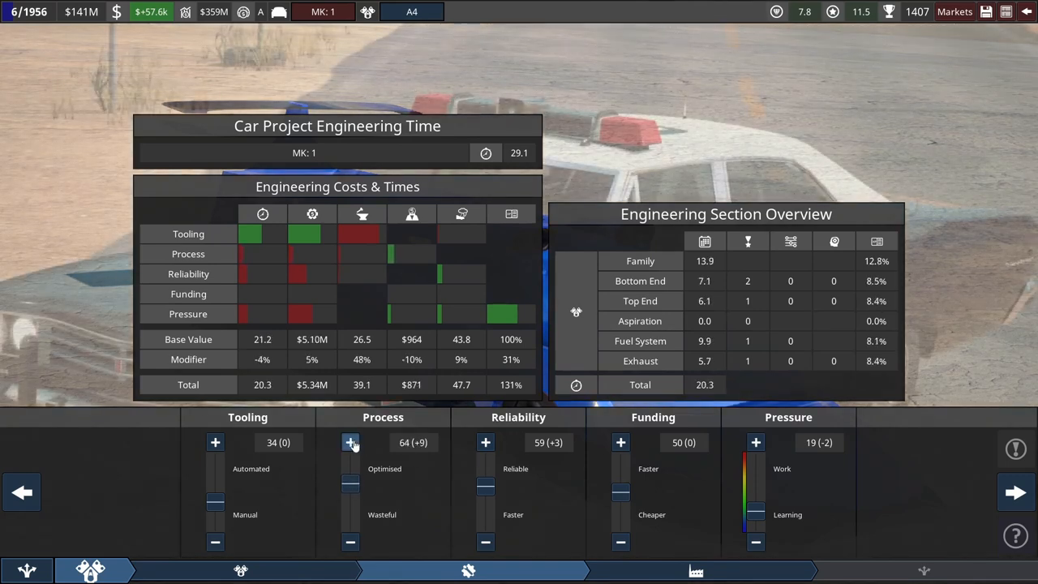
left_click(350, 441)
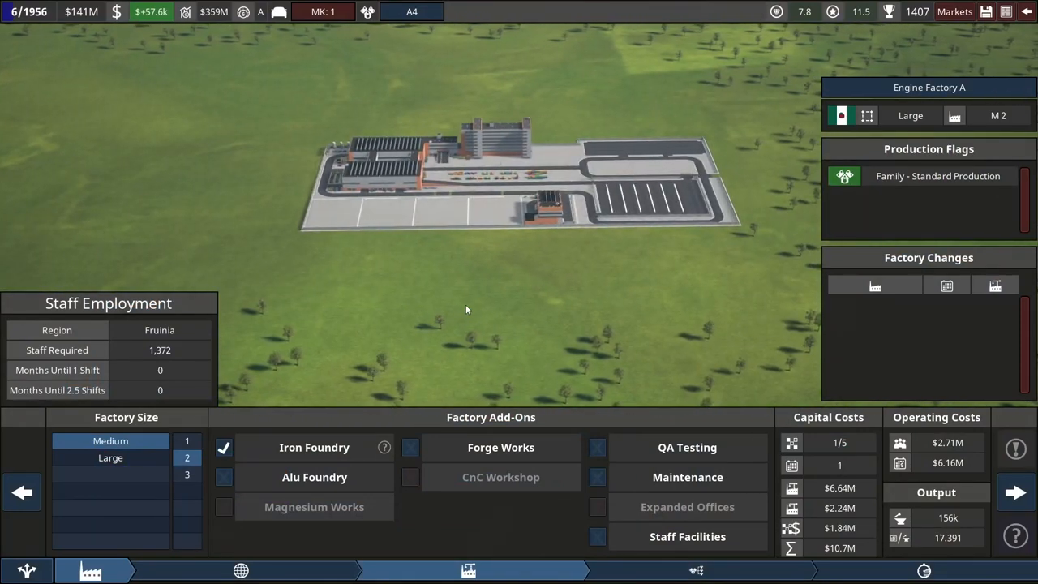
mouse_move(499, 448)
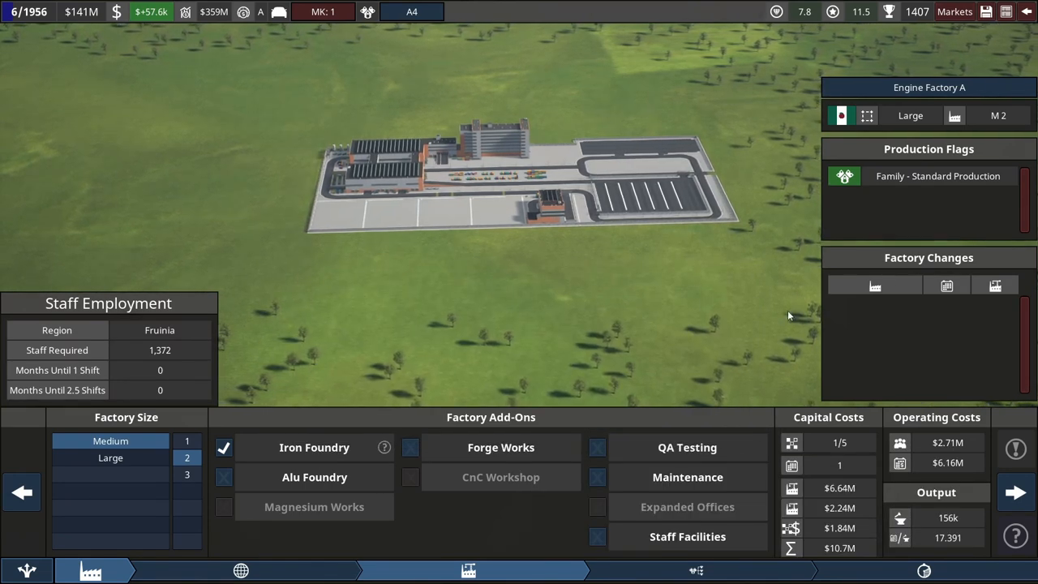
mouse_move(932, 470)
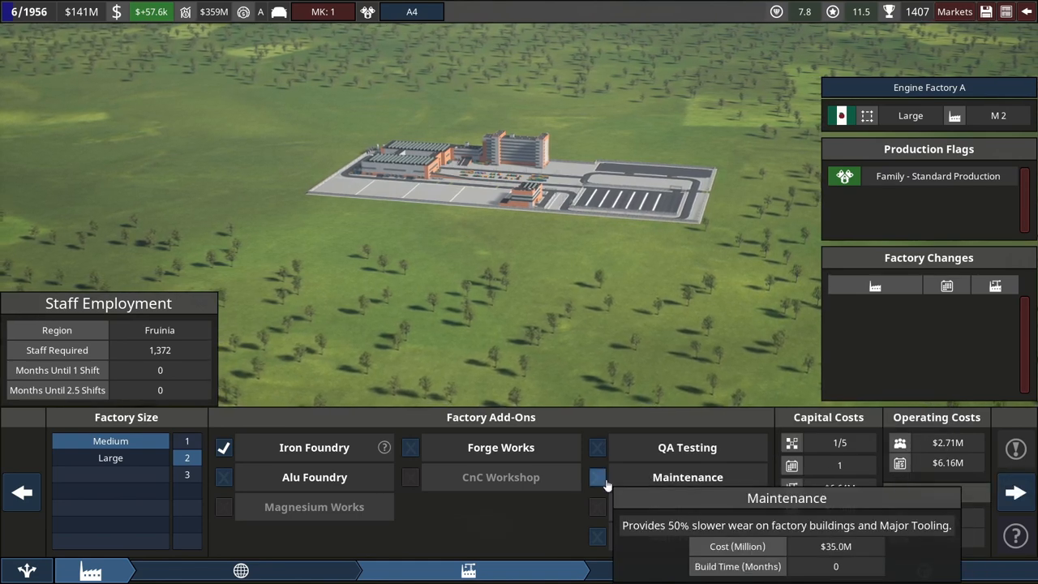
Step: Review Engine Factory A's size and add-ons and continue to its A4 variant selection
left_click(597, 476)
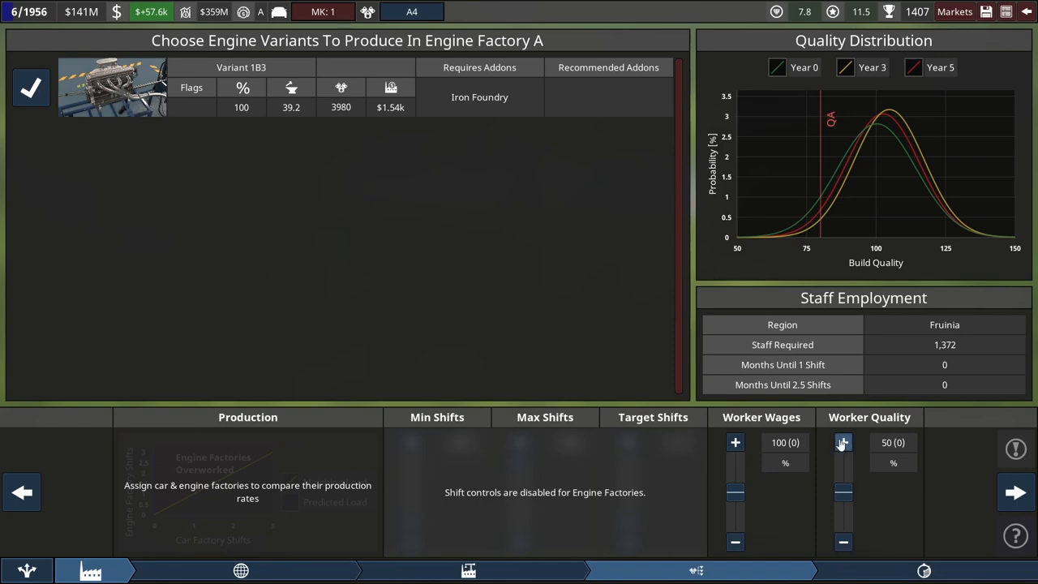
Step: Raise Engine Factory A's worker wages to 102 and quality to 54, then review its QA threshold
left_click(735, 441)
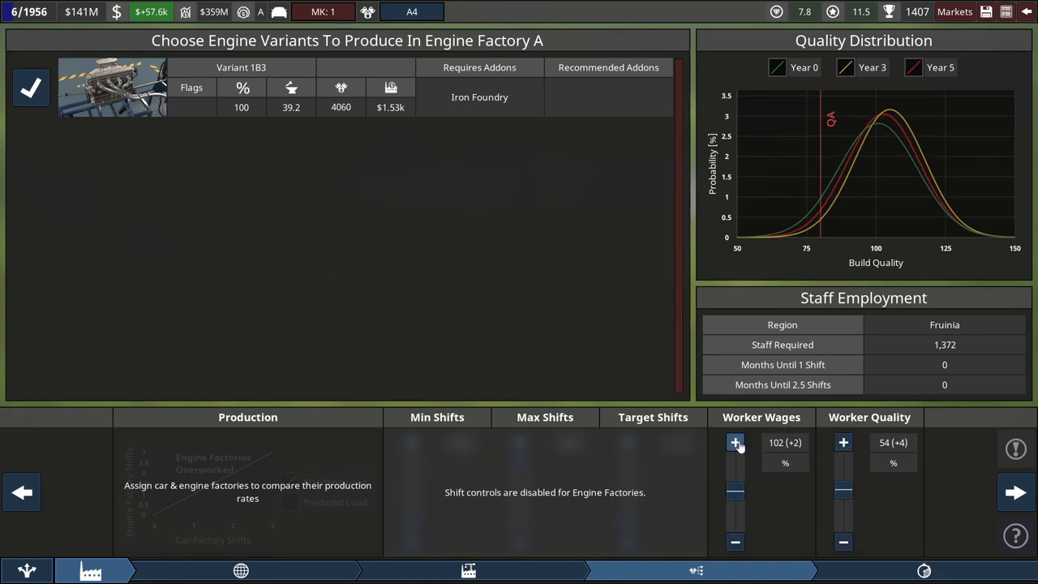
left_click(29, 88)
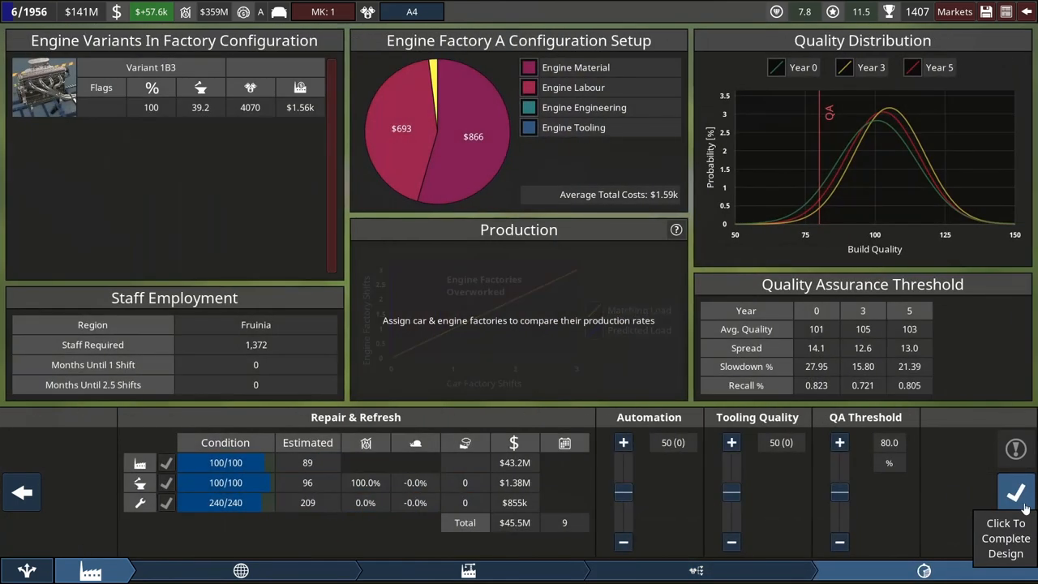
mouse_move(284, 110)
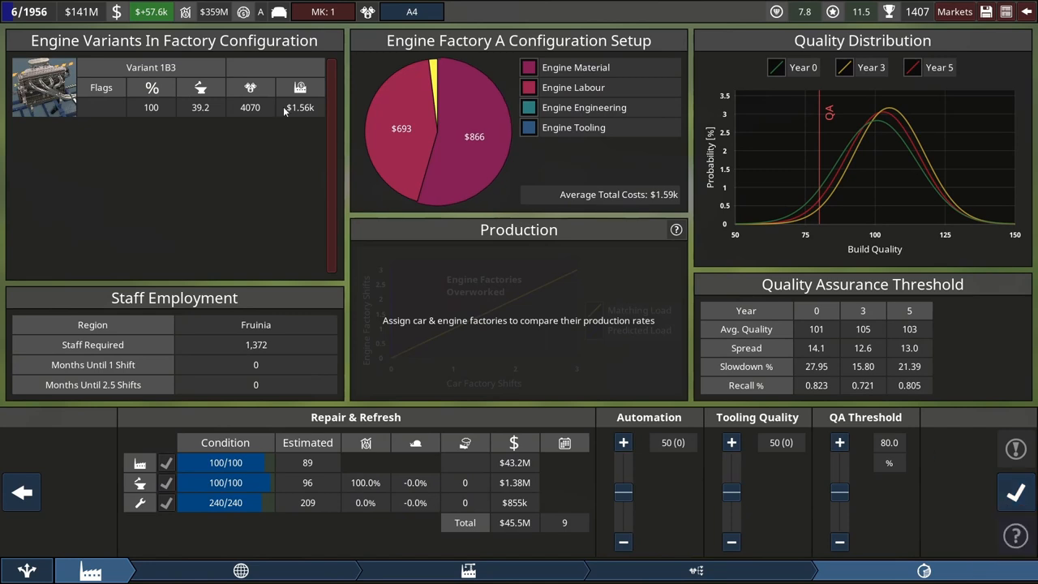
mouse_move(300, 107)
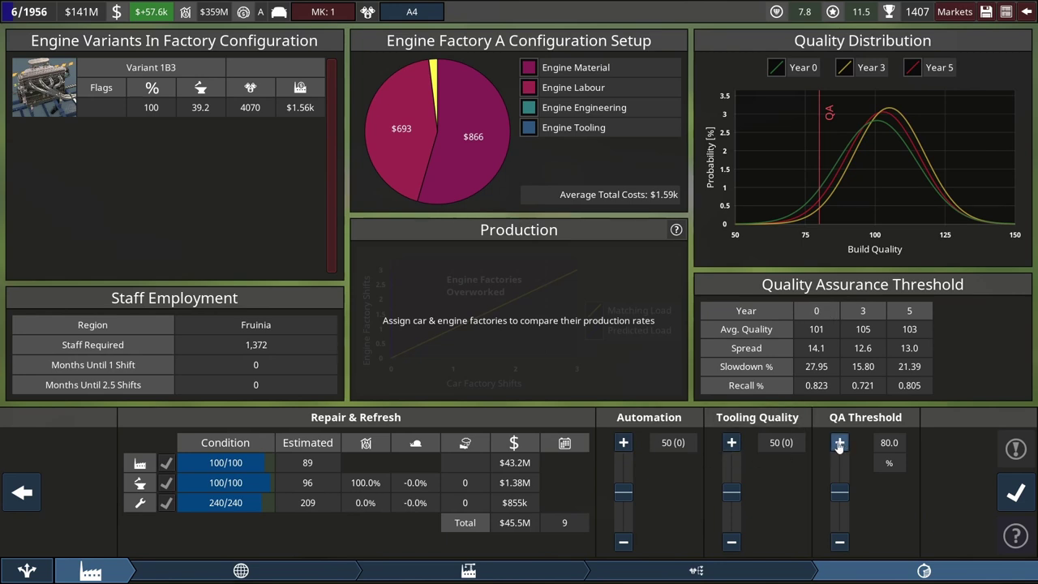
mouse_move(841, 448)
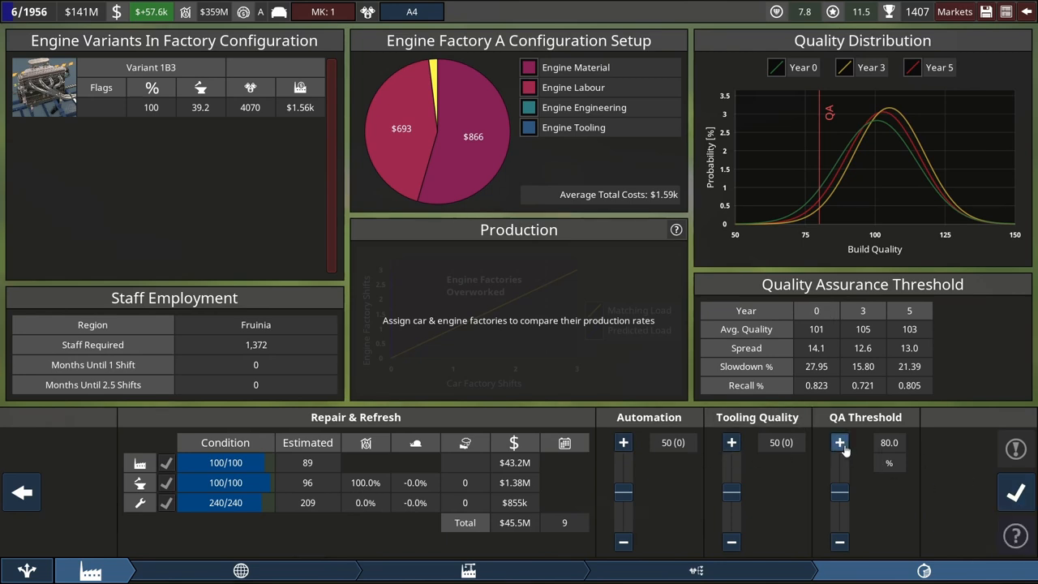
left_click(840, 441)
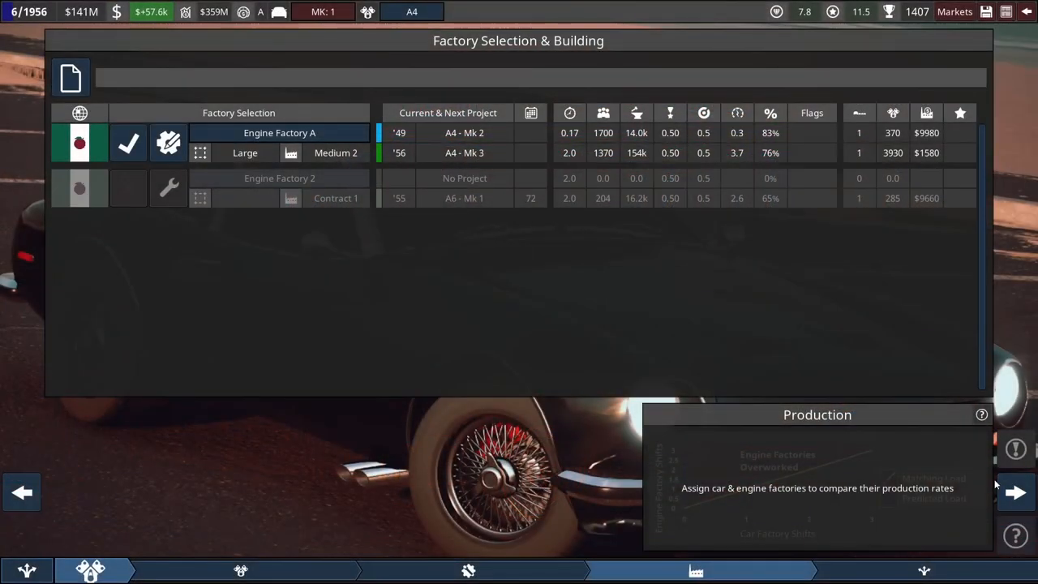
mouse_move(1016, 493)
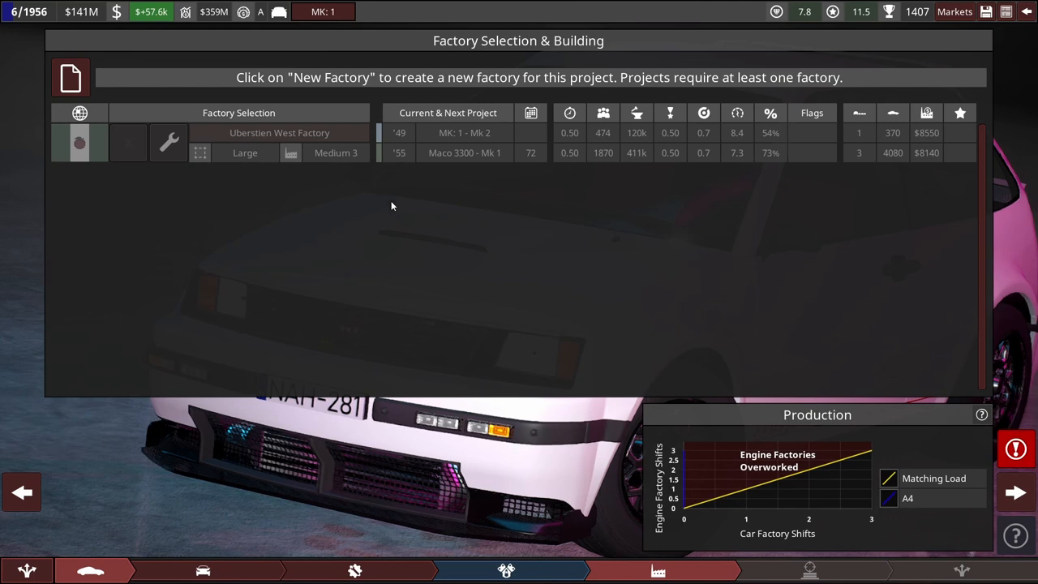
mouse_move(435, 152)
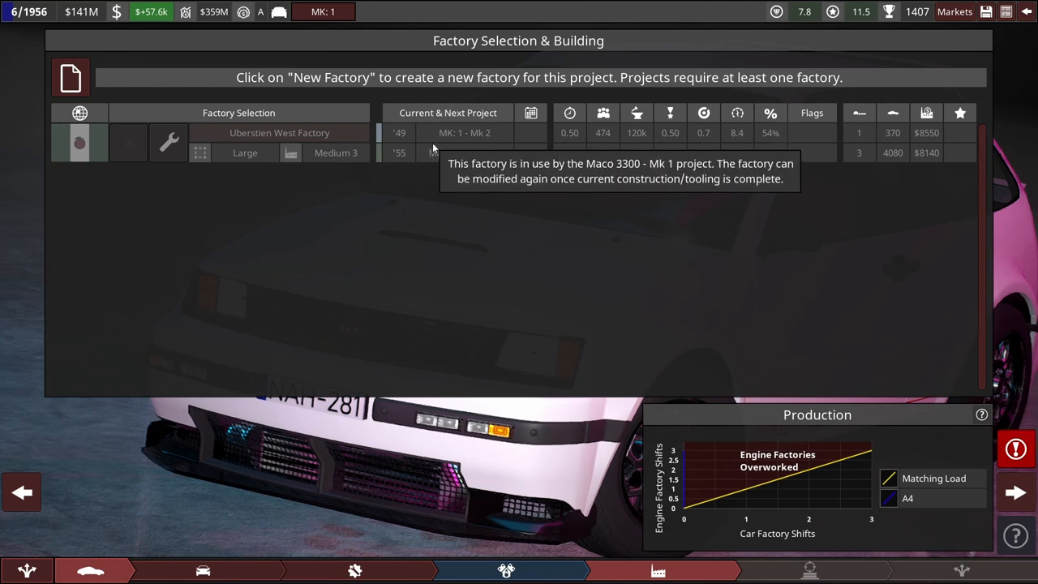
mouse_move(187, 217)
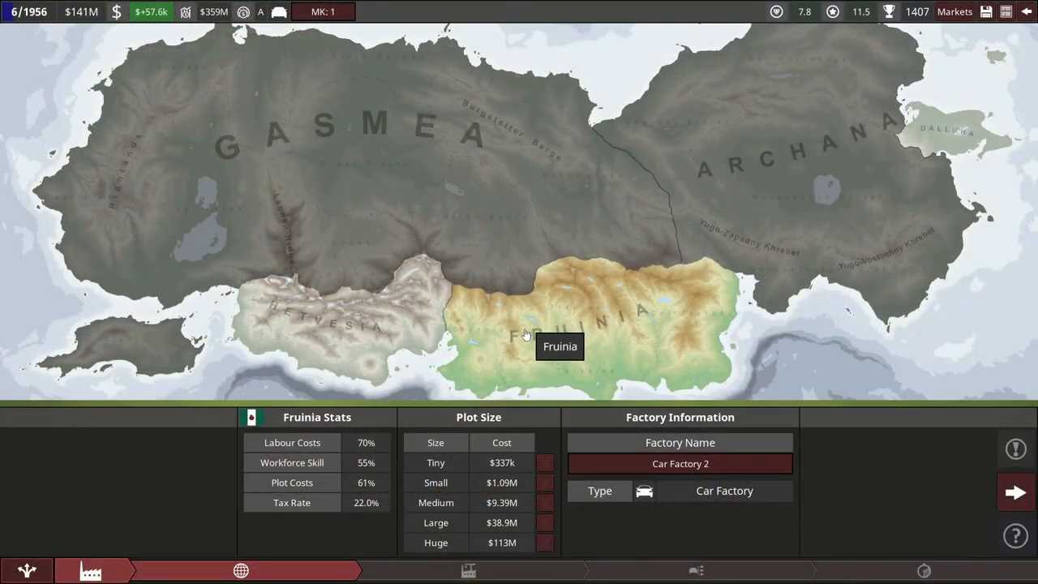
mouse_move(331, 342)
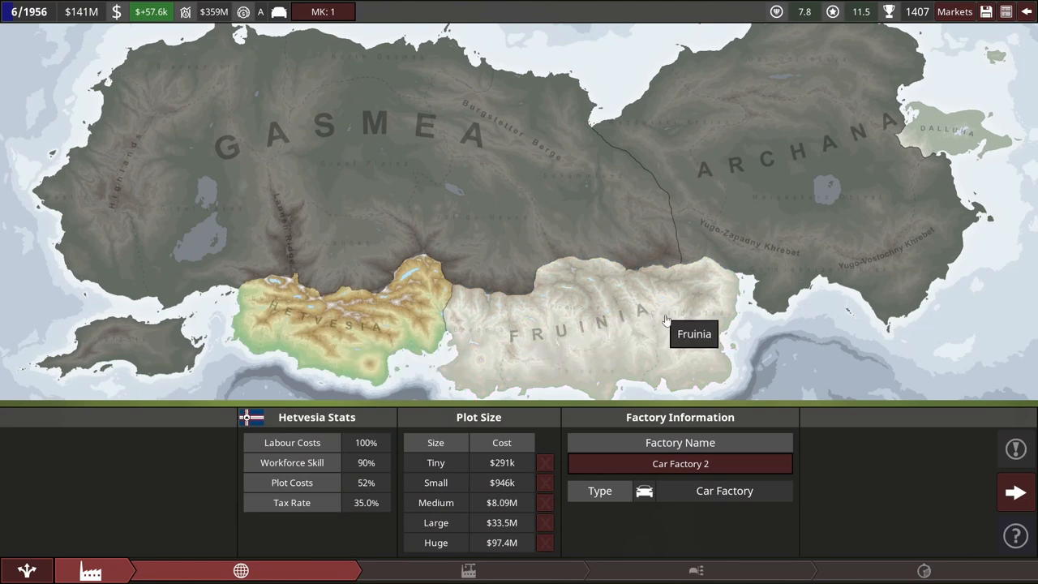
Step: Place Car Factory 2 in Fruinia on a medium plot and continue to its building panel
left_click(584, 325)
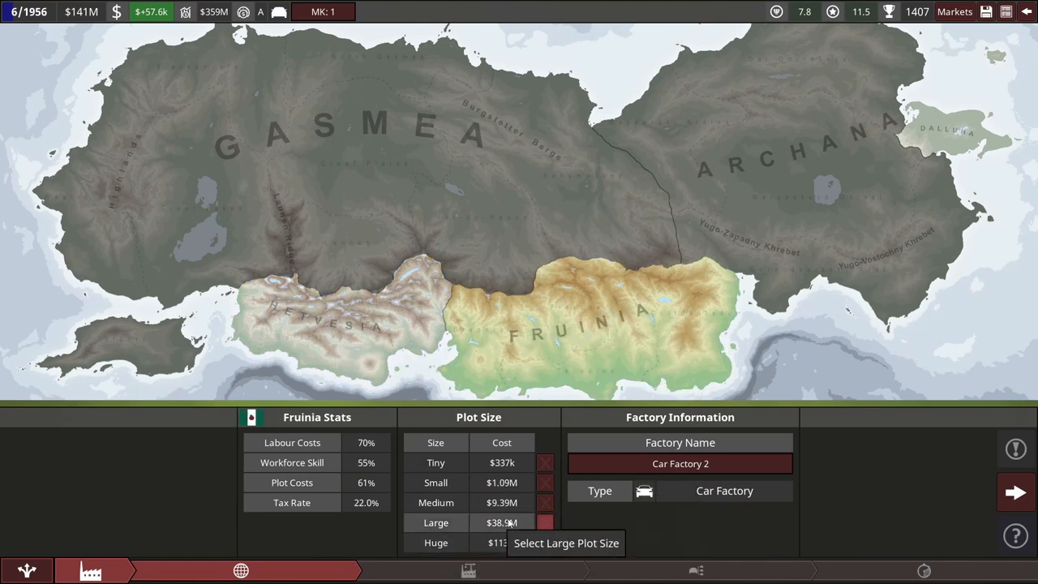
mouse_move(550, 483)
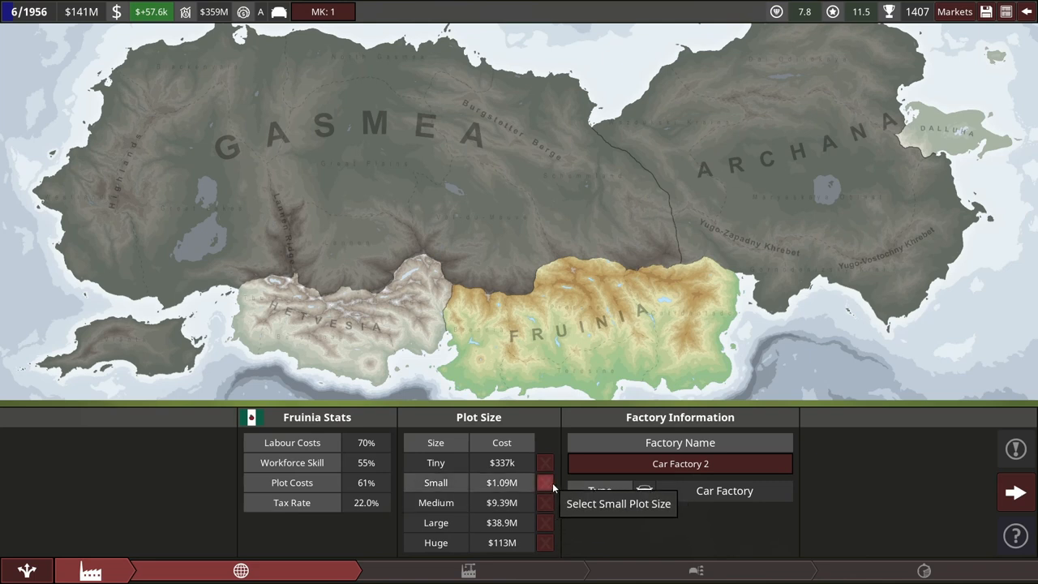
mouse_move(545, 503)
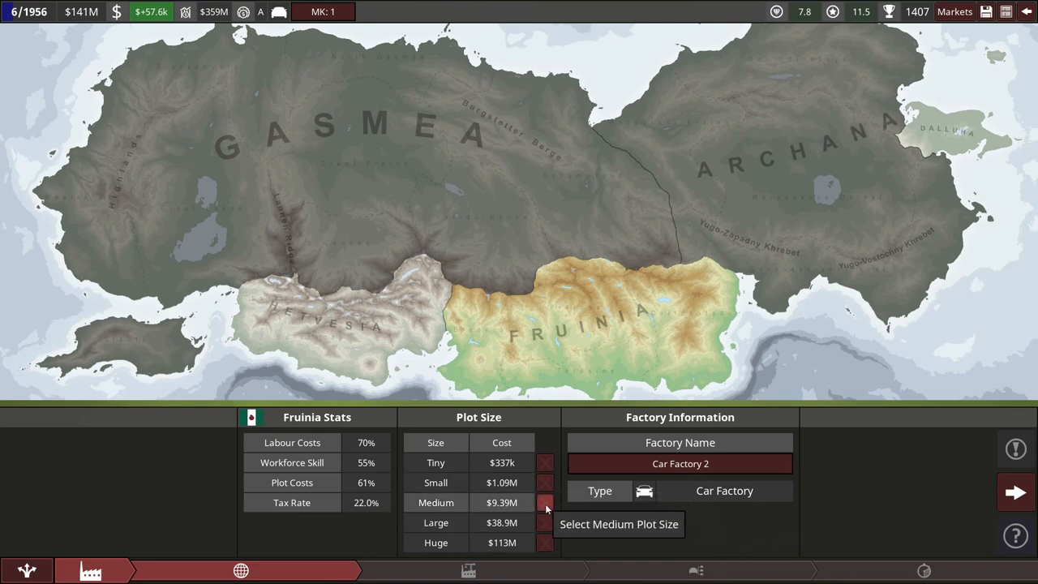
mouse_move(545, 483)
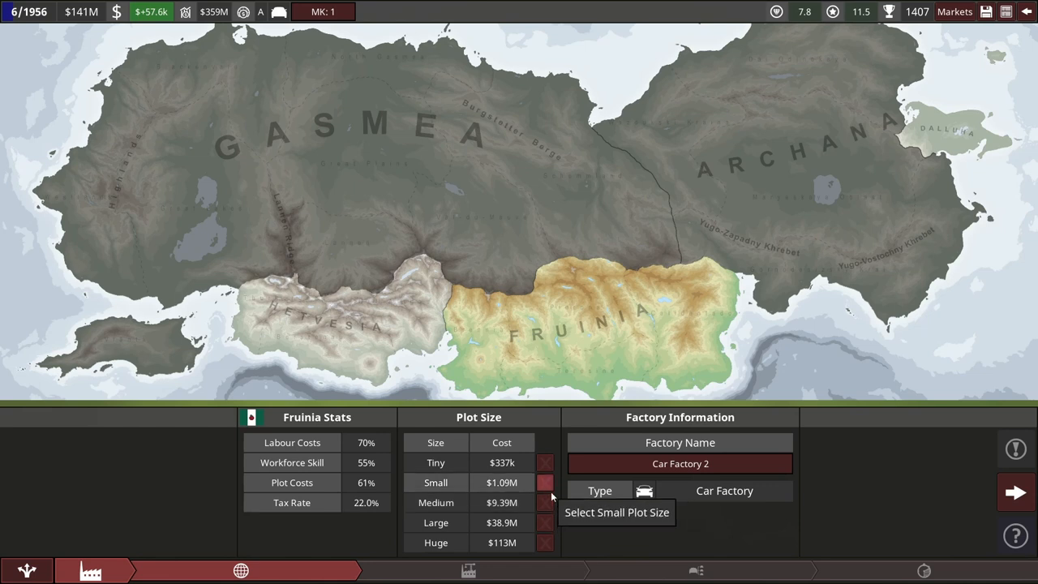
left_click(545, 503)
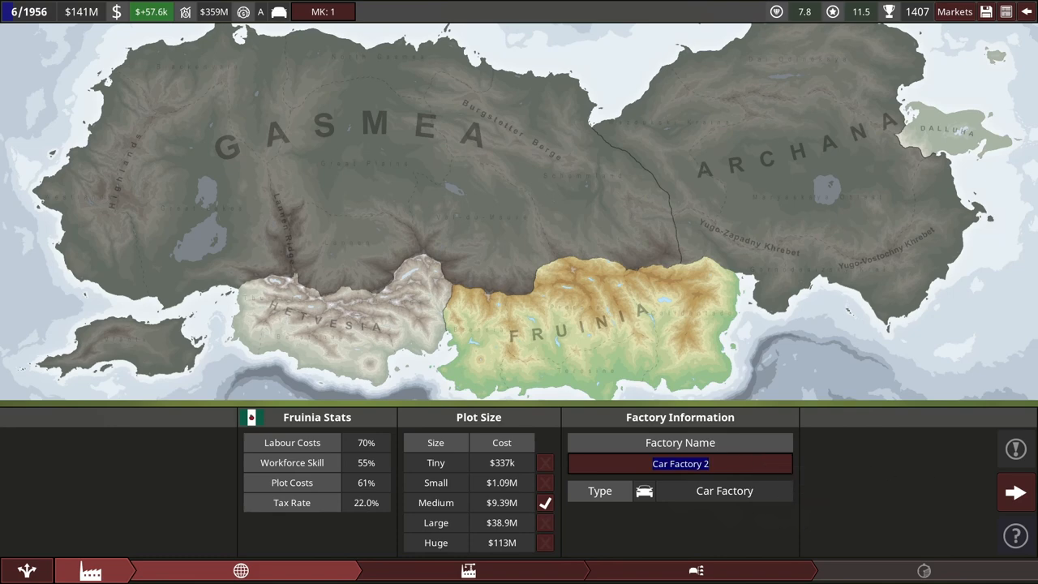
mouse_move(1015, 493)
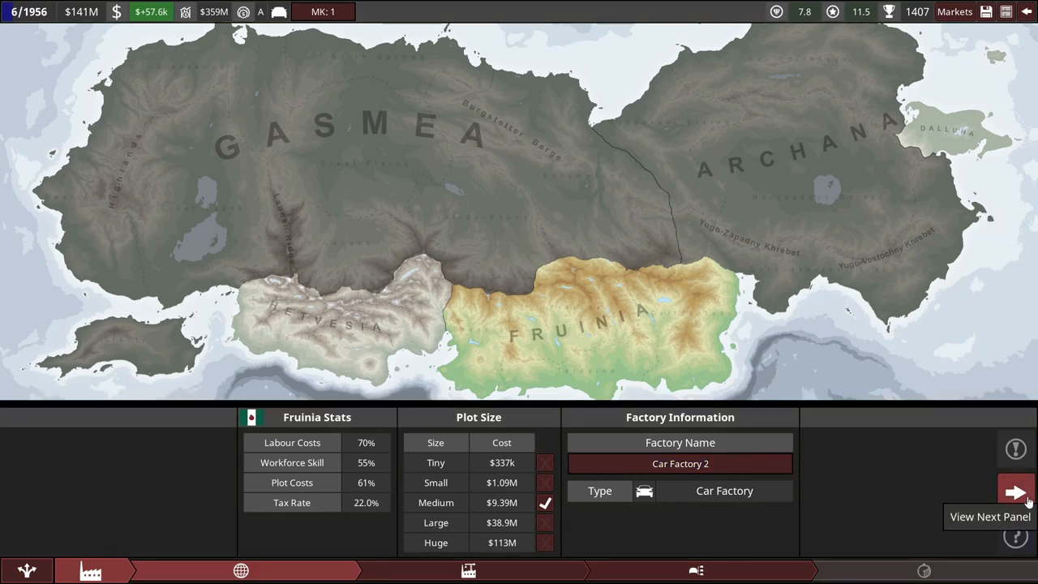
left_click(1016, 494)
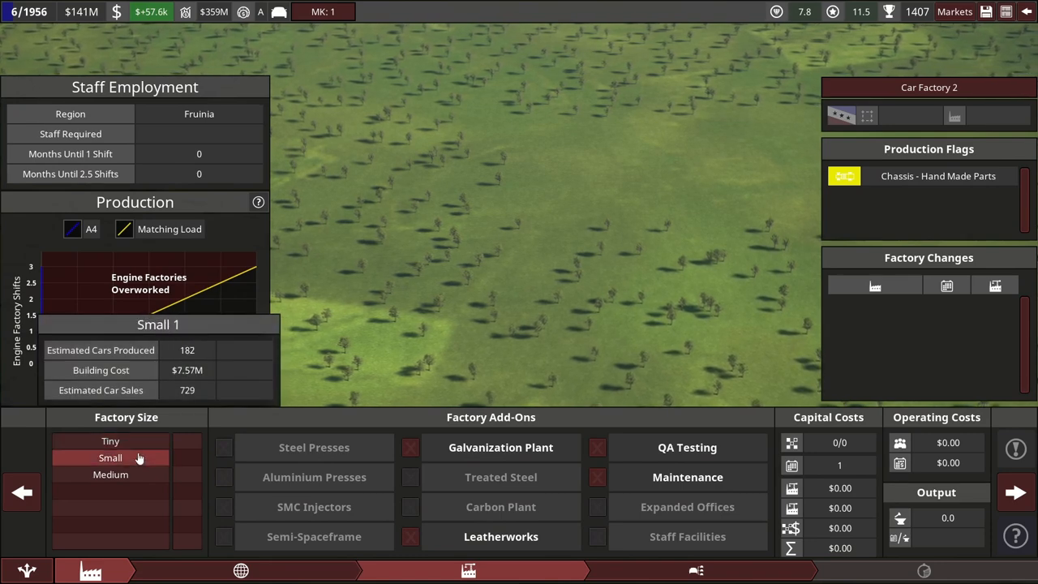
Step: Make Car Factory 2 a Small level 3 building costing $16.7M with 606 staff
left_click(110, 458)
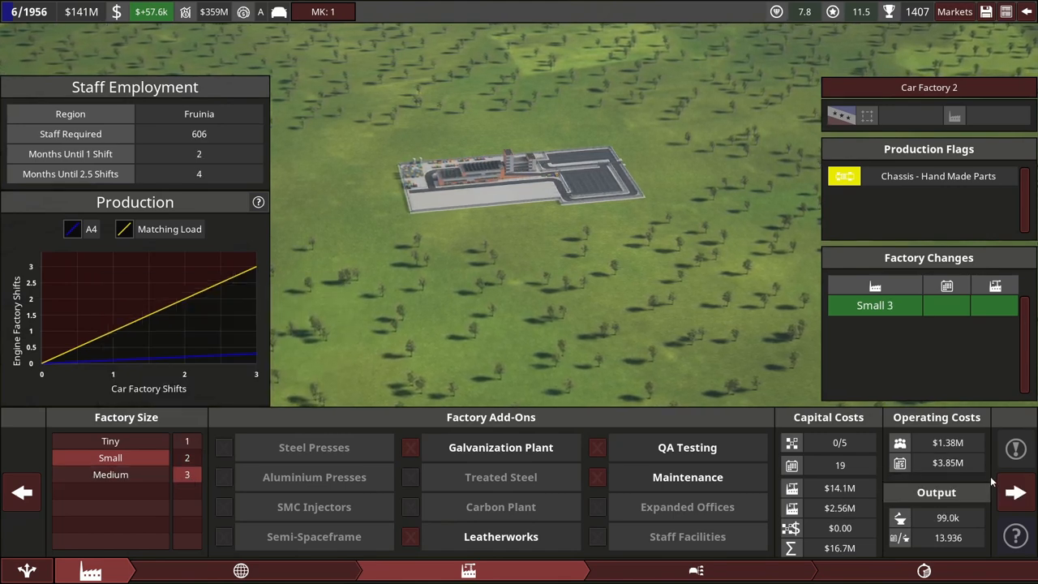
mouse_move(947, 518)
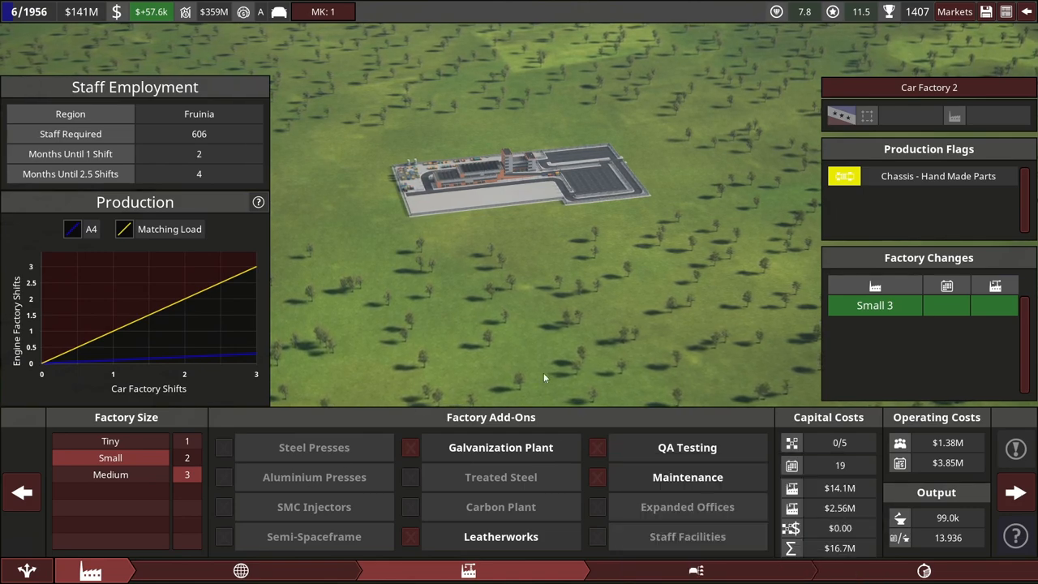
mouse_move(1016, 493)
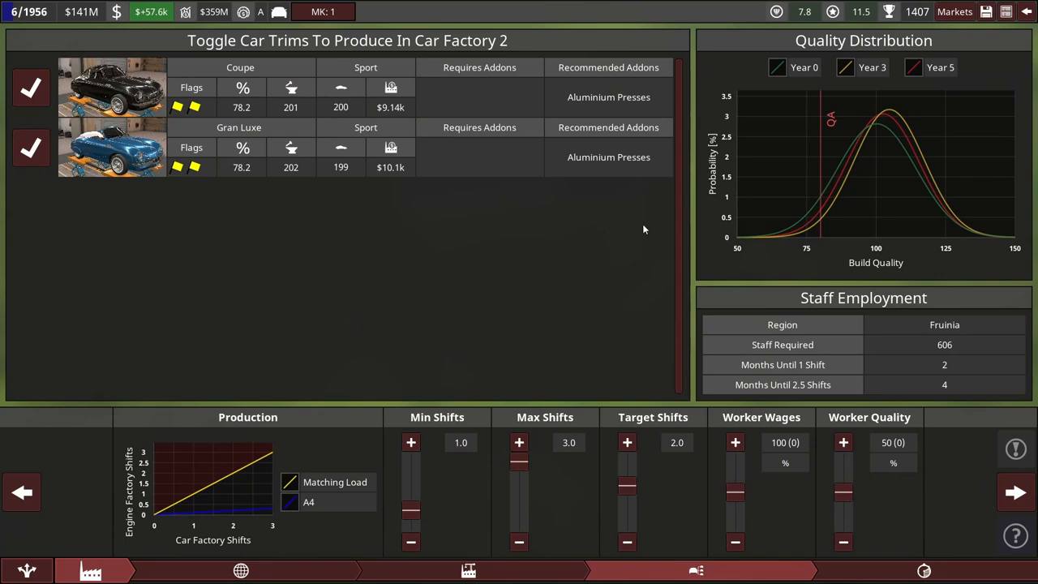
mouse_move(372, 263)
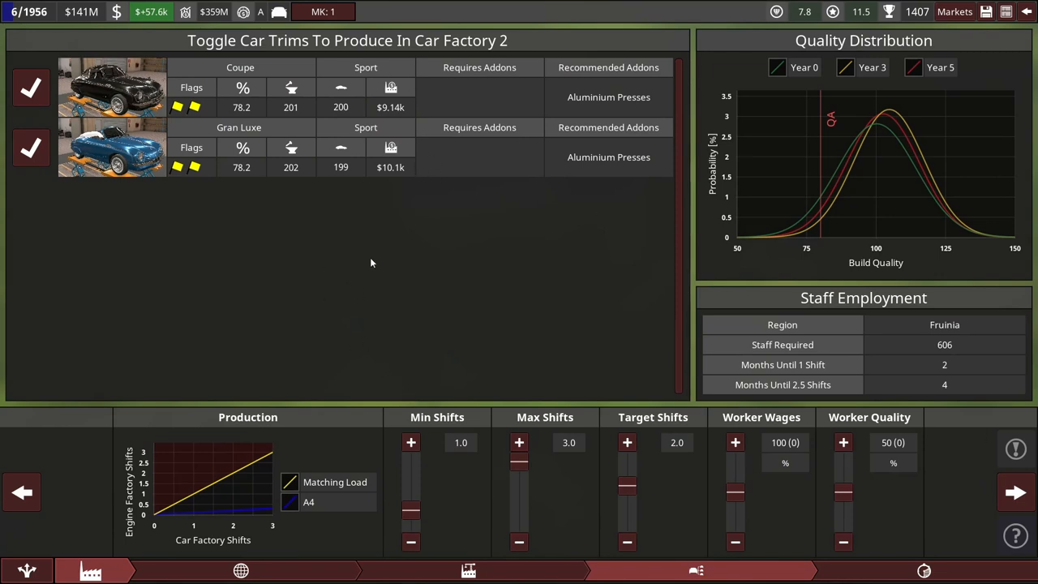
mouse_move(397, 170)
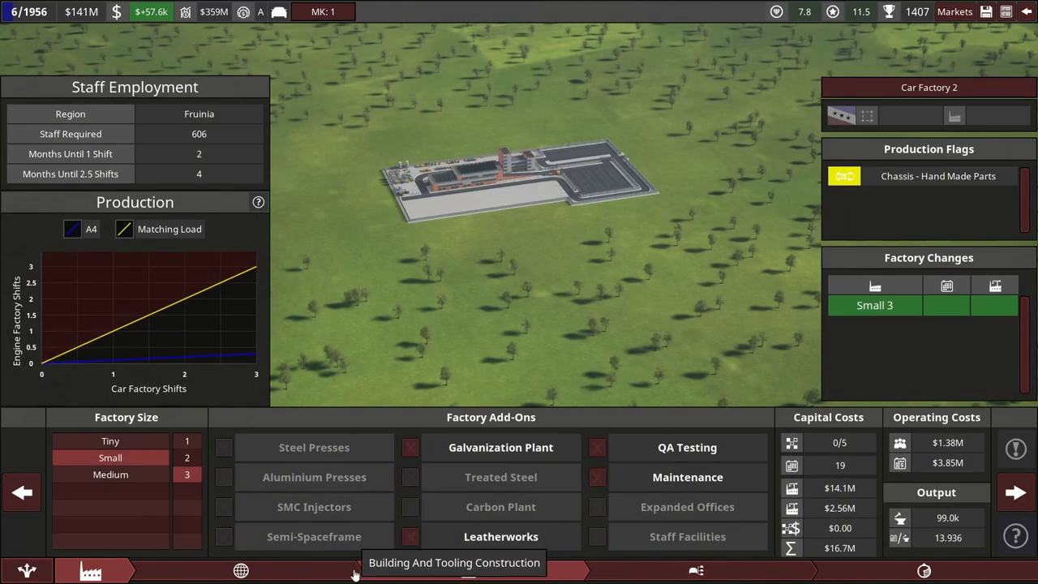
Step: Switch Car Factory 2 to a Medium 1 build needing 1,120 staff
left_click(110, 474)
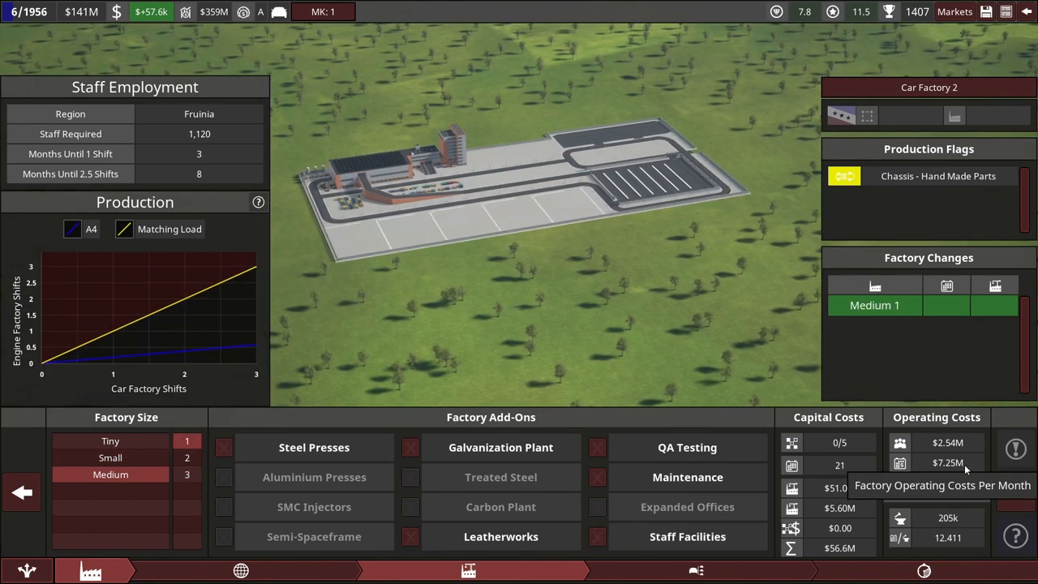
mouse_move(698, 442)
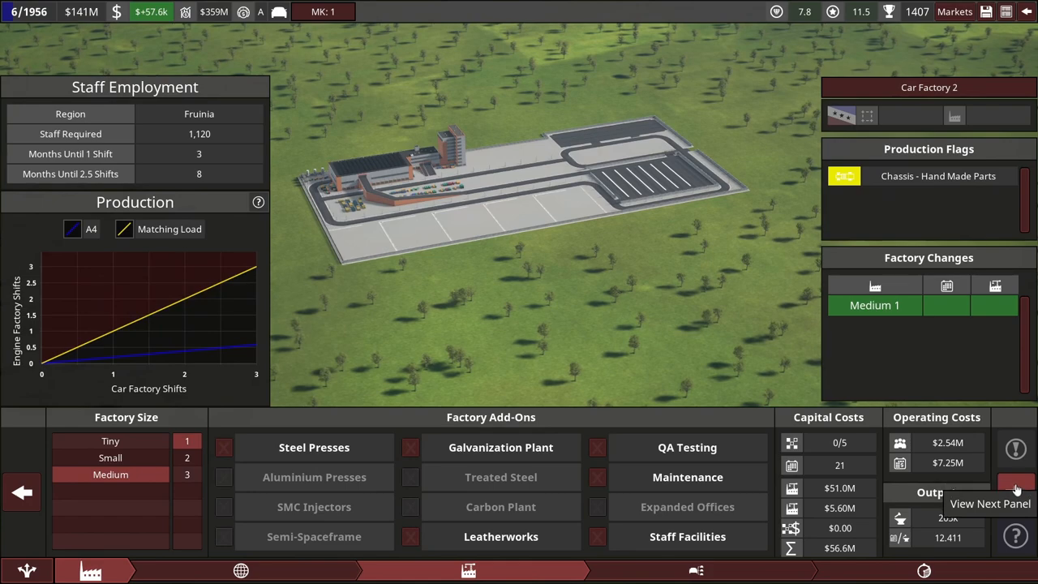
left_click(1016, 490)
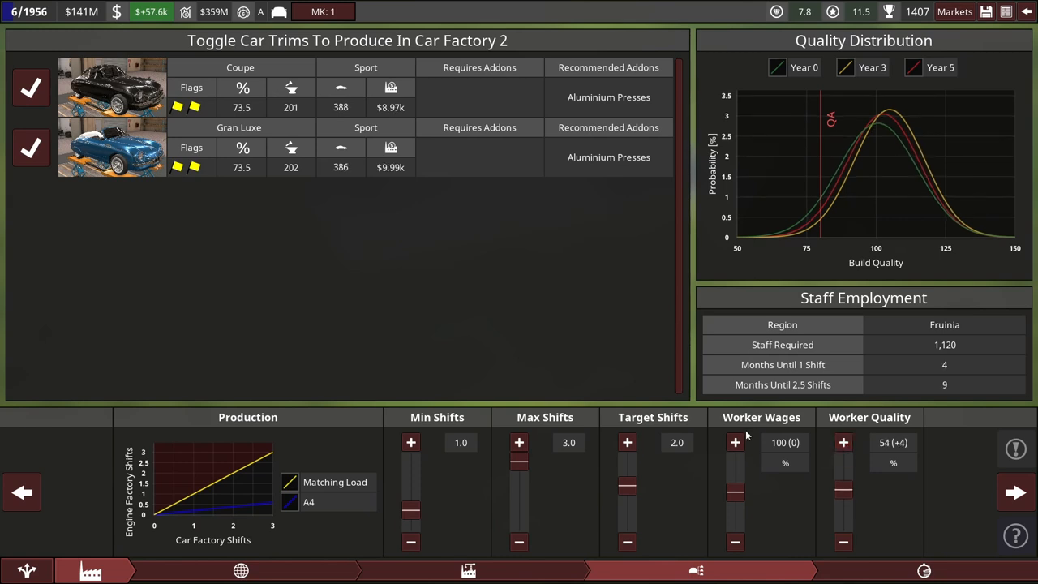
Step: Raise Car Factory 2's worker wages to 106, cut max shifts to 1.4 and target shifts to 1.0
left_click(735, 441)
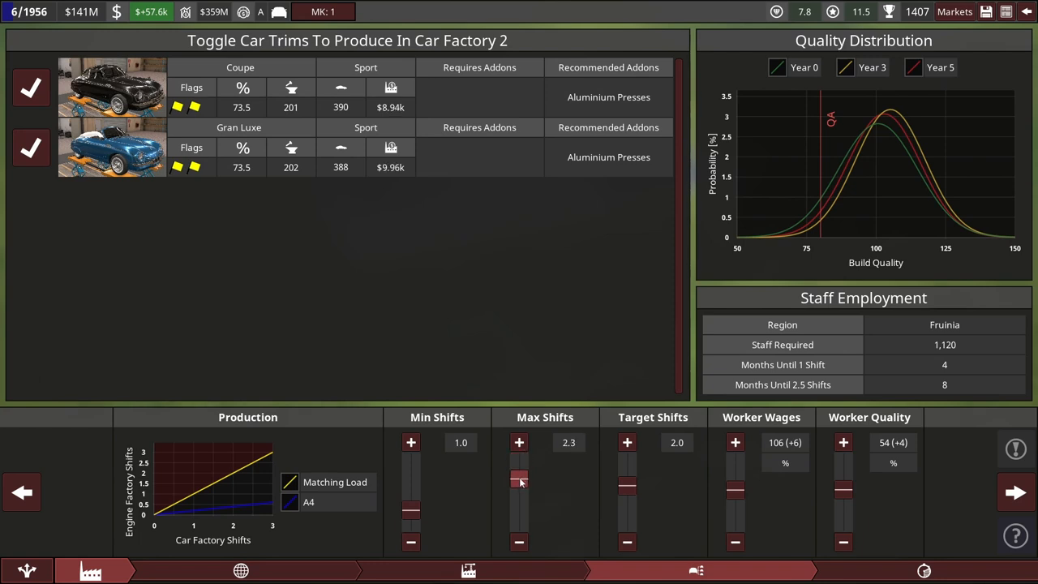
mouse_move(517, 493)
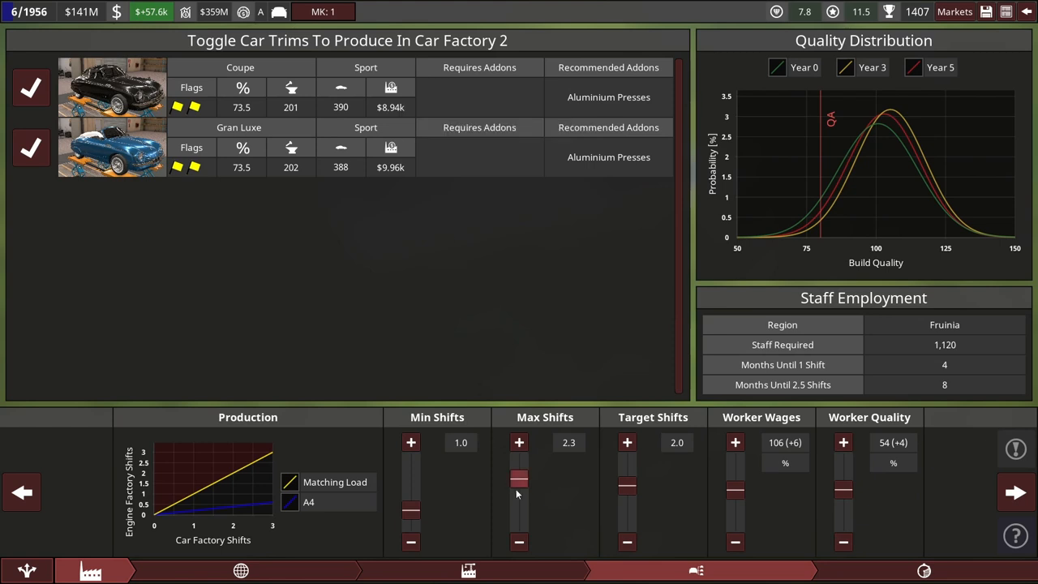
left_click_drag(519, 477, 519, 490)
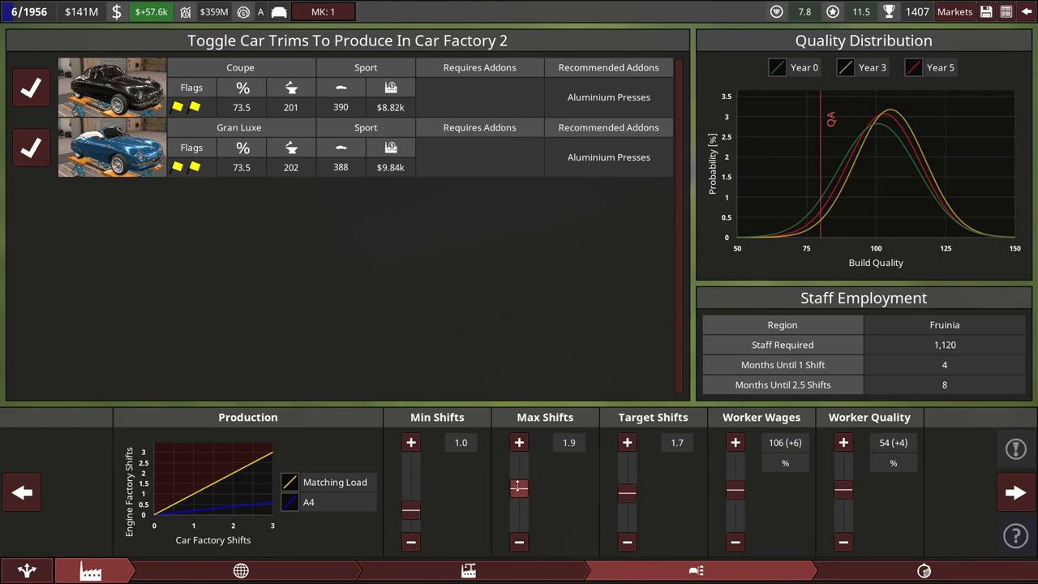
left_click(519, 441)
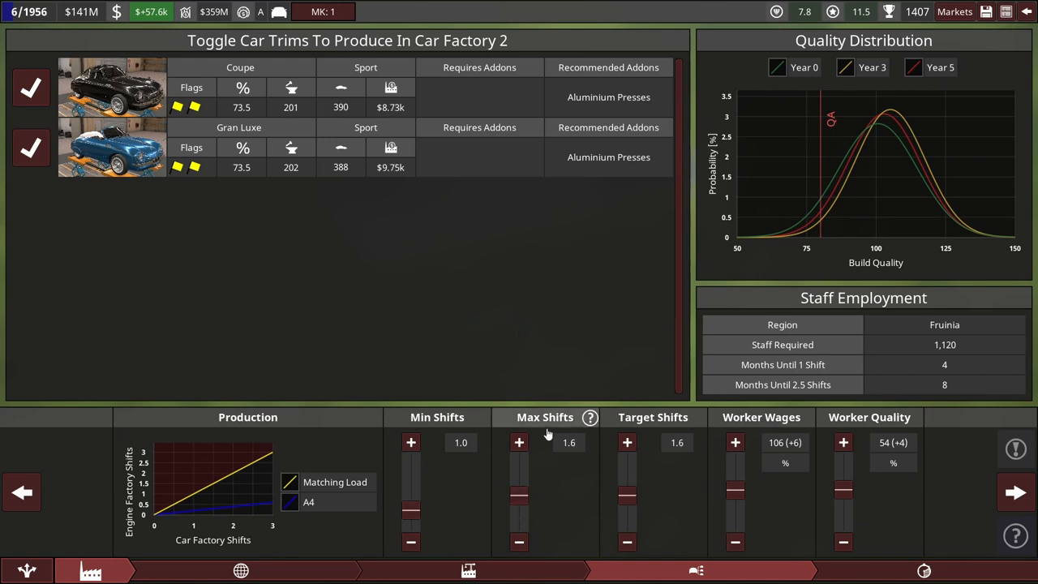
mouse_move(590, 417)
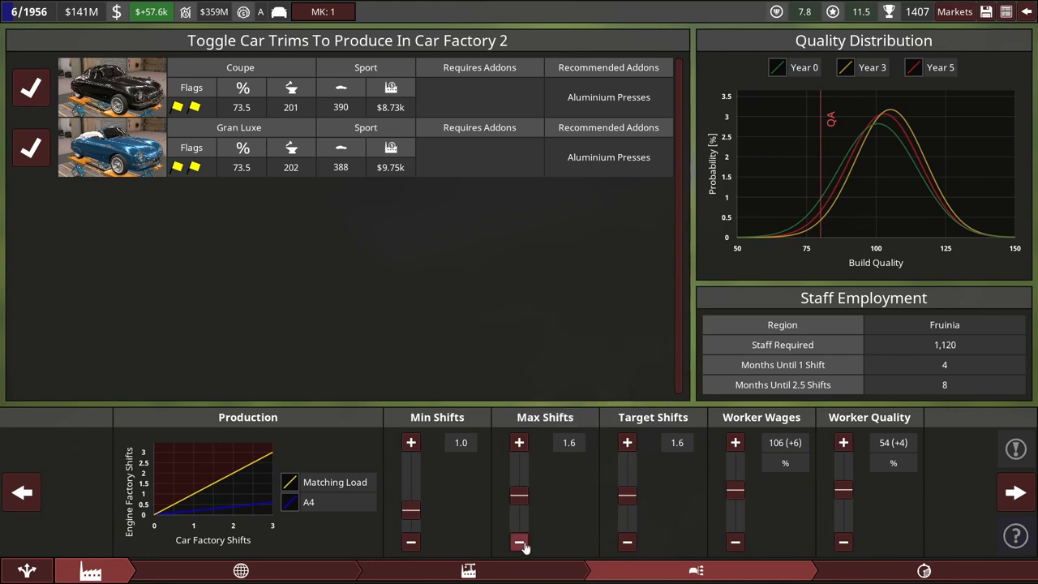
left_click(519, 542)
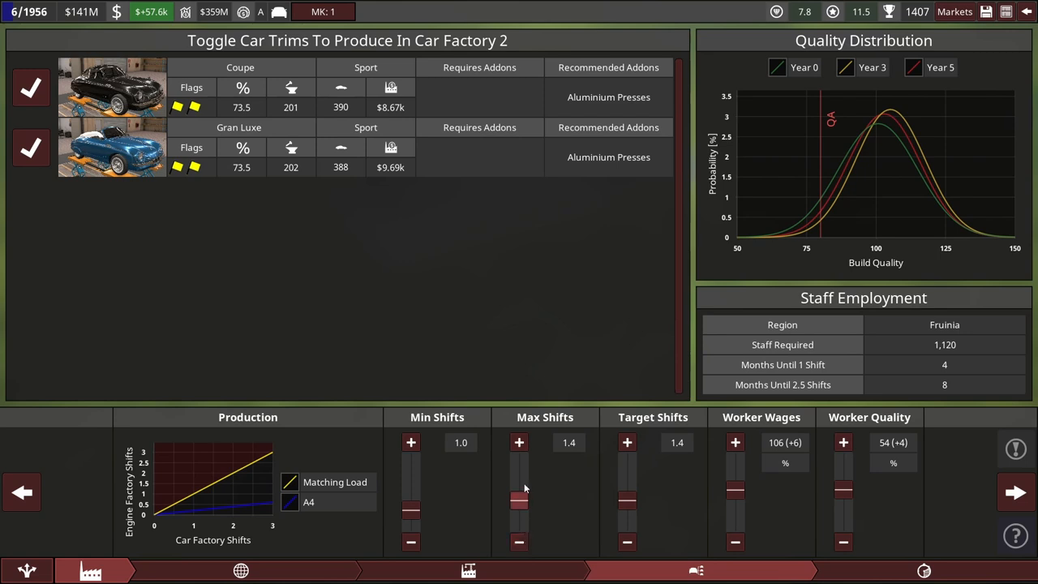
left_click(626, 542)
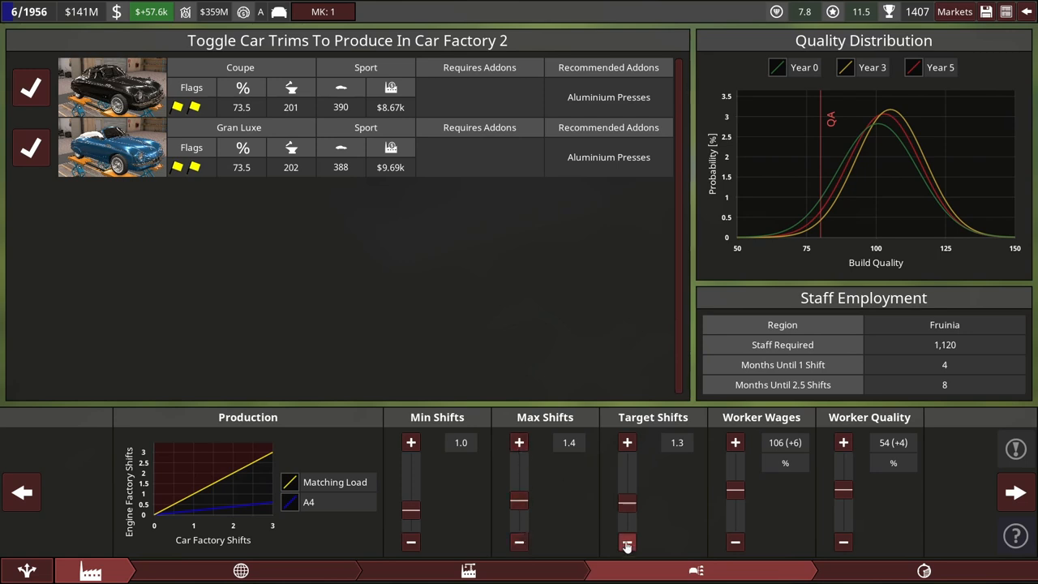
left_click(626, 542)
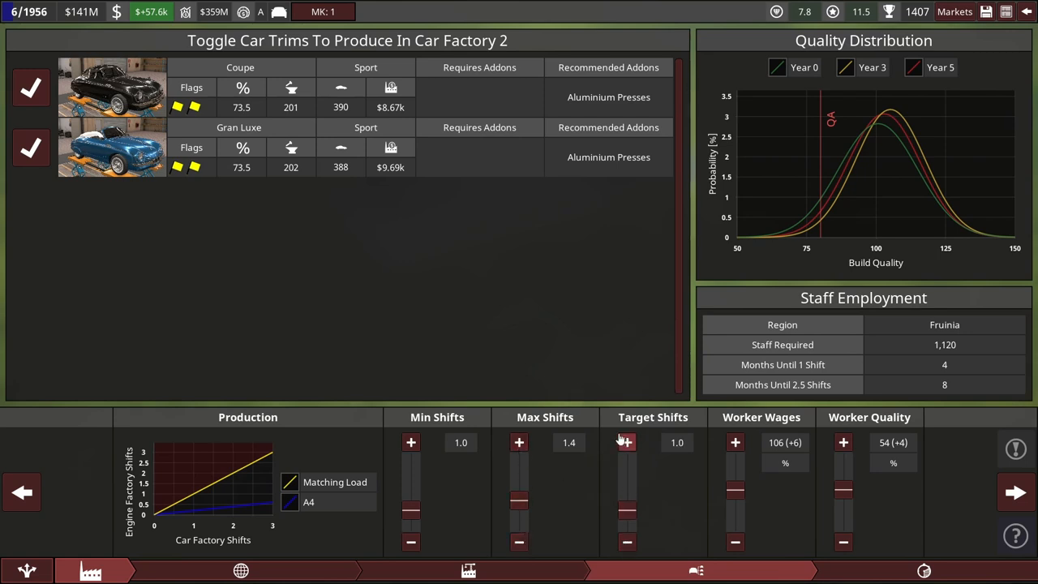
mouse_move(627, 446)
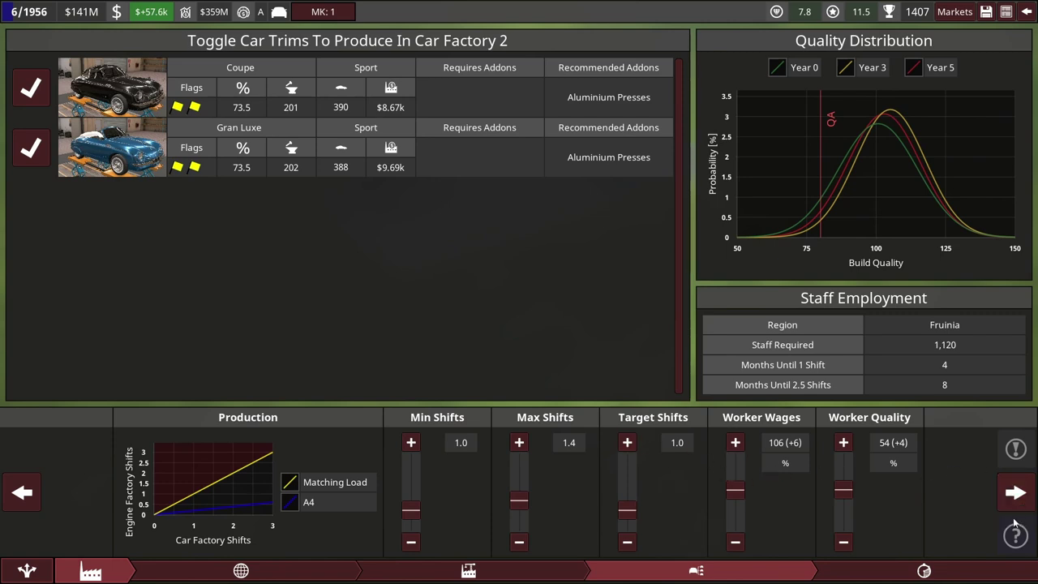
mouse_move(429, 162)
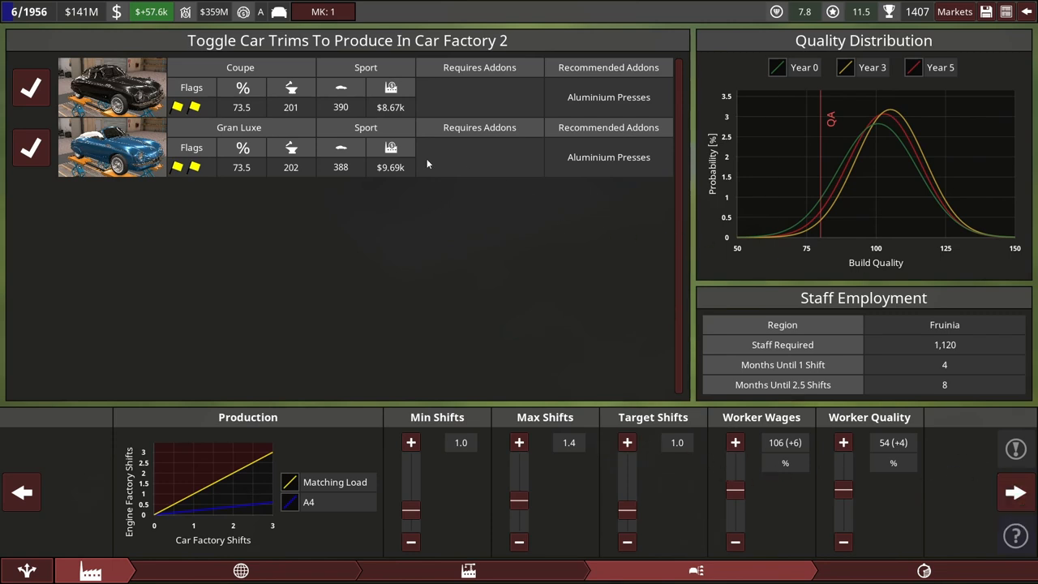
mouse_move(367, 137)
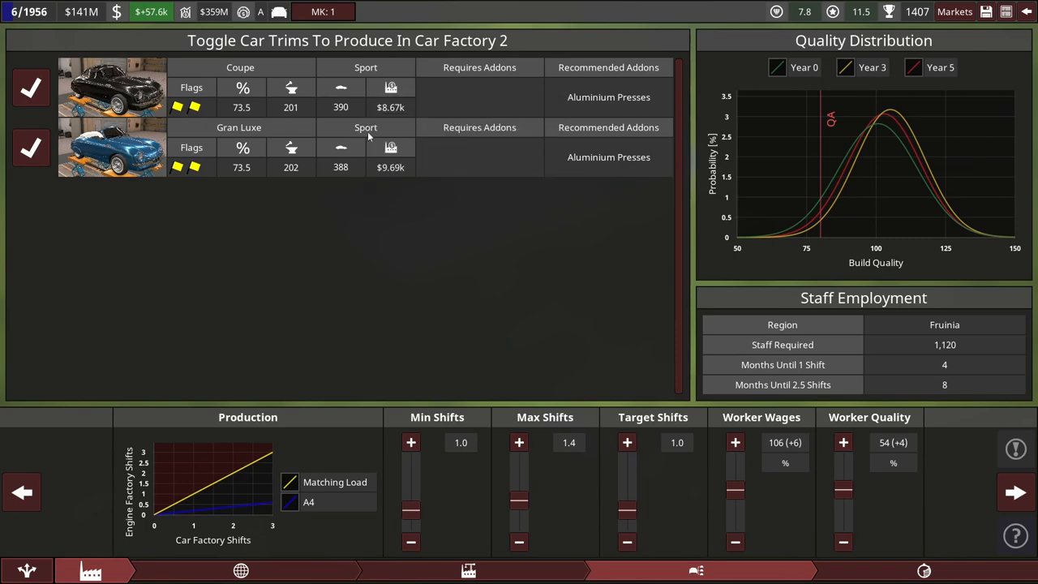
mouse_move(1016, 493)
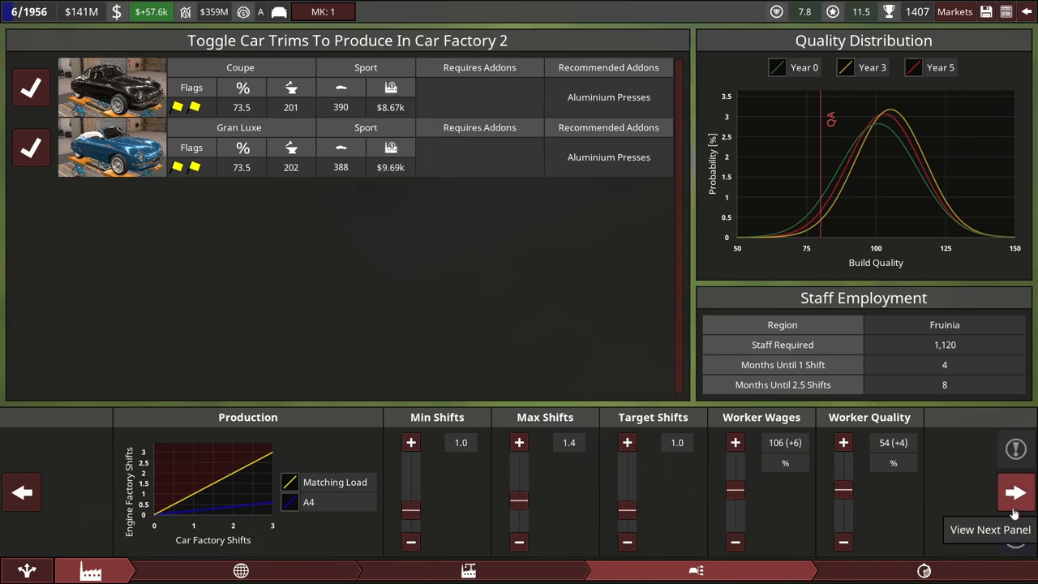
Step: Raise Car Factory 2's QA threshold to 80.7 and confirm its configuration
left_click(1015, 493)
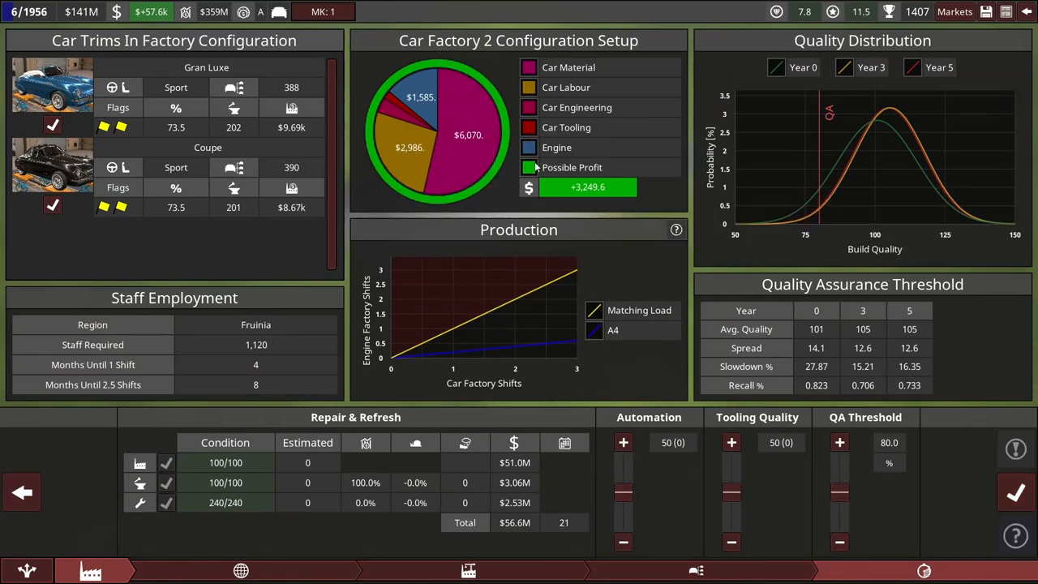
mouse_move(434, 203)
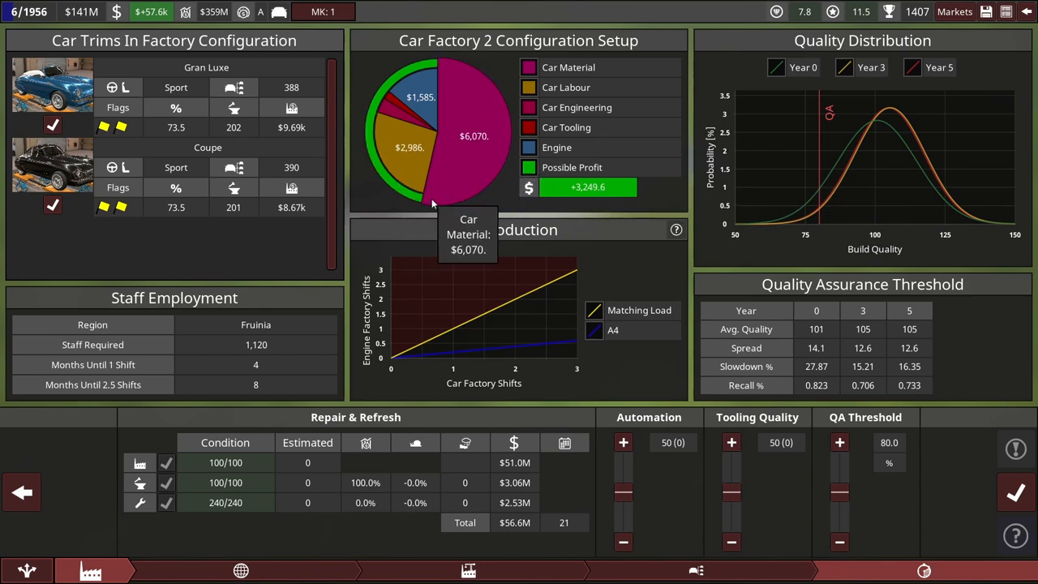
mouse_move(309, 218)
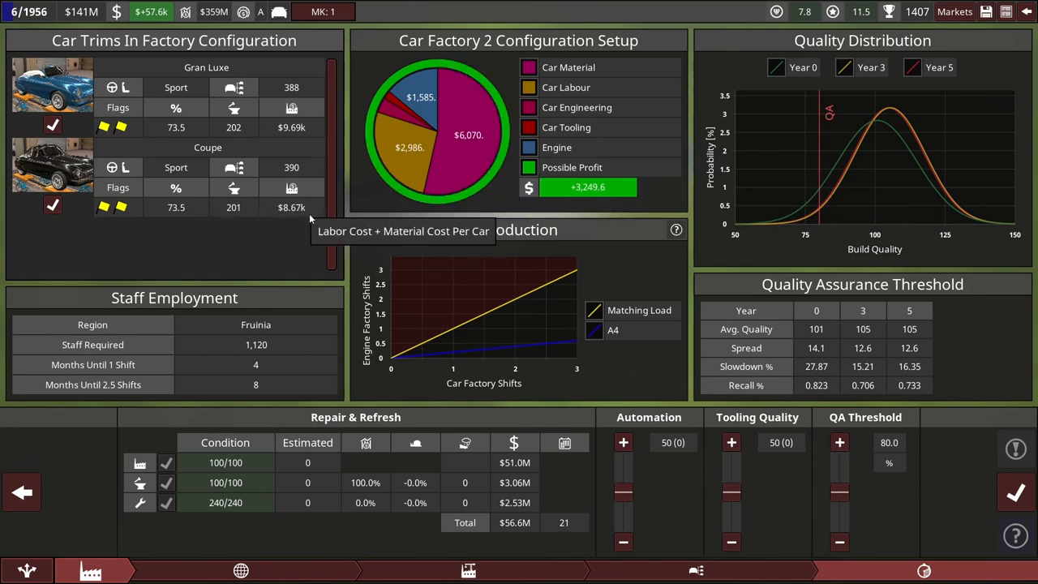
left_click(841, 442)
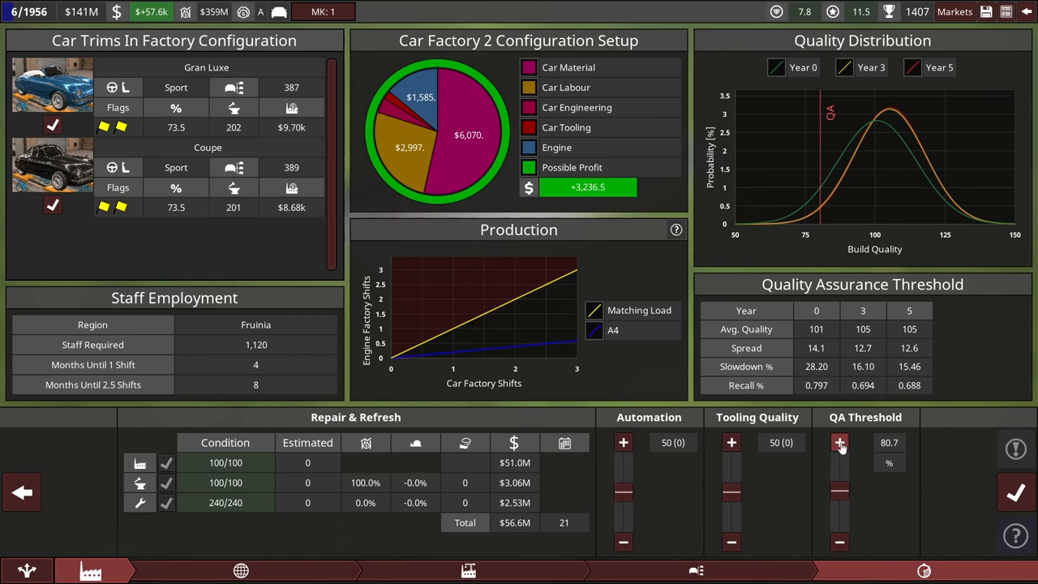
left_click(841, 441)
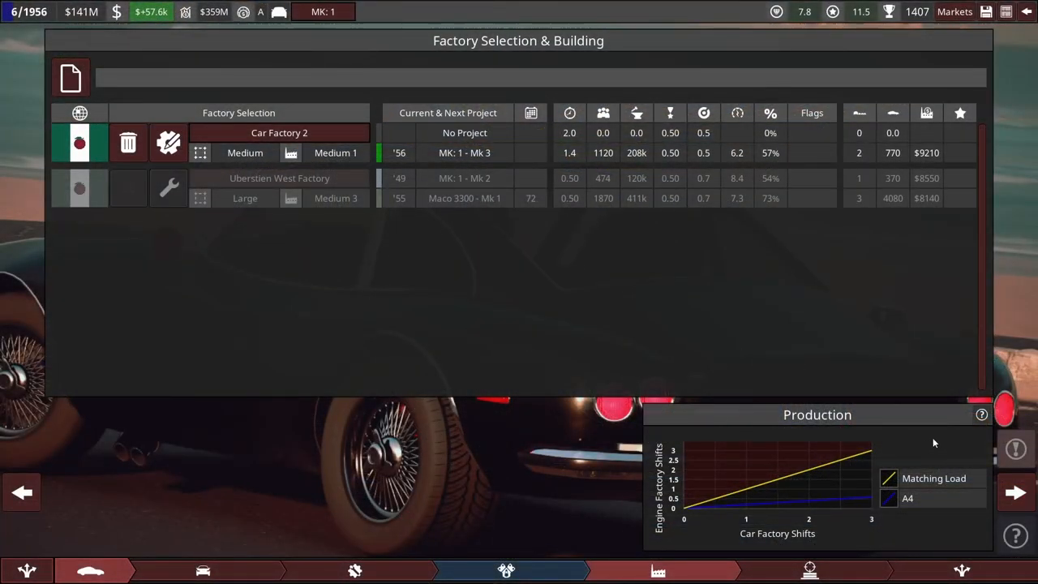
Step: Raise the Coupe deposit to 20% and Gran Luxe to 25%, recalculating the $427M ten-year forecast
left_click(1015, 493)
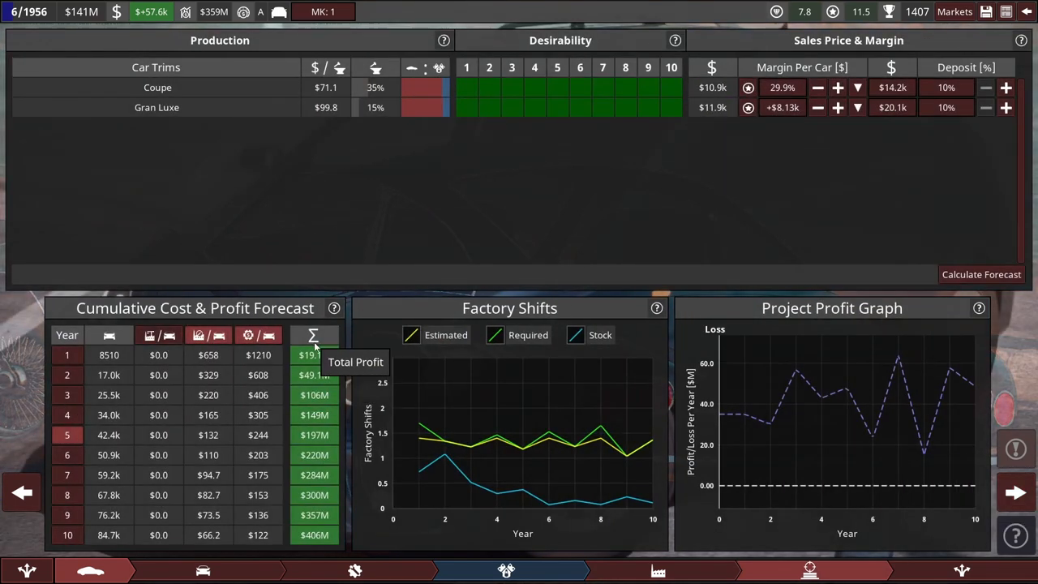
mouse_move(1016, 123)
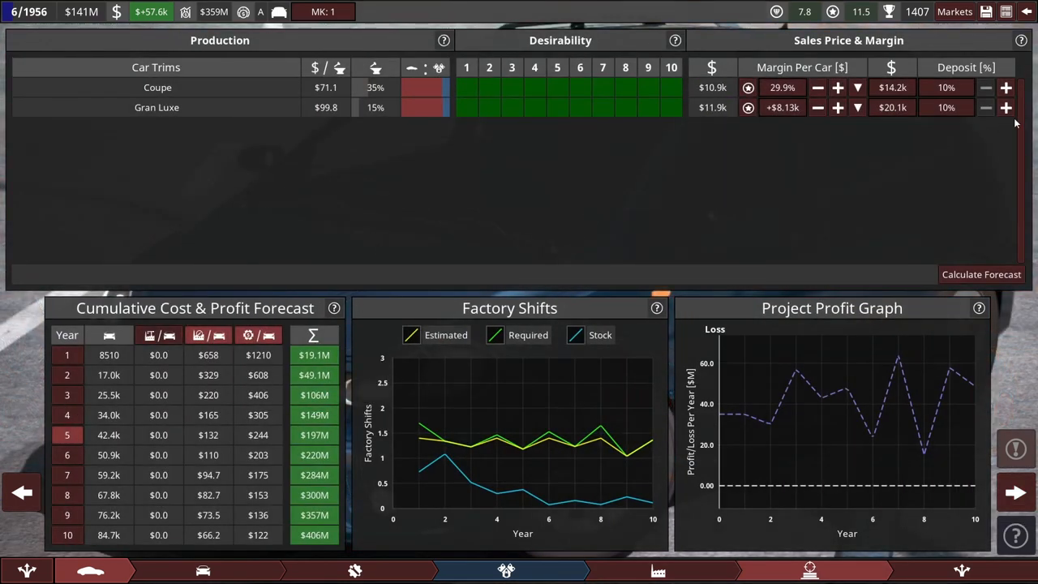
mouse_move(1005, 107)
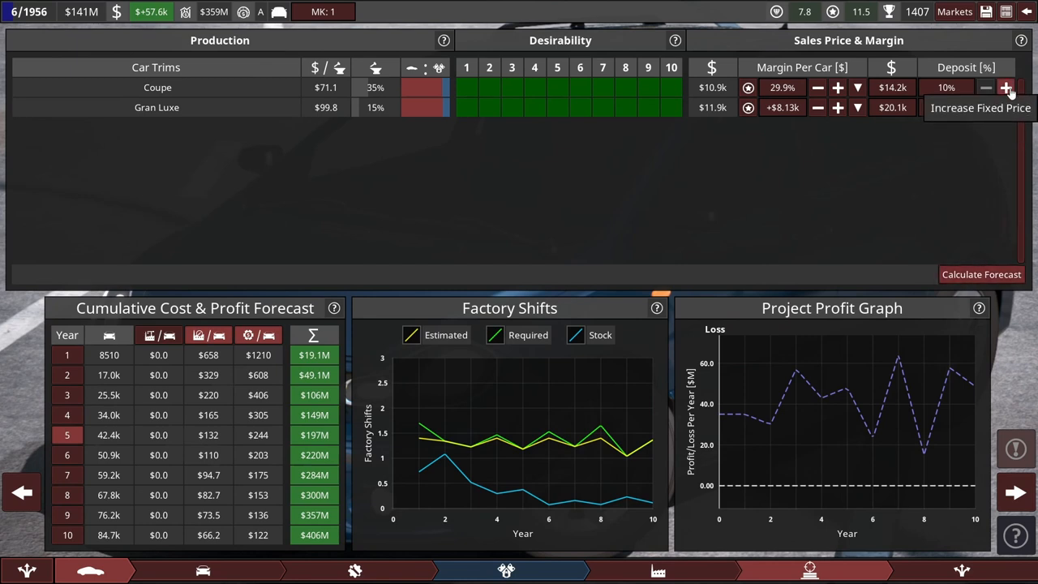
left_click(1006, 88)
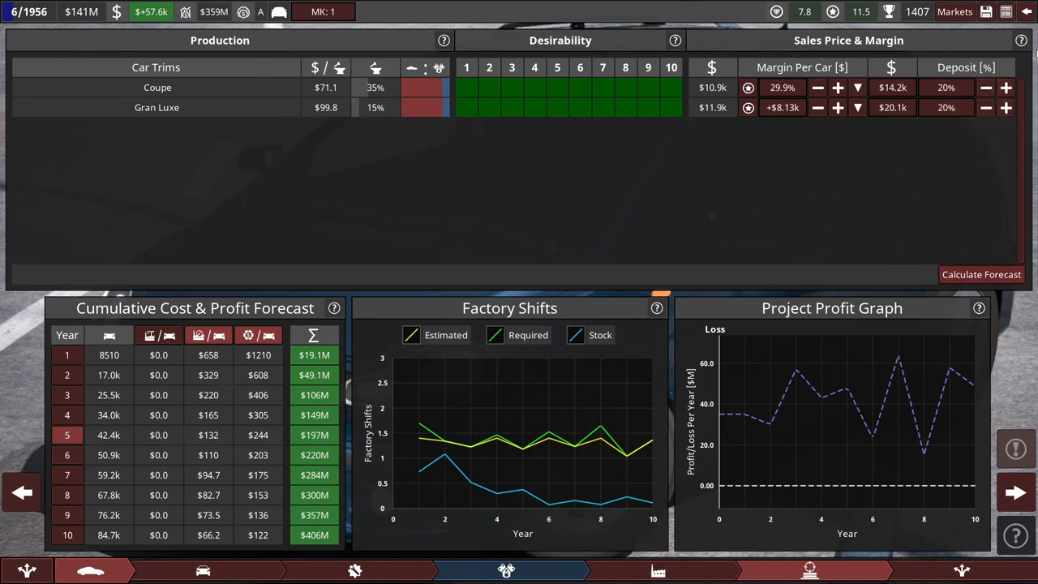
left_click(1006, 107)
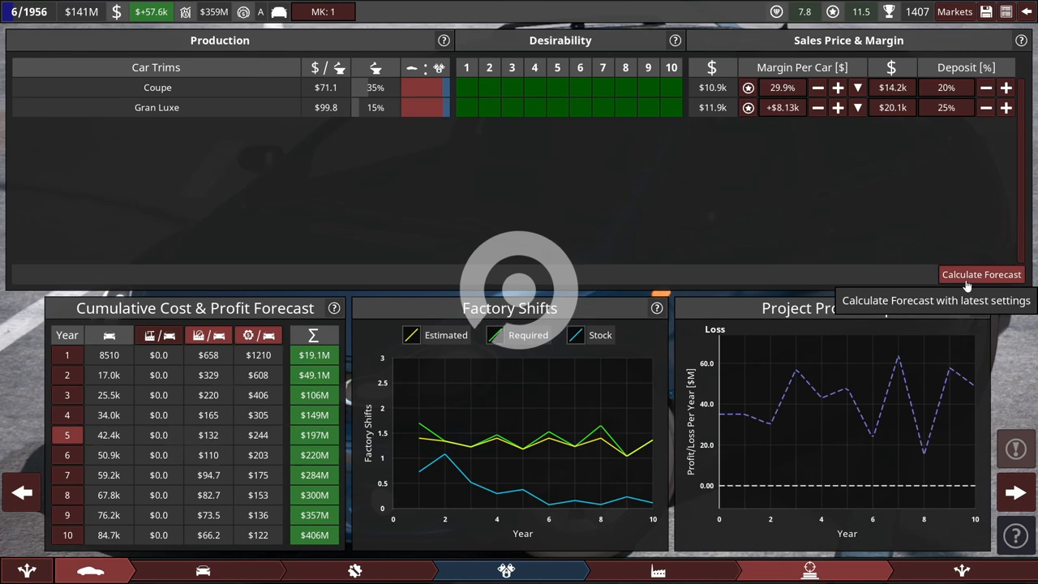
left_click(981, 274)
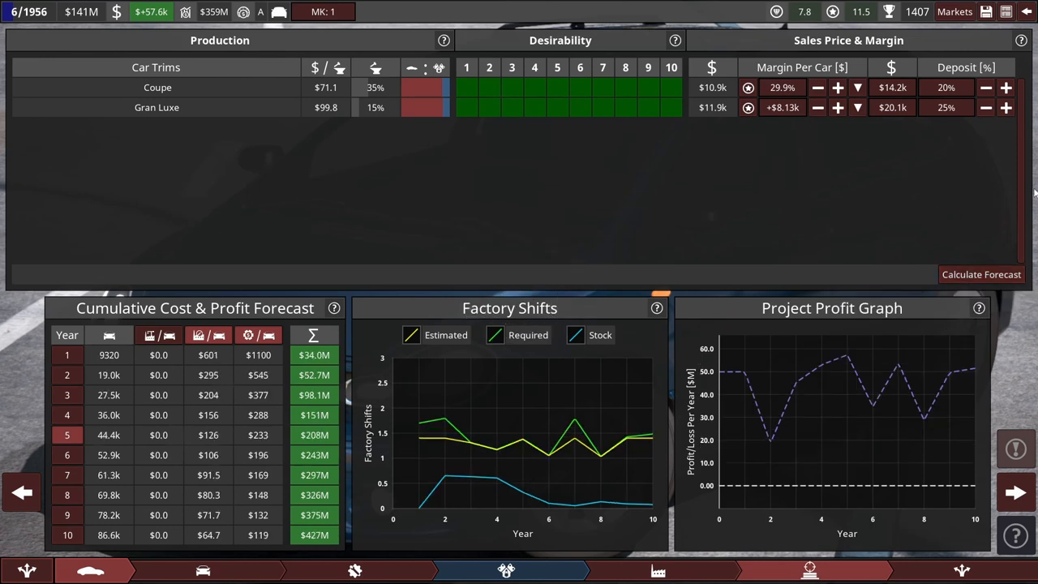
mouse_move(367, 363)
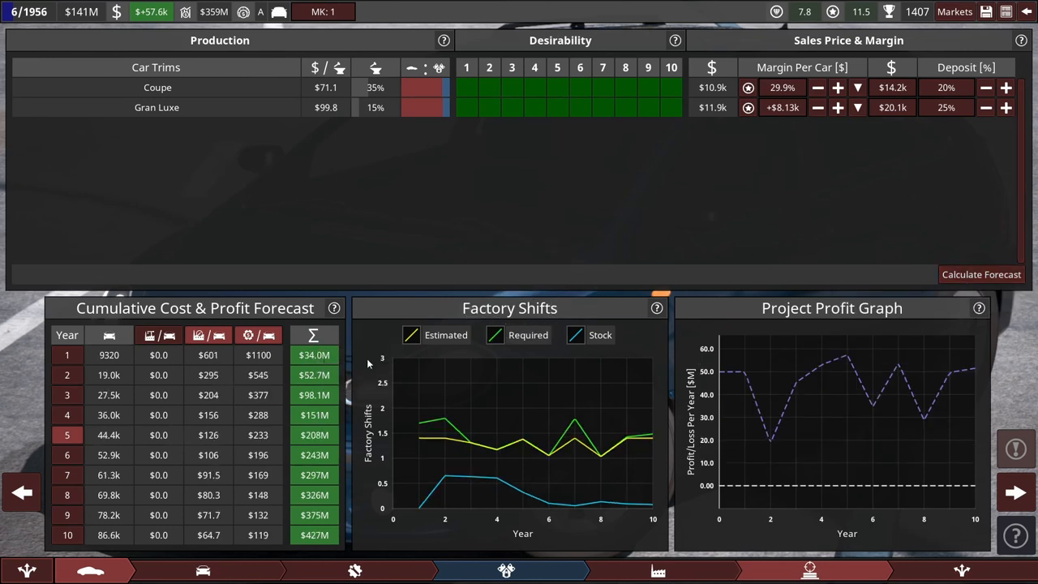
mouse_move(351, 509)
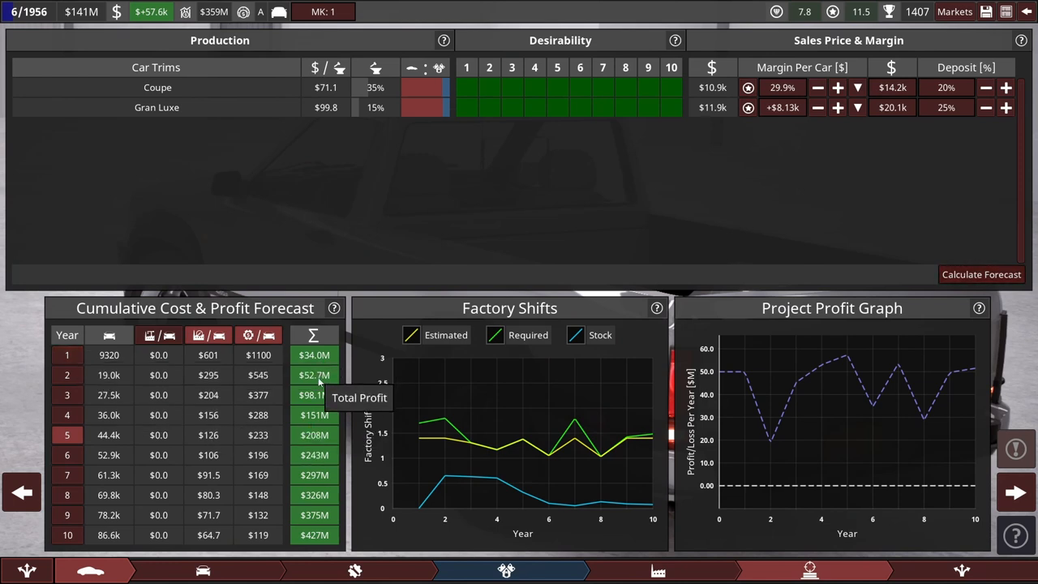
mouse_move(67, 396)
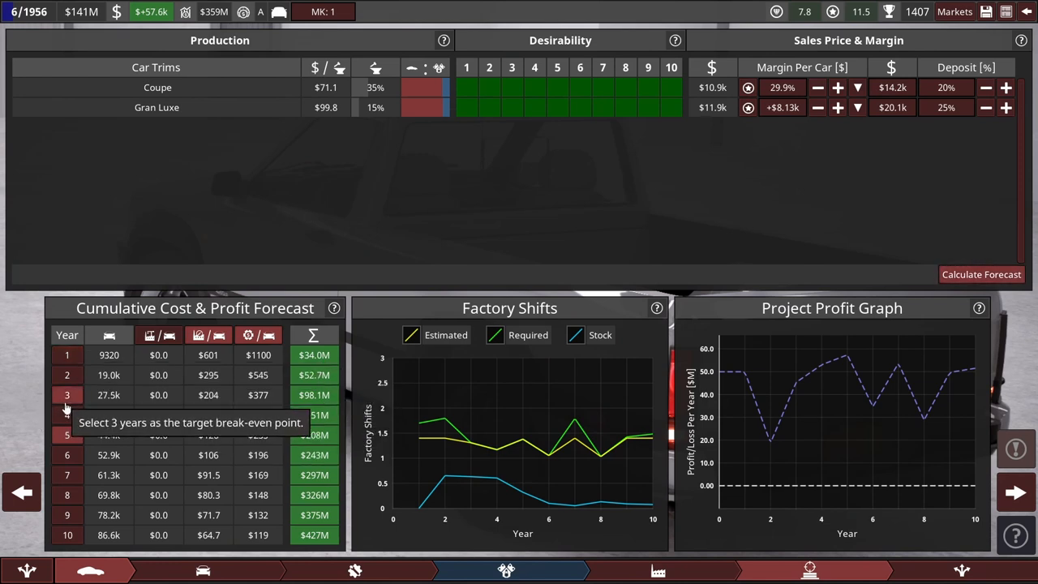
mouse_move(68, 415)
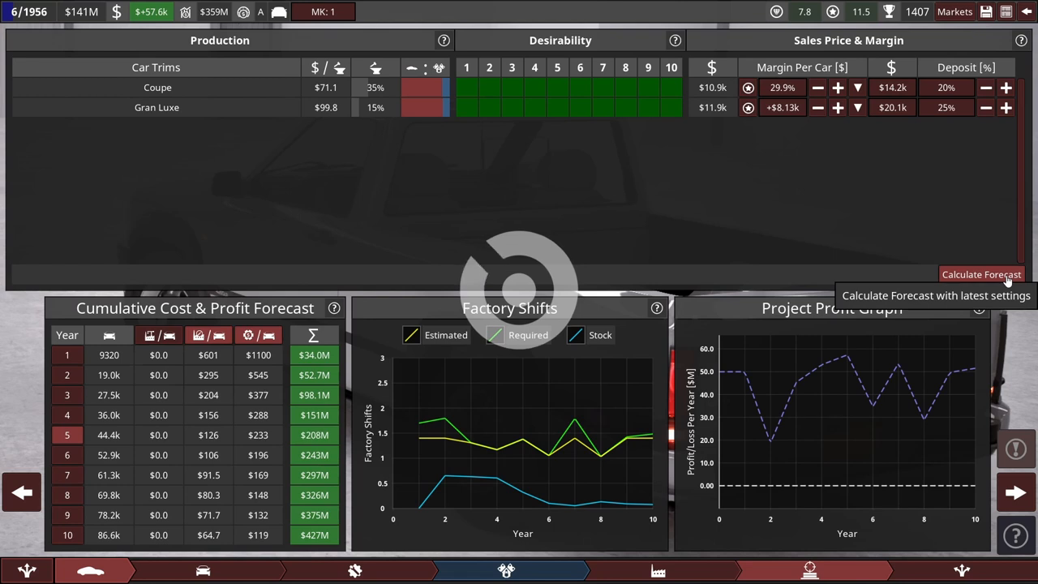
left_click(982, 275)
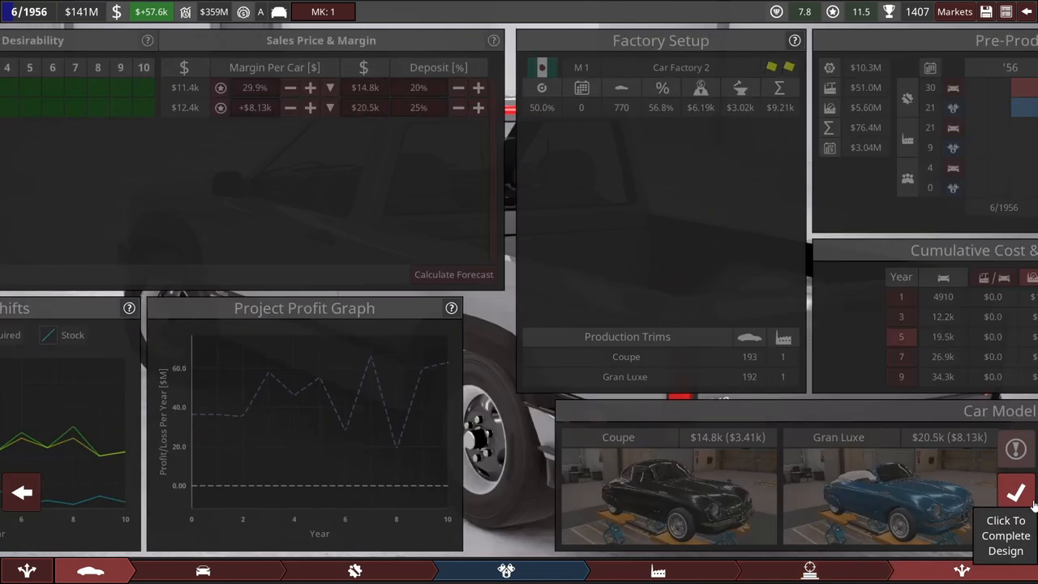
Step: Move on to the factory setup and 6/1956–12/1958 pre-production overview for Coupe and Gran Luxe
left_click(1016, 493)
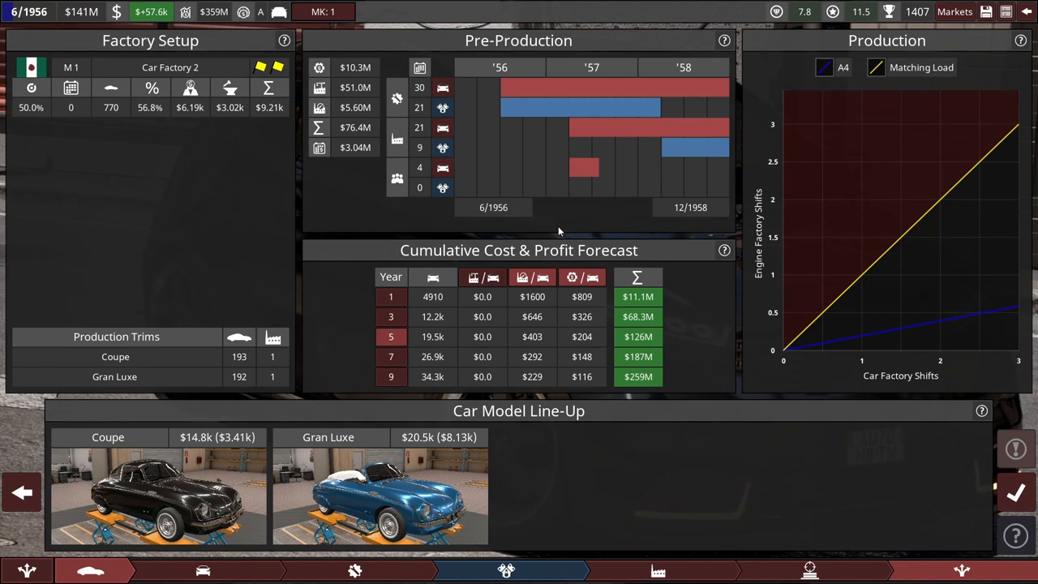
mouse_move(684, 227)
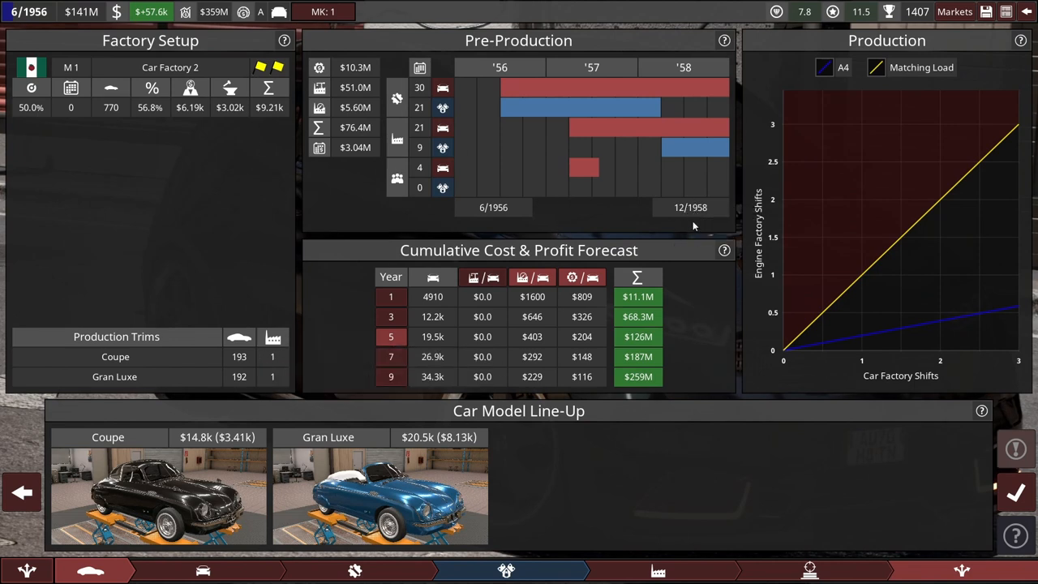
mouse_move(712, 103)
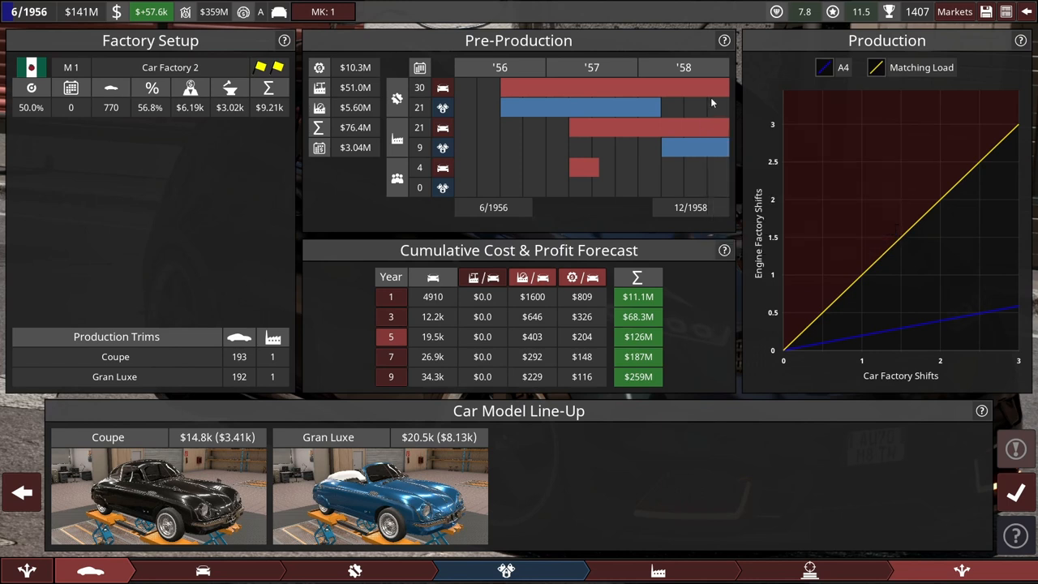
mouse_move(1015, 493)
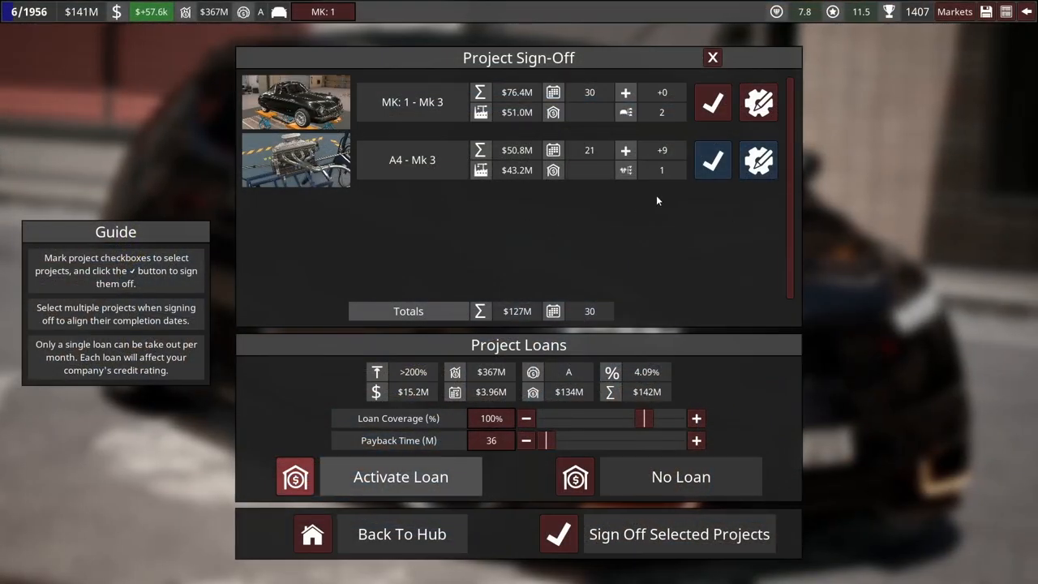
mouse_move(646, 391)
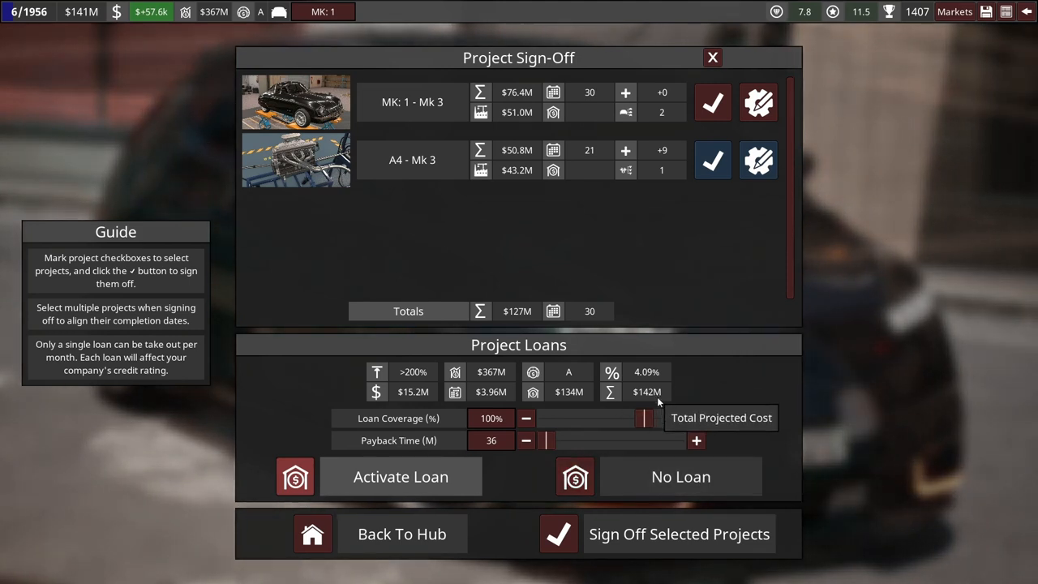
mouse_move(569, 391)
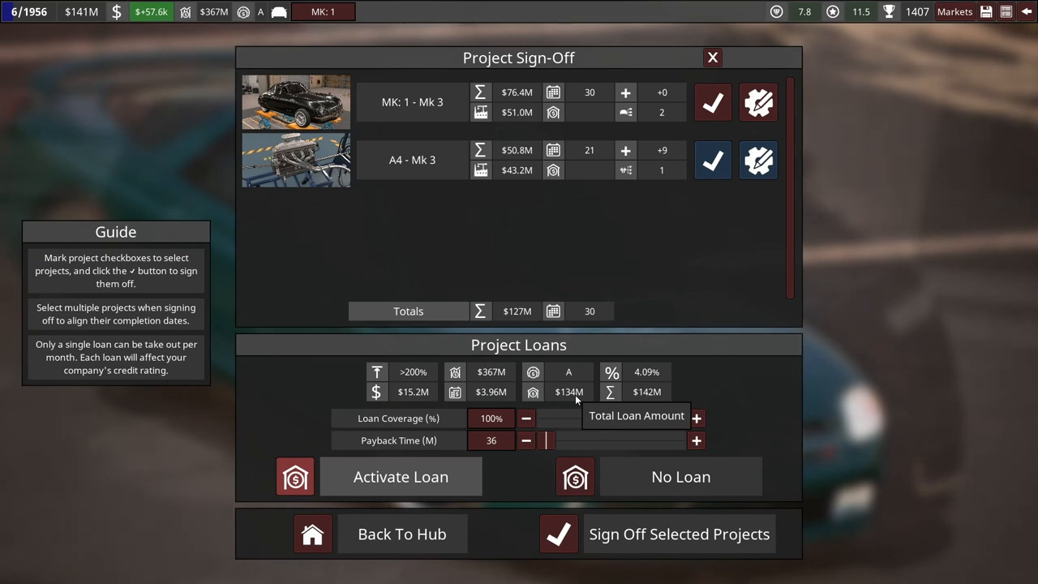
mouse_move(636, 398)
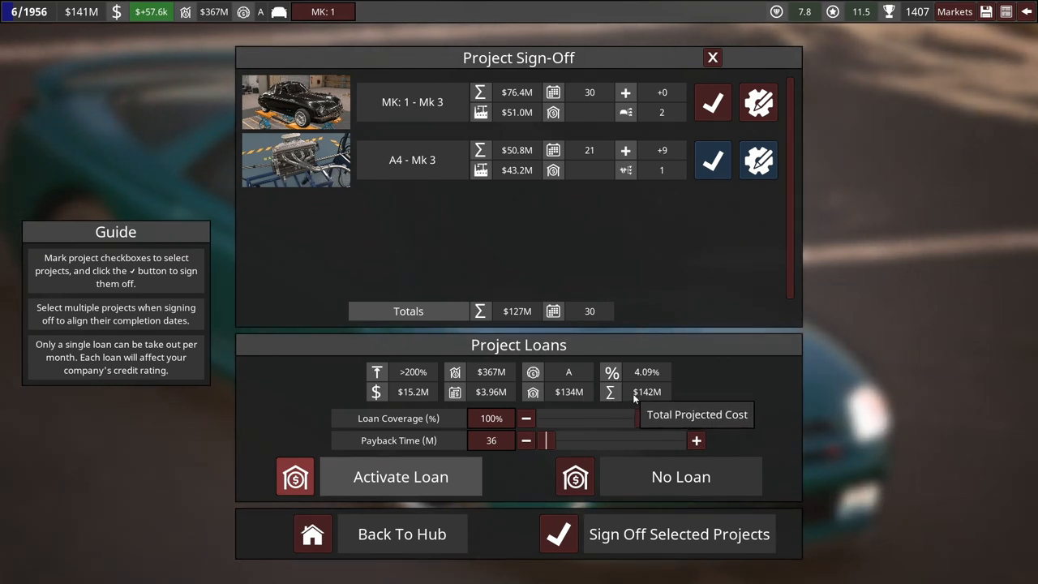
mouse_move(501, 316)
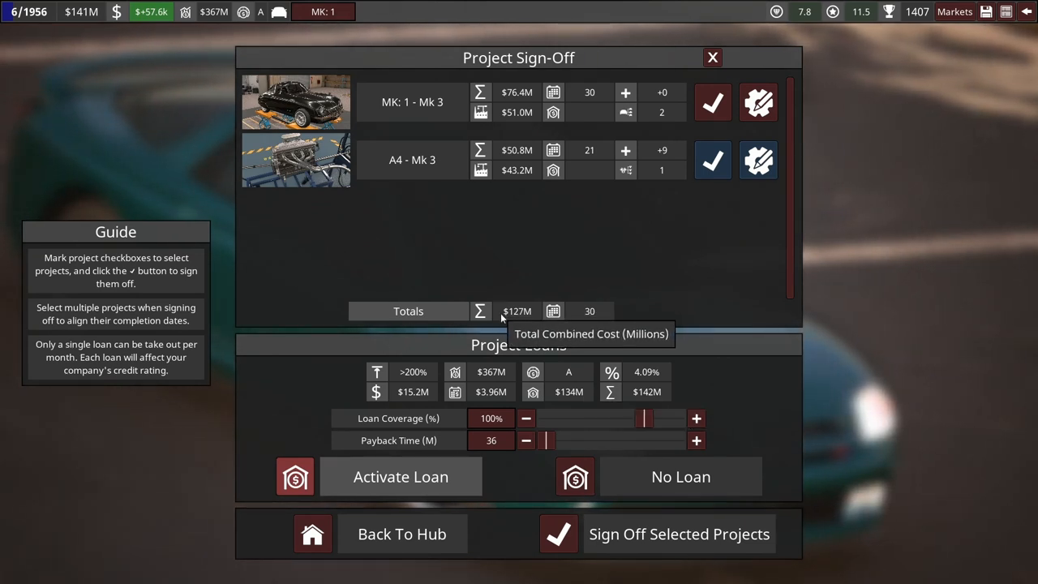
mouse_move(590, 311)
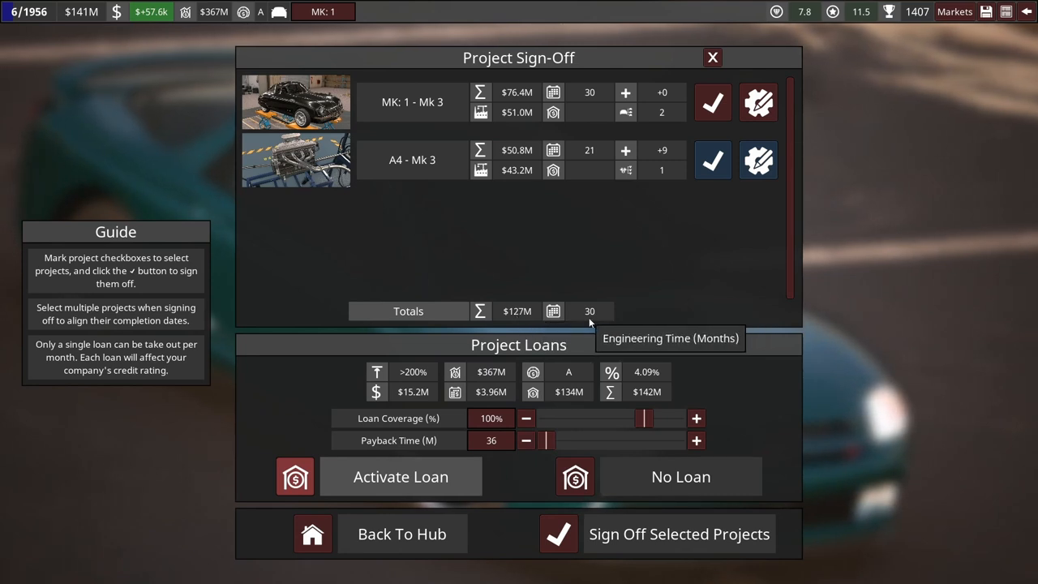
mouse_move(542, 425)
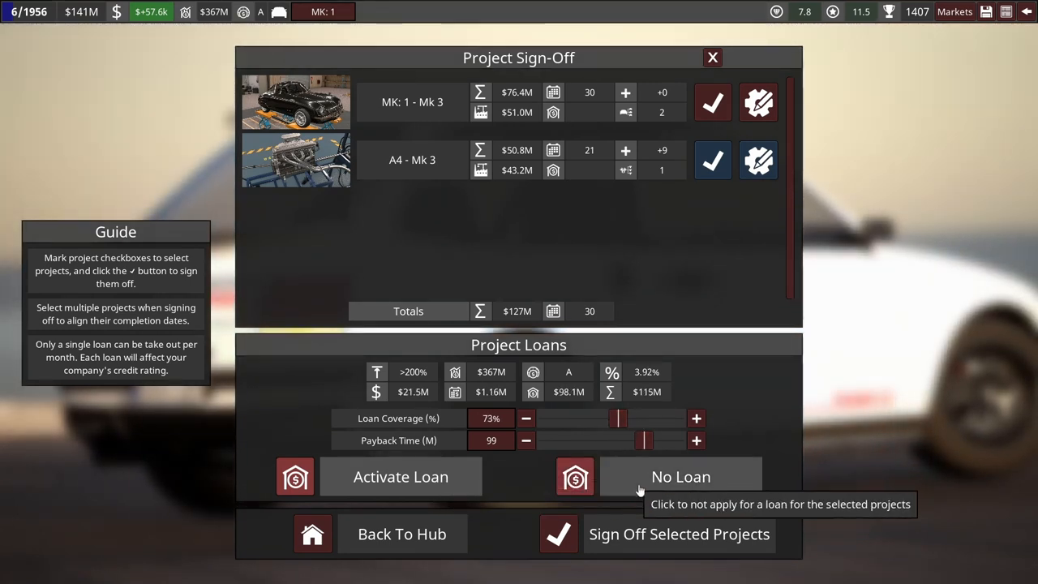
mouse_move(389, 479)
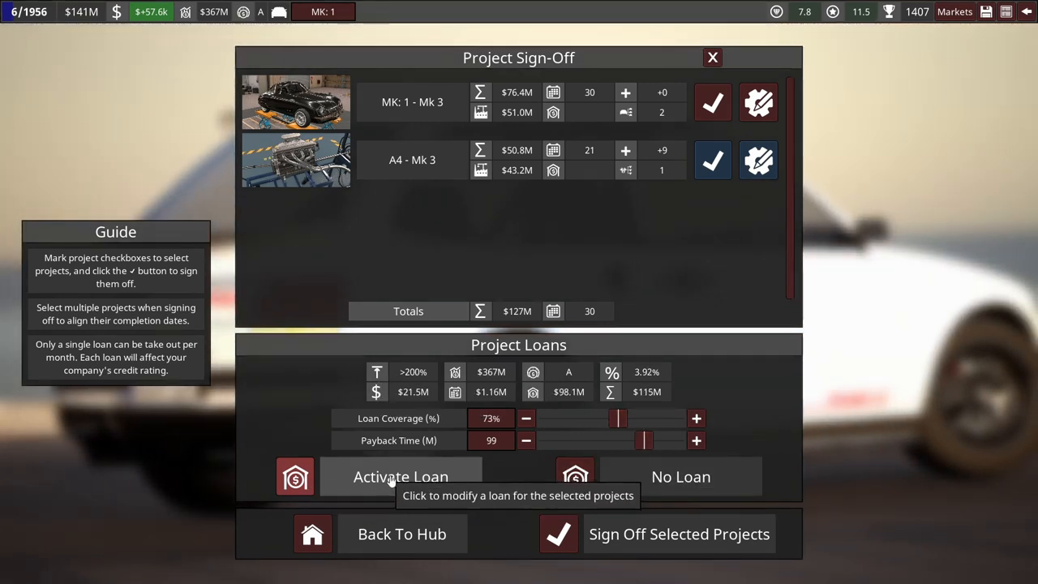
mouse_move(398, 419)
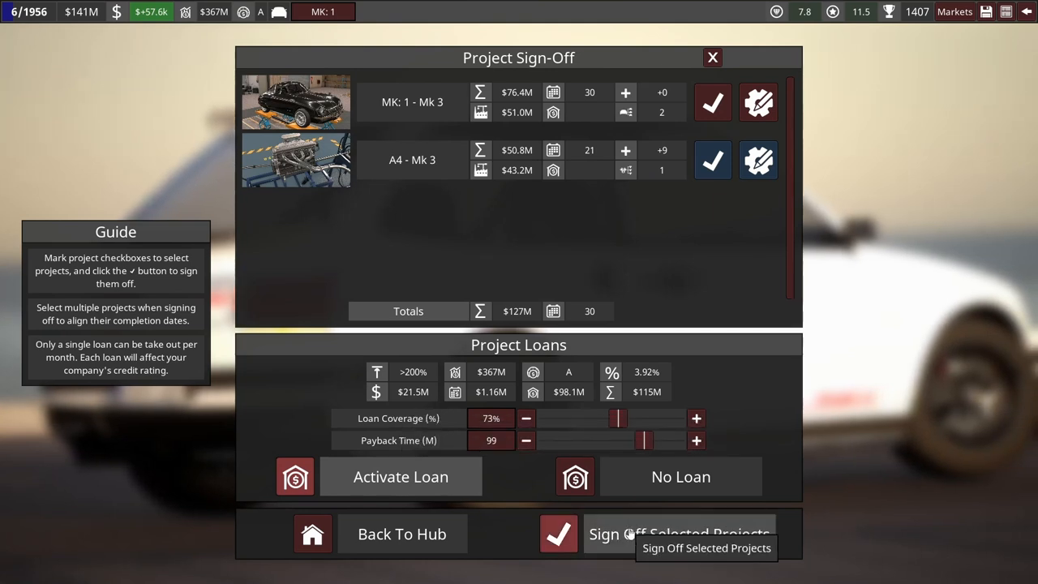
mouse_move(646, 399)
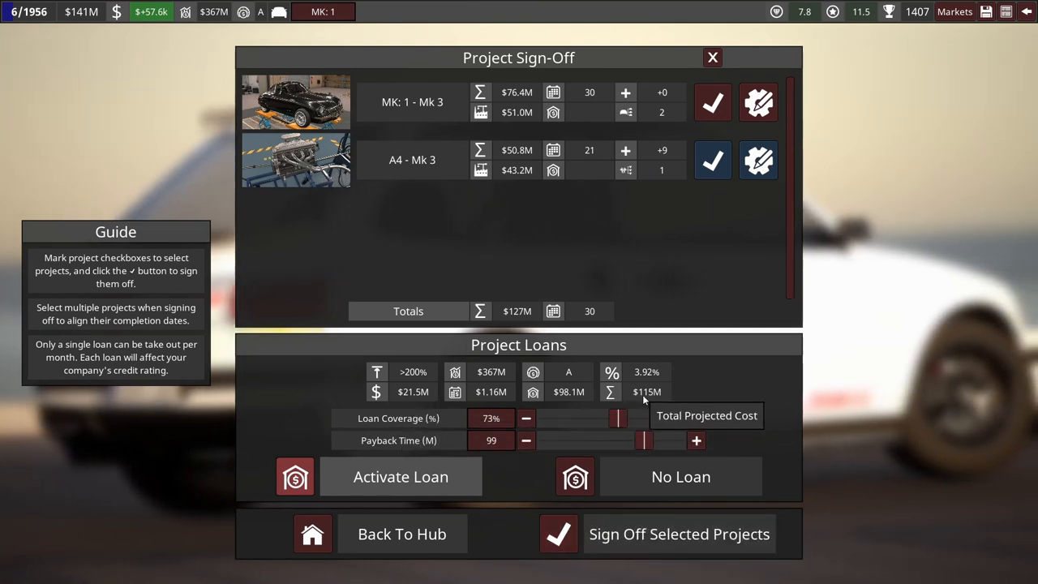
mouse_move(568, 391)
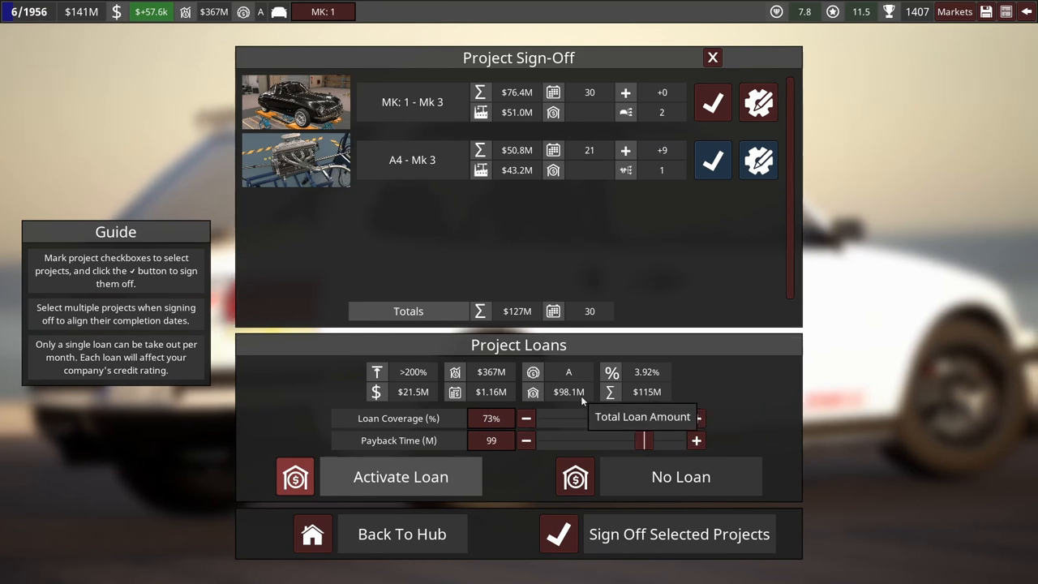
mouse_move(615, 419)
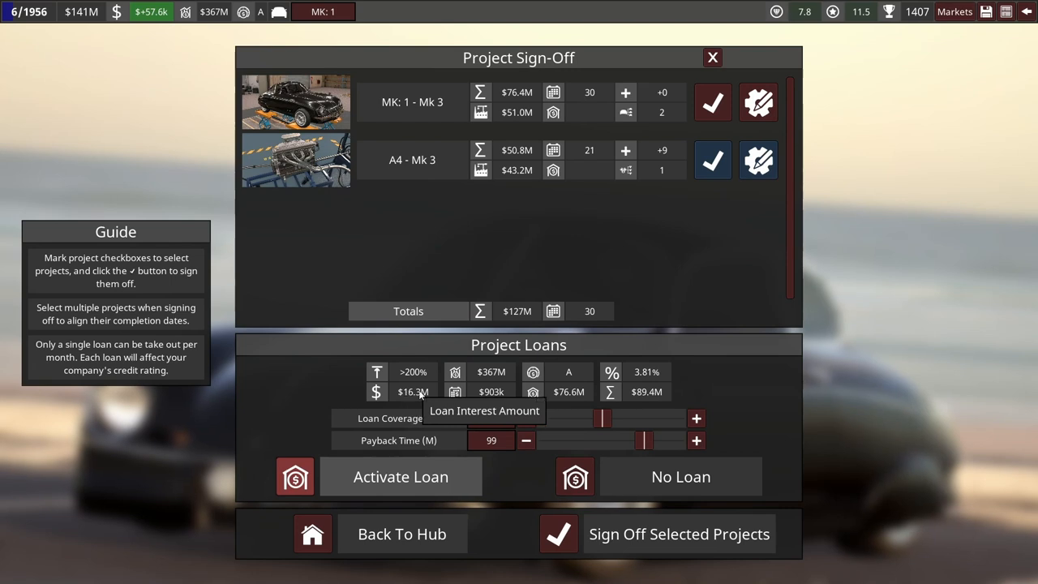
mouse_move(601, 386)
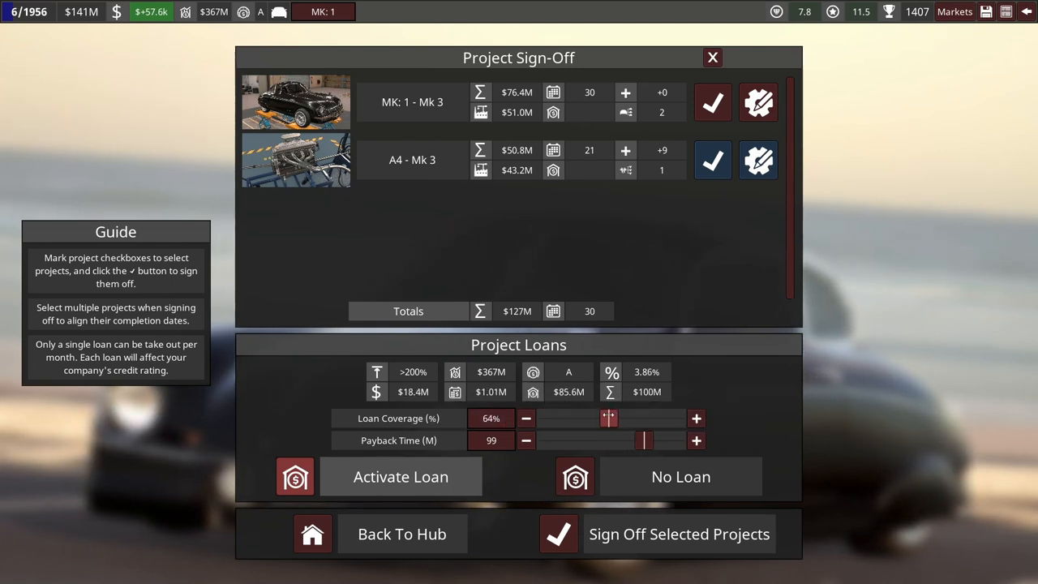
mouse_move(559, 533)
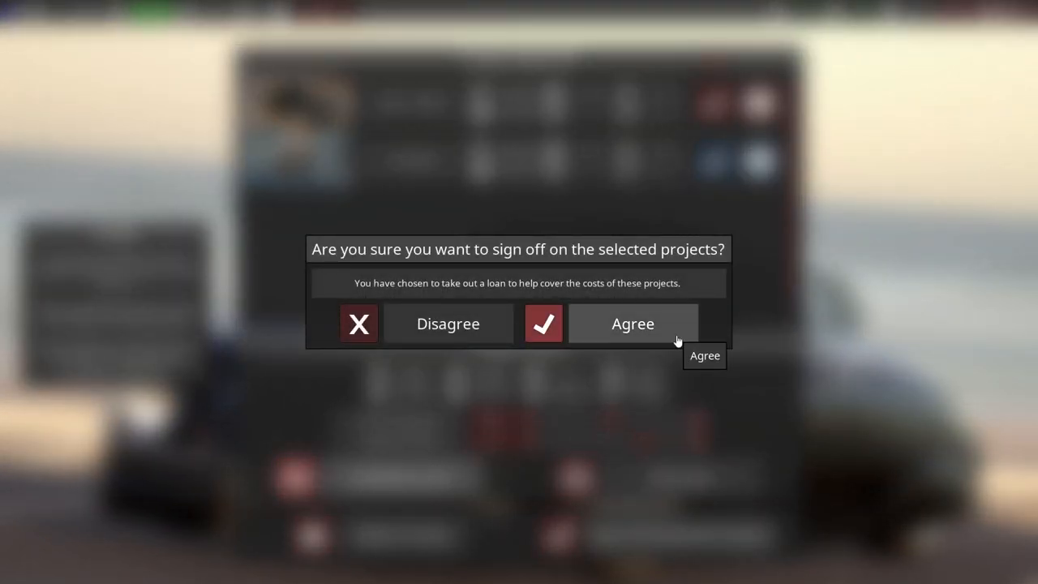
Step: Agree to the loan-backed project sign-off and run time toward the Mk 3 engineering finish
left_click(632, 324)
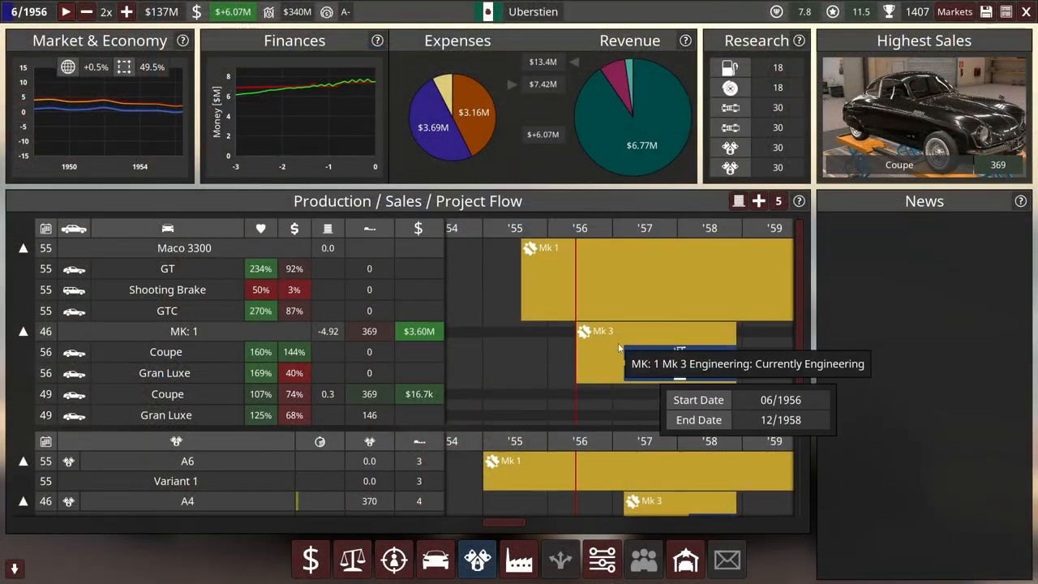
mouse_move(678, 351)
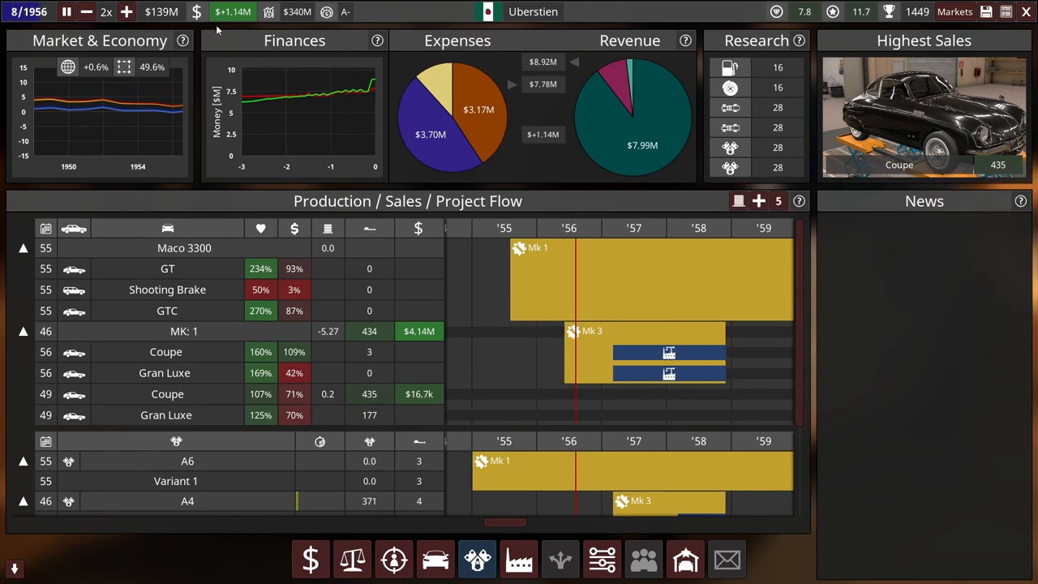
mouse_move(233, 12)
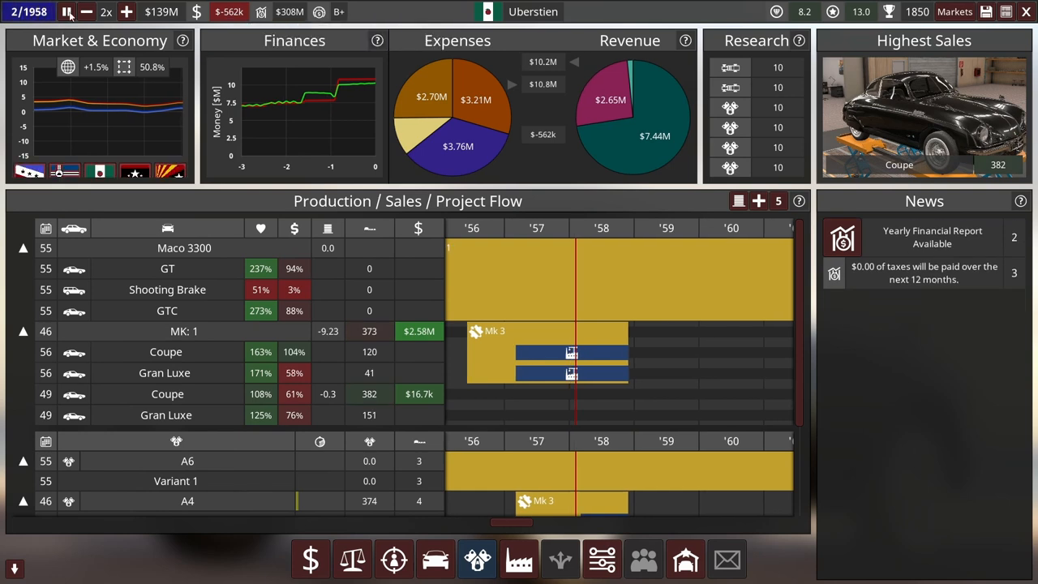
left_click(67, 11)
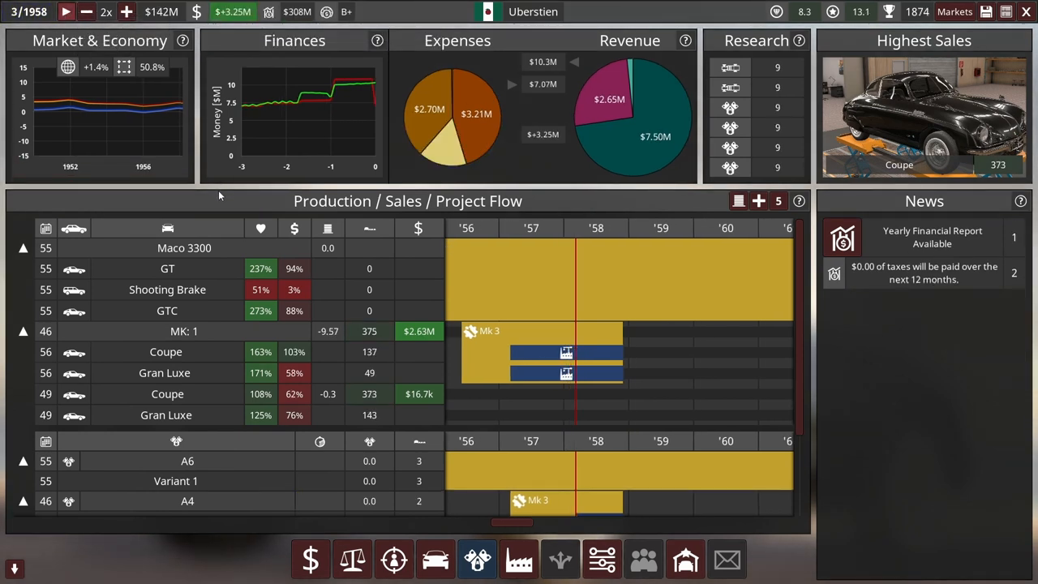
mouse_move(478, 136)
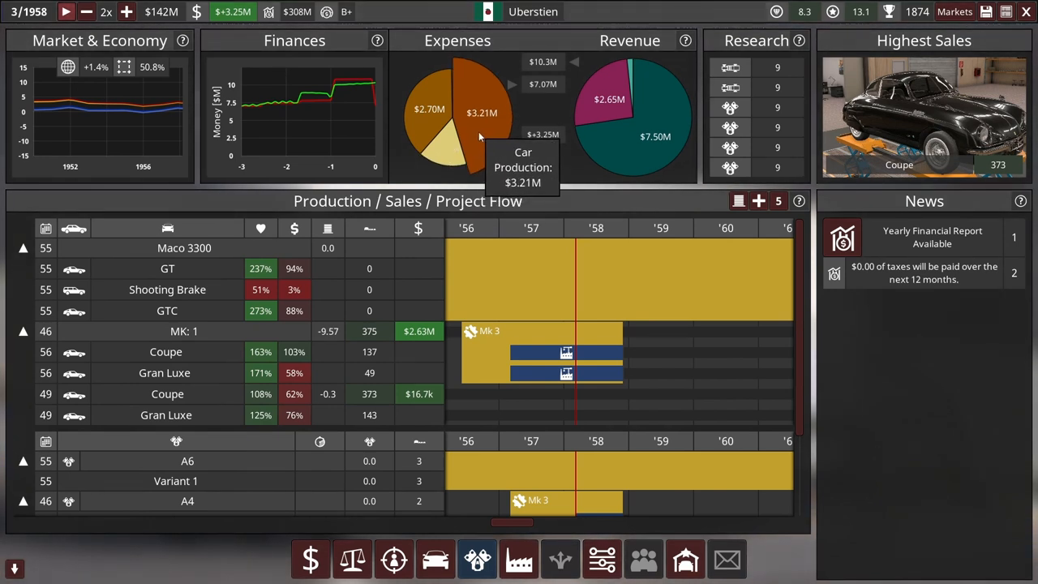
mouse_move(446, 149)
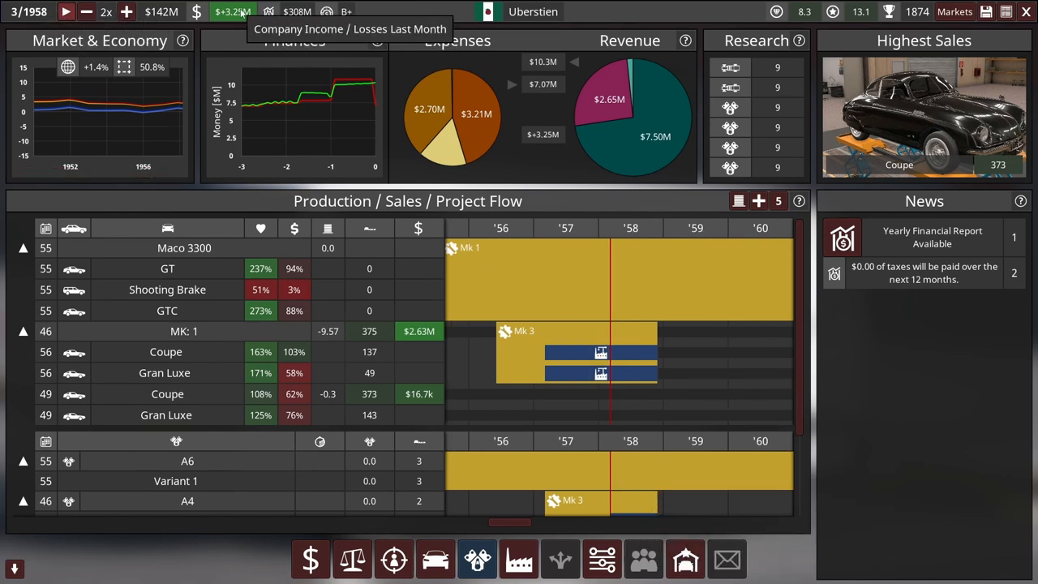
scroll("down", 3)
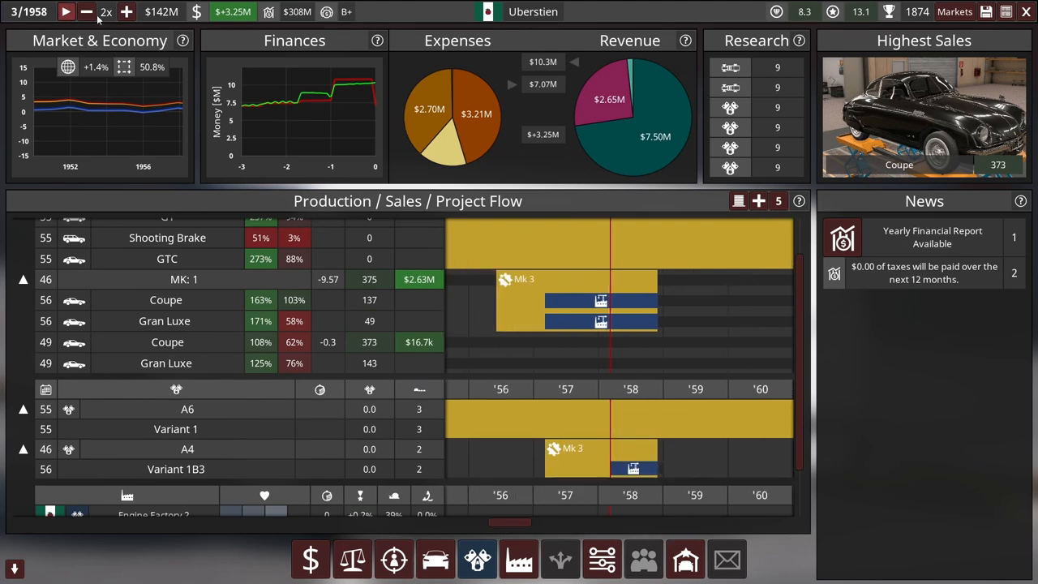
left_click(66, 12)
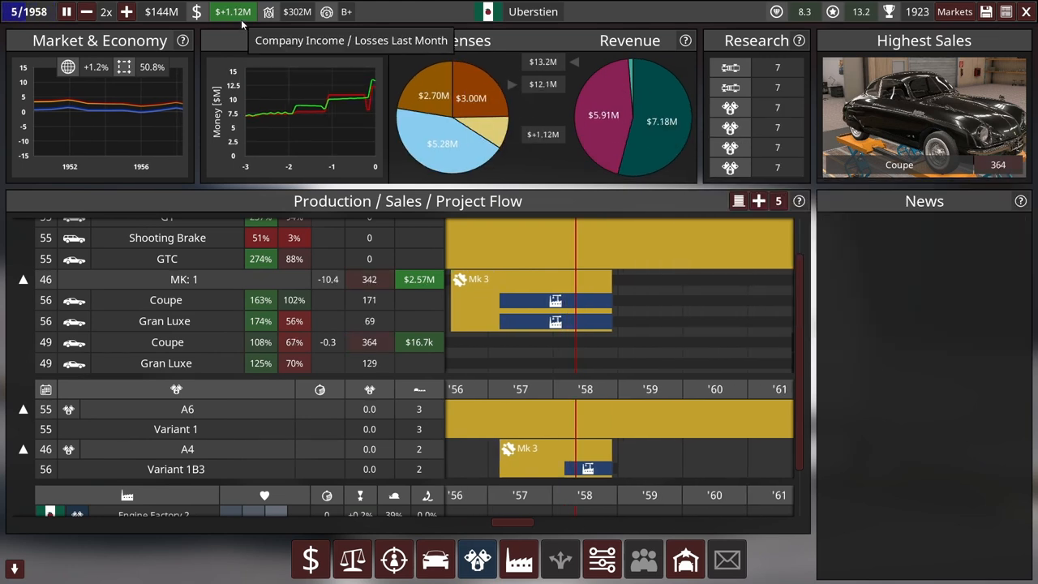
mouse_move(348, 12)
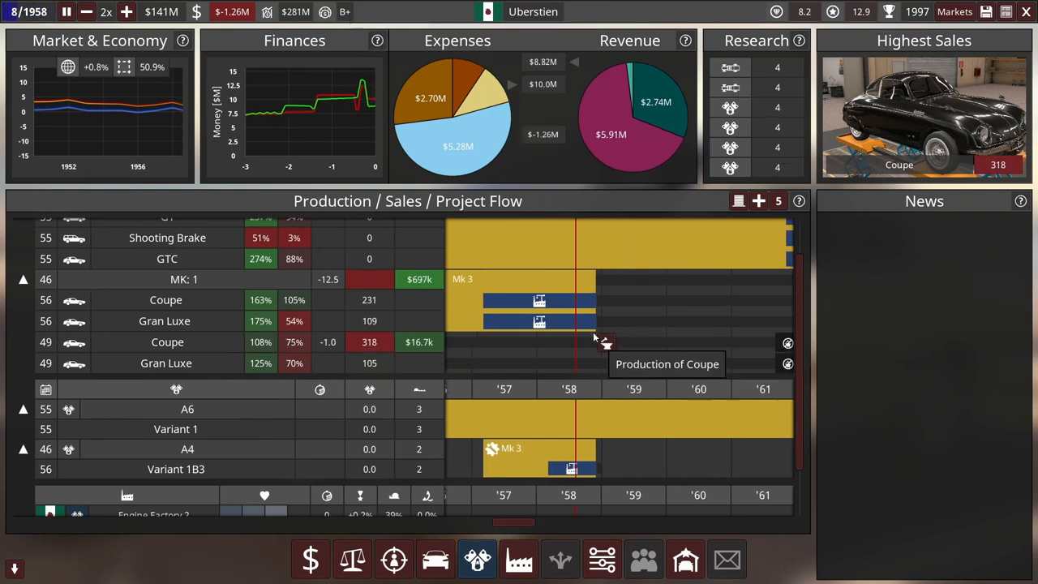
mouse_move(232, 11)
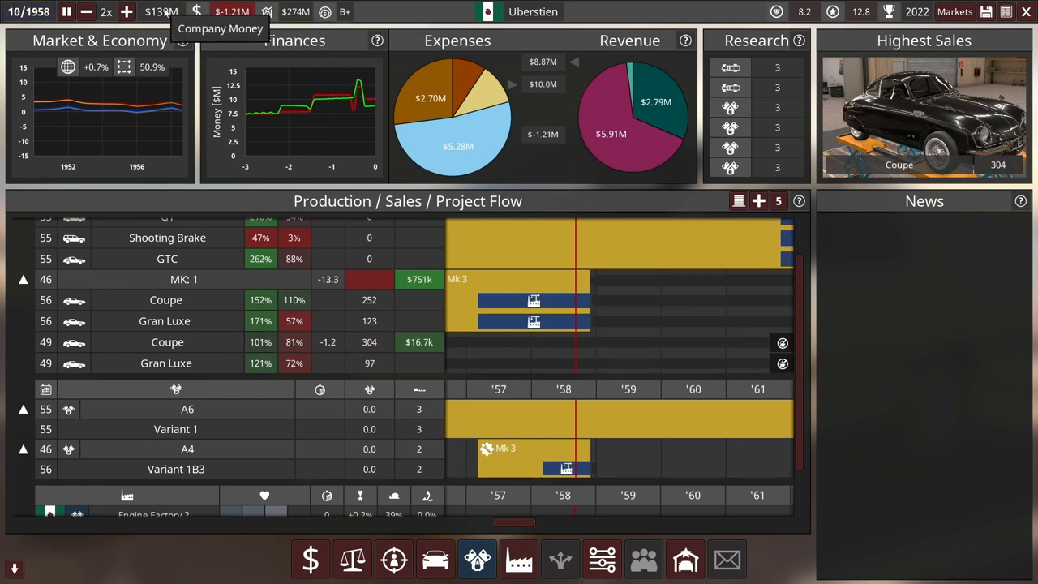
mouse_move(296, 22)
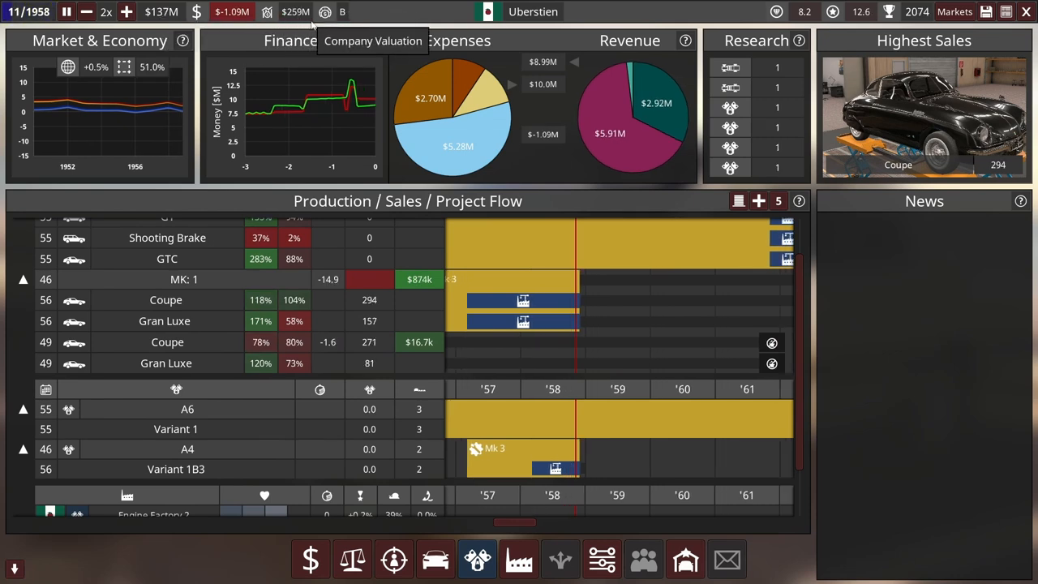
mouse_move(289, 58)
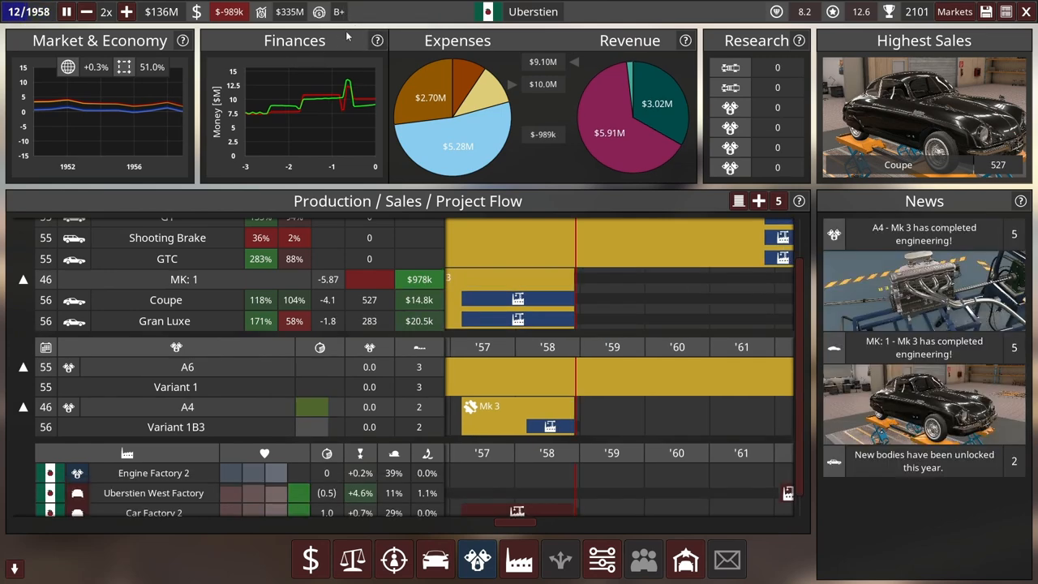
mouse_move(208, 55)
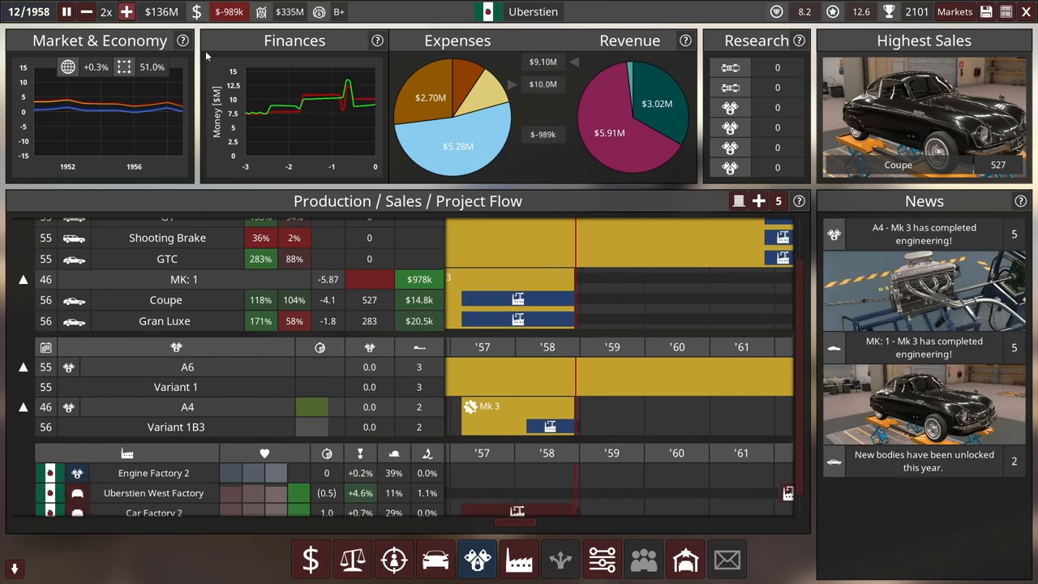
Step: Run the clock briefly and pause again at February 1959 on the company hub
left_click(66, 11)
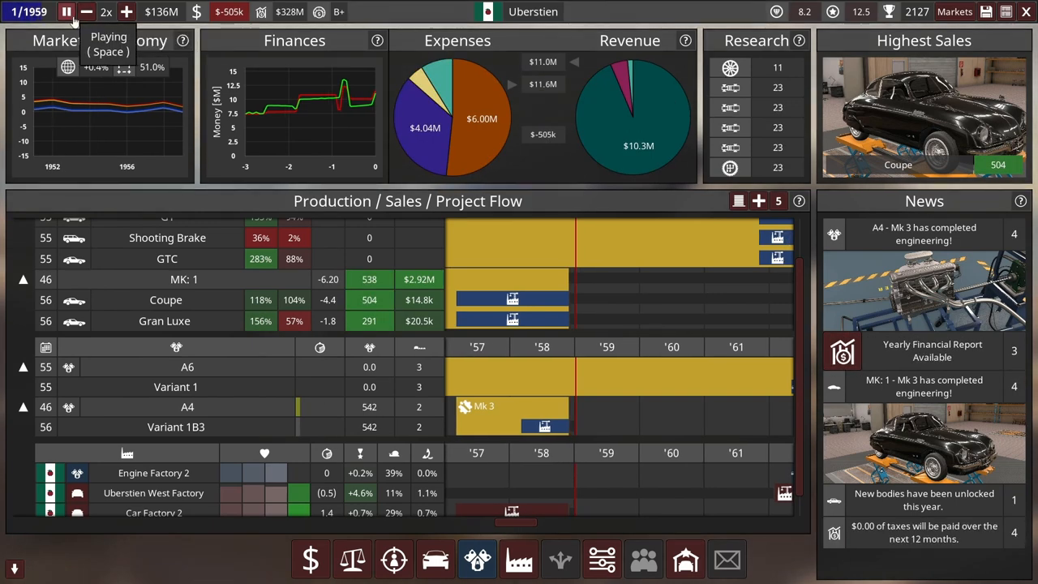
left_click(67, 11)
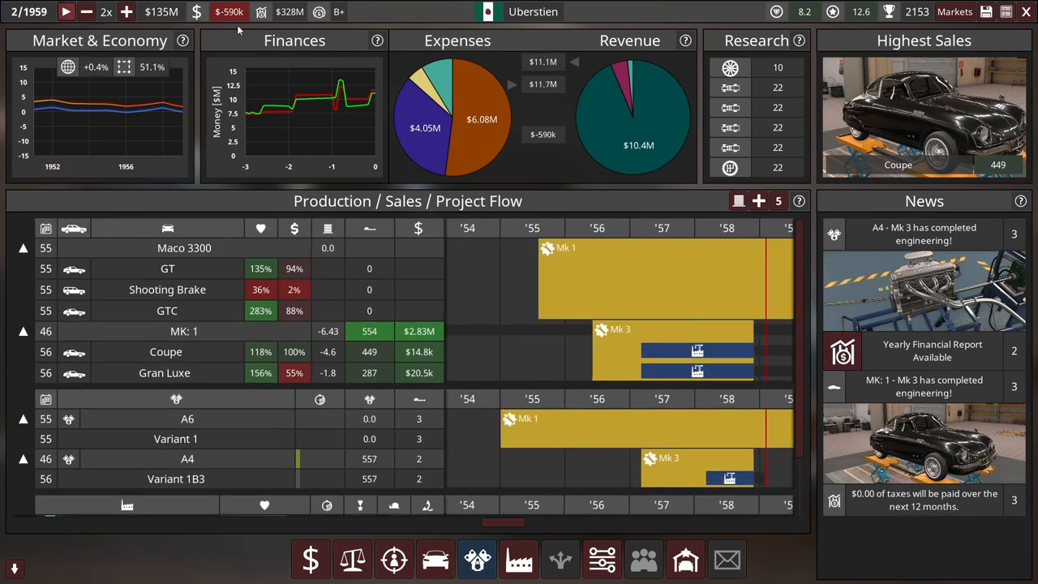
mouse_move(657, 146)
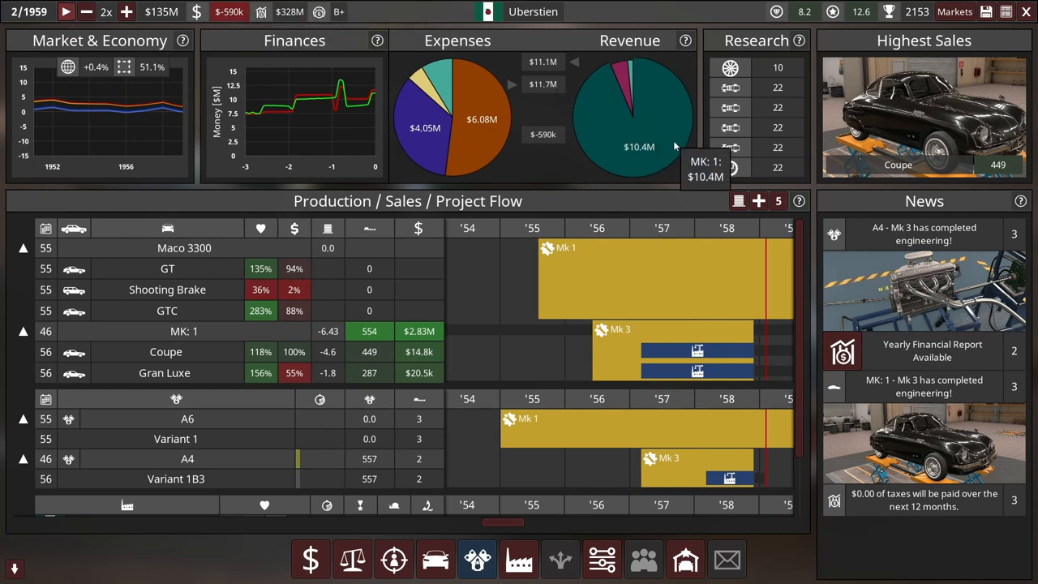
mouse_move(430, 114)
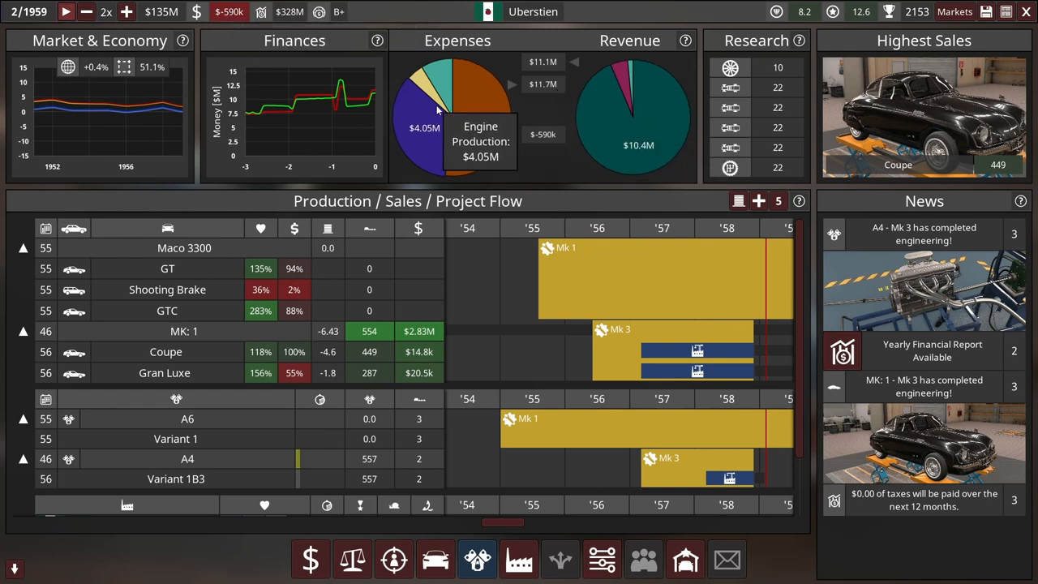
mouse_move(462, 98)
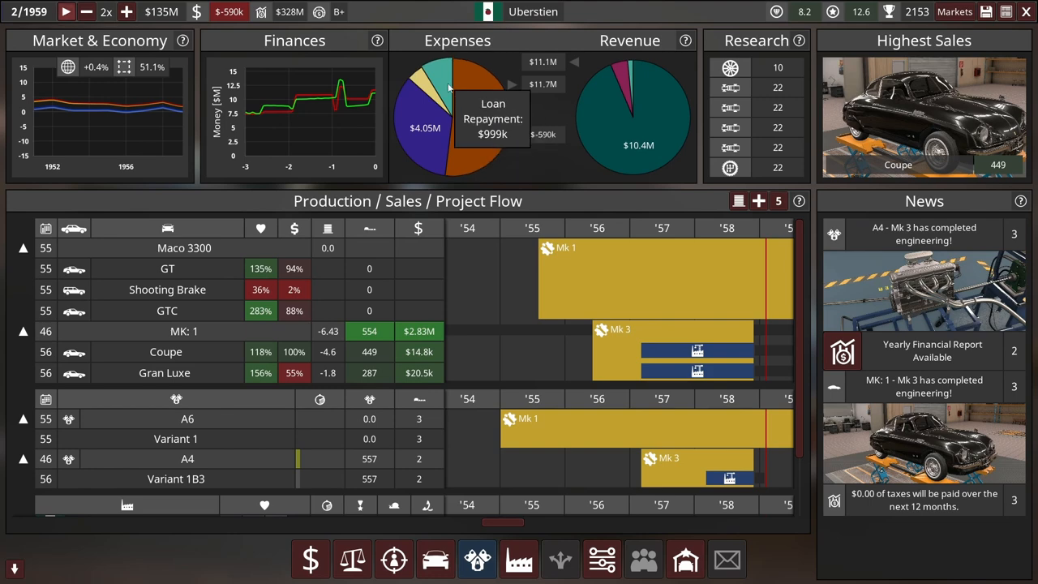
mouse_move(228, 12)
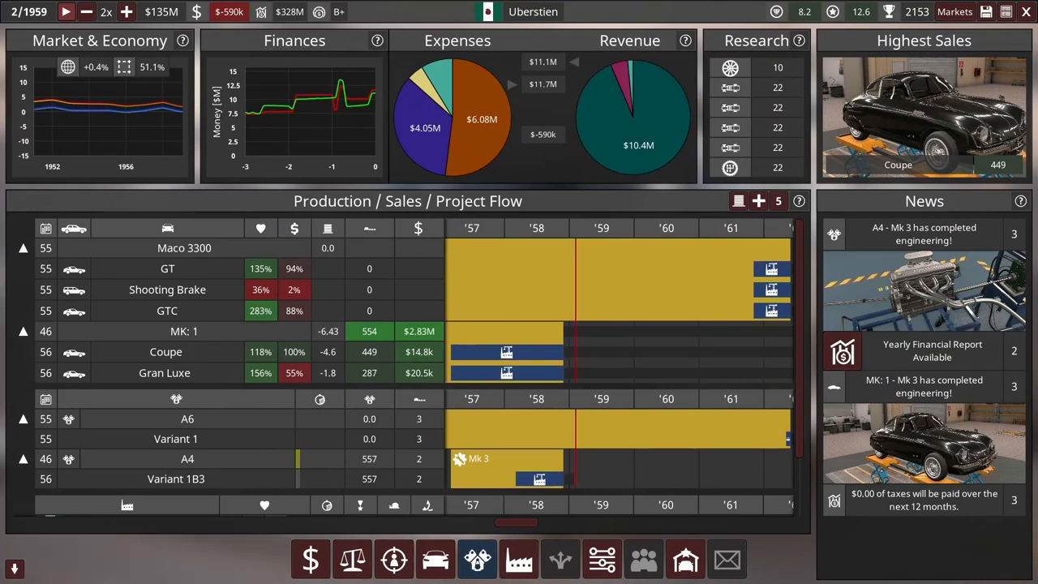
mouse_move(538, 479)
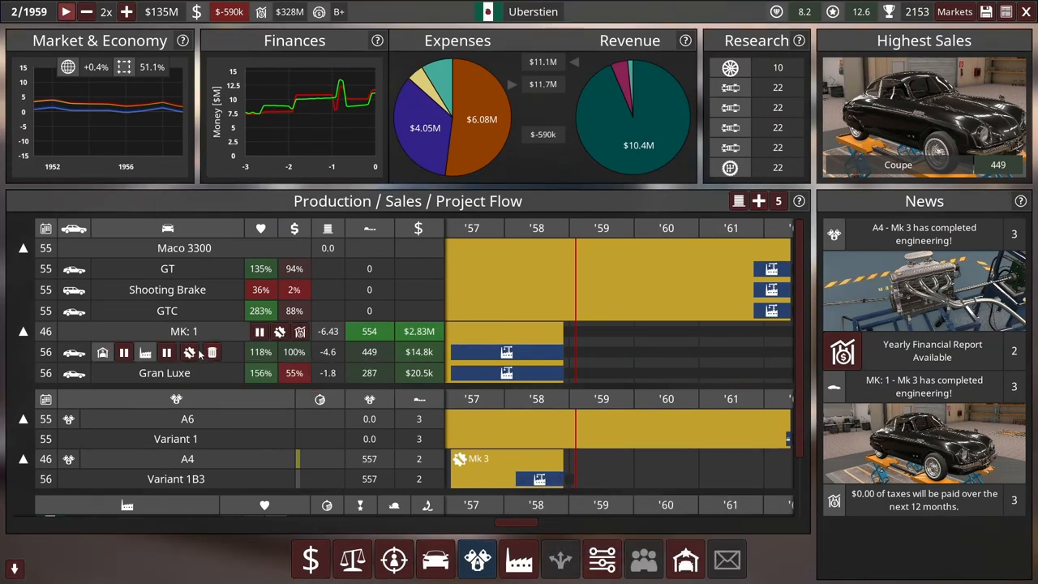
mouse_move(123, 352)
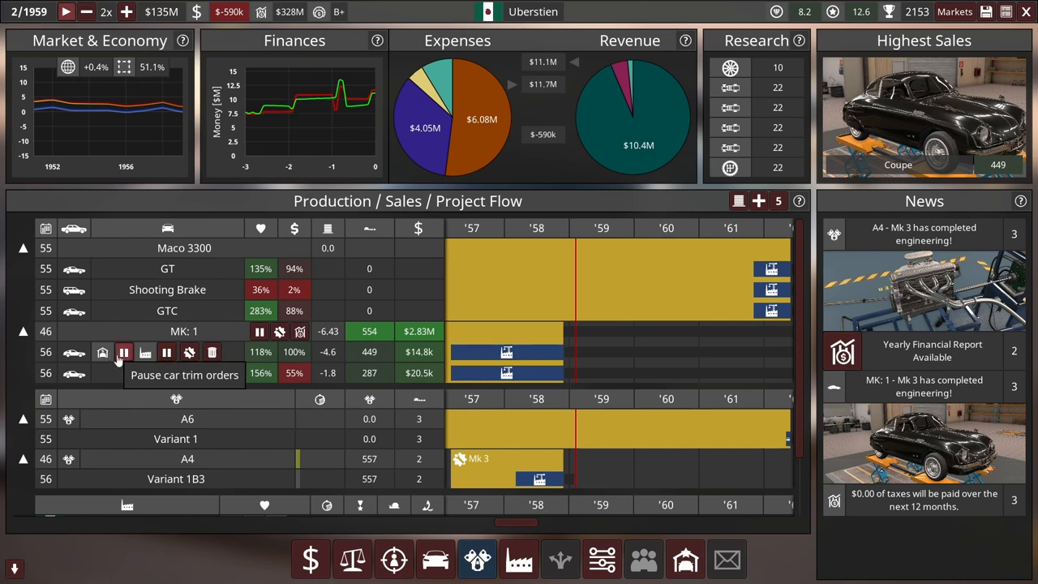
mouse_move(211, 352)
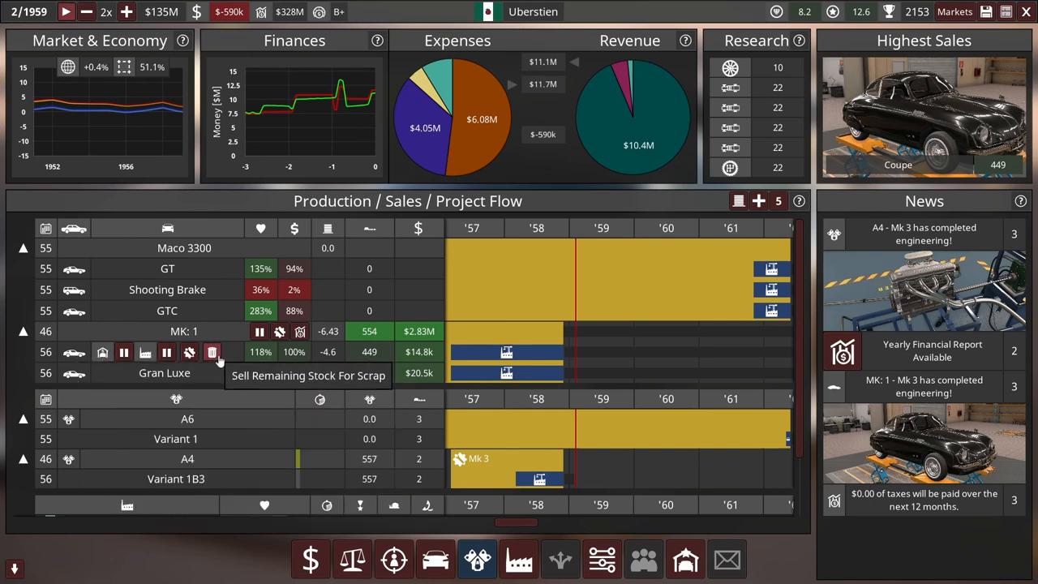
mouse_move(300, 331)
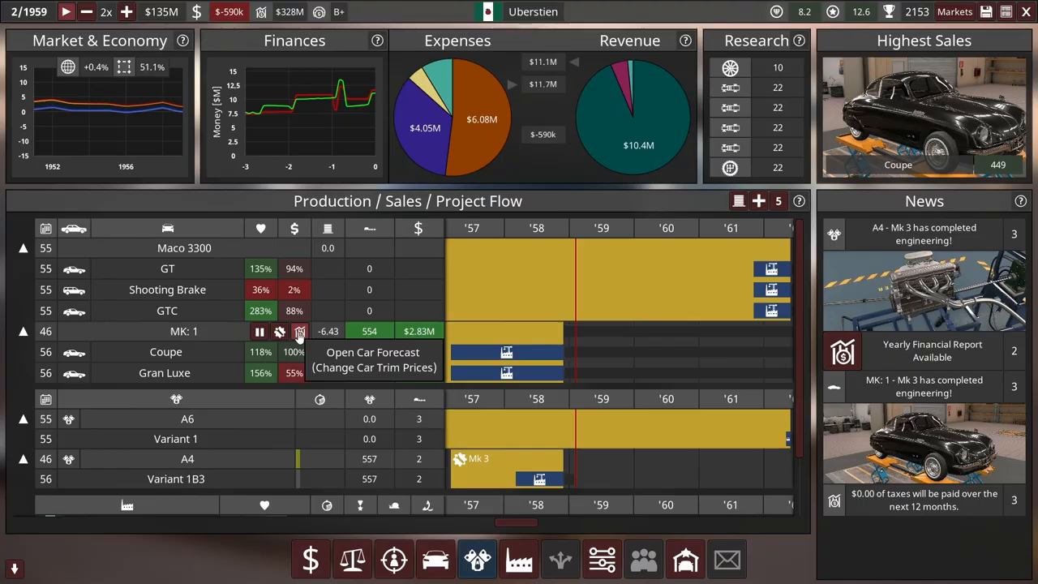
Step: Calculate the MK: 1 forecast and raise the Coupe (Mk 3) fixed price to $20.8k
left_click(300, 331)
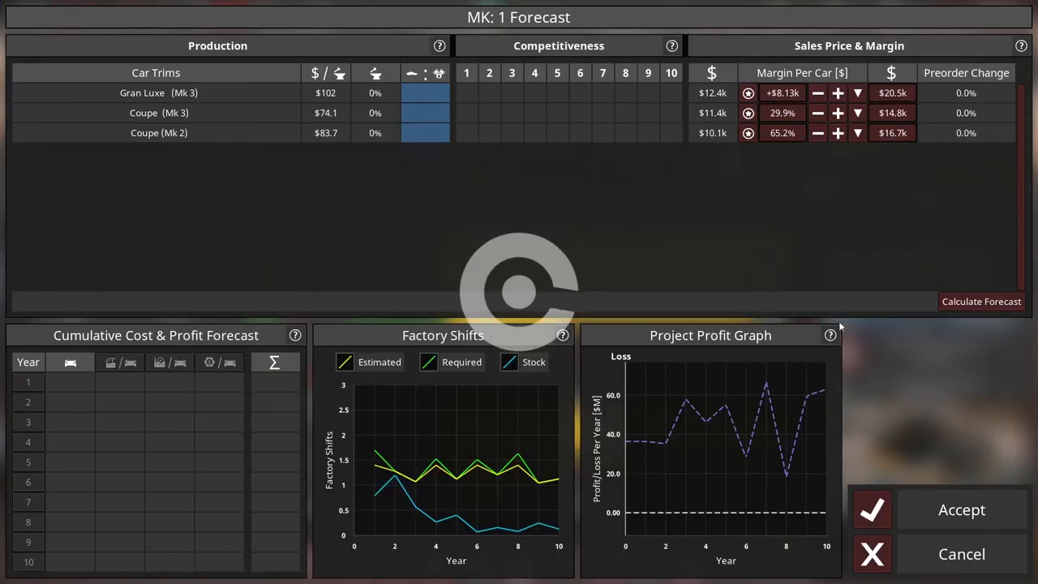
left_click(982, 300)
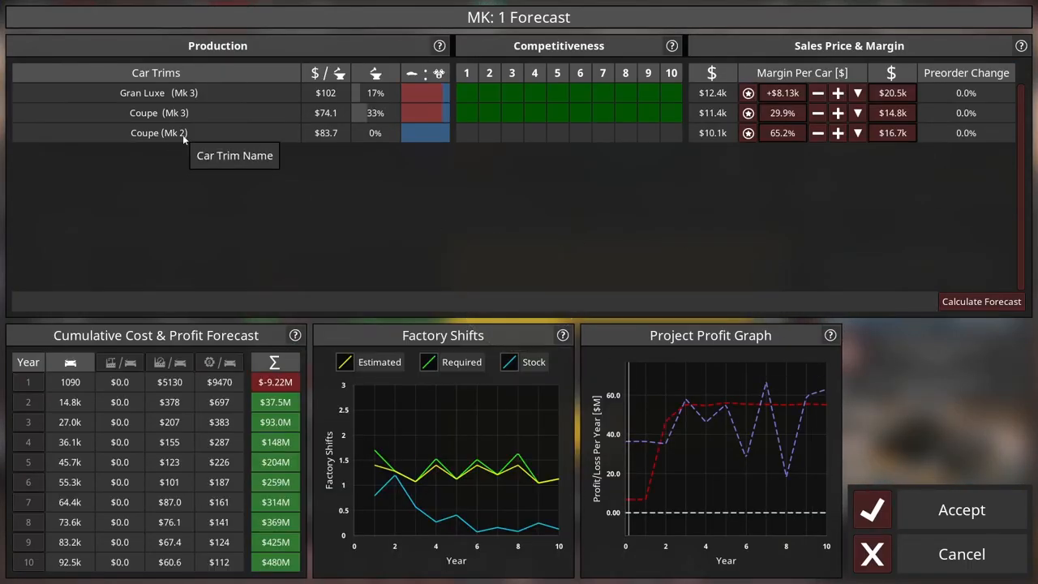
mouse_move(318, 133)
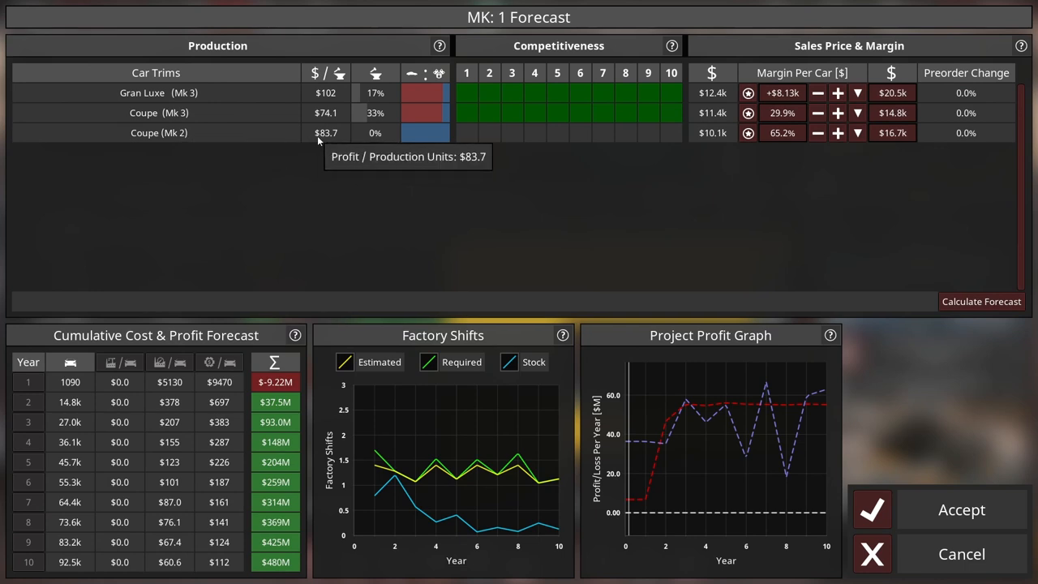
mouse_move(425, 133)
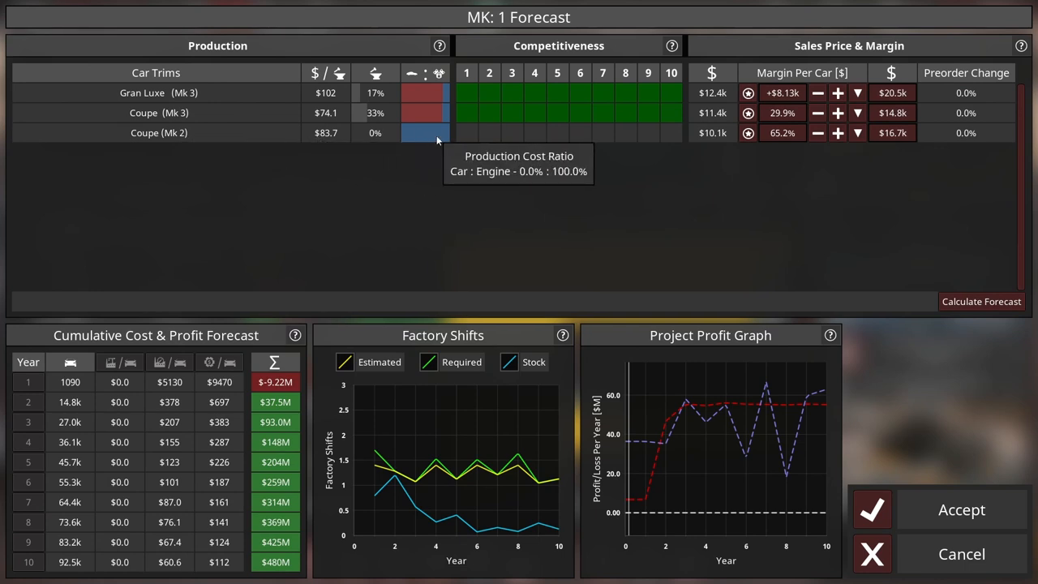
mouse_move(188, 133)
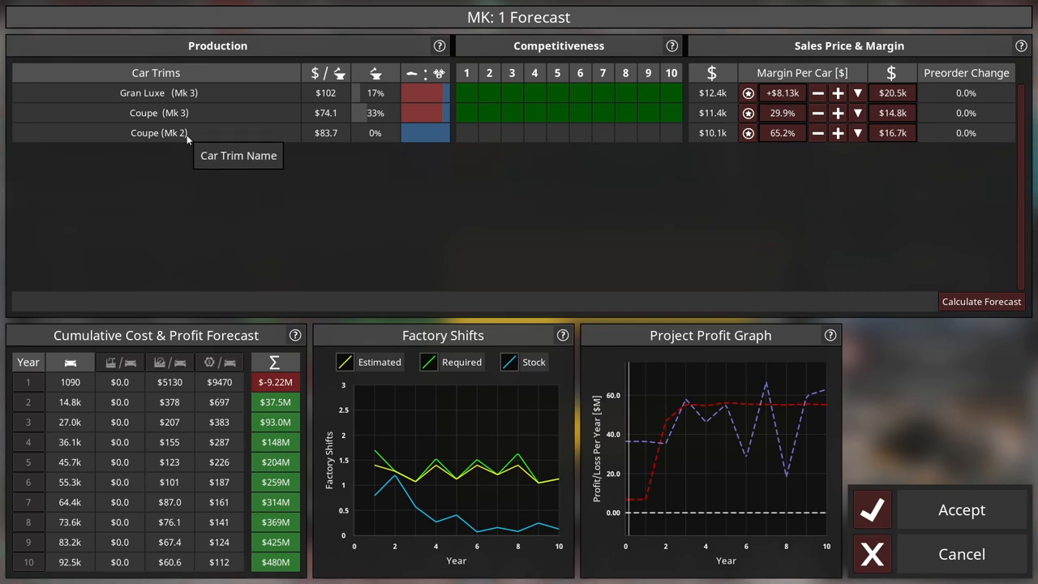
mouse_move(324, 133)
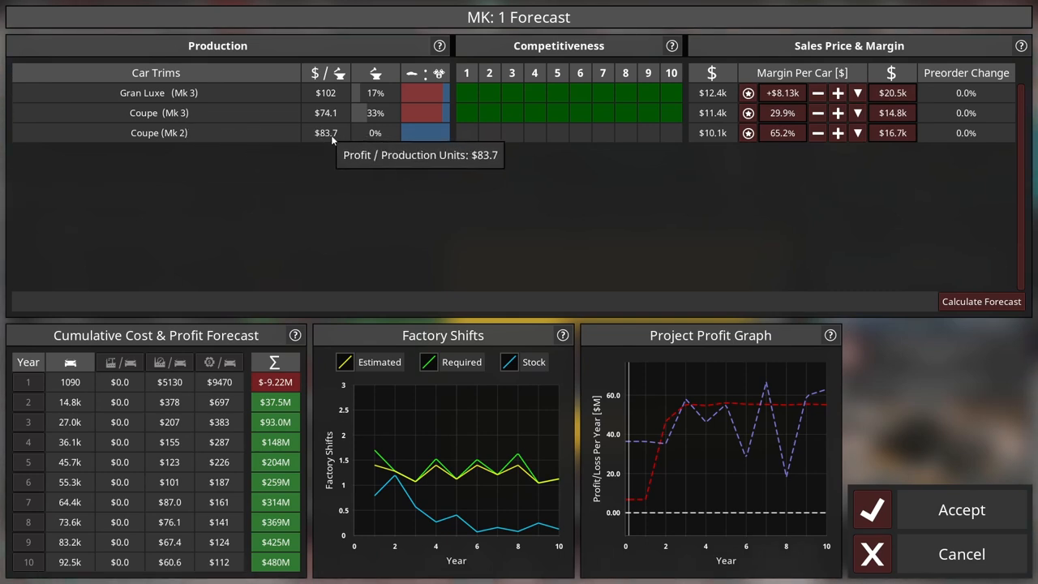
mouse_move(309, 190)
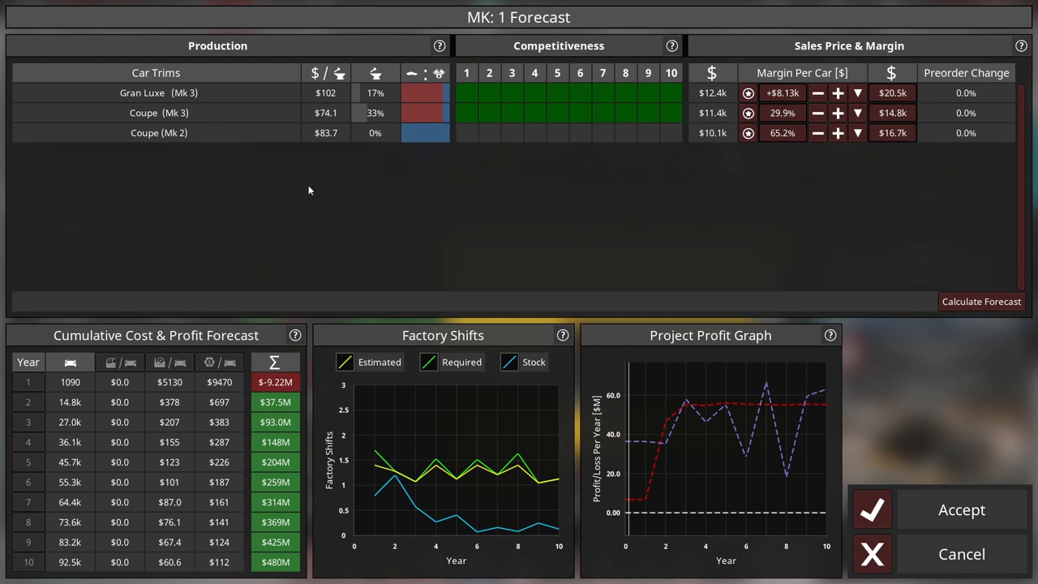
mouse_move(398, 114)
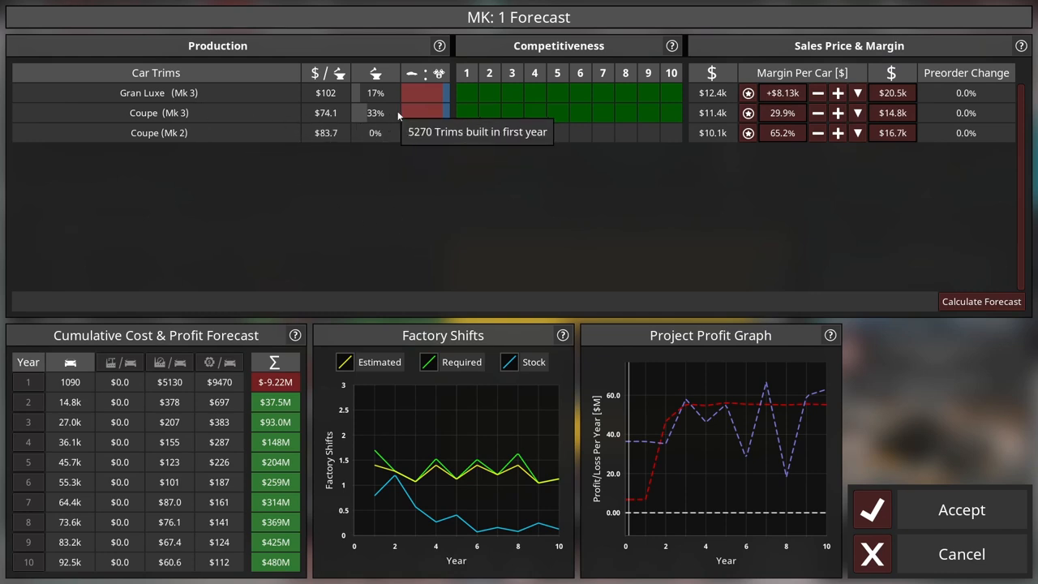
mouse_move(587, 117)
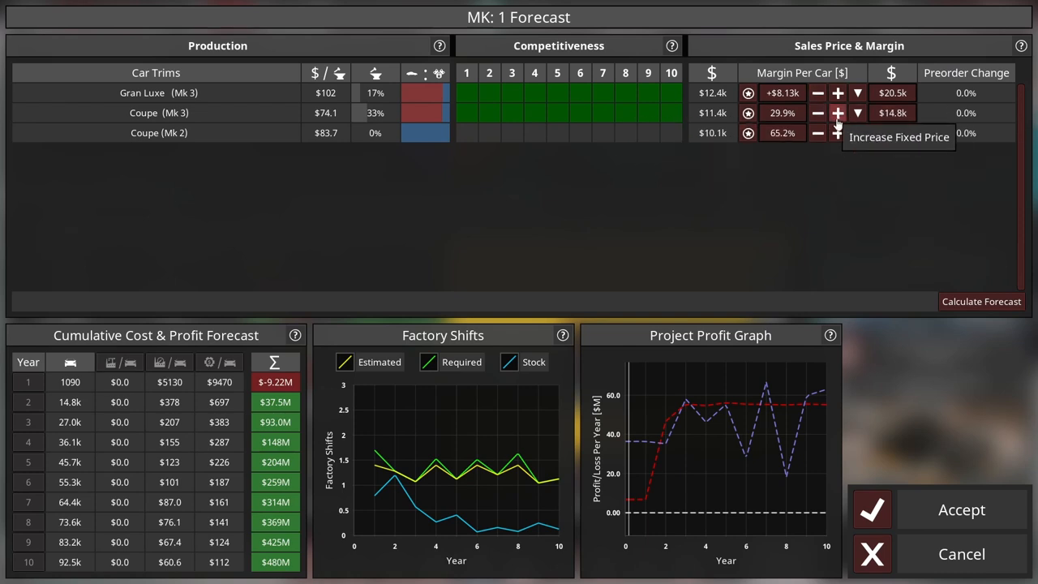
left_click(837, 114)
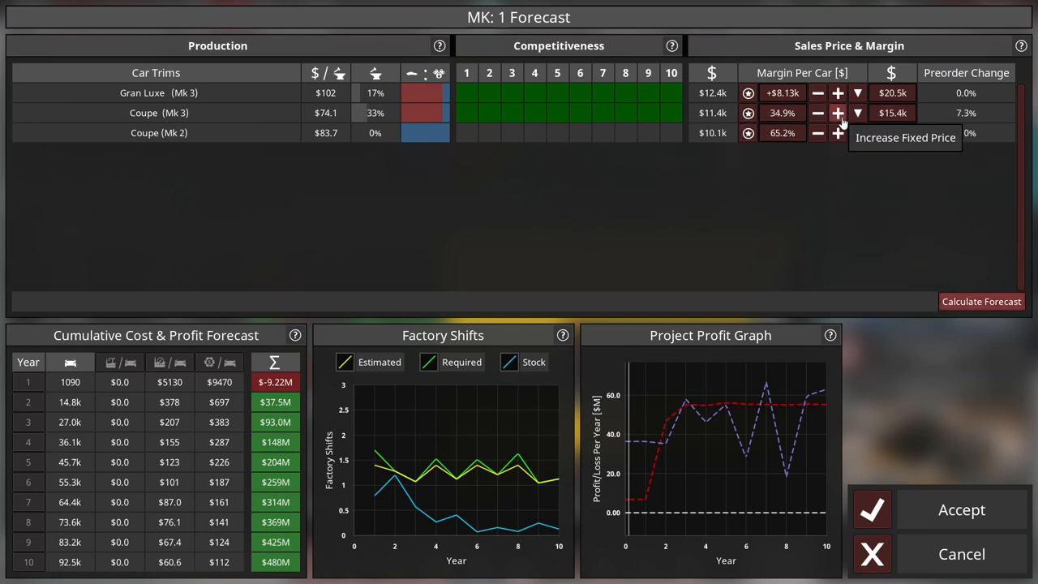
left_click(837, 114)
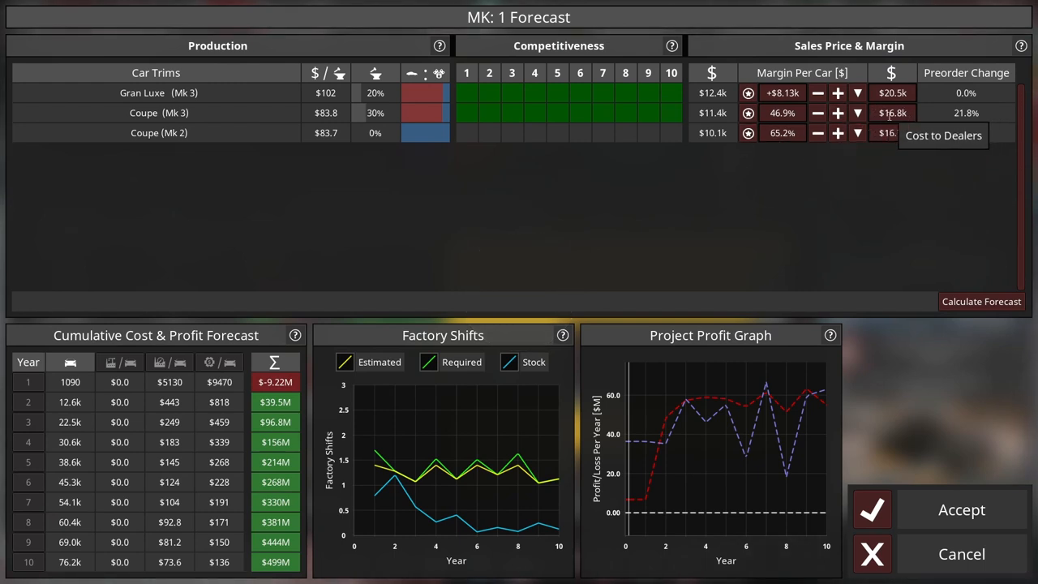
mouse_move(782, 114)
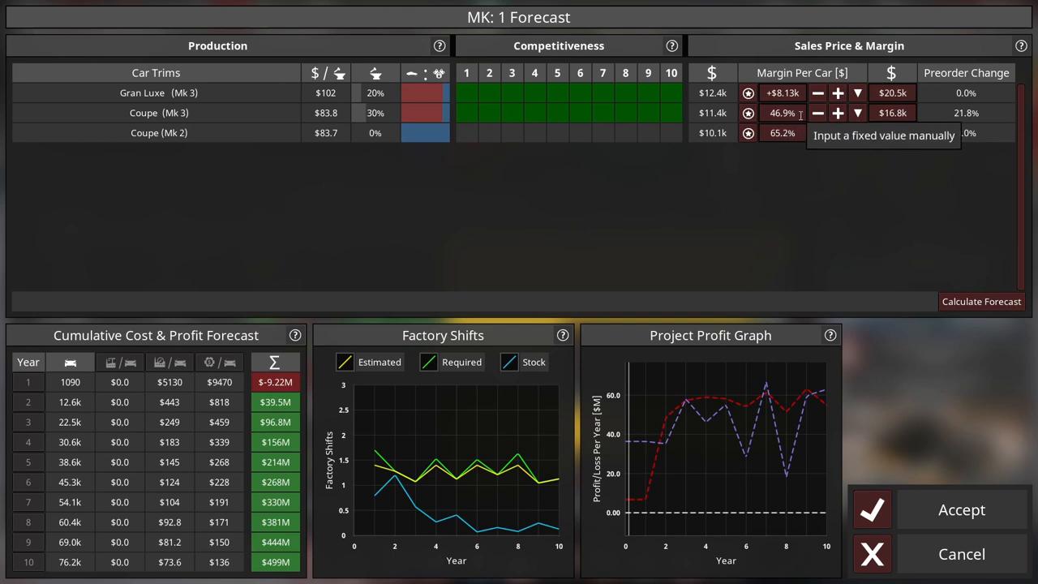
mouse_move(837, 113)
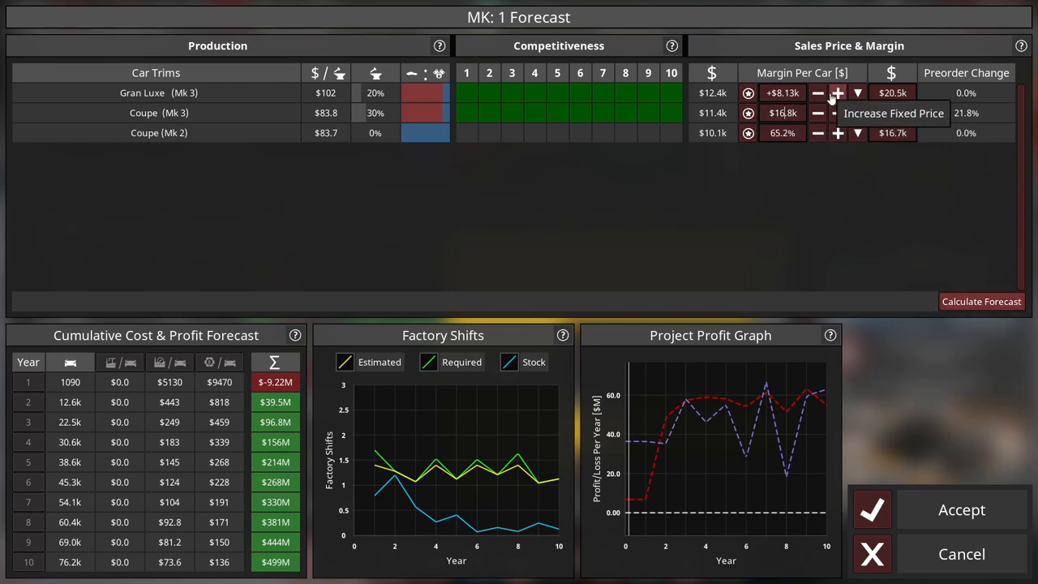
left_click(837, 113)
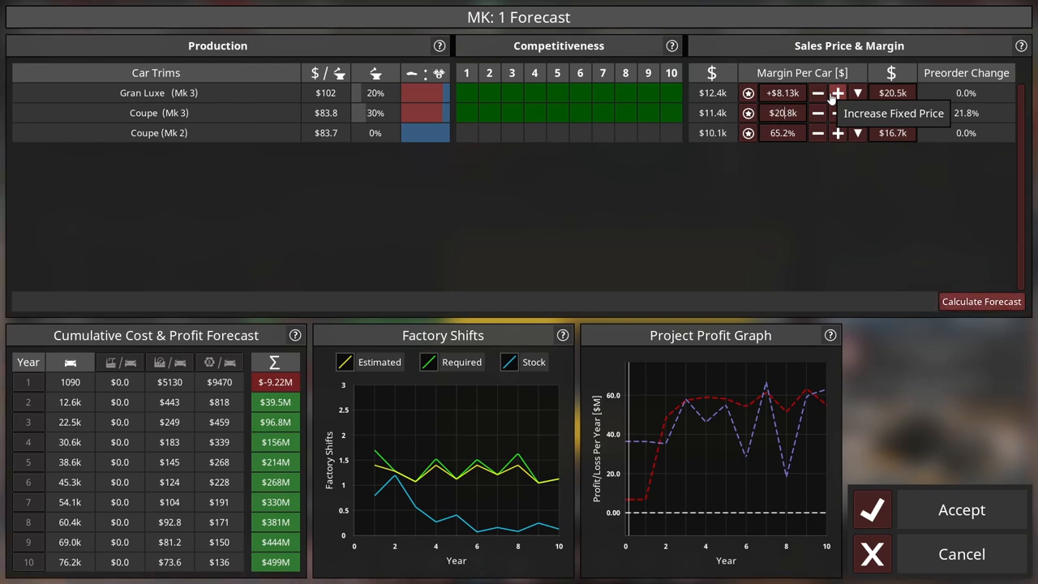
left_click(837, 113)
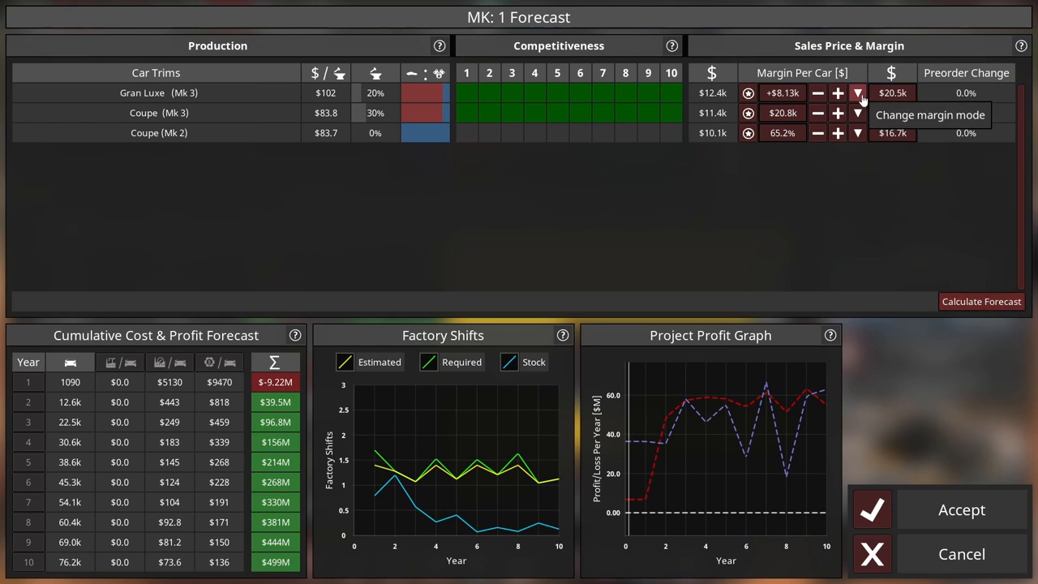
Step: Raise the Gran Luxe (Mk 3) price to $27.5k and recalculate the forecast to about $585M
left_click(856, 93)
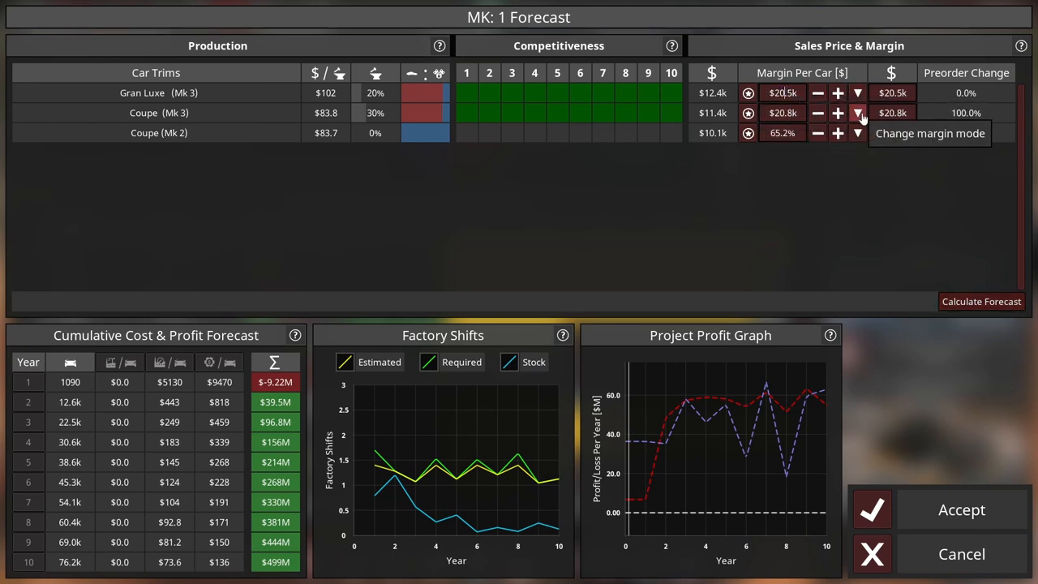
left_click(817, 92)
type("7")
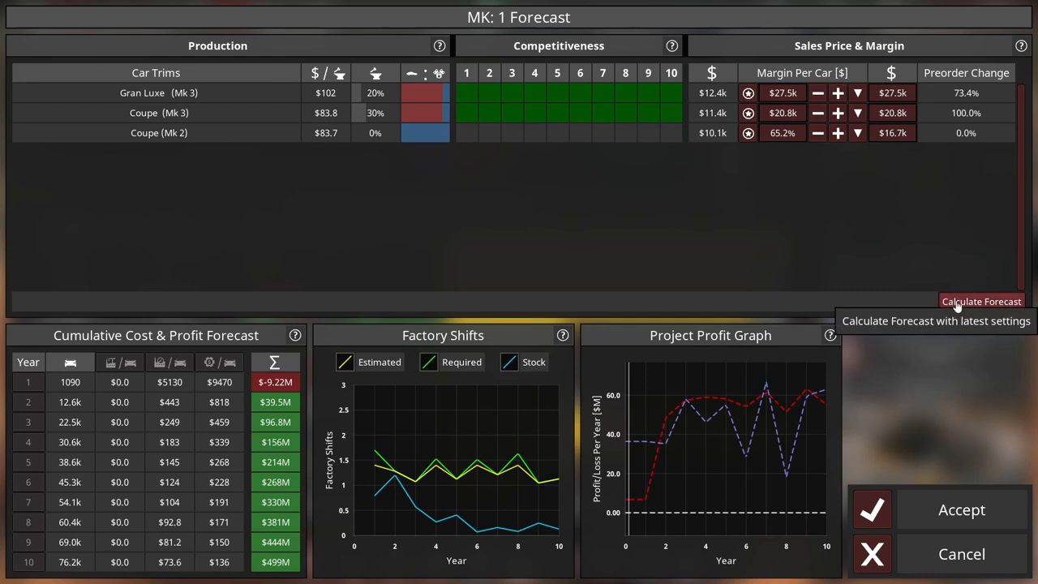
left_click(981, 300)
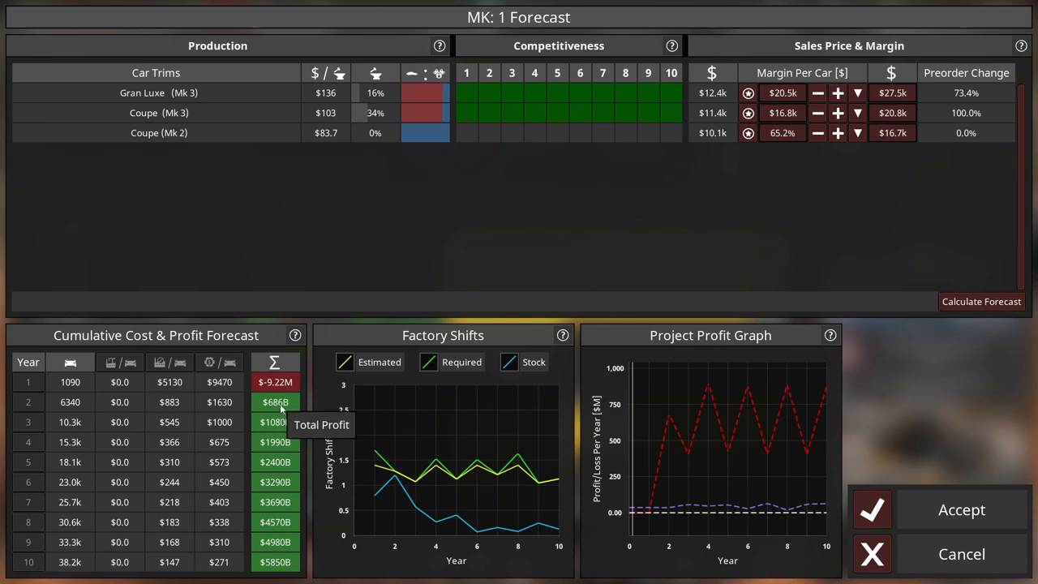
mouse_move(282, 470)
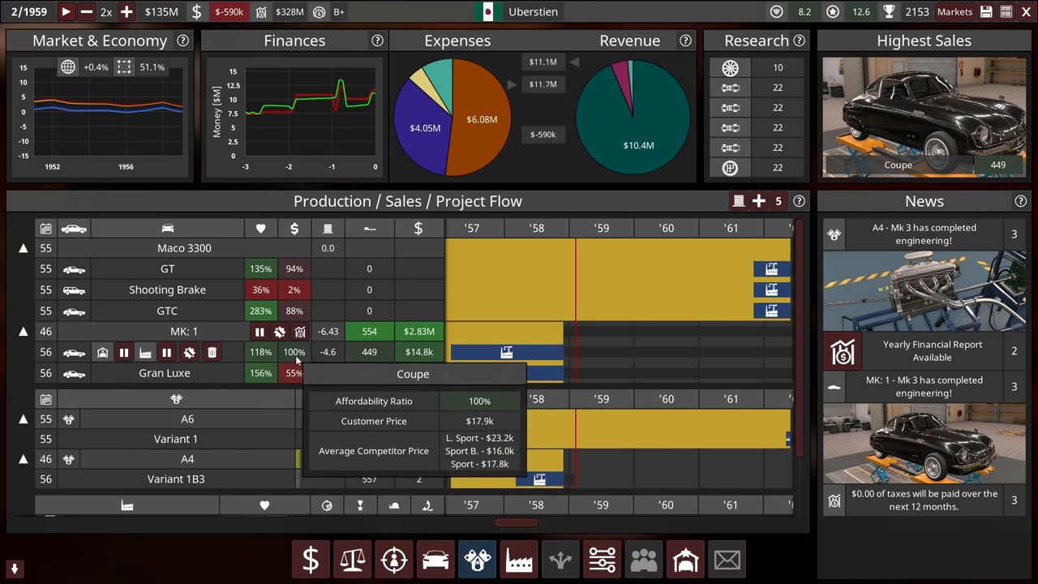
mouse_move(253, 384)
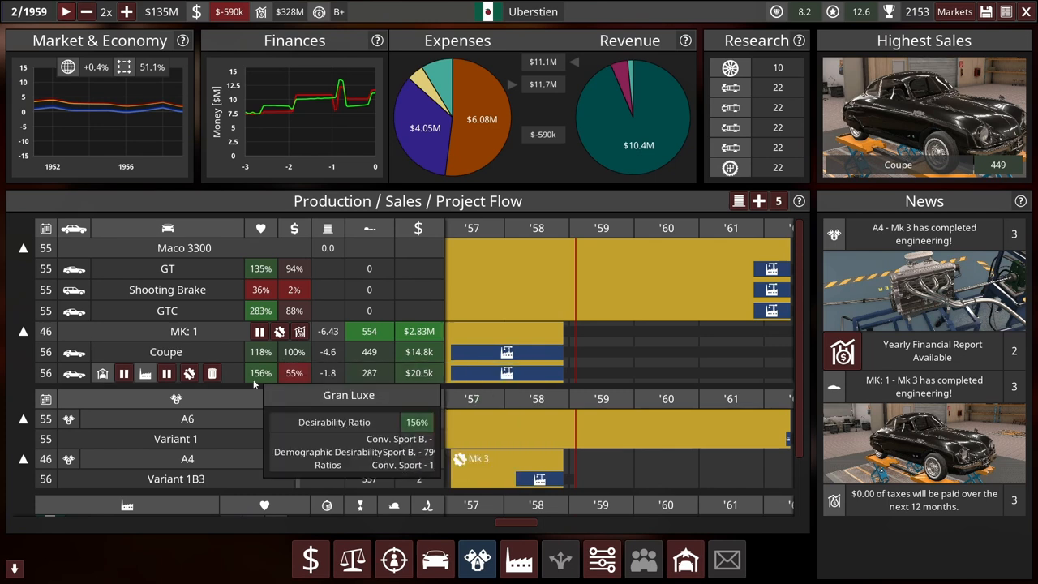
Step: Advance game time from March to June 1959 in short runs, pausing there
left_click(67, 11)
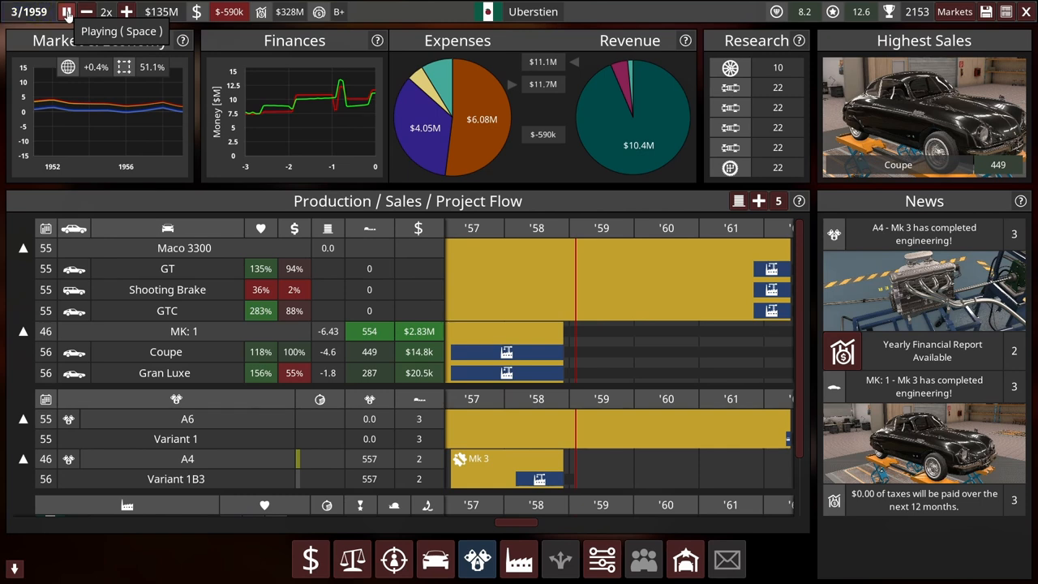
left_click(66, 12)
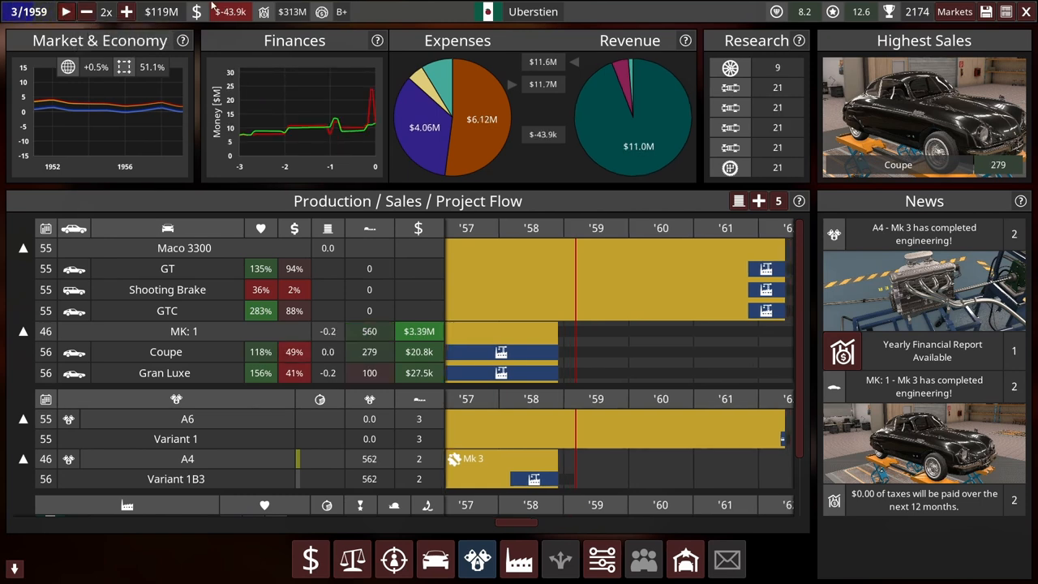
mouse_move(230, 11)
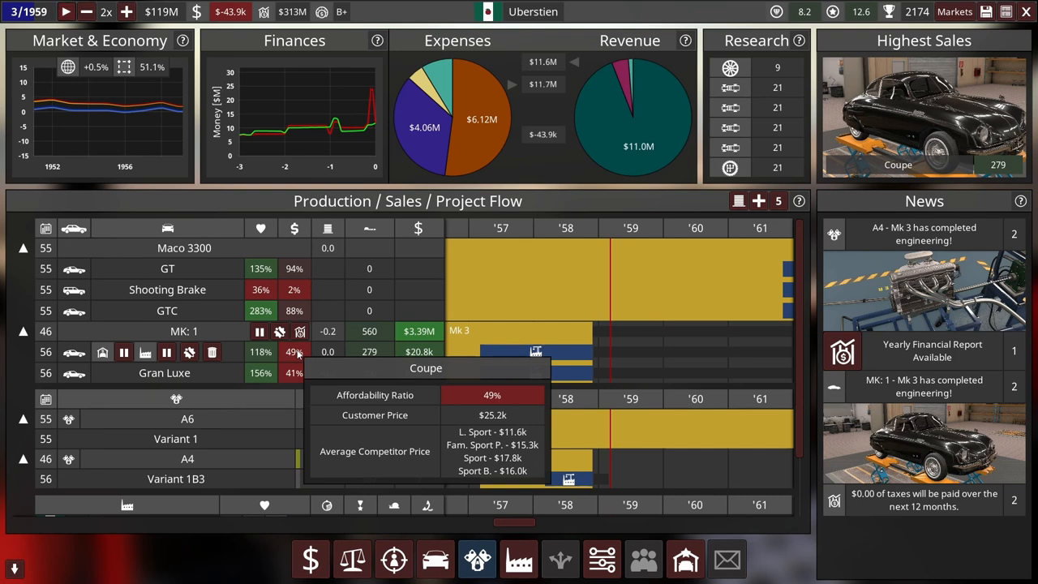
mouse_move(294, 371)
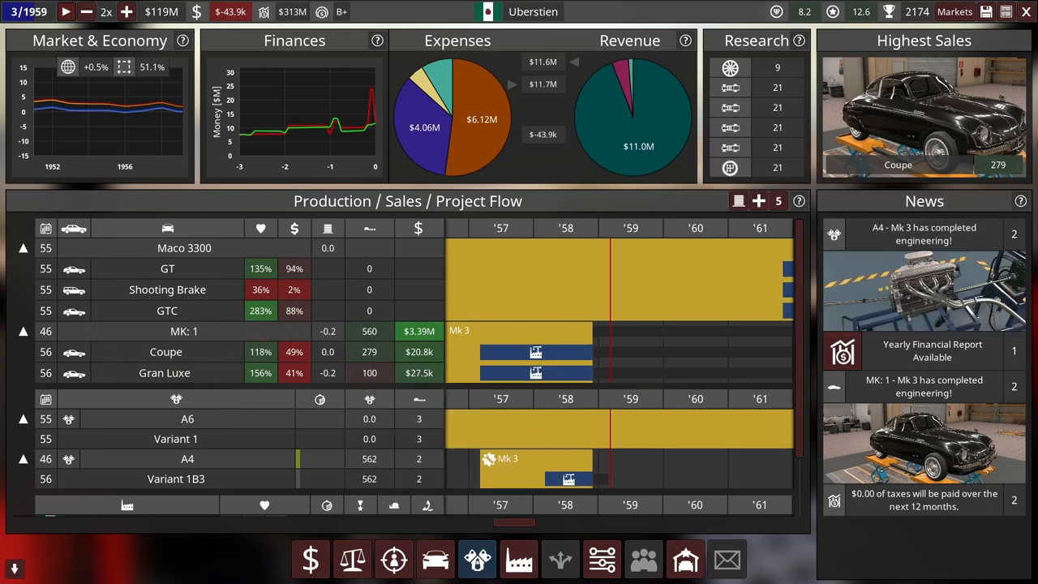
mouse_move(592, 363)
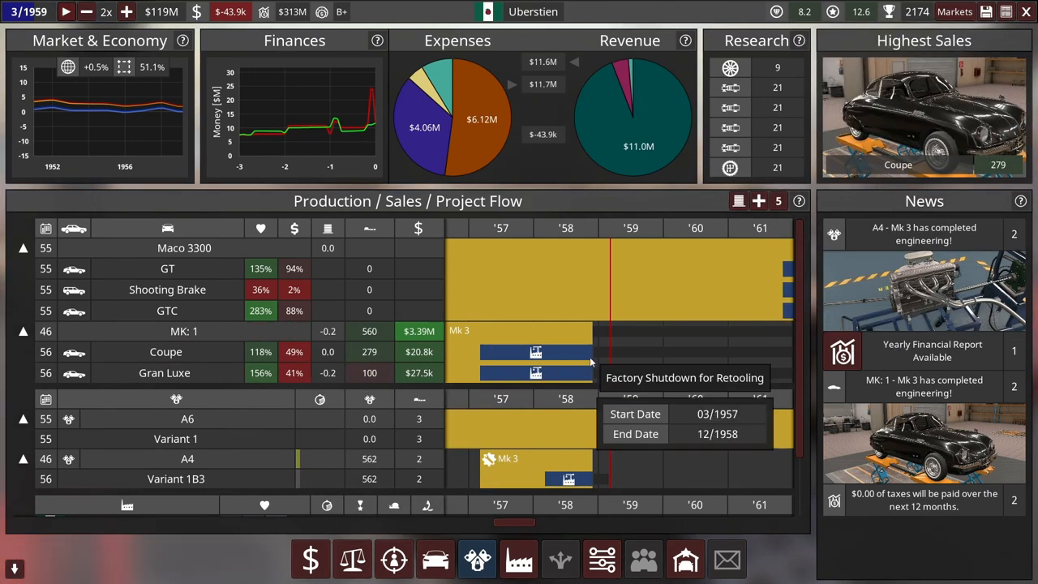
mouse_move(300, 256)
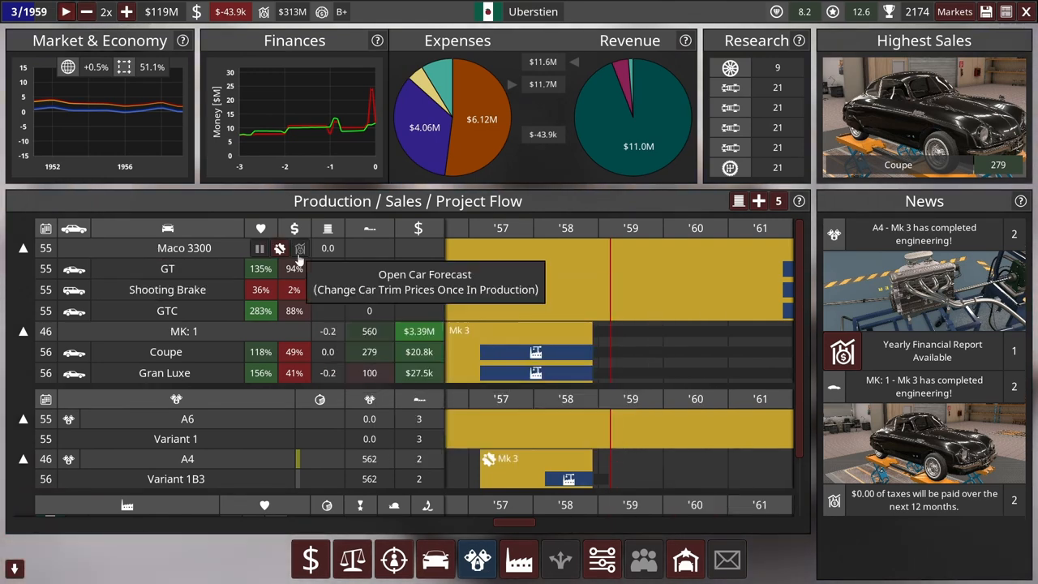
left_click(66, 11)
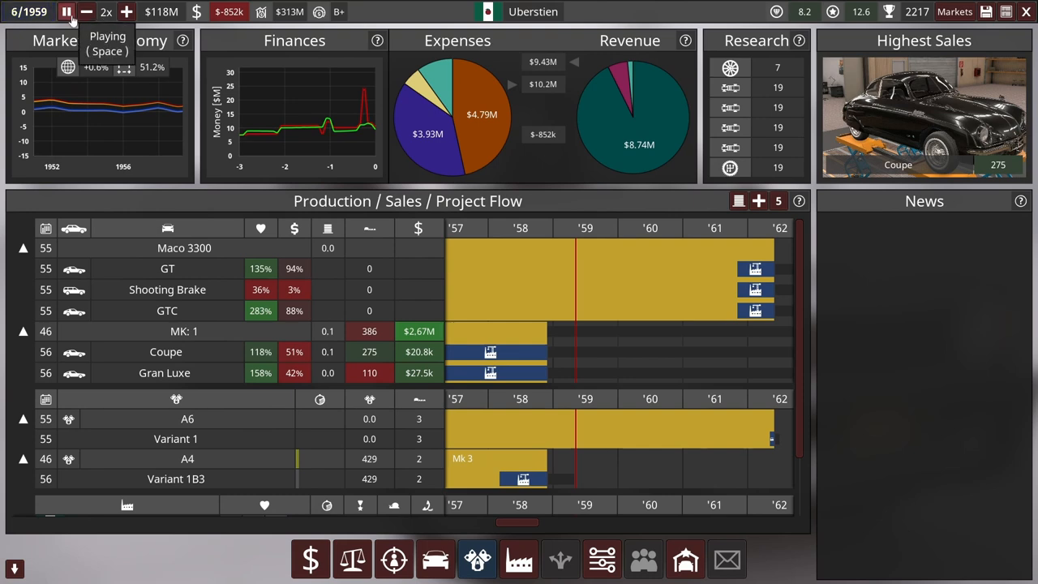
left_click(66, 11)
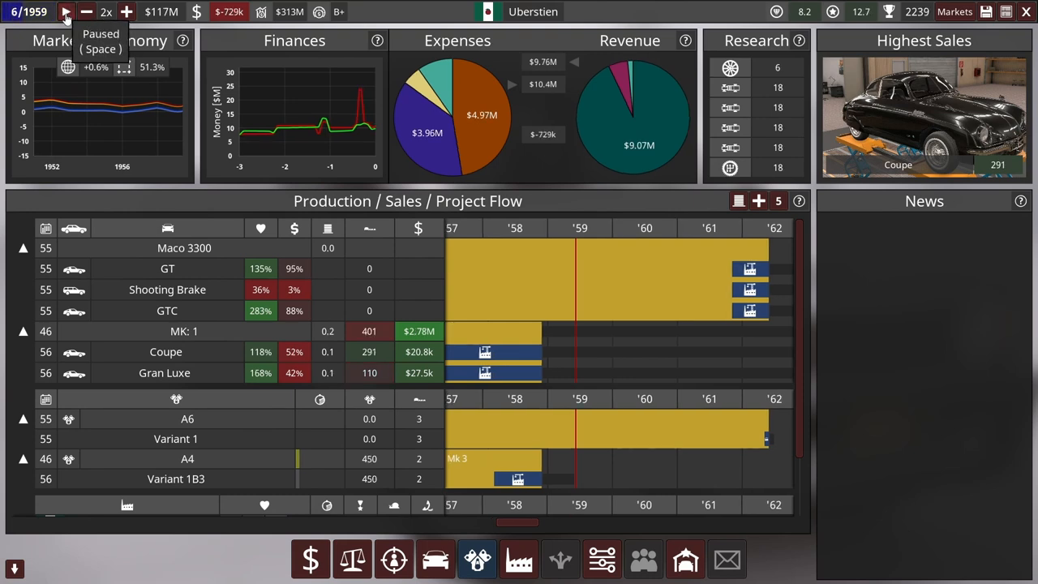
left_click(65, 11)
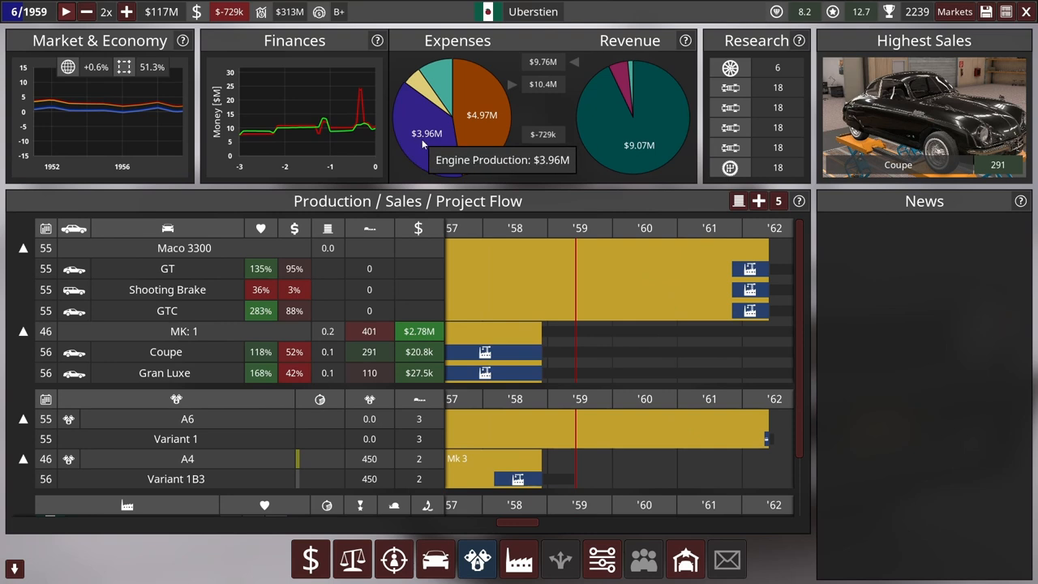
mouse_move(641, 136)
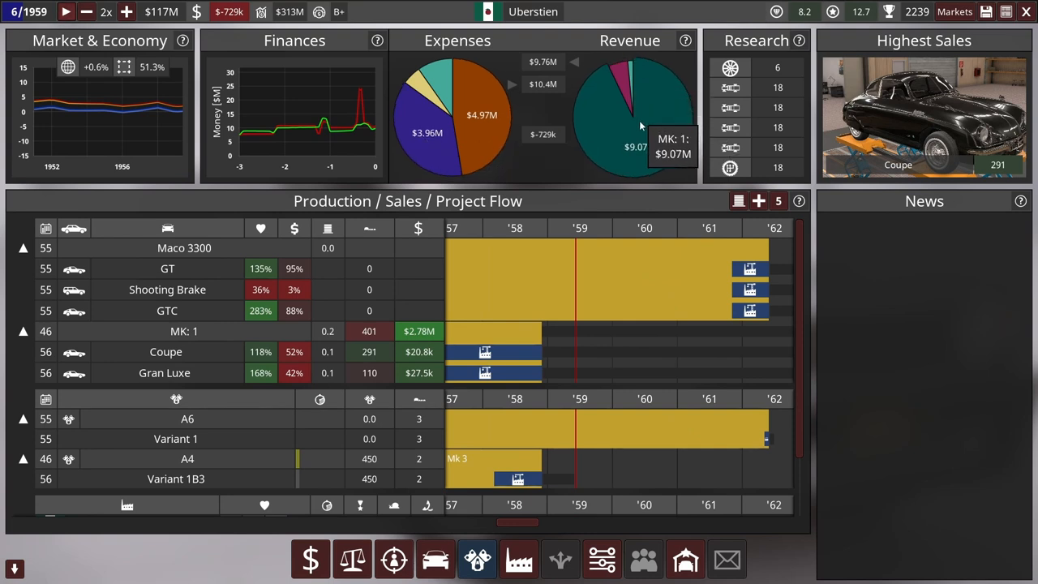
mouse_move(453, 133)
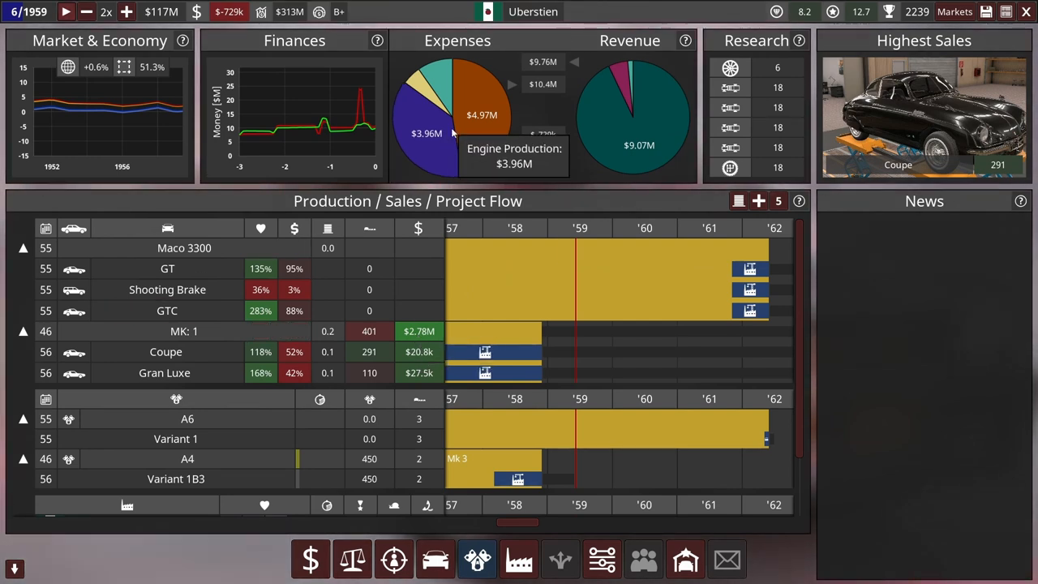
mouse_move(635, 75)
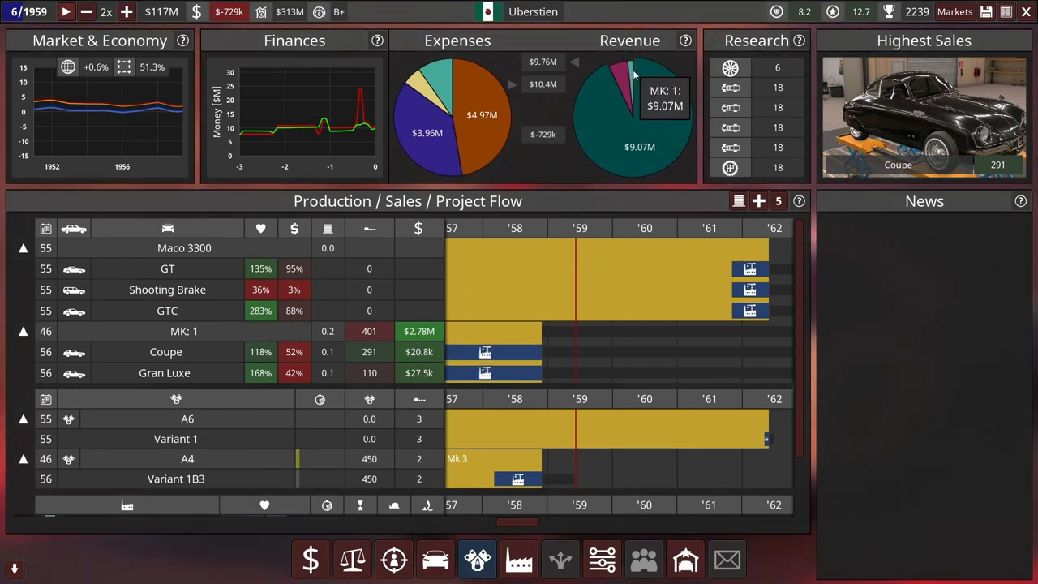
mouse_move(441, 113)
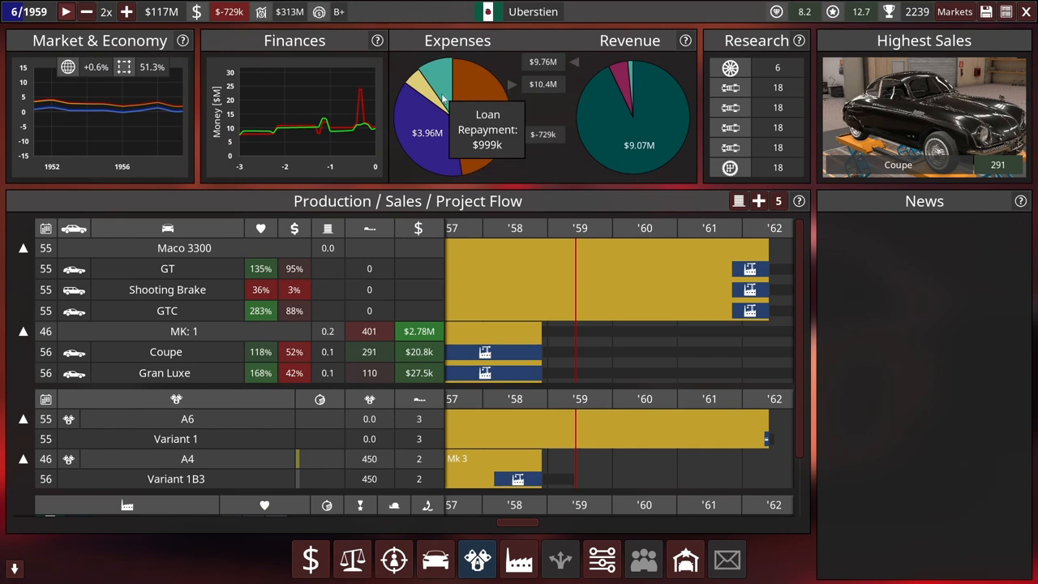
mouse_move(430, 130)
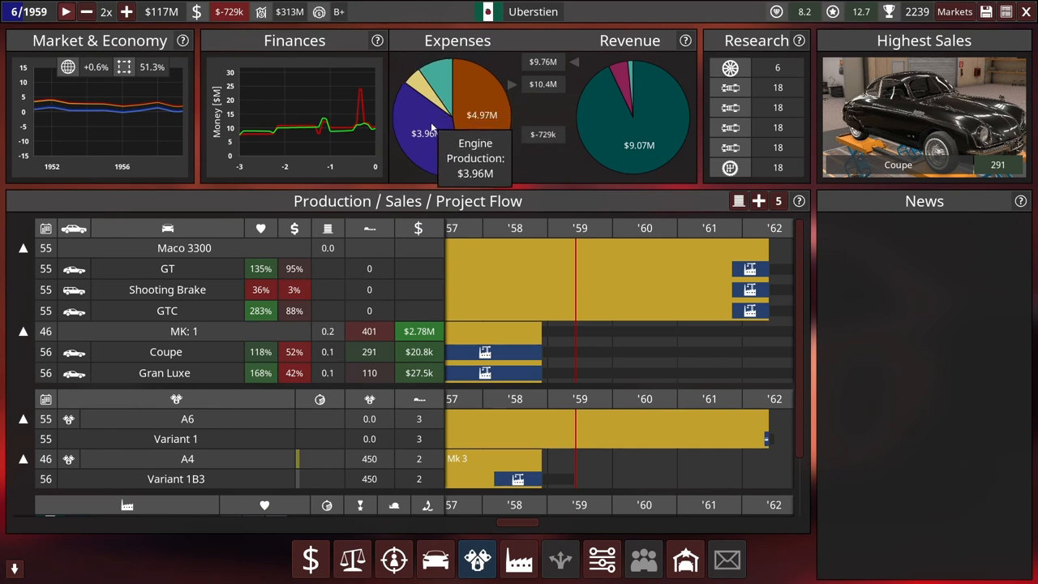
mouse_move(88, 12)
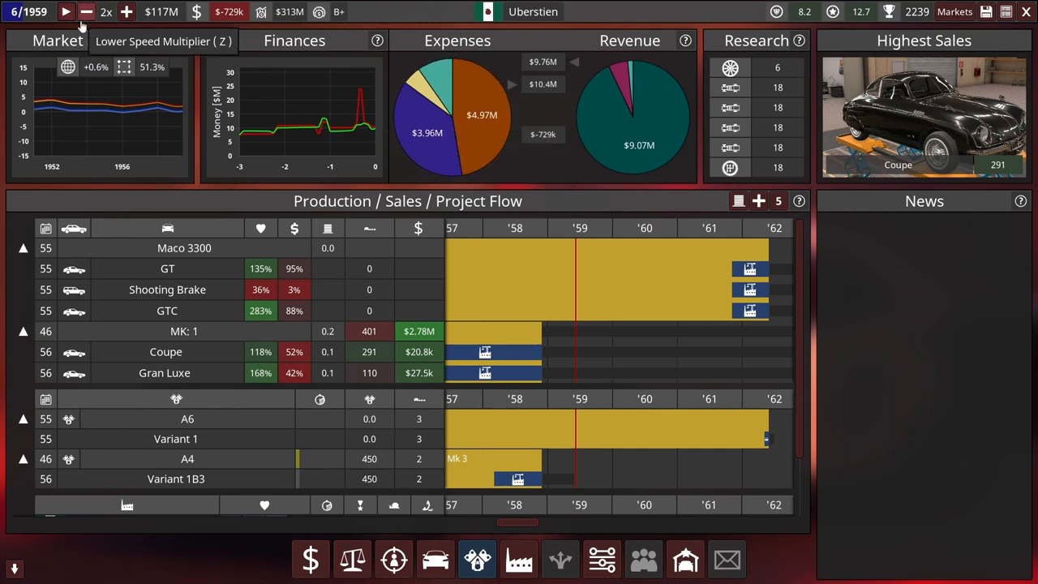
Step: Run the rest of 1959 out and pause once January 1960 arrives
left_click(64, 11)
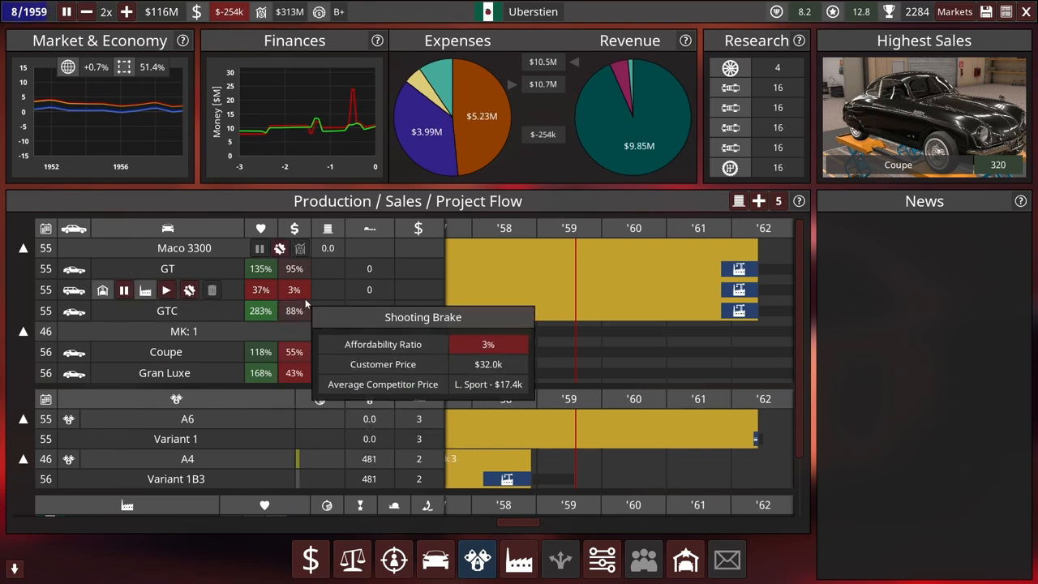
scroll("down", 3)
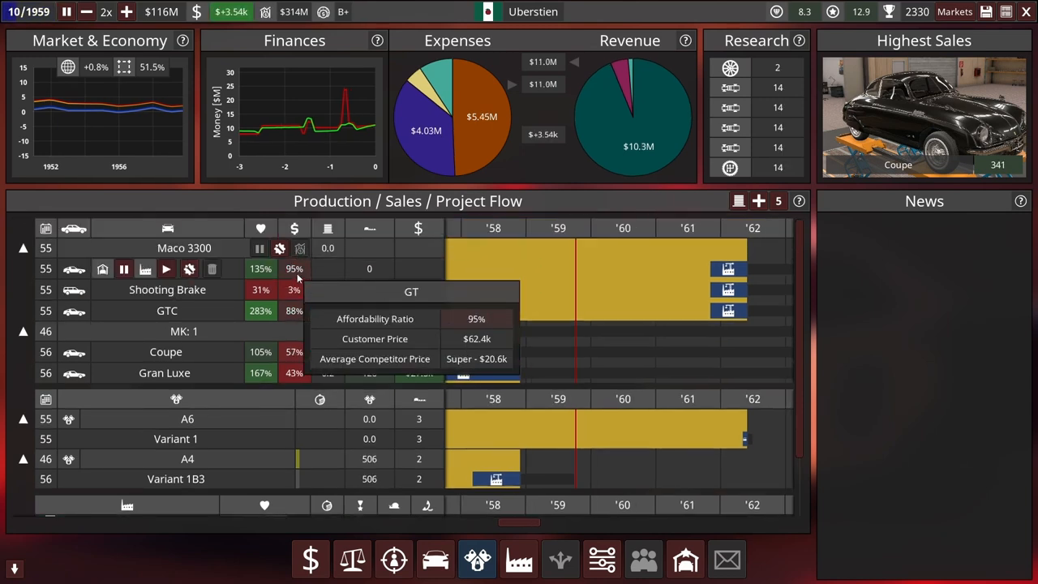
mouse_move(299, 293)
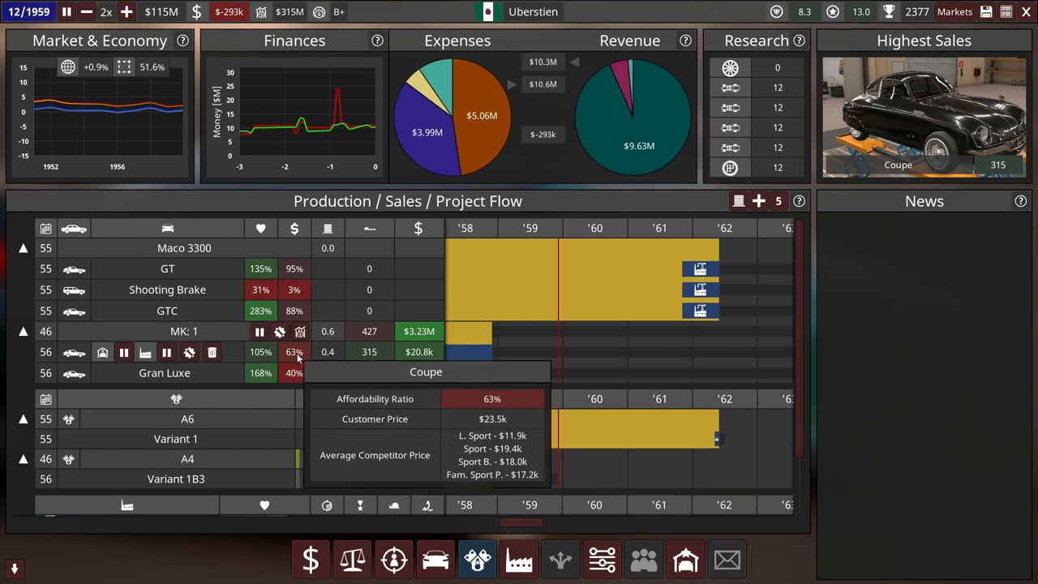
left_click(68, 12)
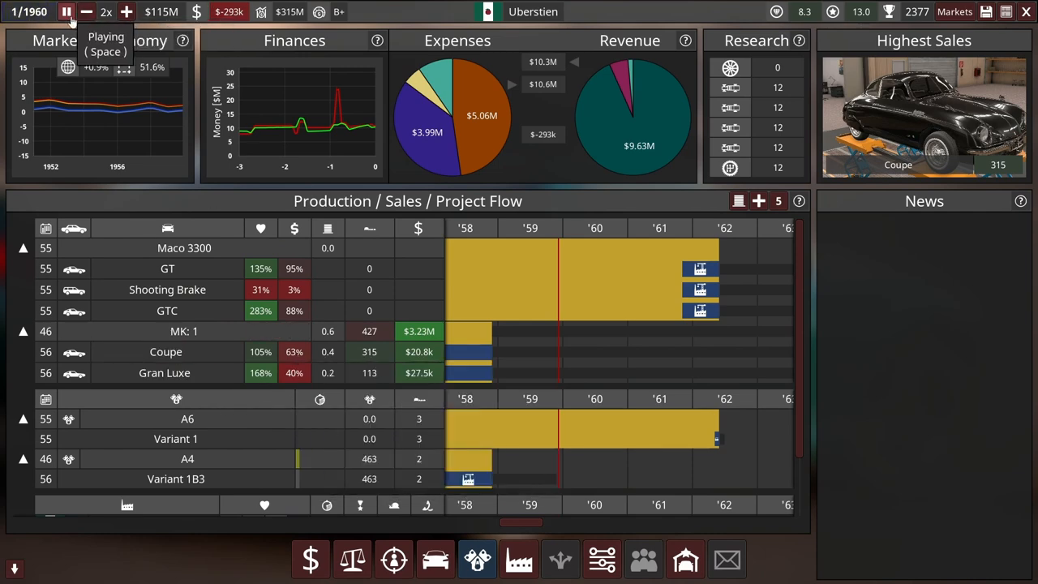
left_click(66, 11)
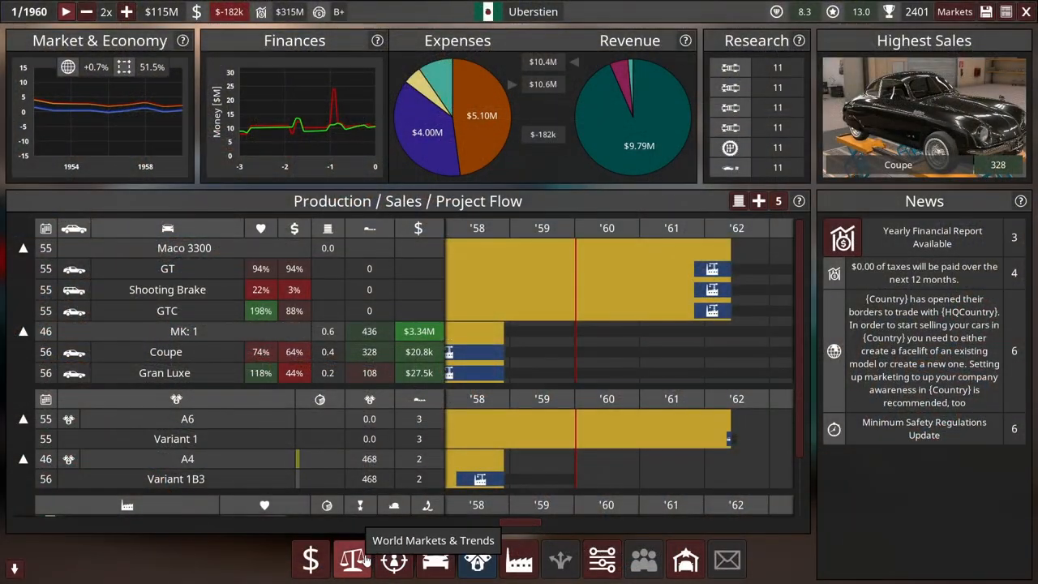
mouse_move(477, 559)
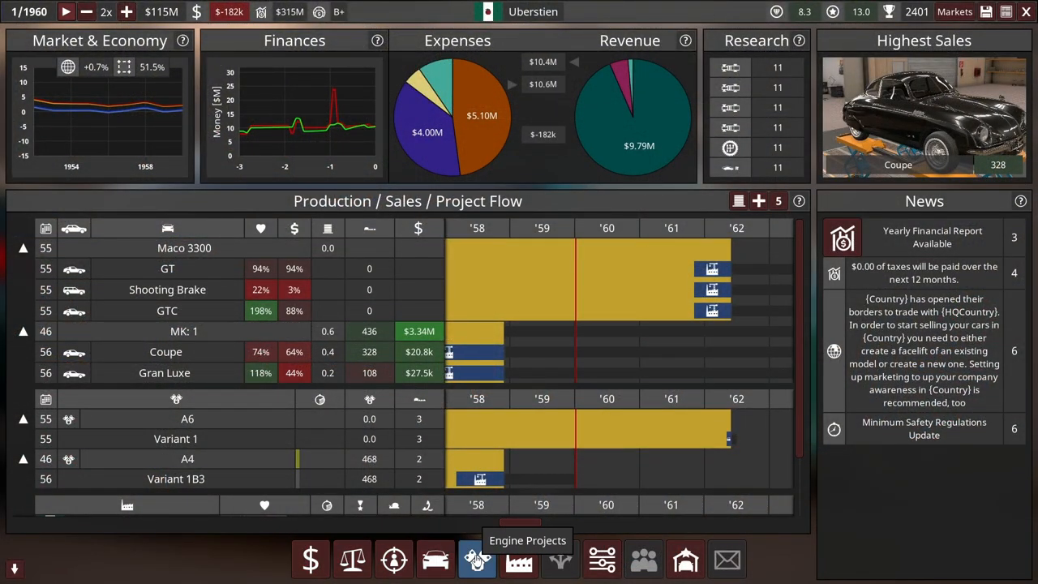
mouse_move(352, 559)
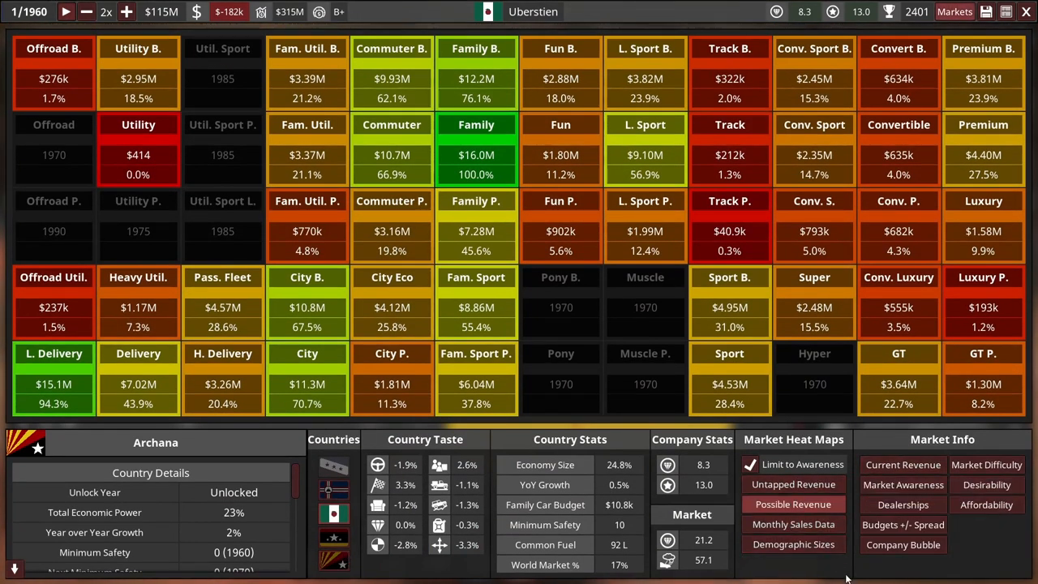
left_click(794, 524)
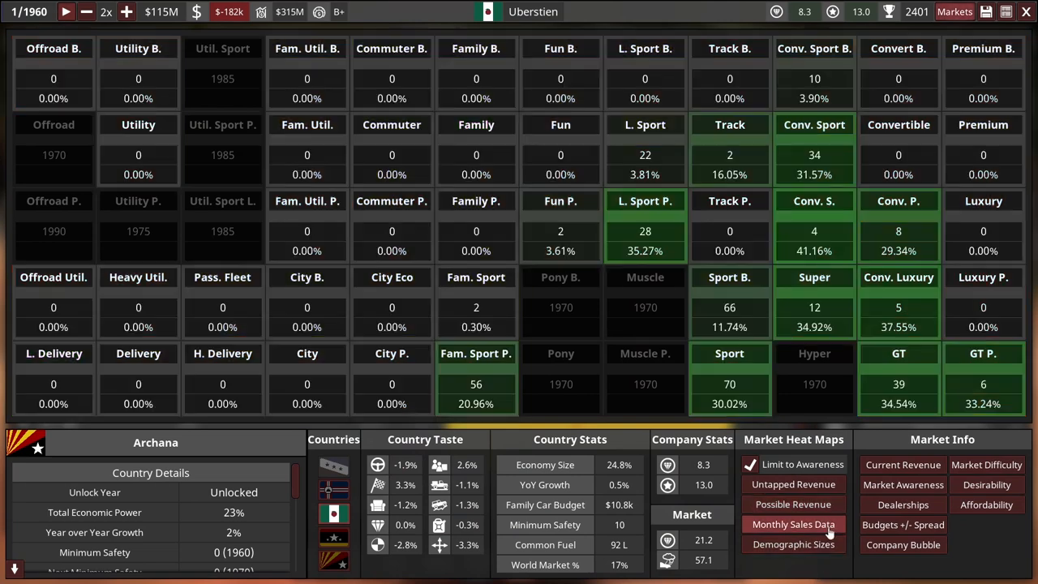
mouse_move(646, 230)
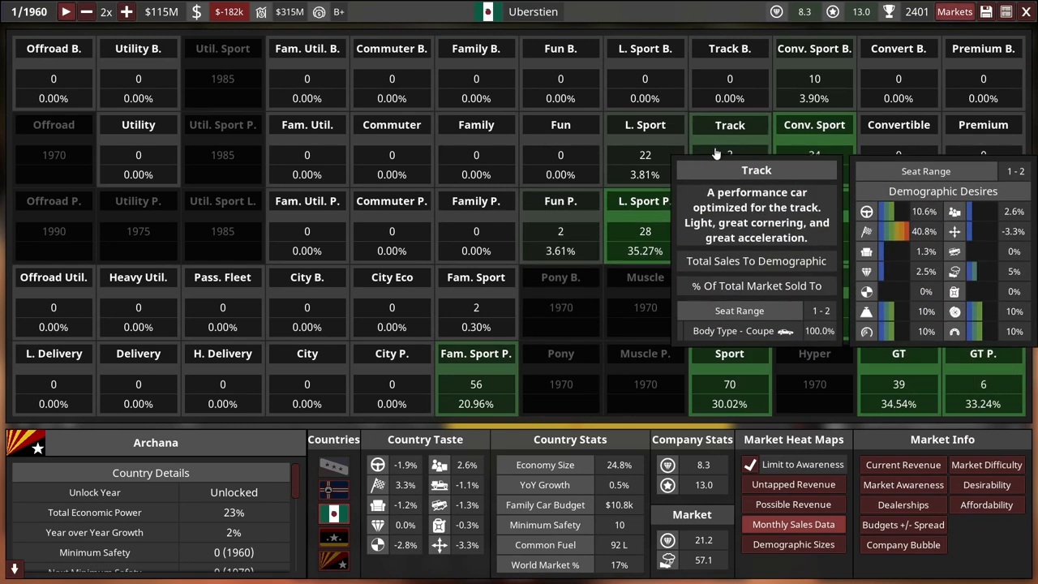
mouse_move(645, 353)
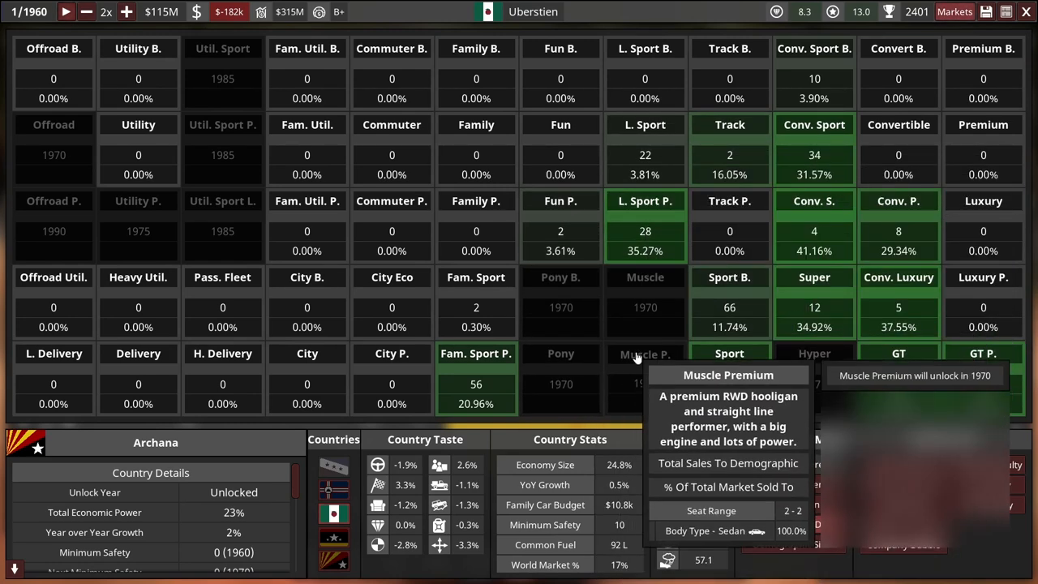
mouse_move(949, 347)
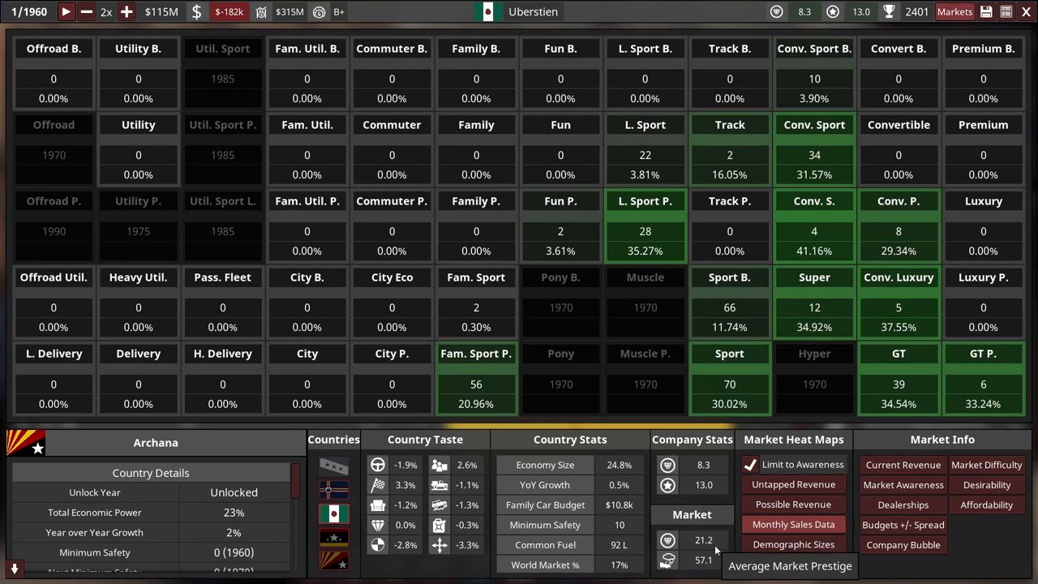
mouse_move(793, 483)
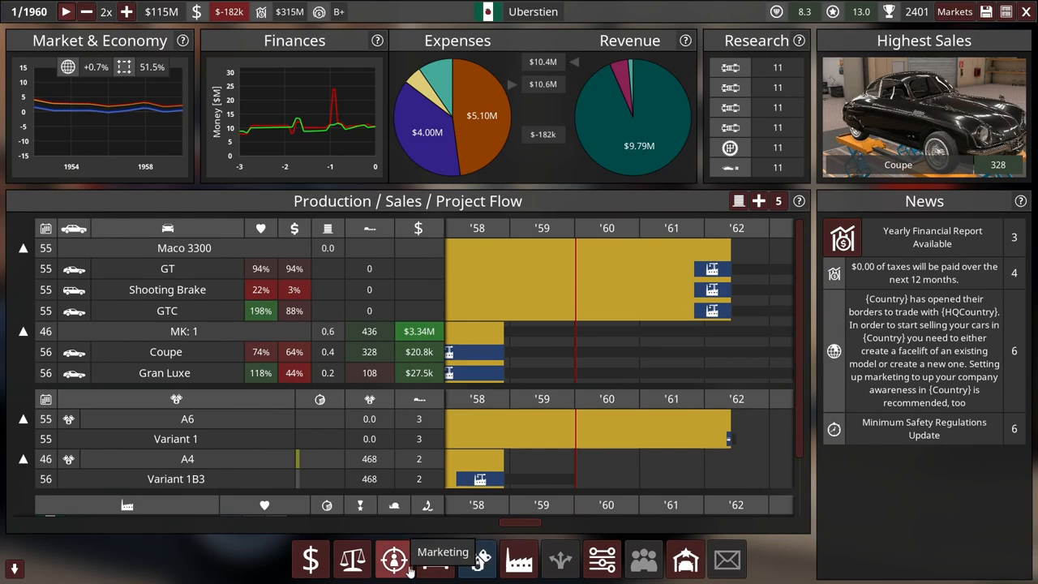
left_click(392, 560)
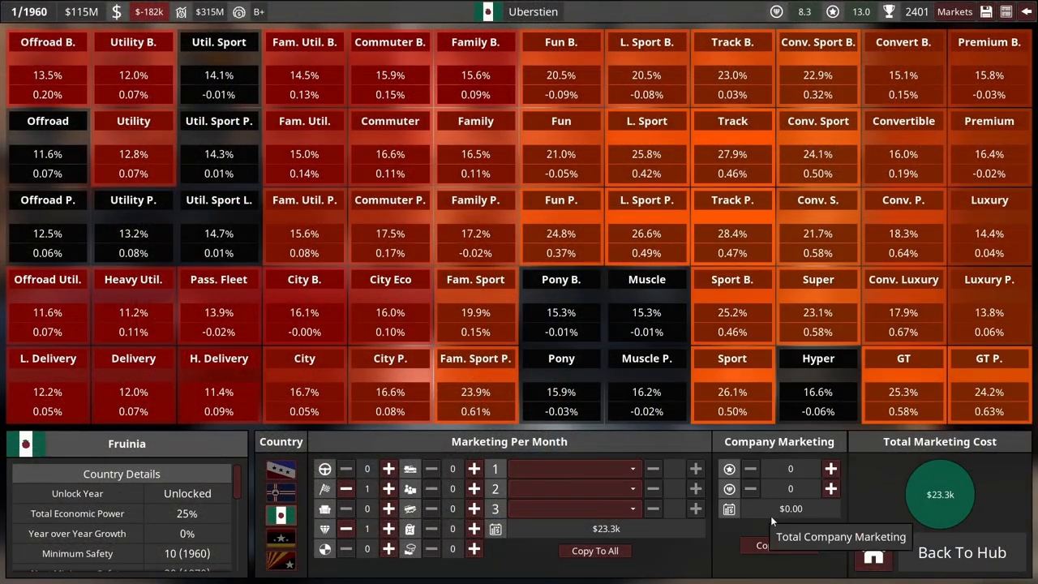
left_click(830, 489)
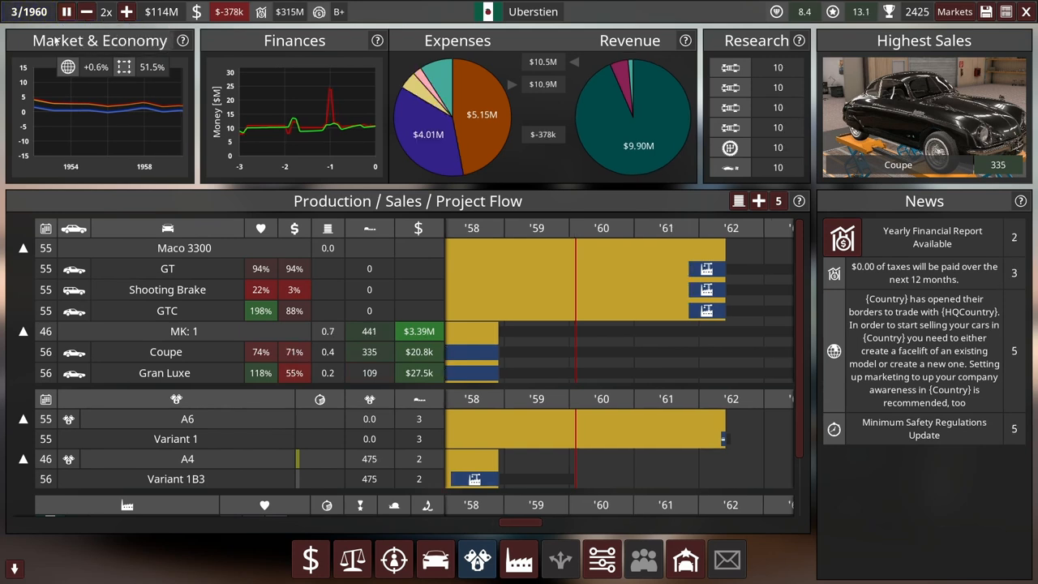
mouse_move(641, 300)
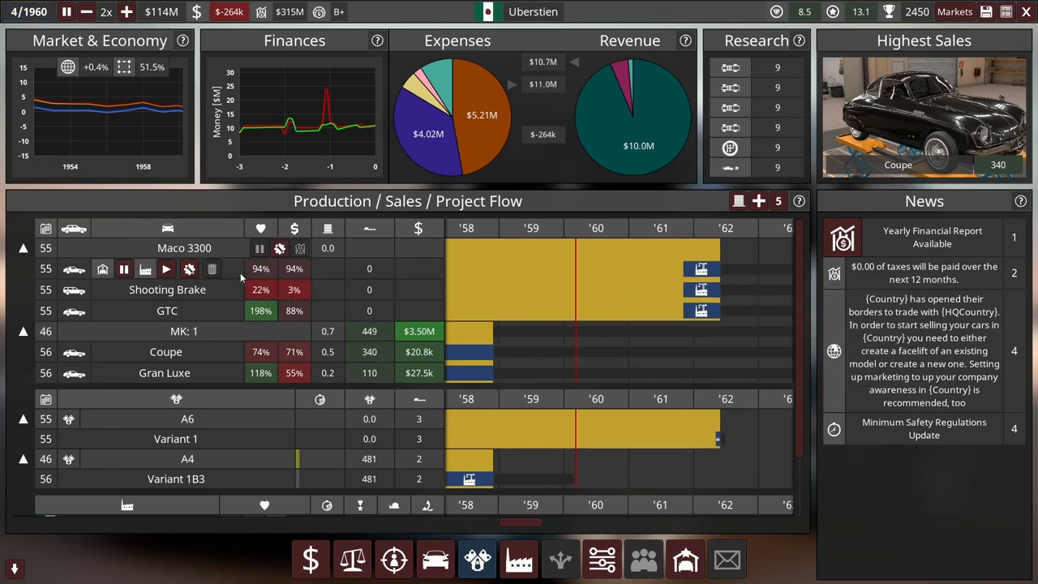
mouse_move(696, 373)
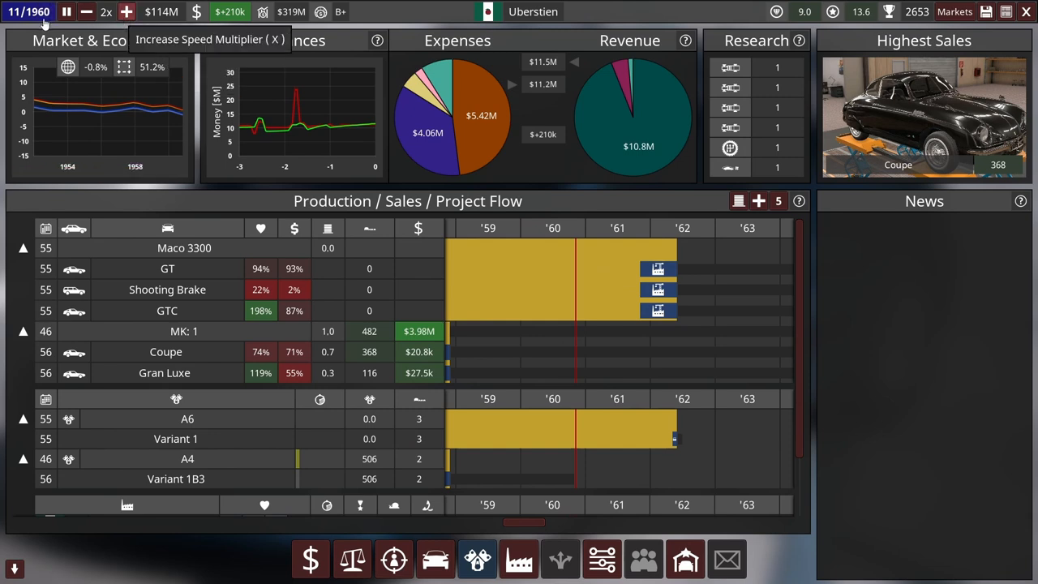
left_click(67, 11)
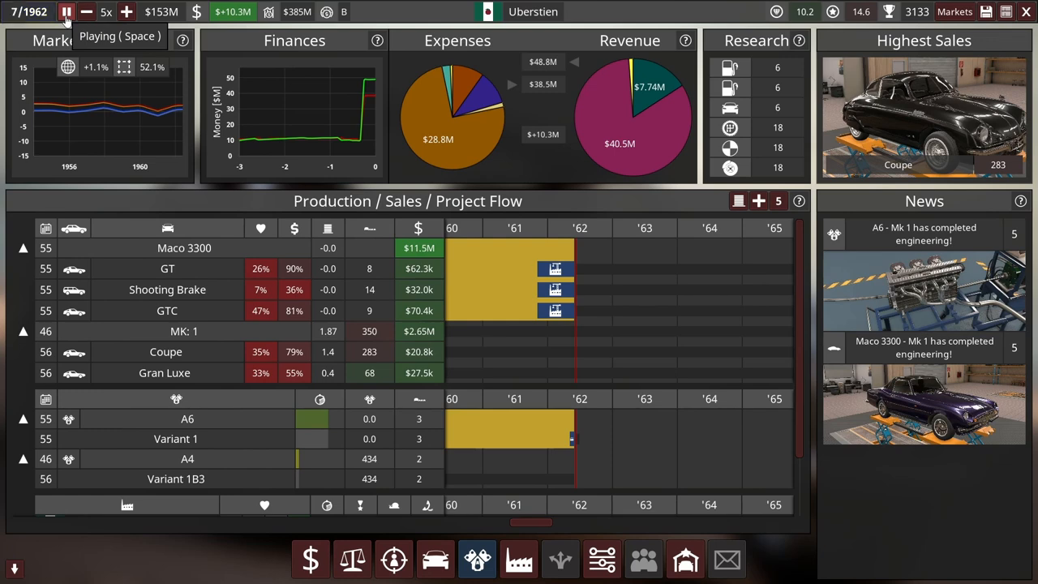
left_click(65, 12)
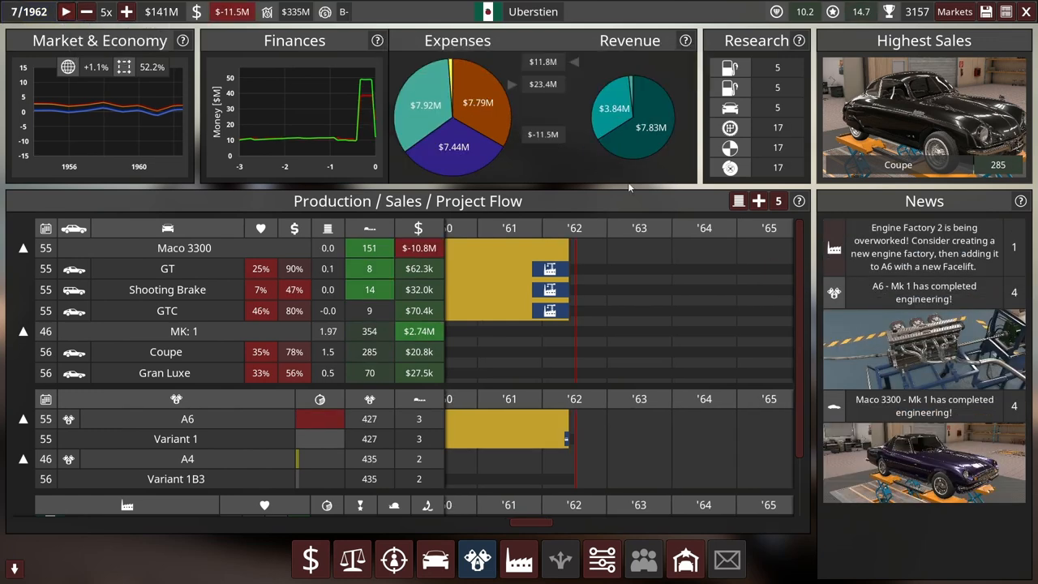
mouse_move(233, 11)
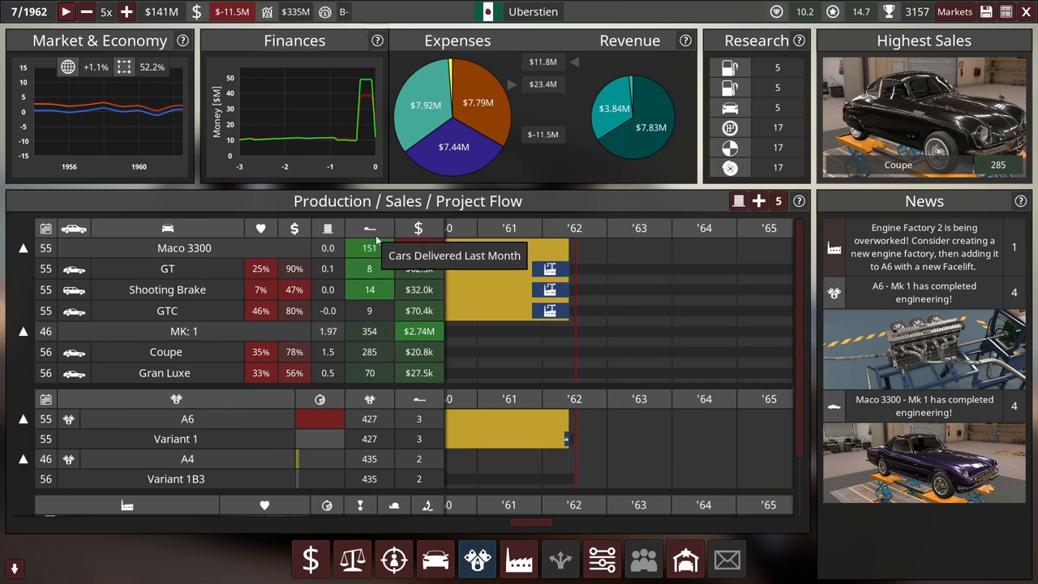
mouse_move(279, 331)
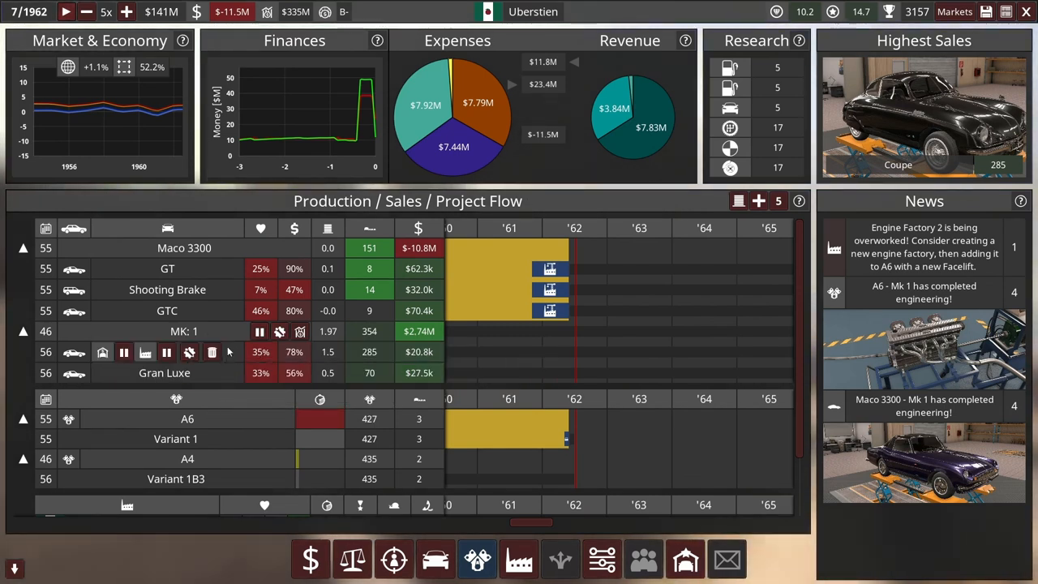
mouse_move(279, 247)
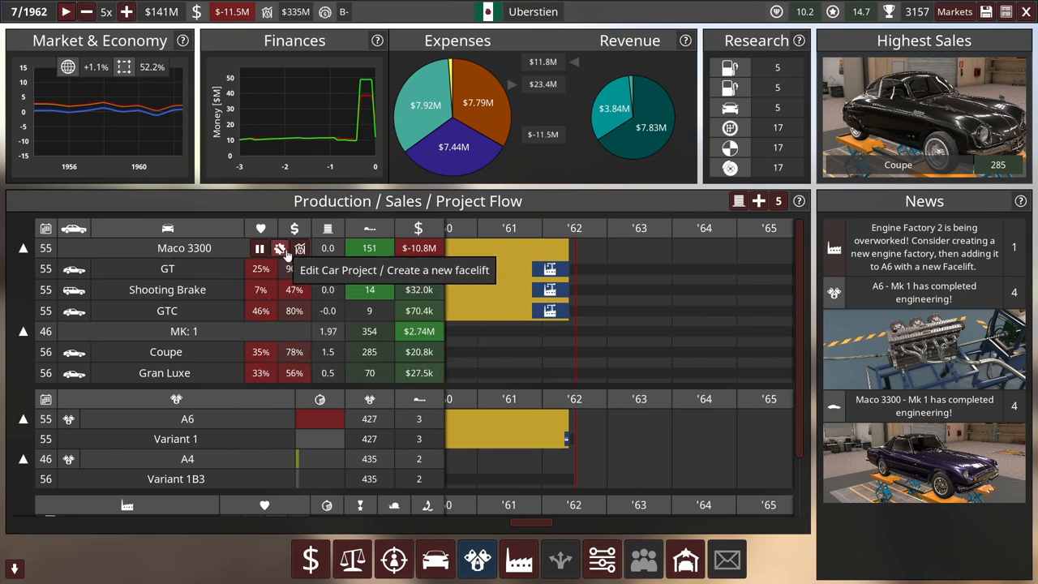
Step: Calculate the Maco 3300 forecast and set the GTC to a fixed $80.9k price
left_click(281, 248)
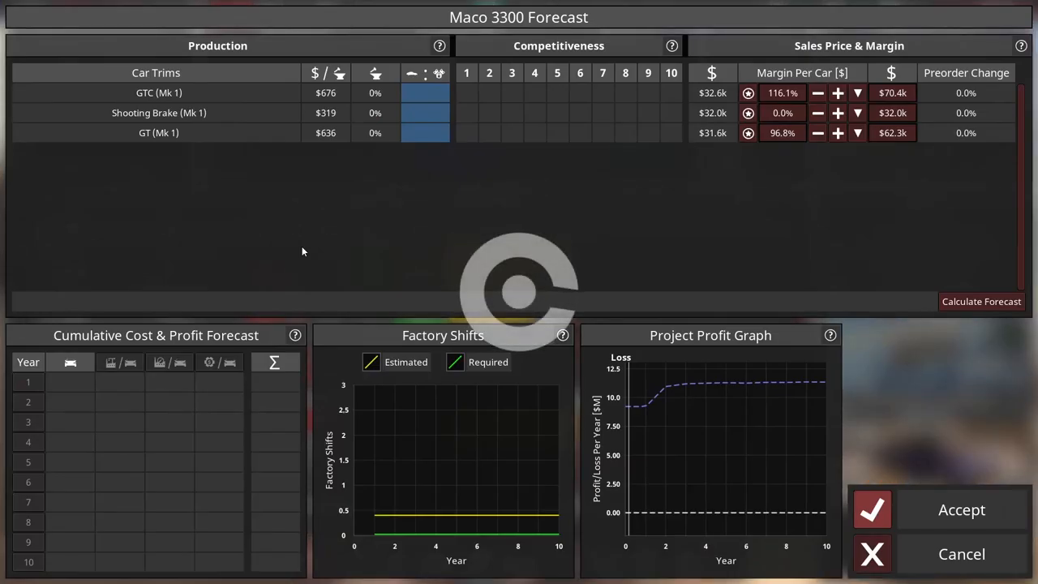
mouse_move(739, 204)
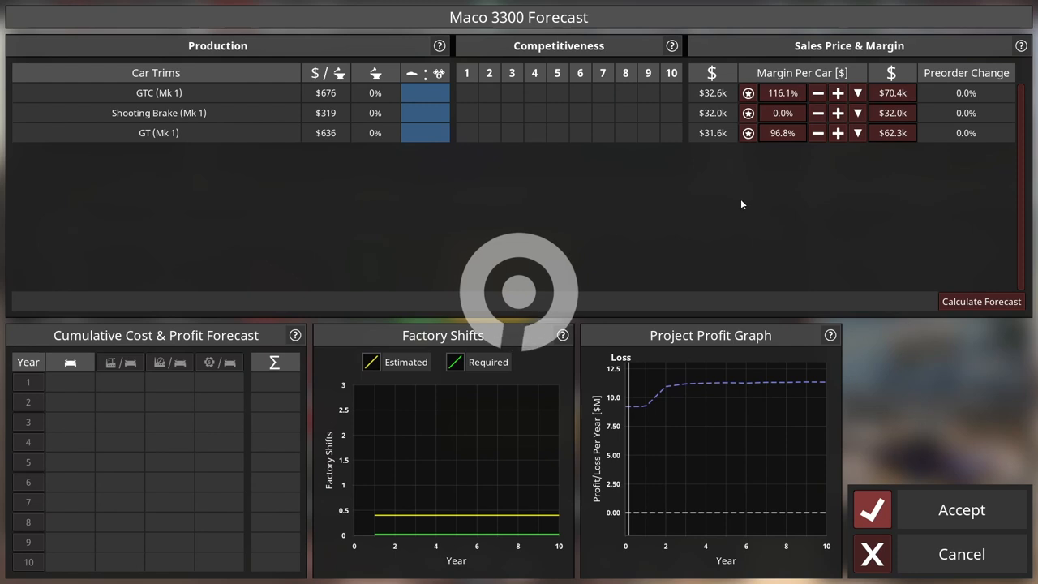
left_click(982, 300)
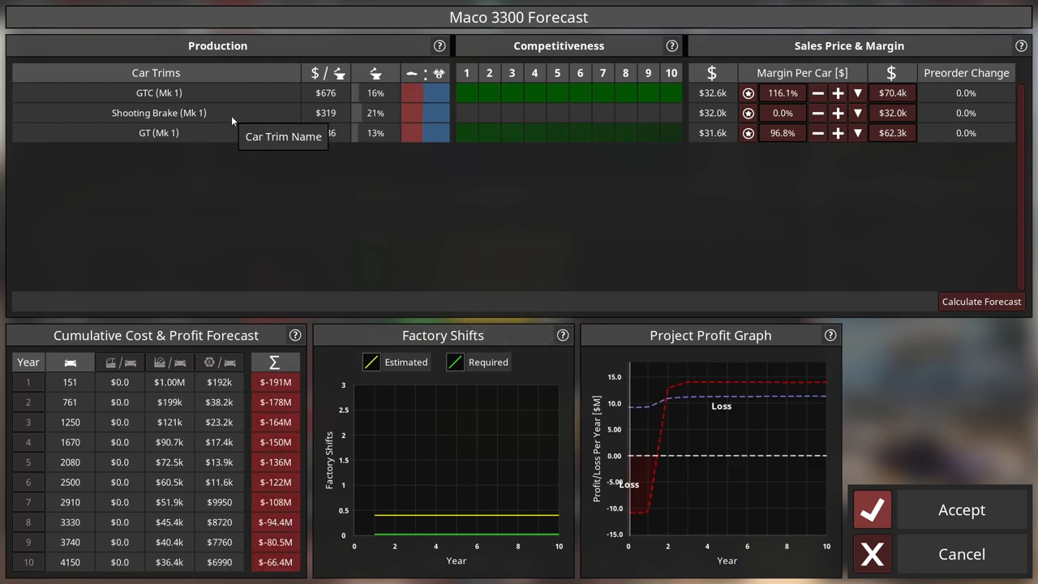
mouse_move(857, 92)
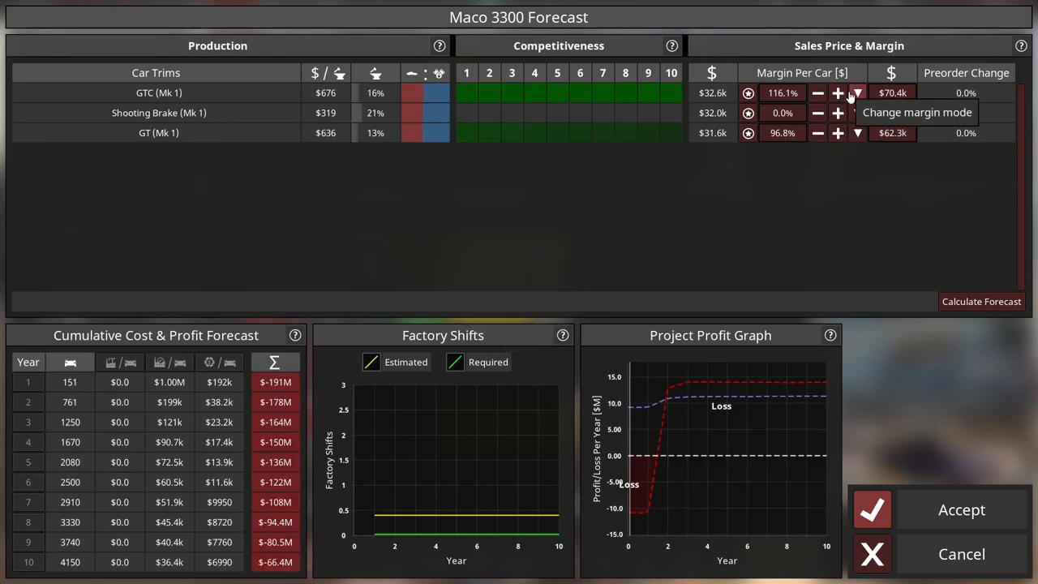
left_click(857, 93)
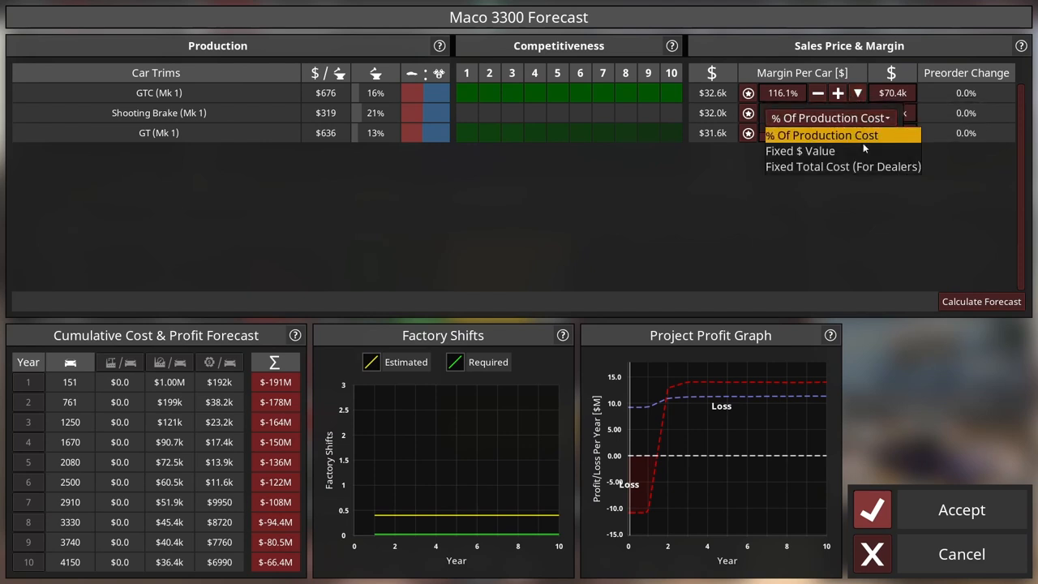
mouse_move(842, 165)
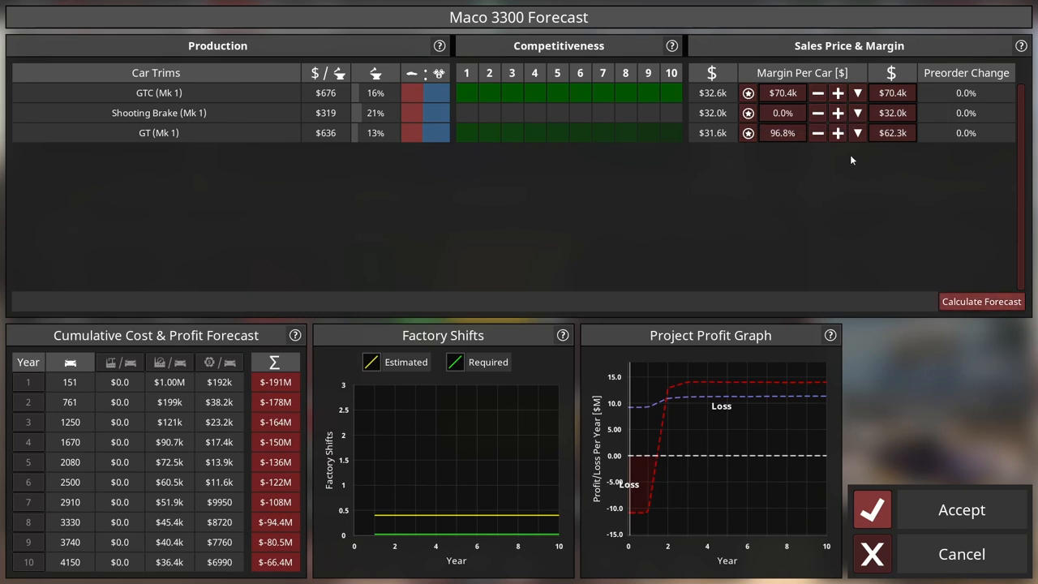
left_click(837, 93)
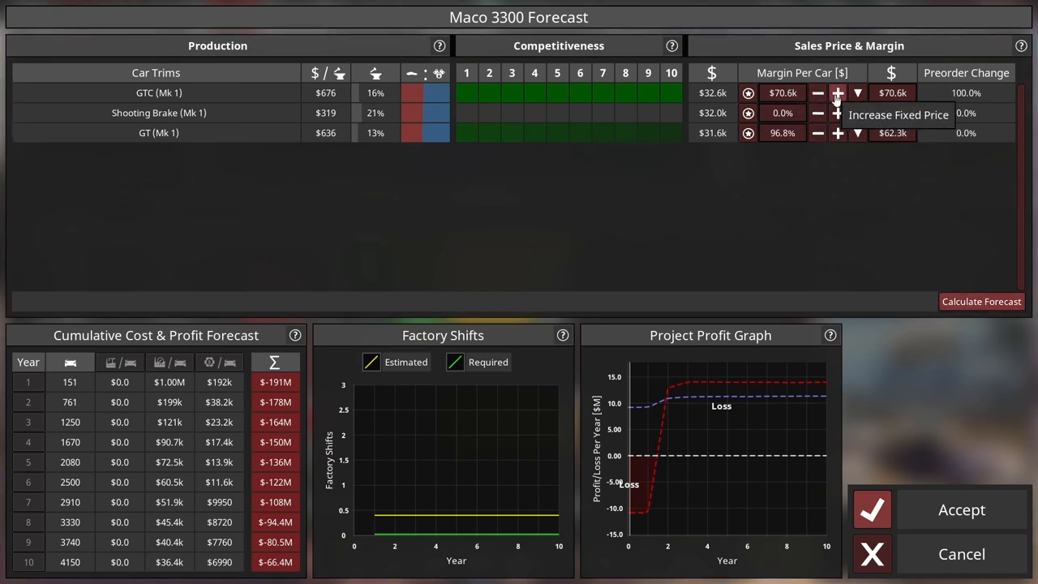
left_click(837, 92)
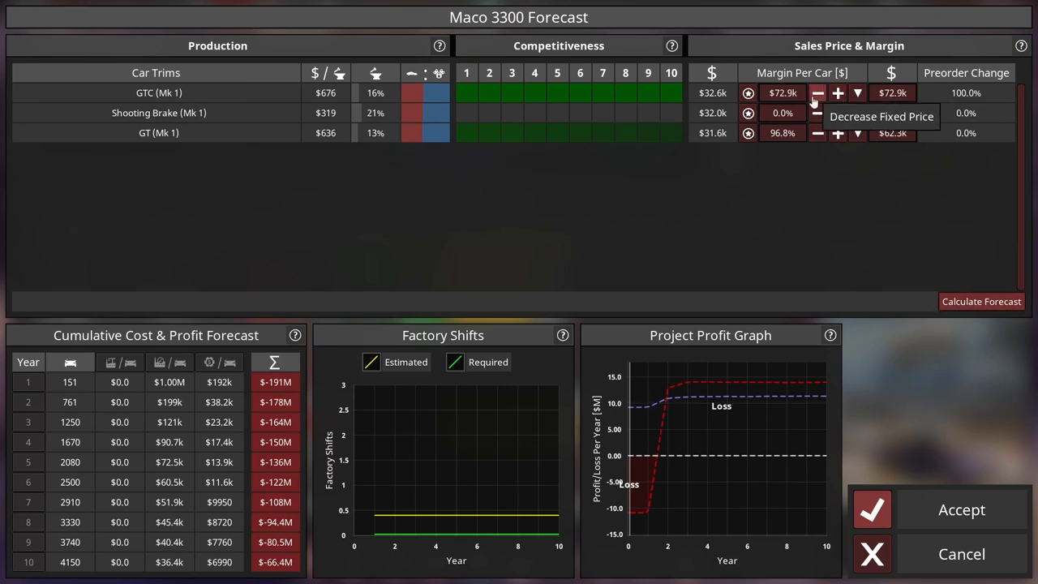
mouse_move(787, 81)
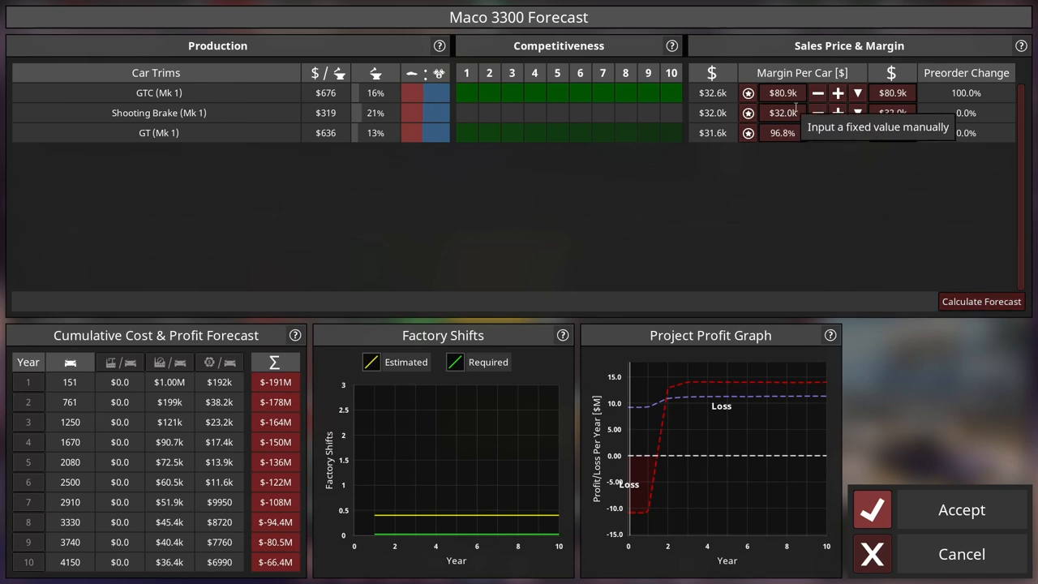
Step: Set fixed prices of $75.0k for Shooting Brake and $70.3k for GT, recalculate and accept
left_click(818, 113)
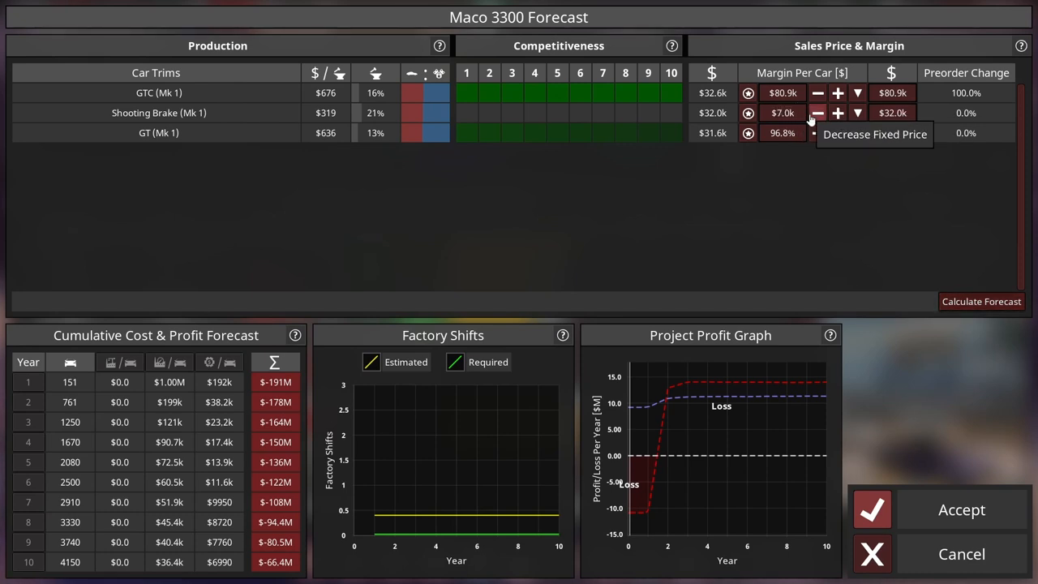
left_click(817, 114)
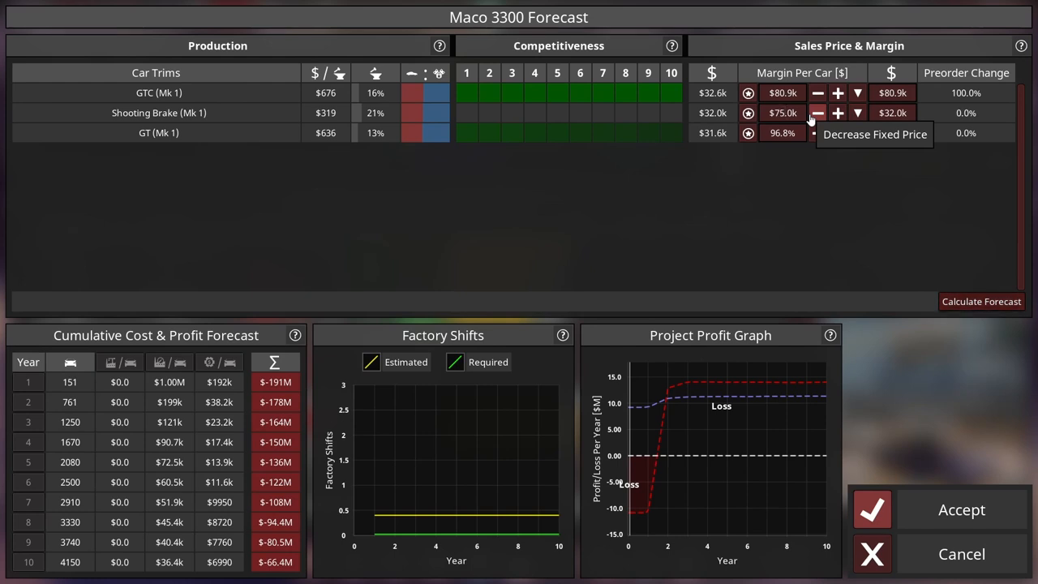
left_click(857, 133)
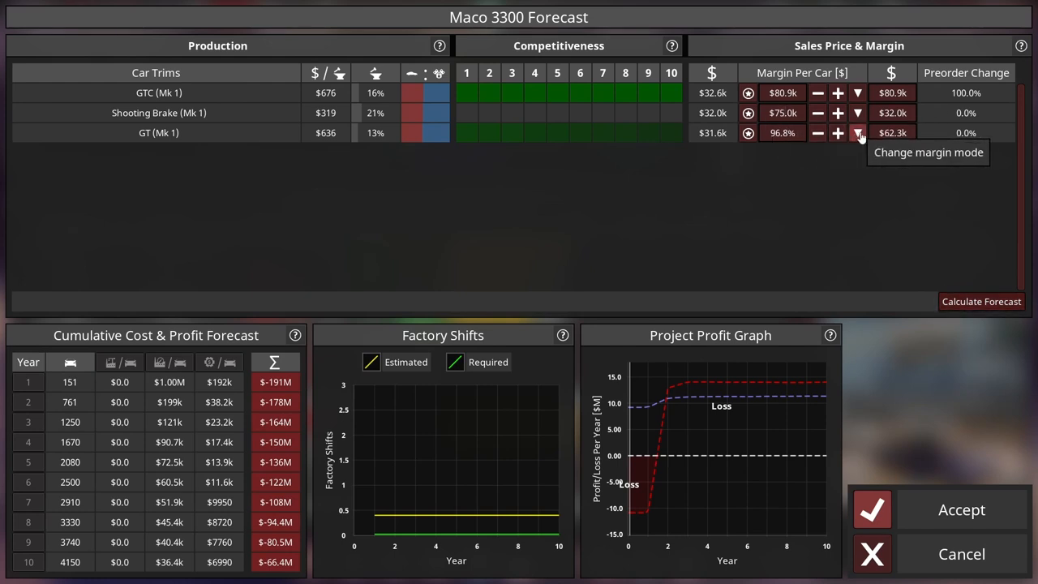
left_click(856, 133)
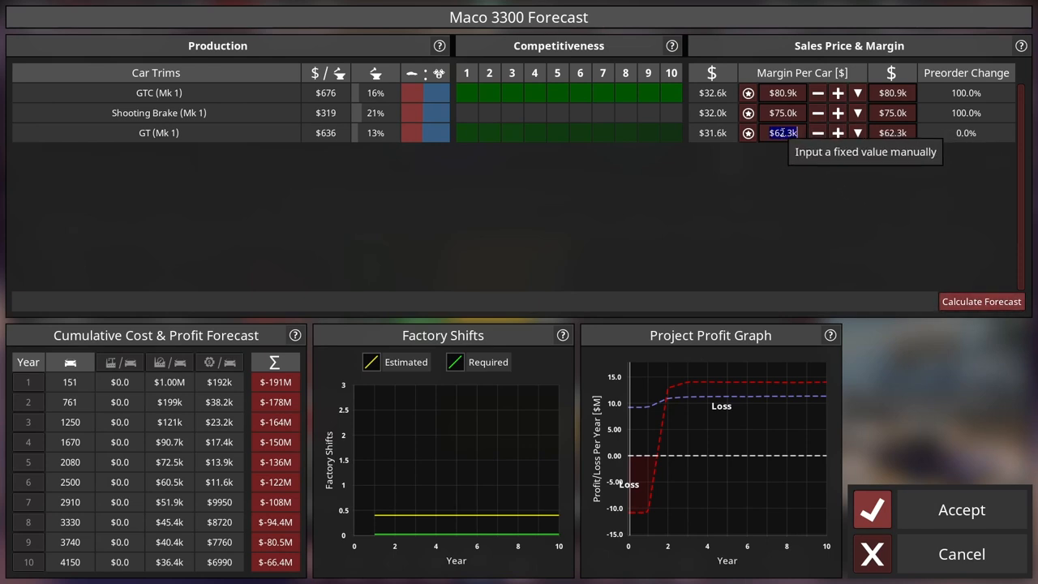
mouse_move(818, 114)
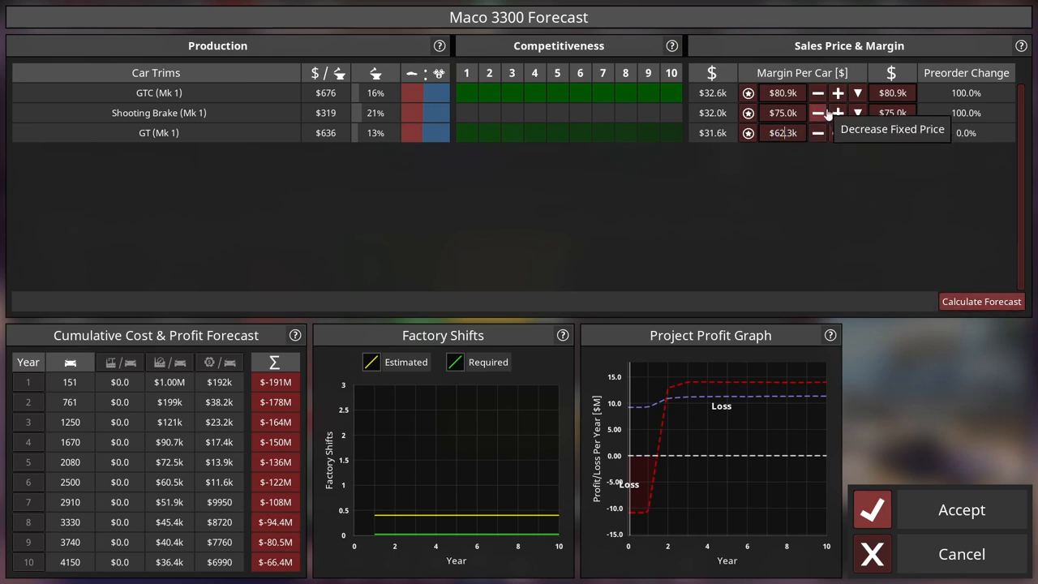
left_click(817, 133)
type("70")
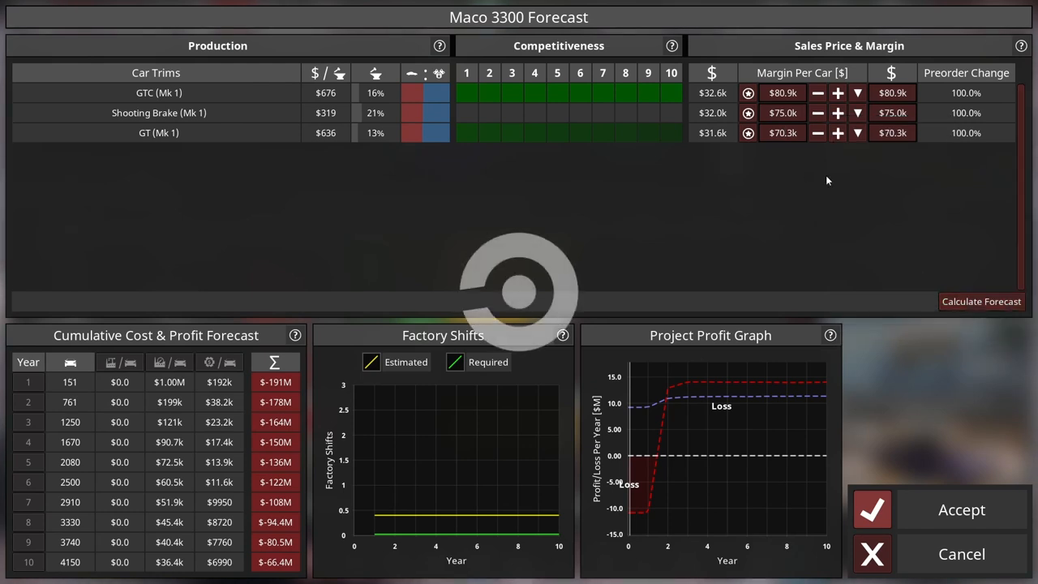
left_click(980, 300)
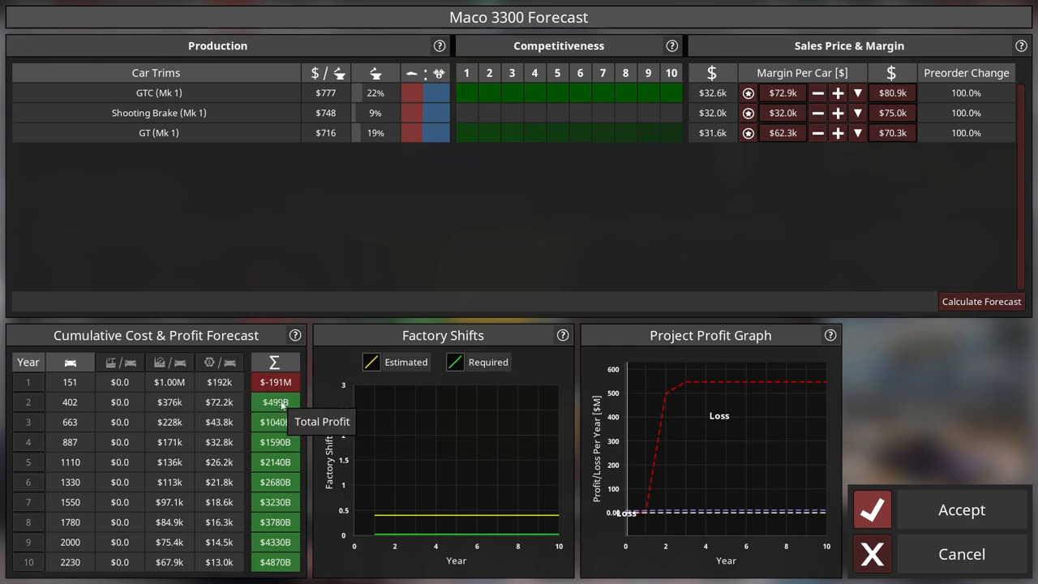
left_click(961, 509)
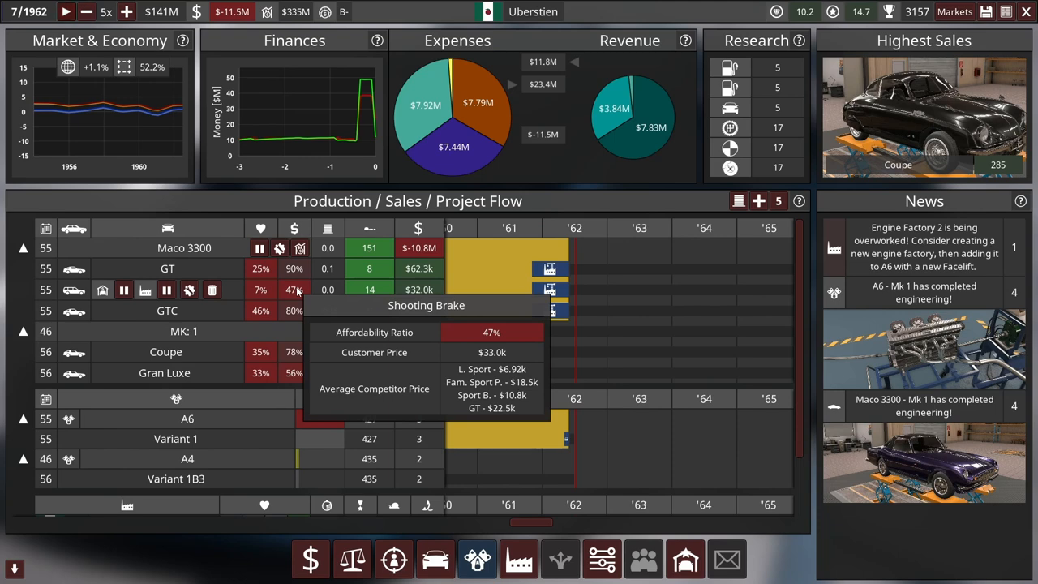
mouse_move(123, 288)
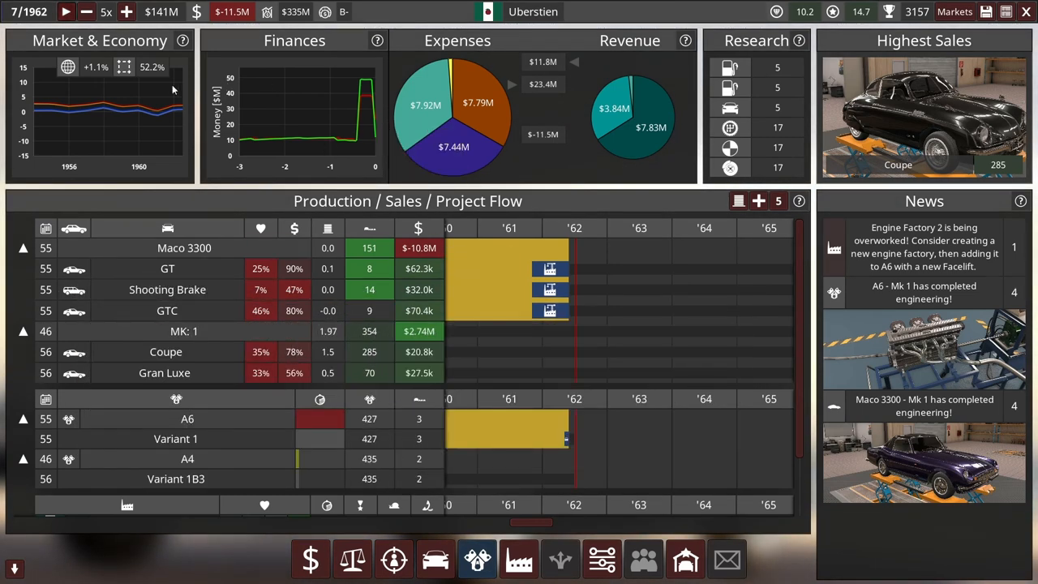
Step: Resume the clock so time runs into October 1962 and Maco 3300 deliveries begin
left_click(64, 11)
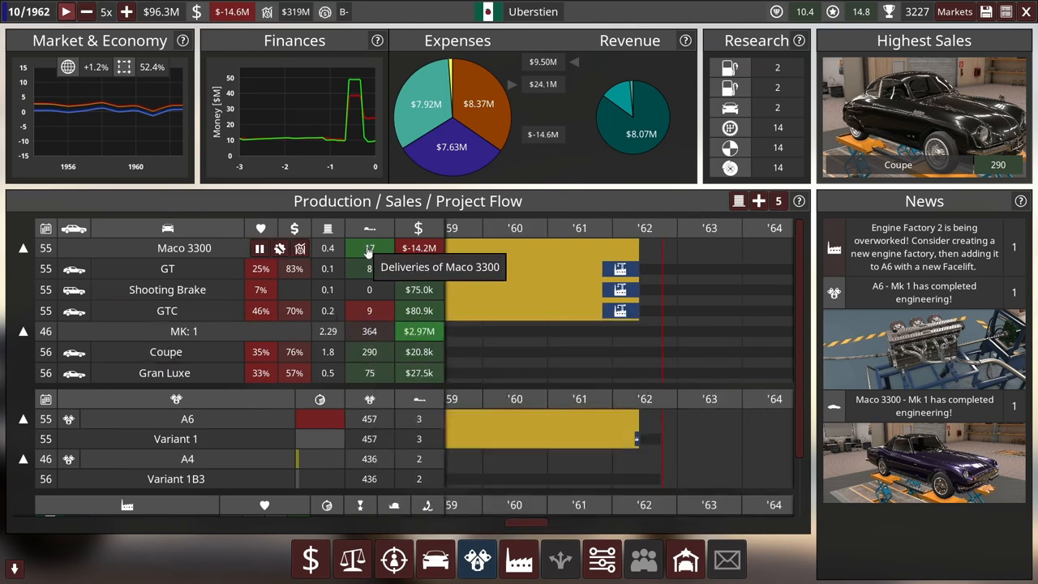
mouse_move(300, 248)
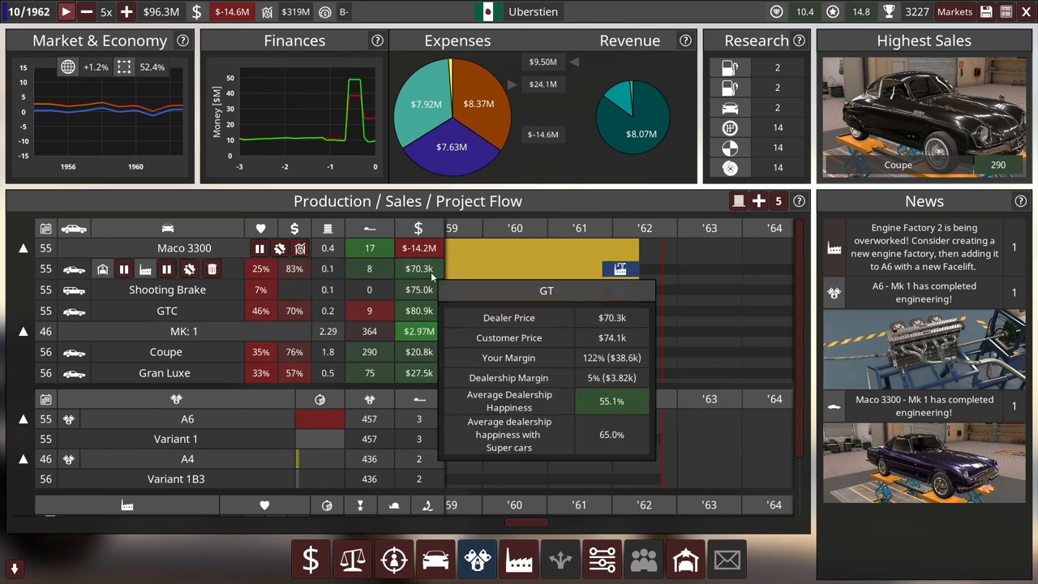
mouse_move(418, 254)
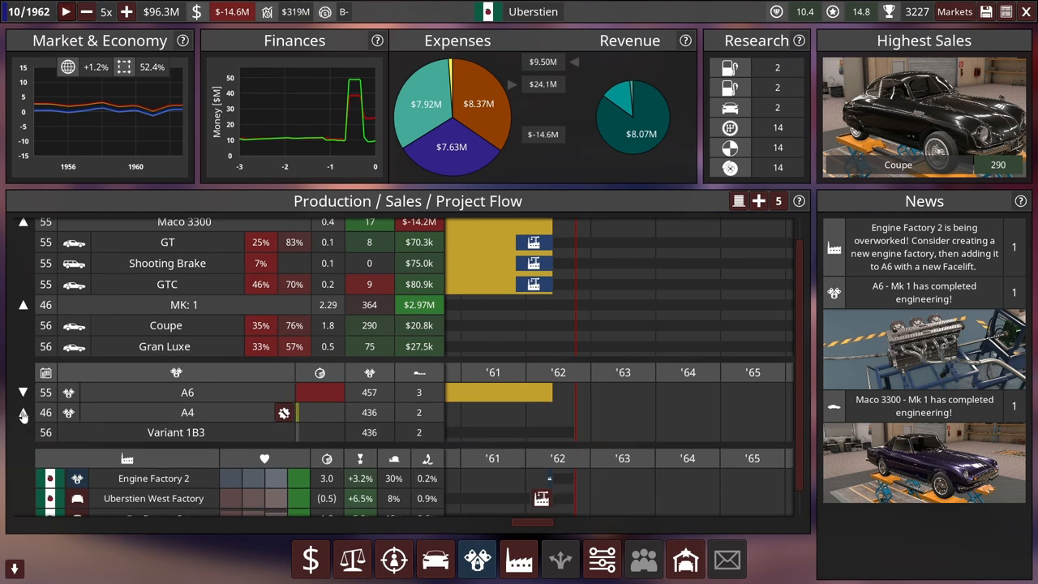
mouse_move(259, 305)
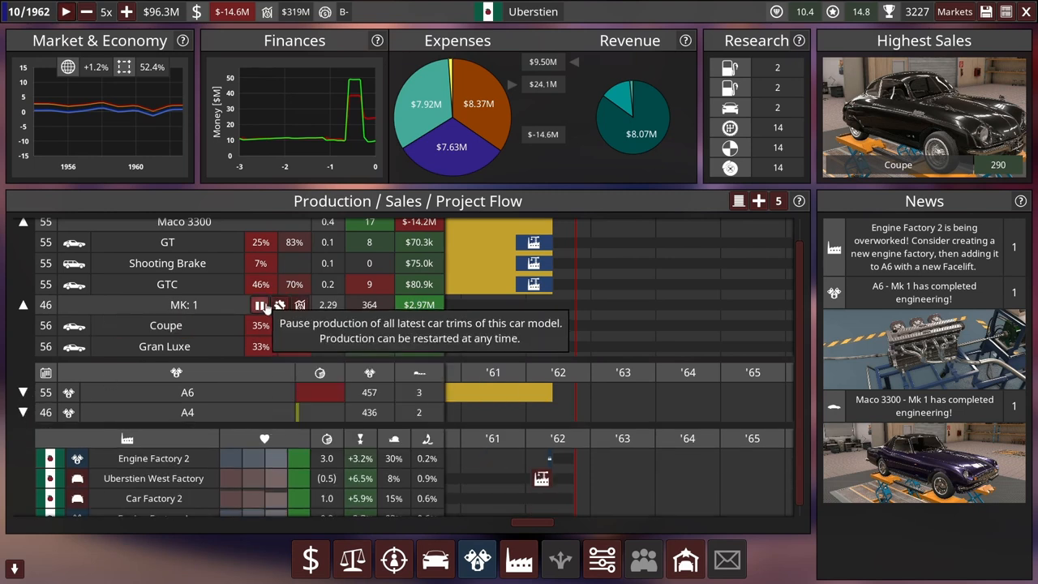
Step: Look at scrapping the leftover Shooting Brake stock and decline it
left_click(259, 305)
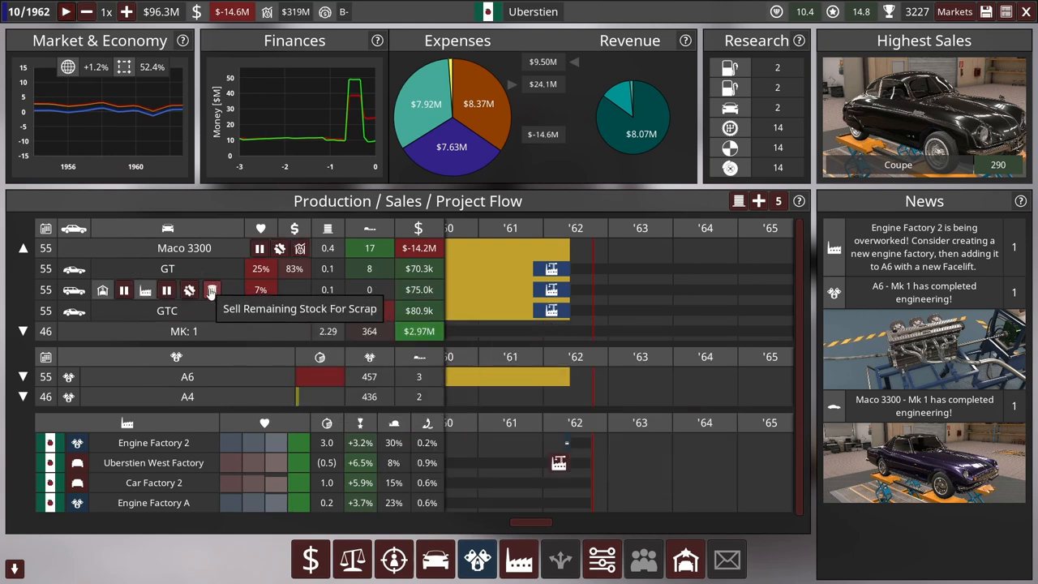
left_click(211, 288)
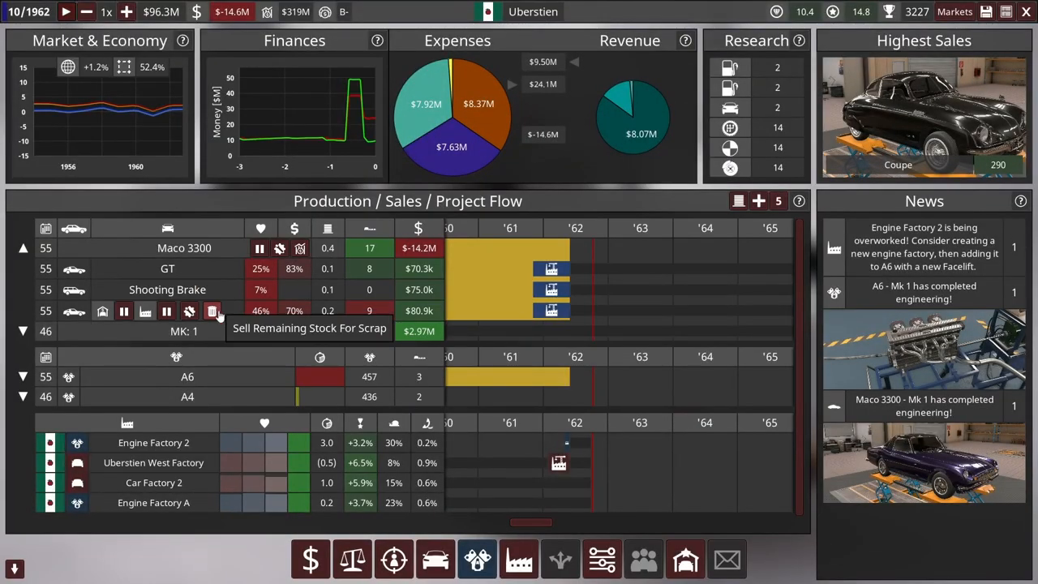
left_click(211, 311)
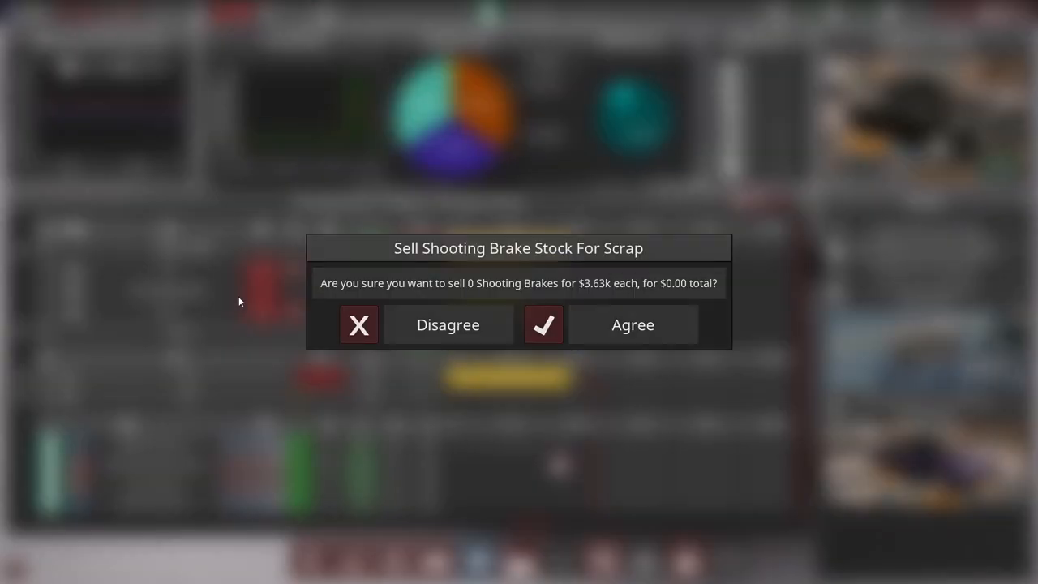
left_click(359, 325)
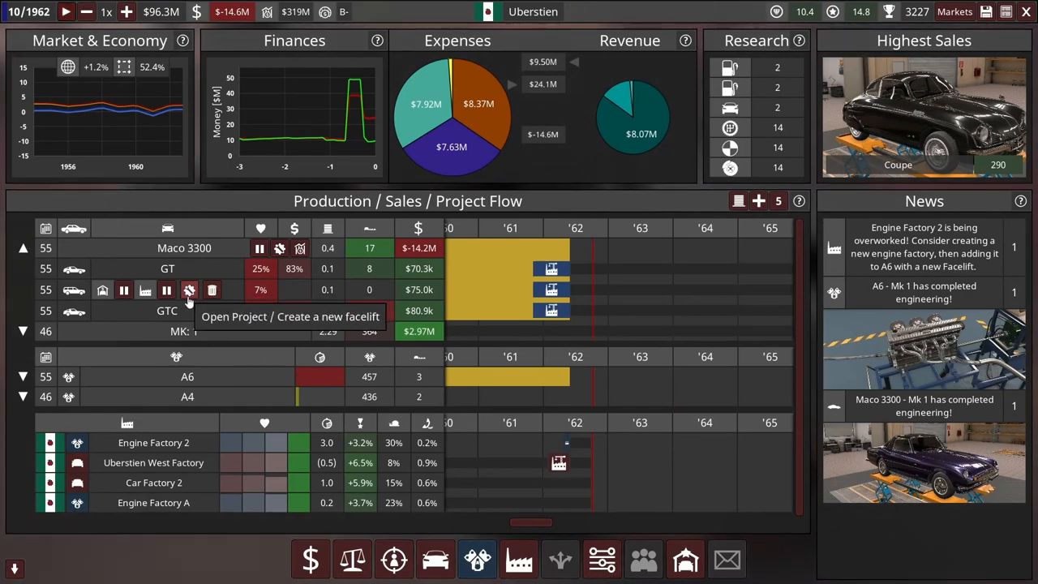
mouse_move(165, 290)
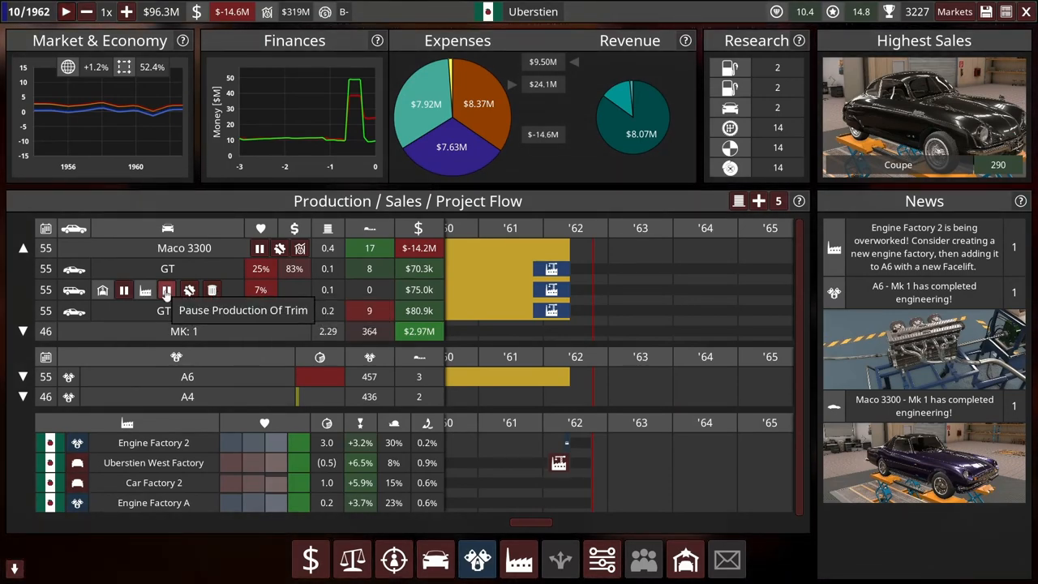
Step: Pause Shooting Brake trim production, confirm it, and stop new orders
left_click(167, 289)
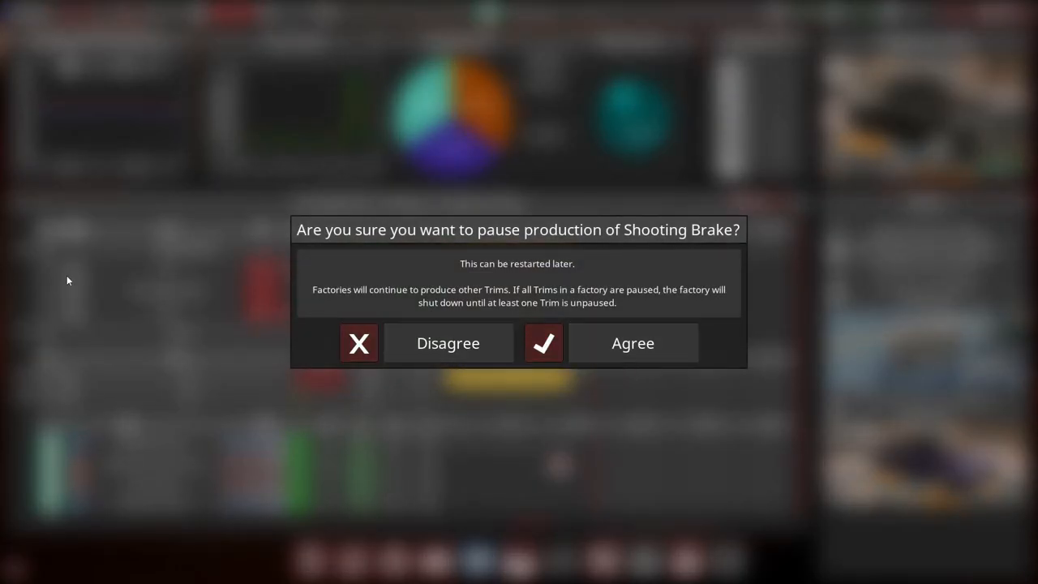
left_click(632, 342)
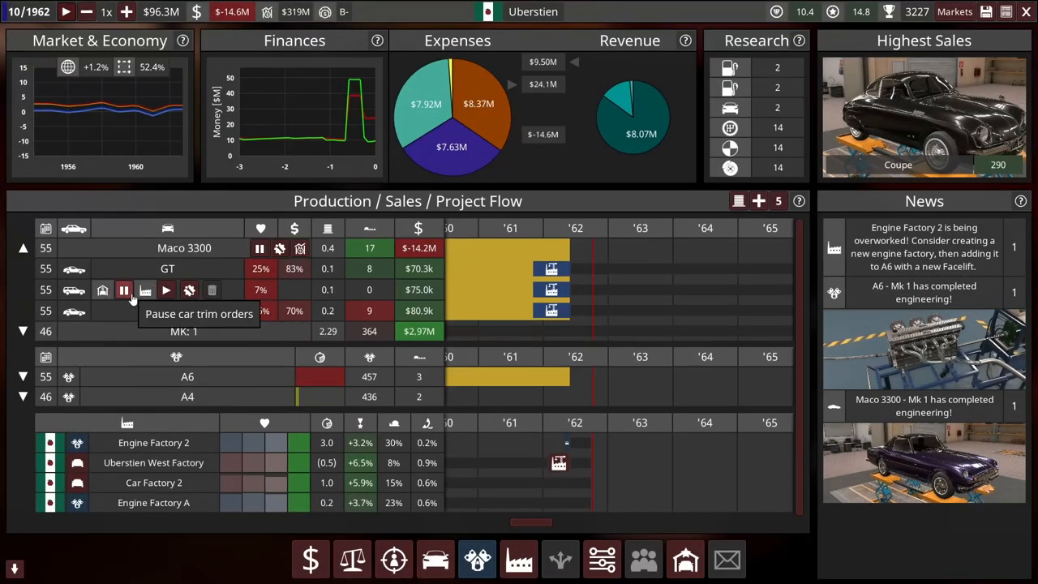
left_click(123, 289)
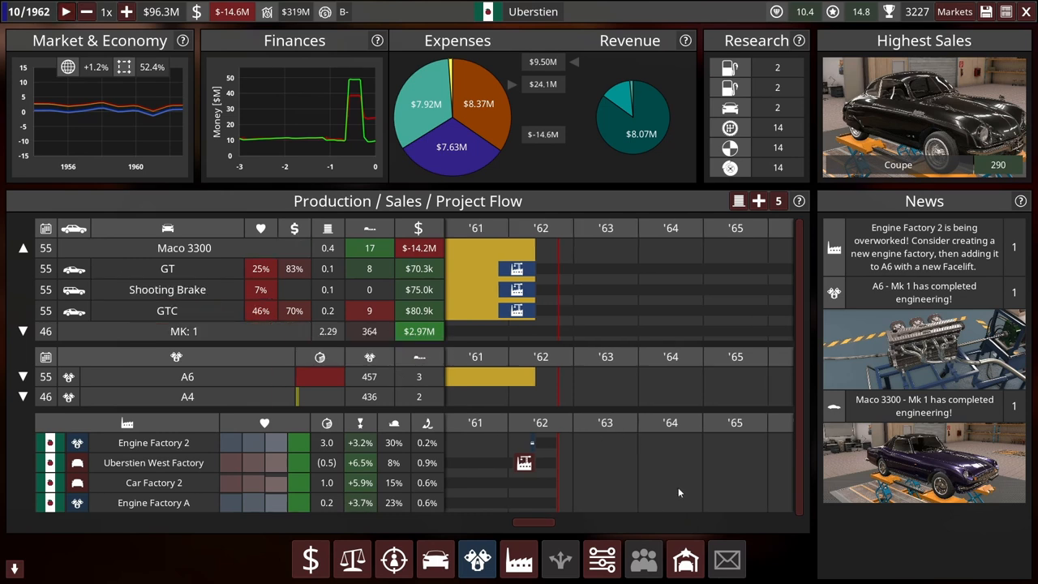
Step: Run one month to November 1962 and pause the clock again
scroll("left", 3)
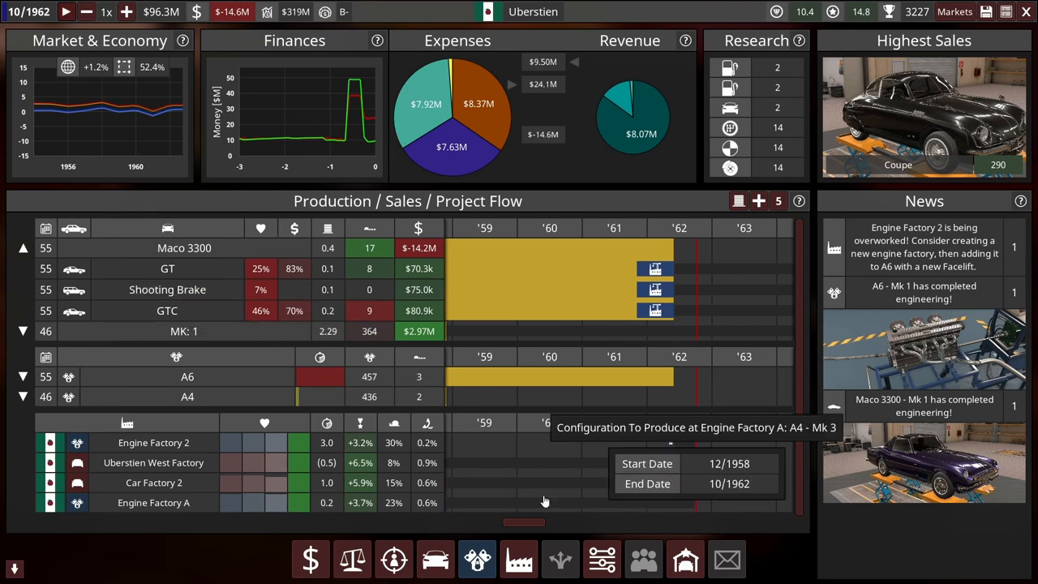
mouse_move(370, 247)
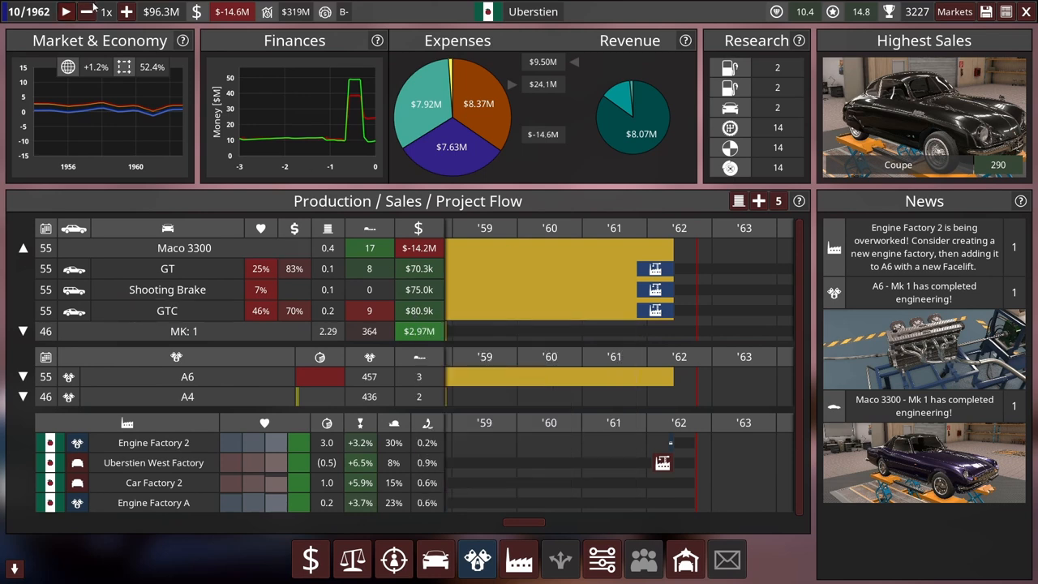
left_click(66, 11)
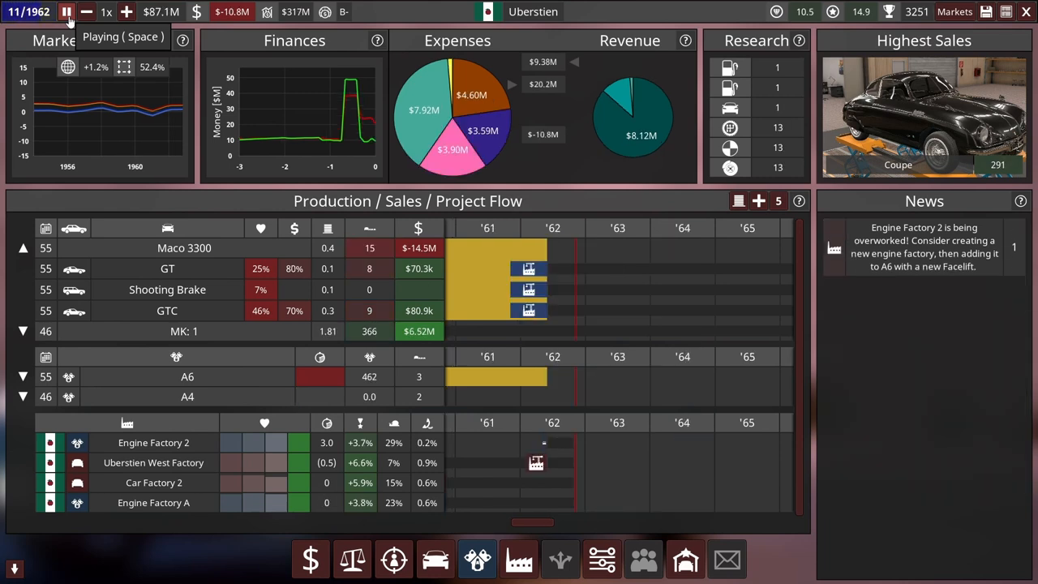
left_click(66, 11)
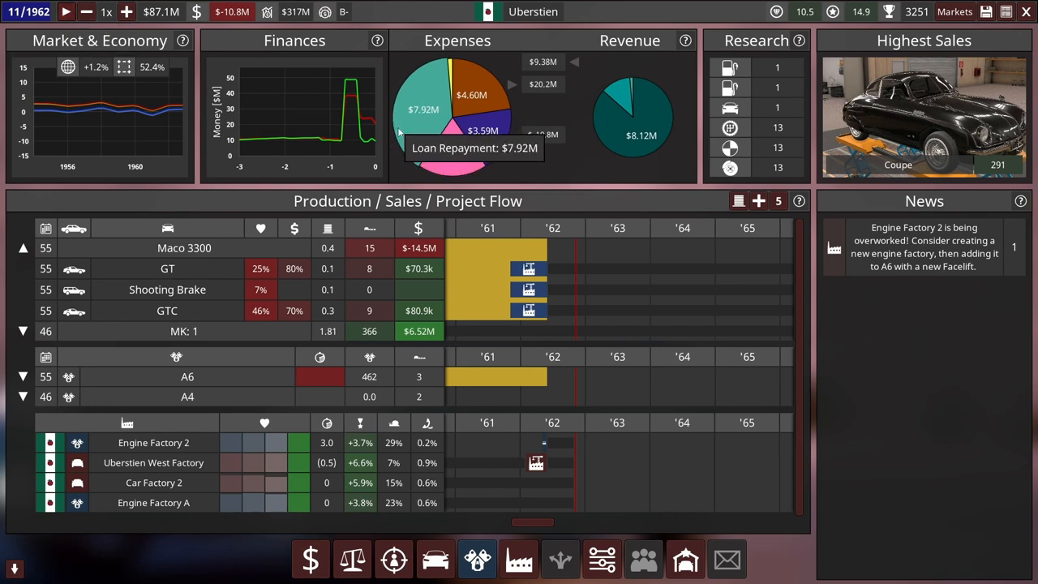
mouse_move(422, 120)
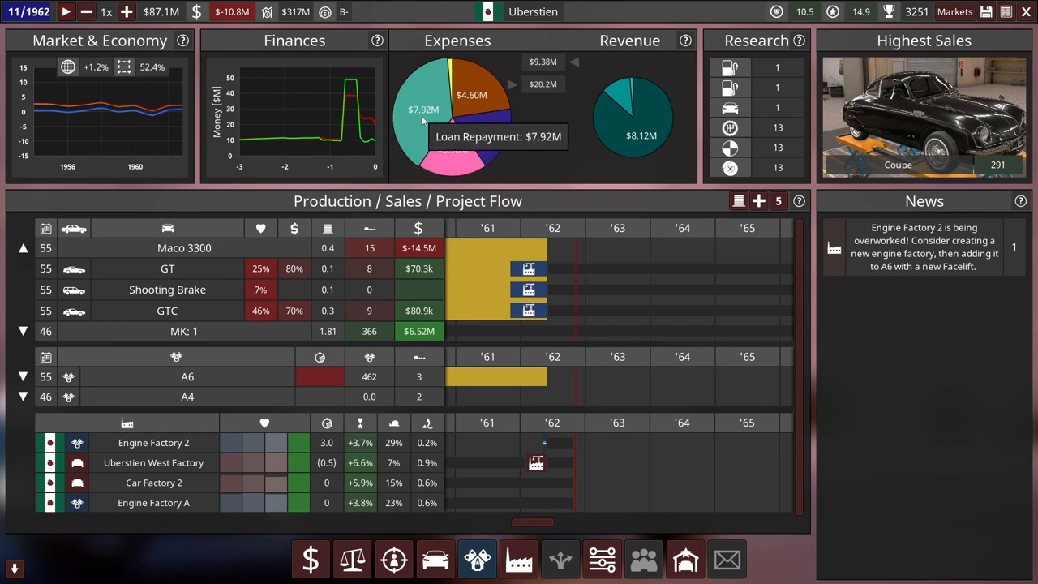
mouse_move(478, 143)
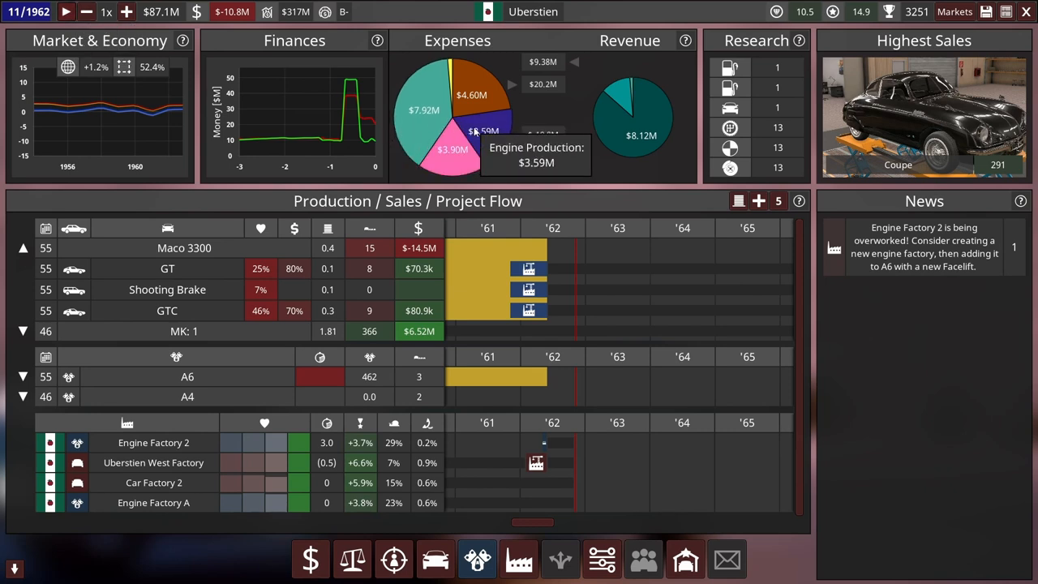
mouse_move(453, 154)
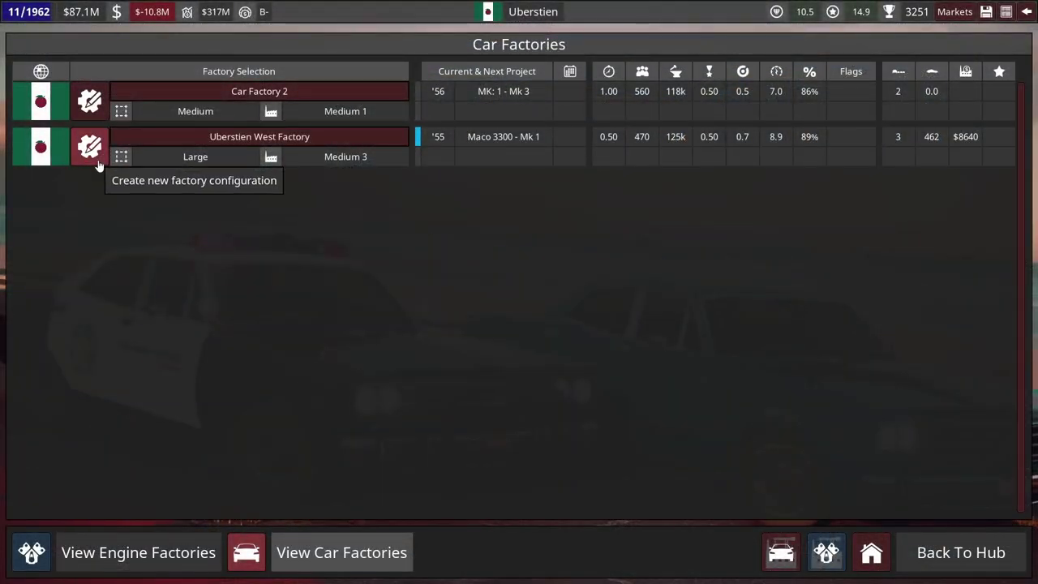
mouse_move(805, 367)
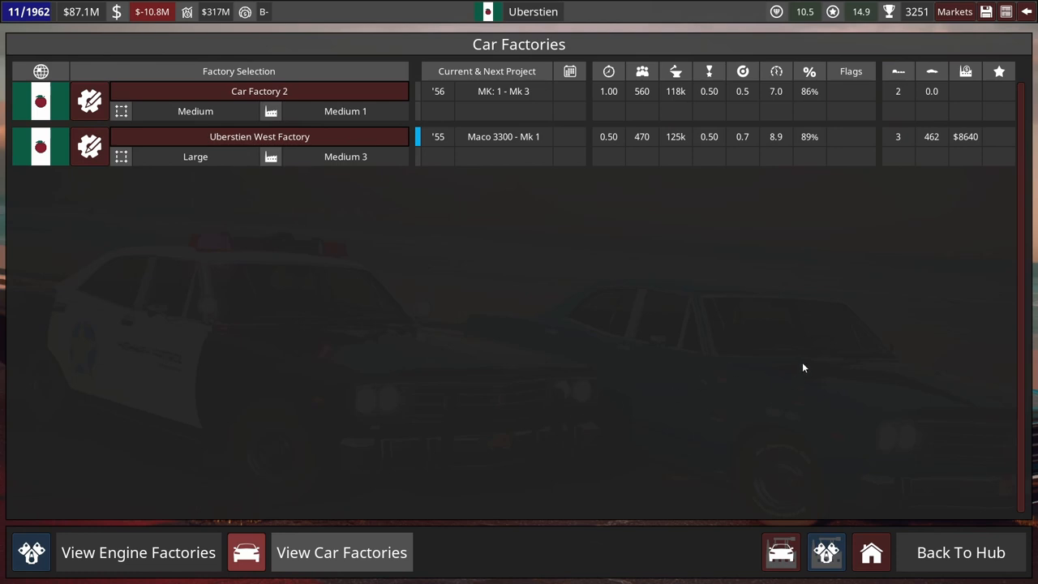
mouse_move(807, 136)
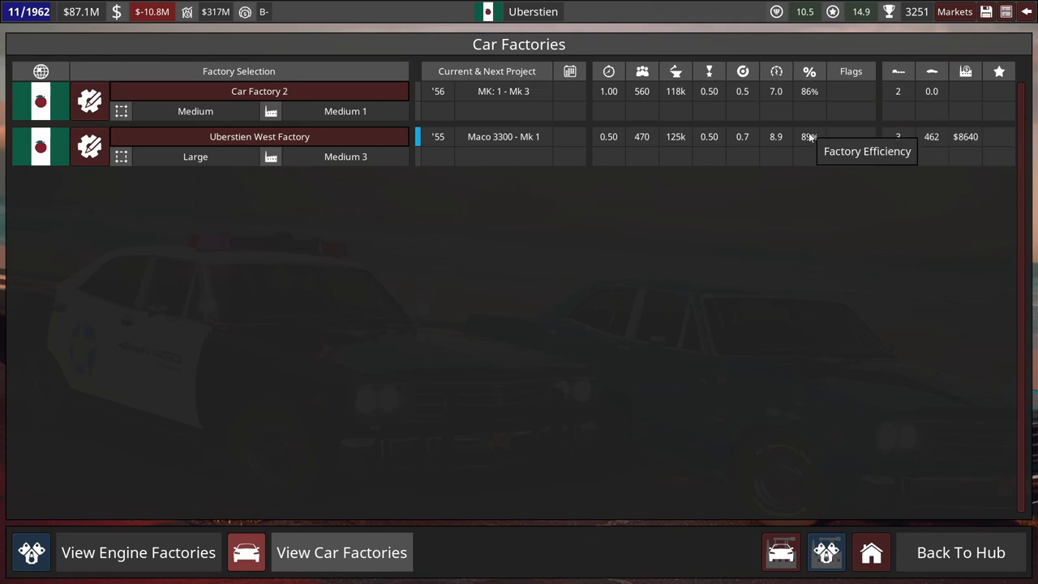
mouse_move(675, 91)
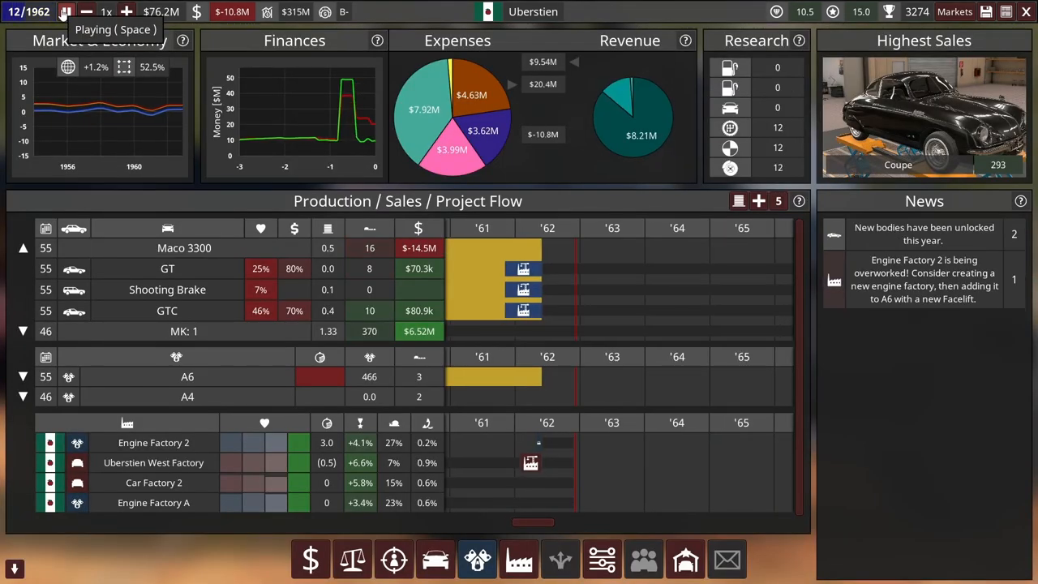
mouse_move(386, 376)
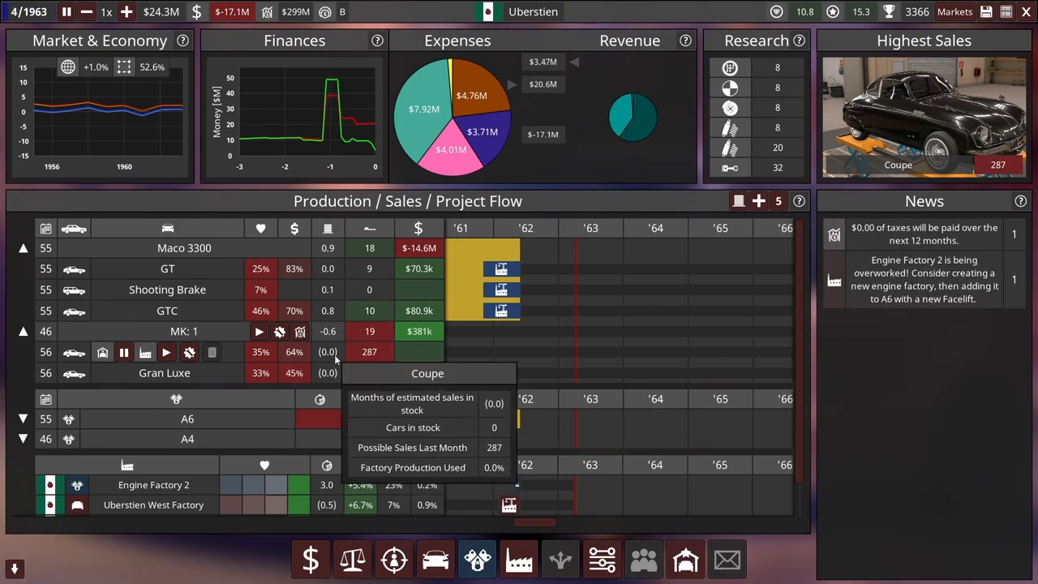
mouse_move(332, 371)
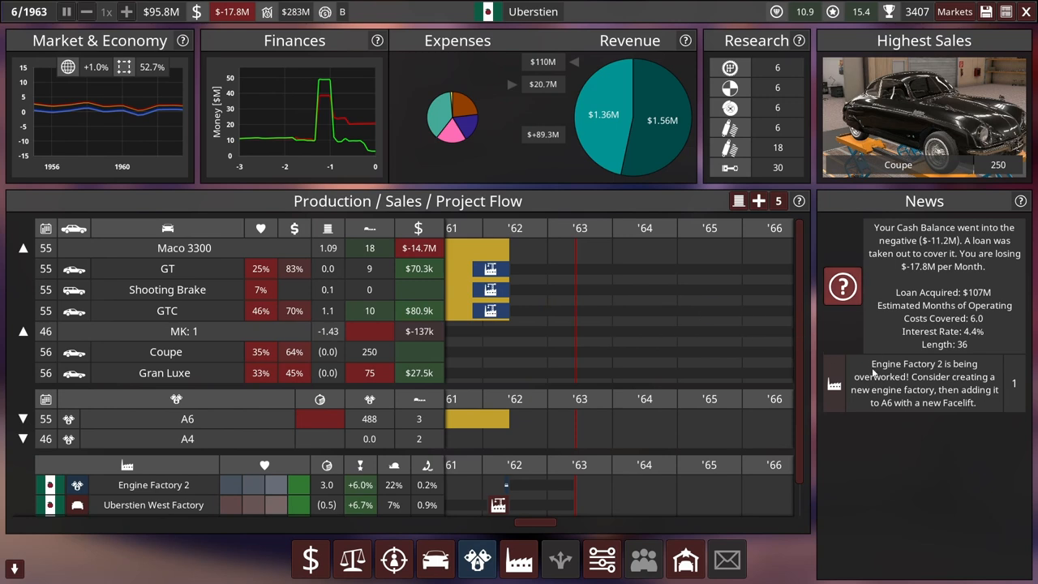
mouse_move(882, 444)
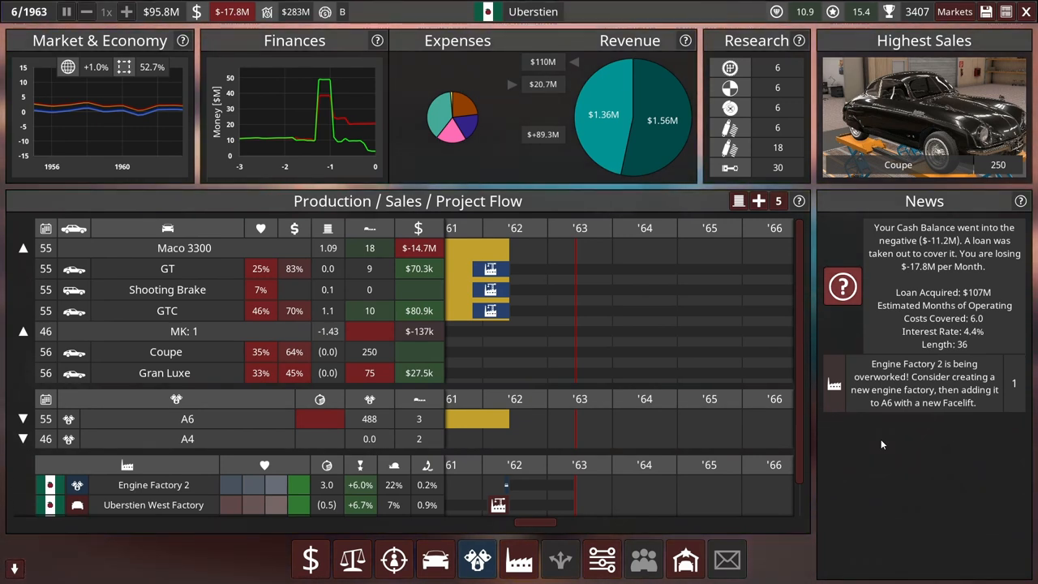
Step: Dismiss the loan notice, briefly resume time into July 1963, then pause again
left_click(65, 11)
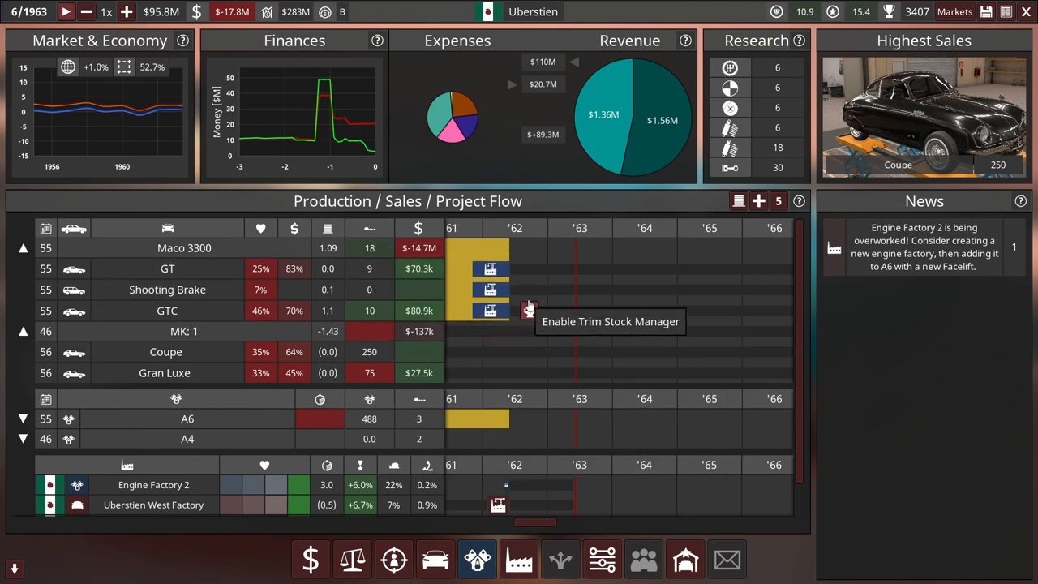
mouse_move(657, 149)
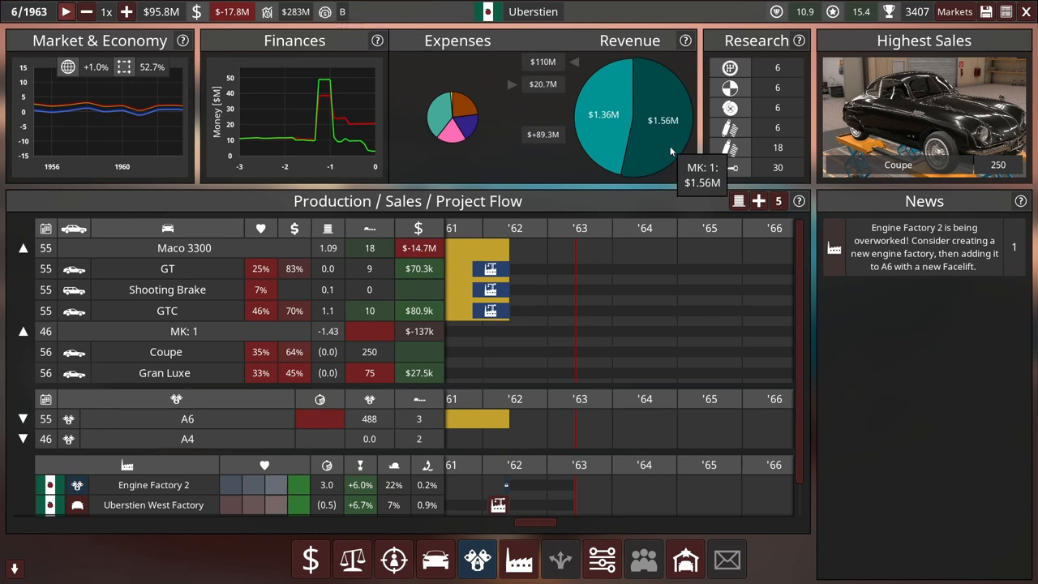
mouse_move(578, 128)
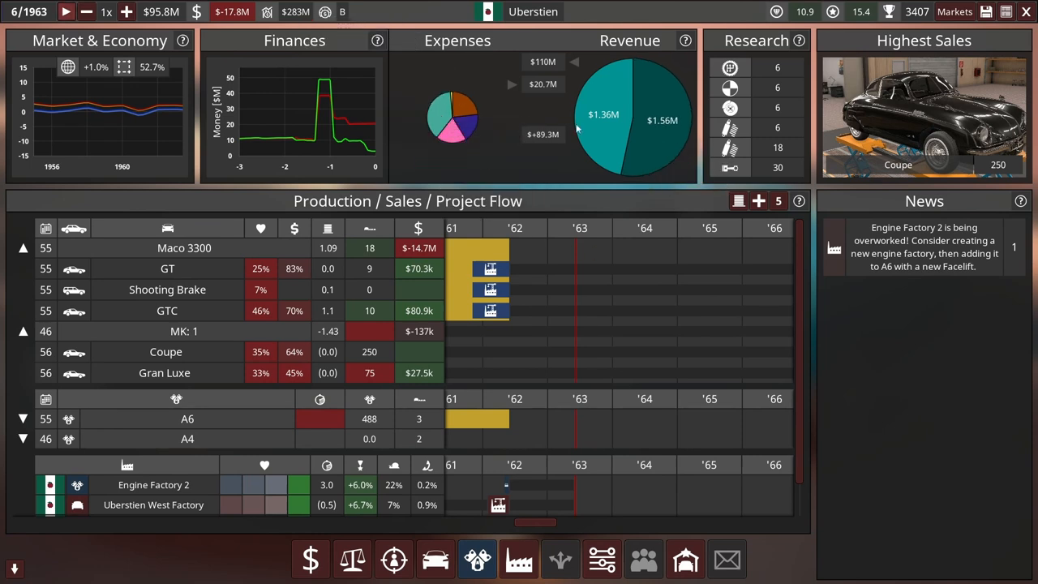
mouse_move(479, 130)
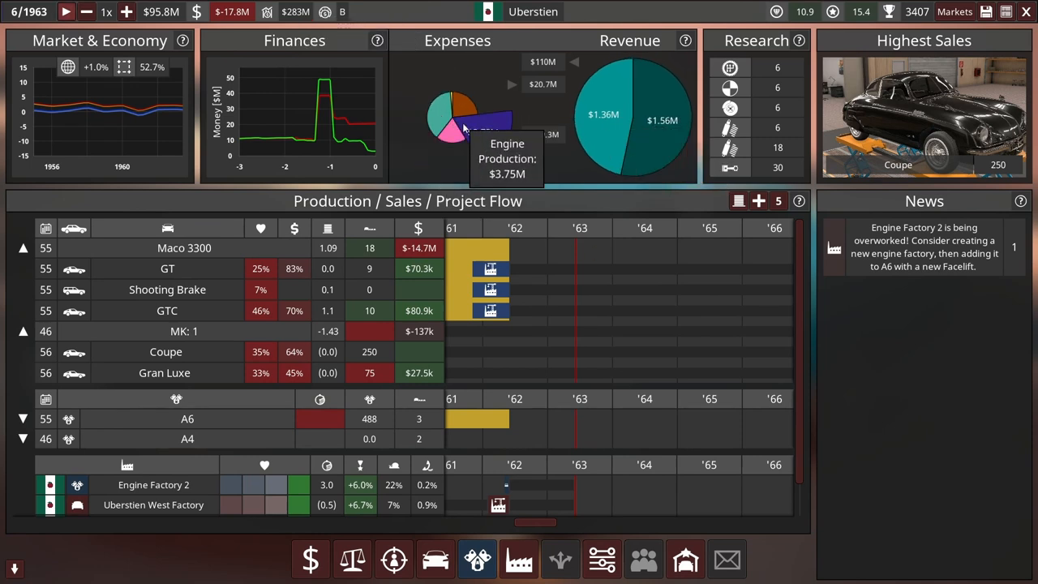
mouse_move(544, 61)
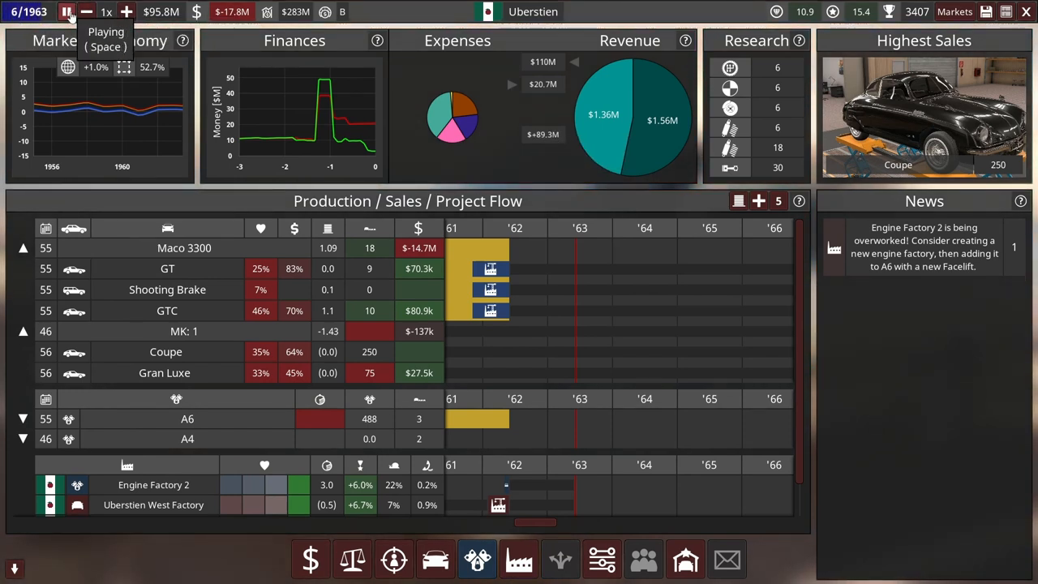
left_click(66, 11)
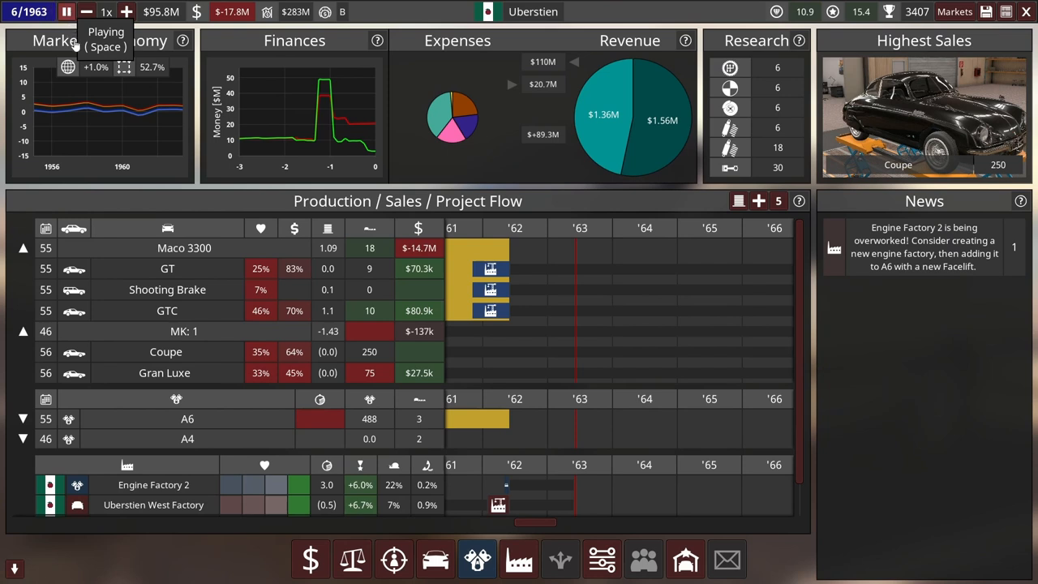
left_click(65, 11)
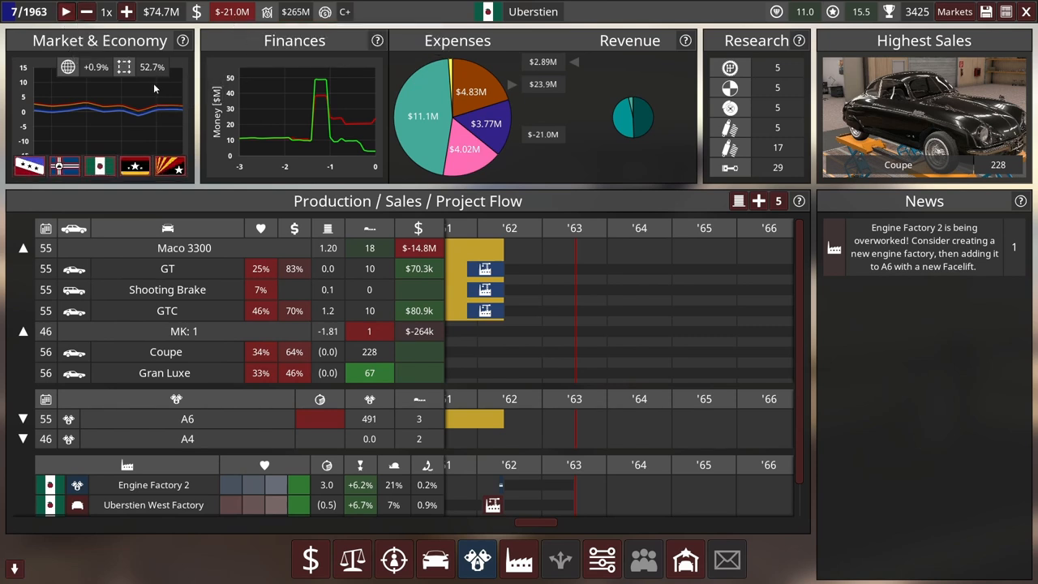
Step: Scroll the Production/Sales/Project Flow panel to review the trim timeline
scroll("down", 3)
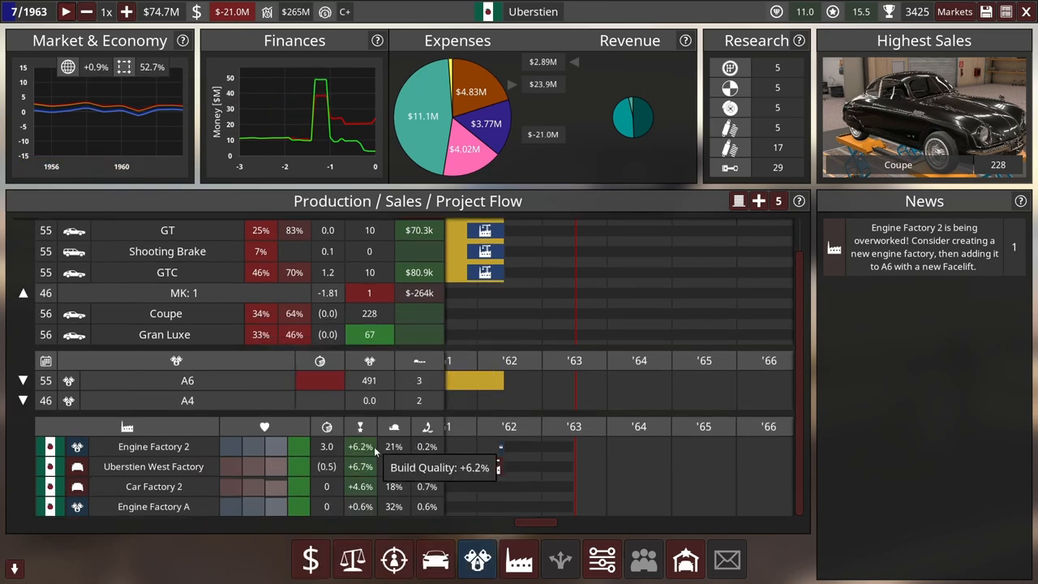
mouse_move(425, 487)
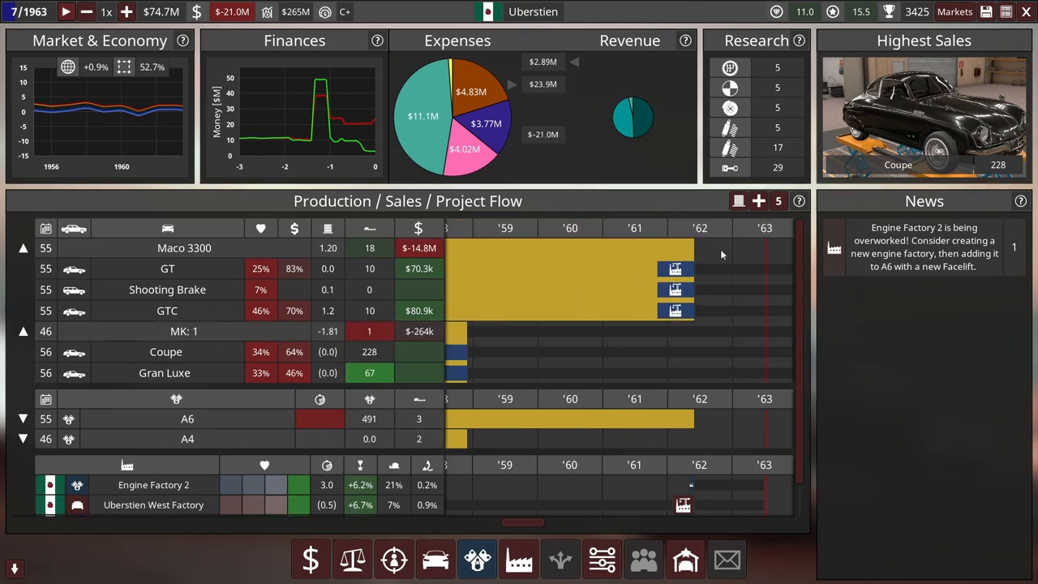
mouse_move(827, 327)
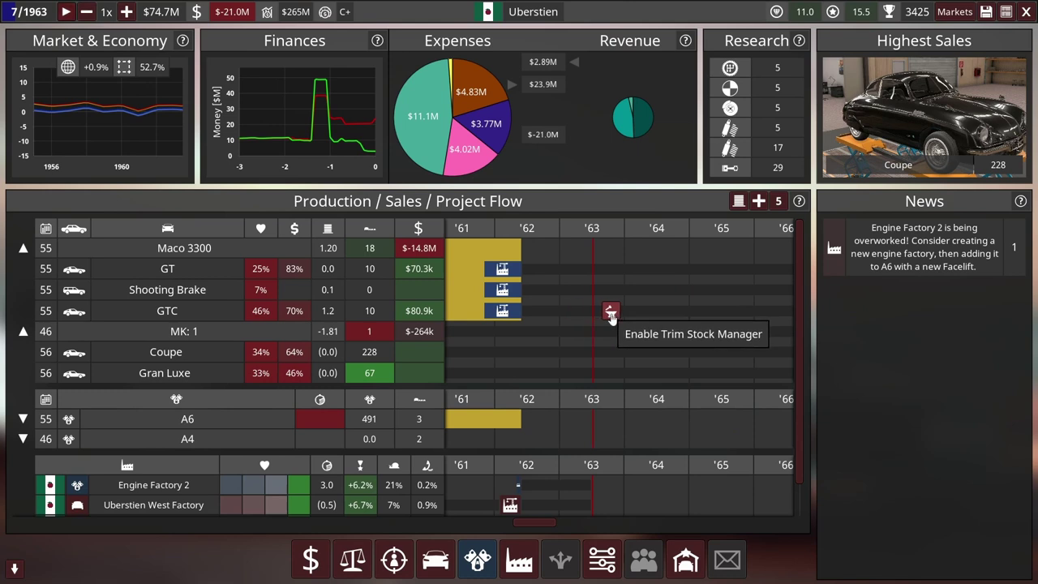
mouse_move(624, 292)
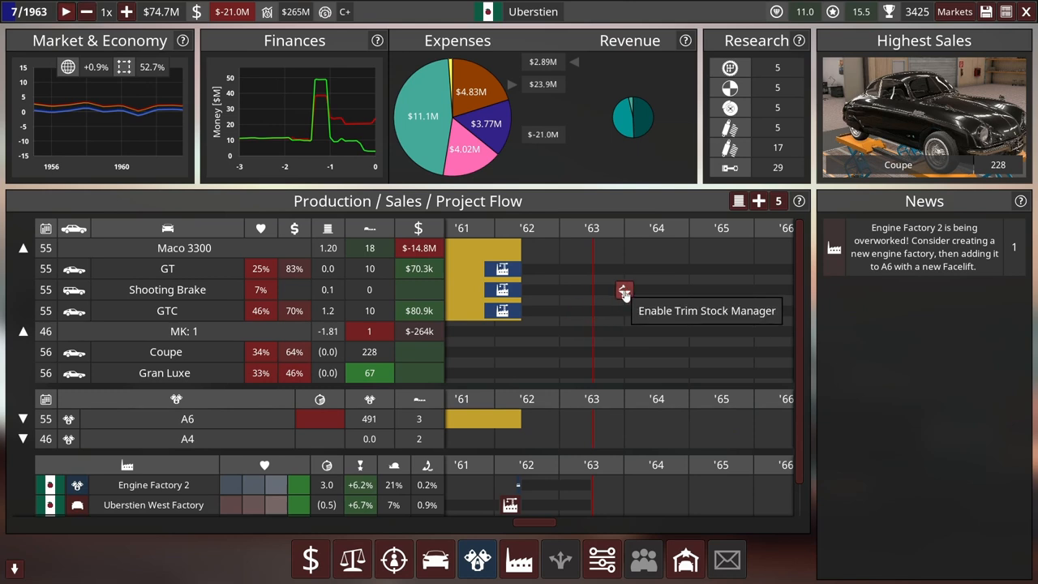